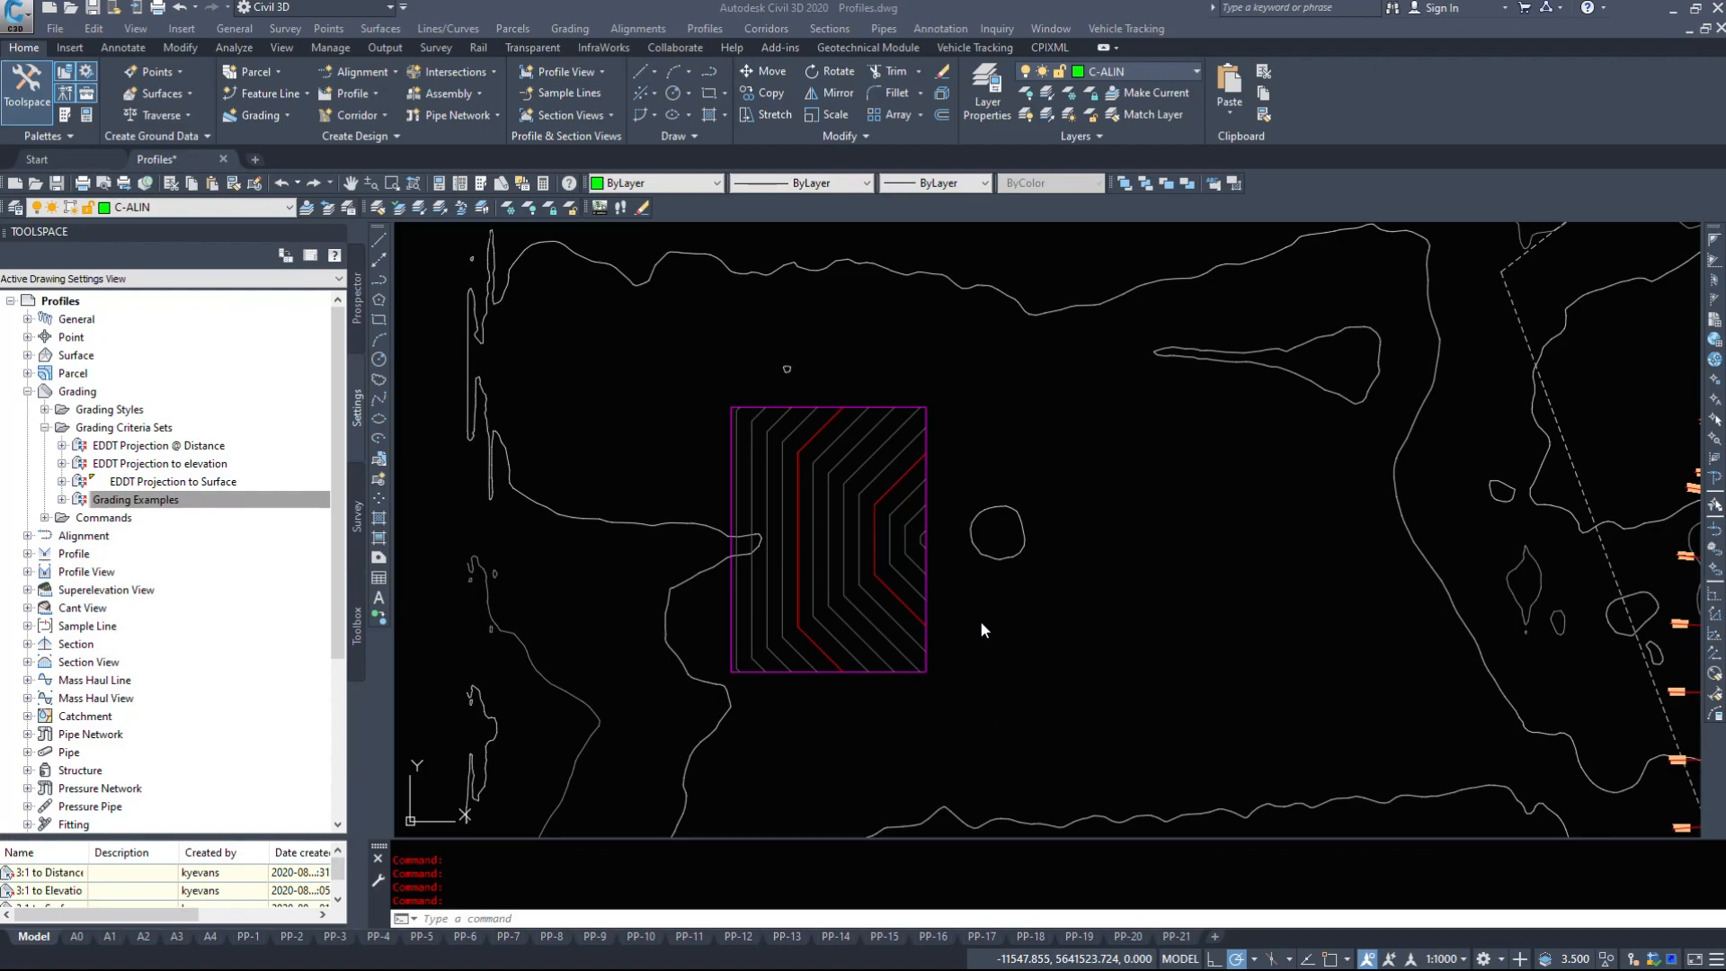
mouse_move(924, 370)
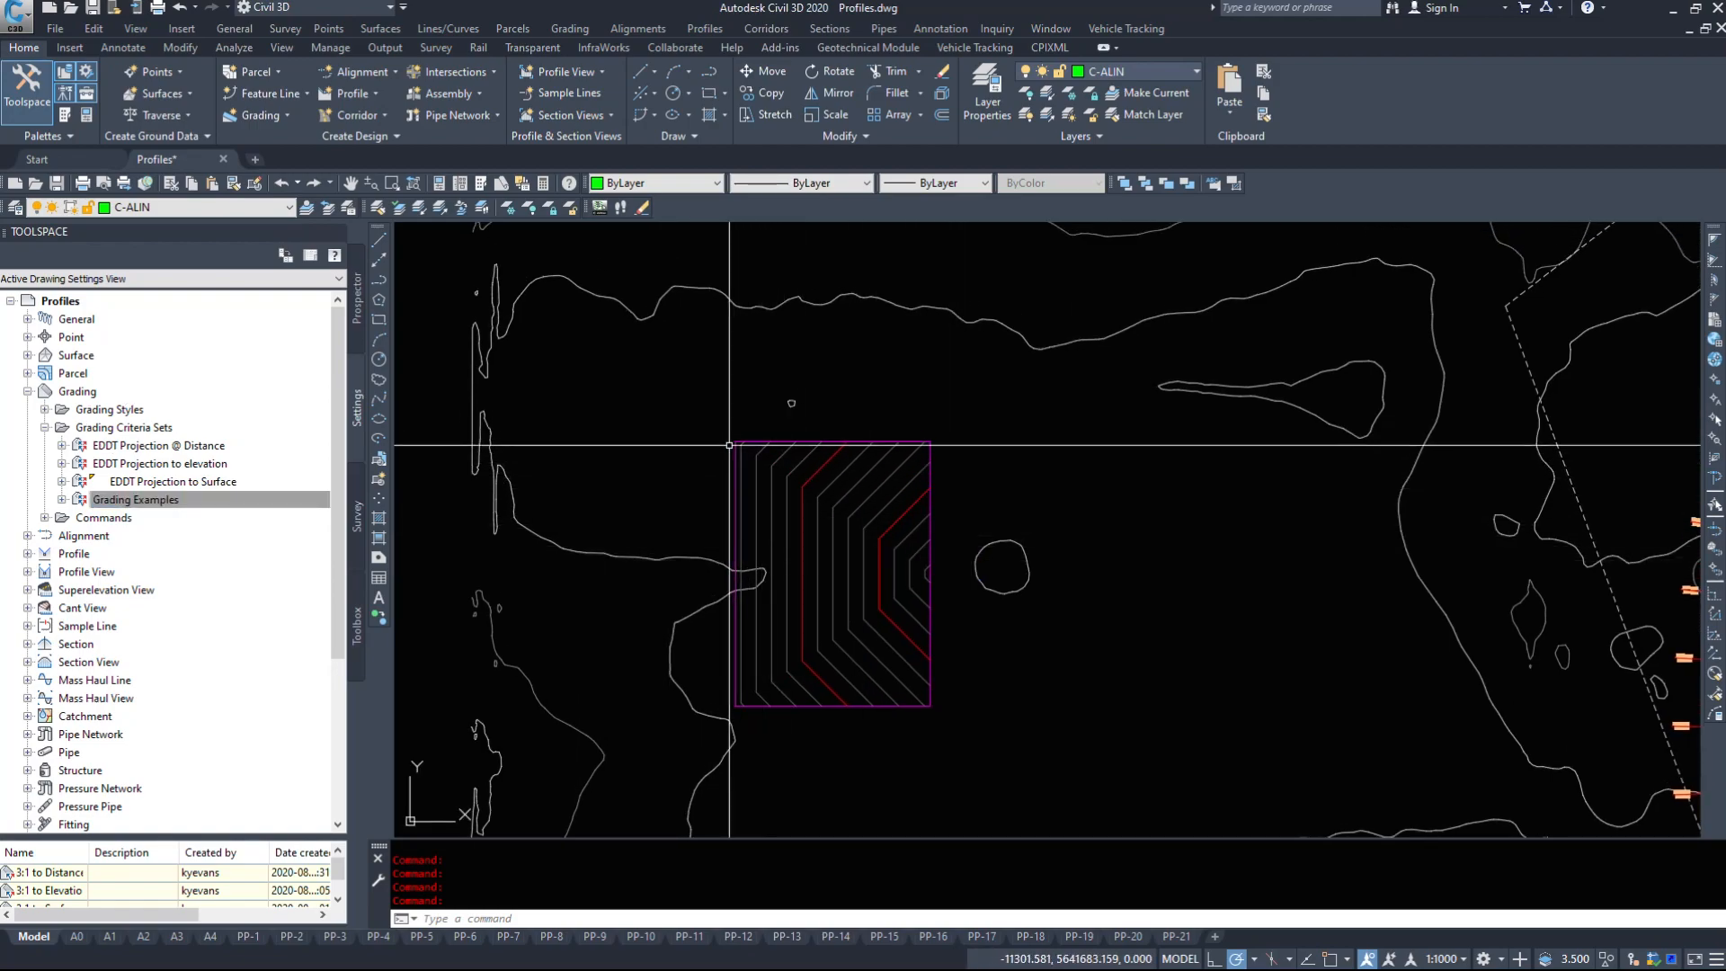
Show the Prospector tree with the drawing's surfaces and the Pad site grading groups.
click(135, 499)
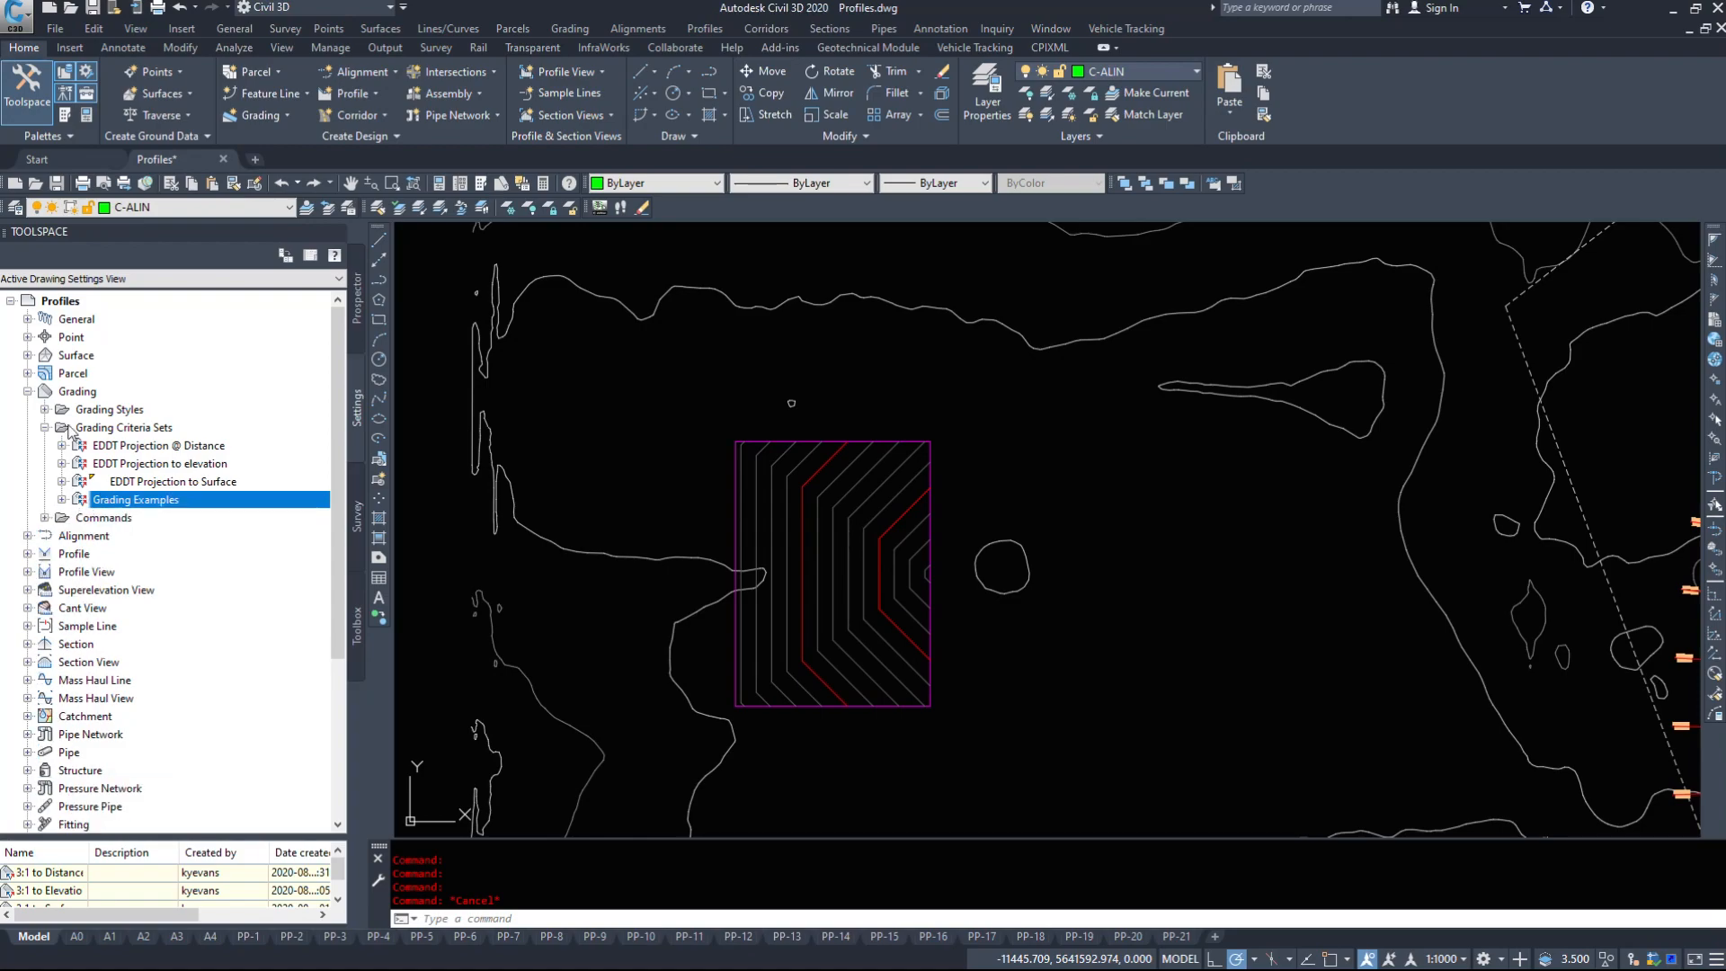
click(27, 408)
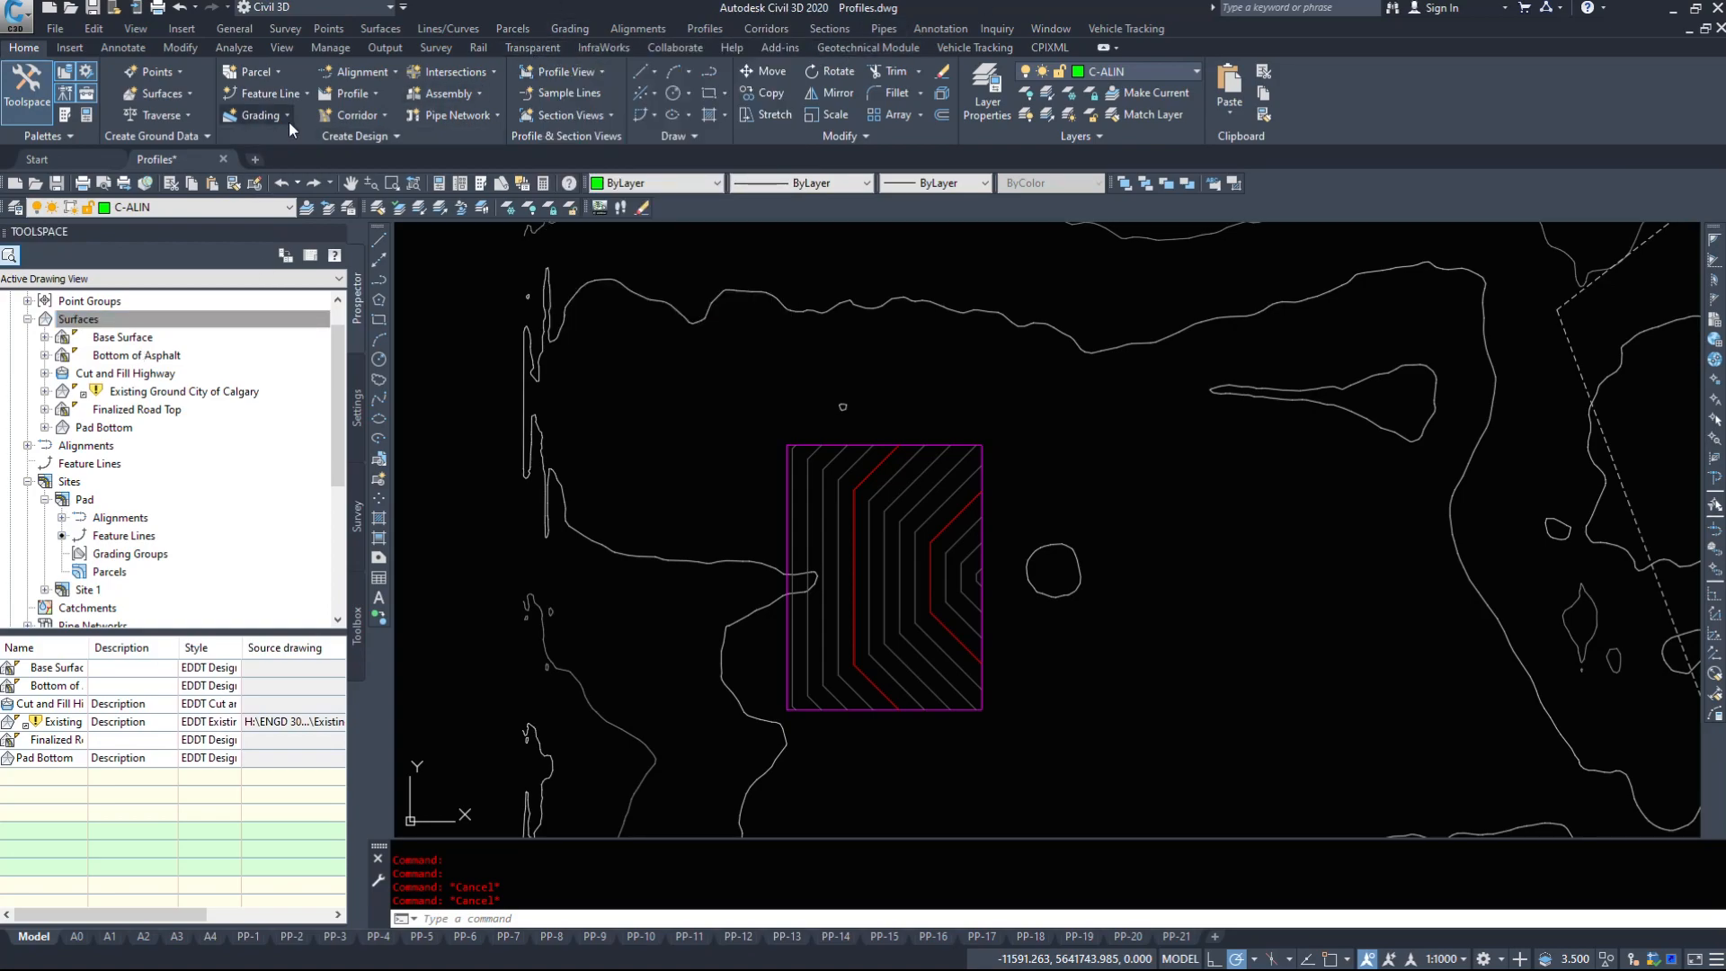
click(257, 115)
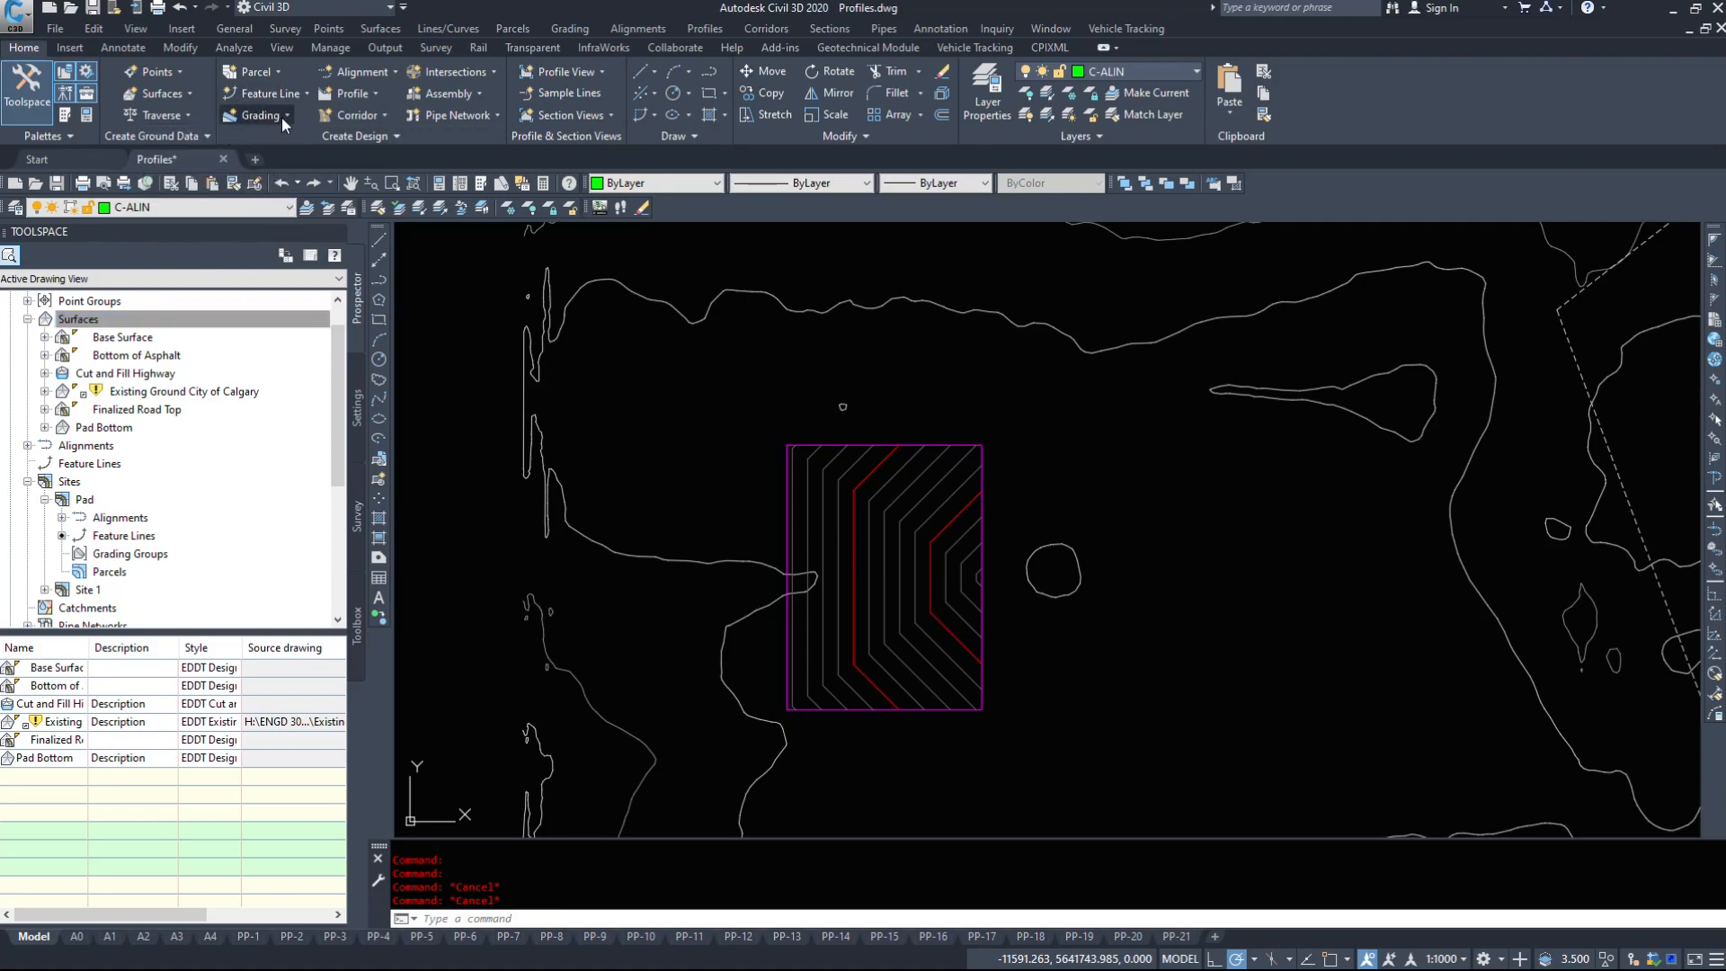
Erase the old grading inside the pad rectangle, leaving only its outline.
click(885, 577)
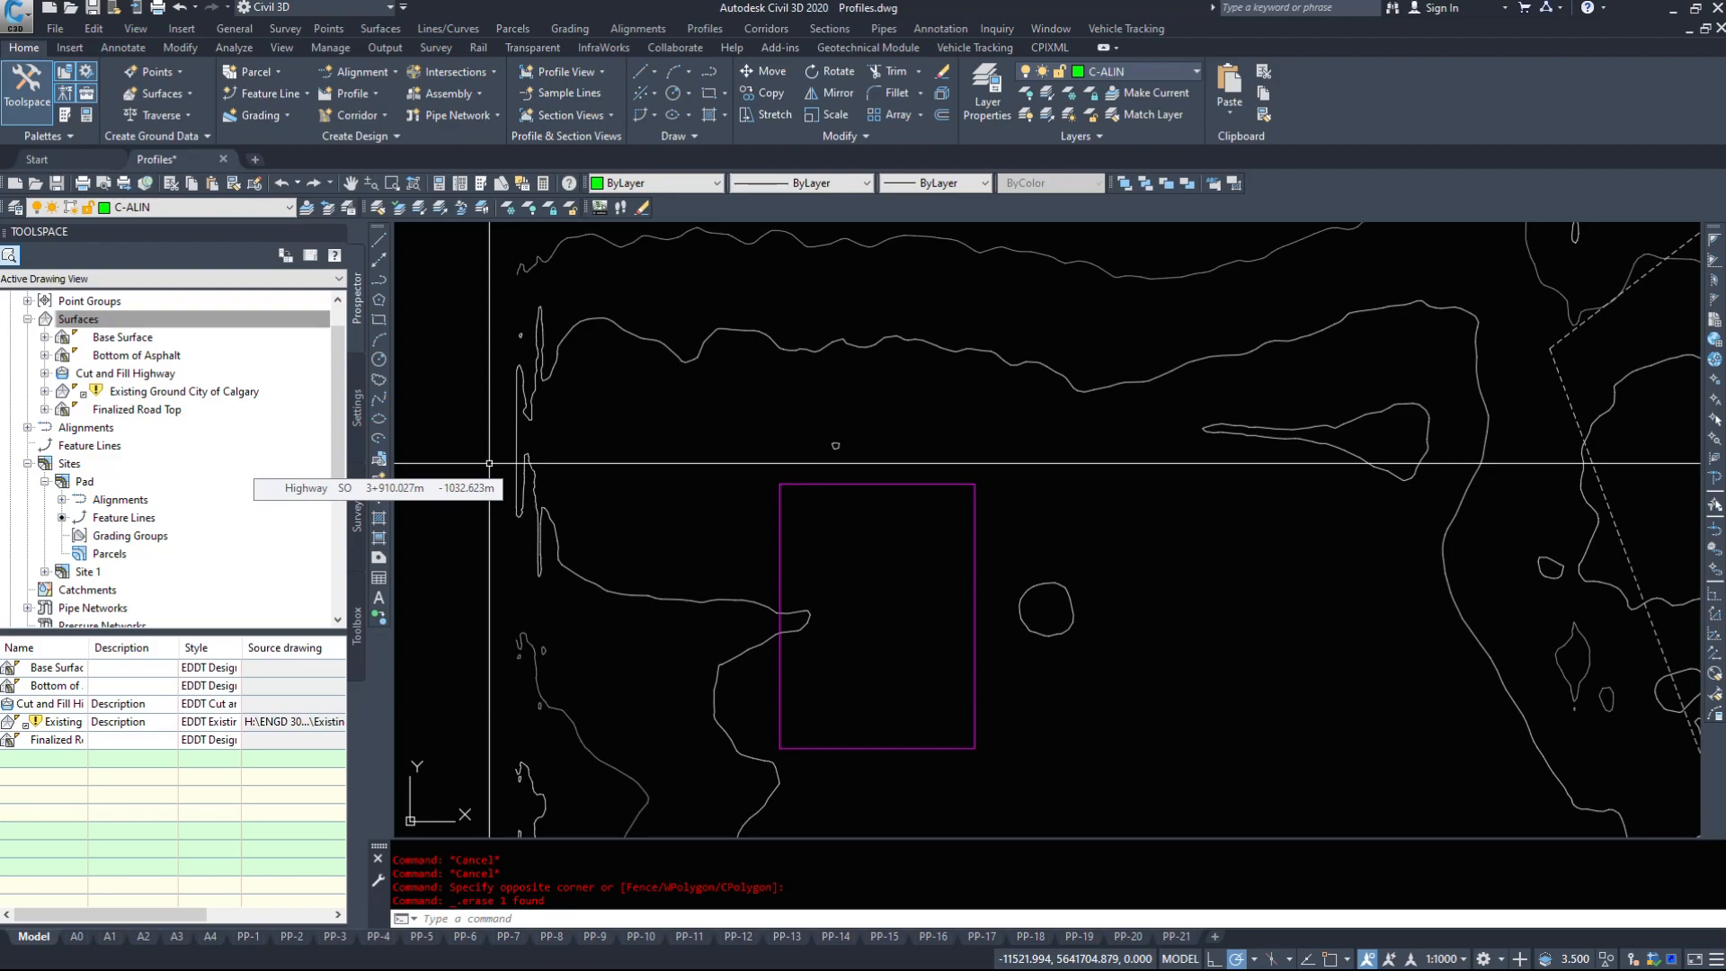
click(570, 27)
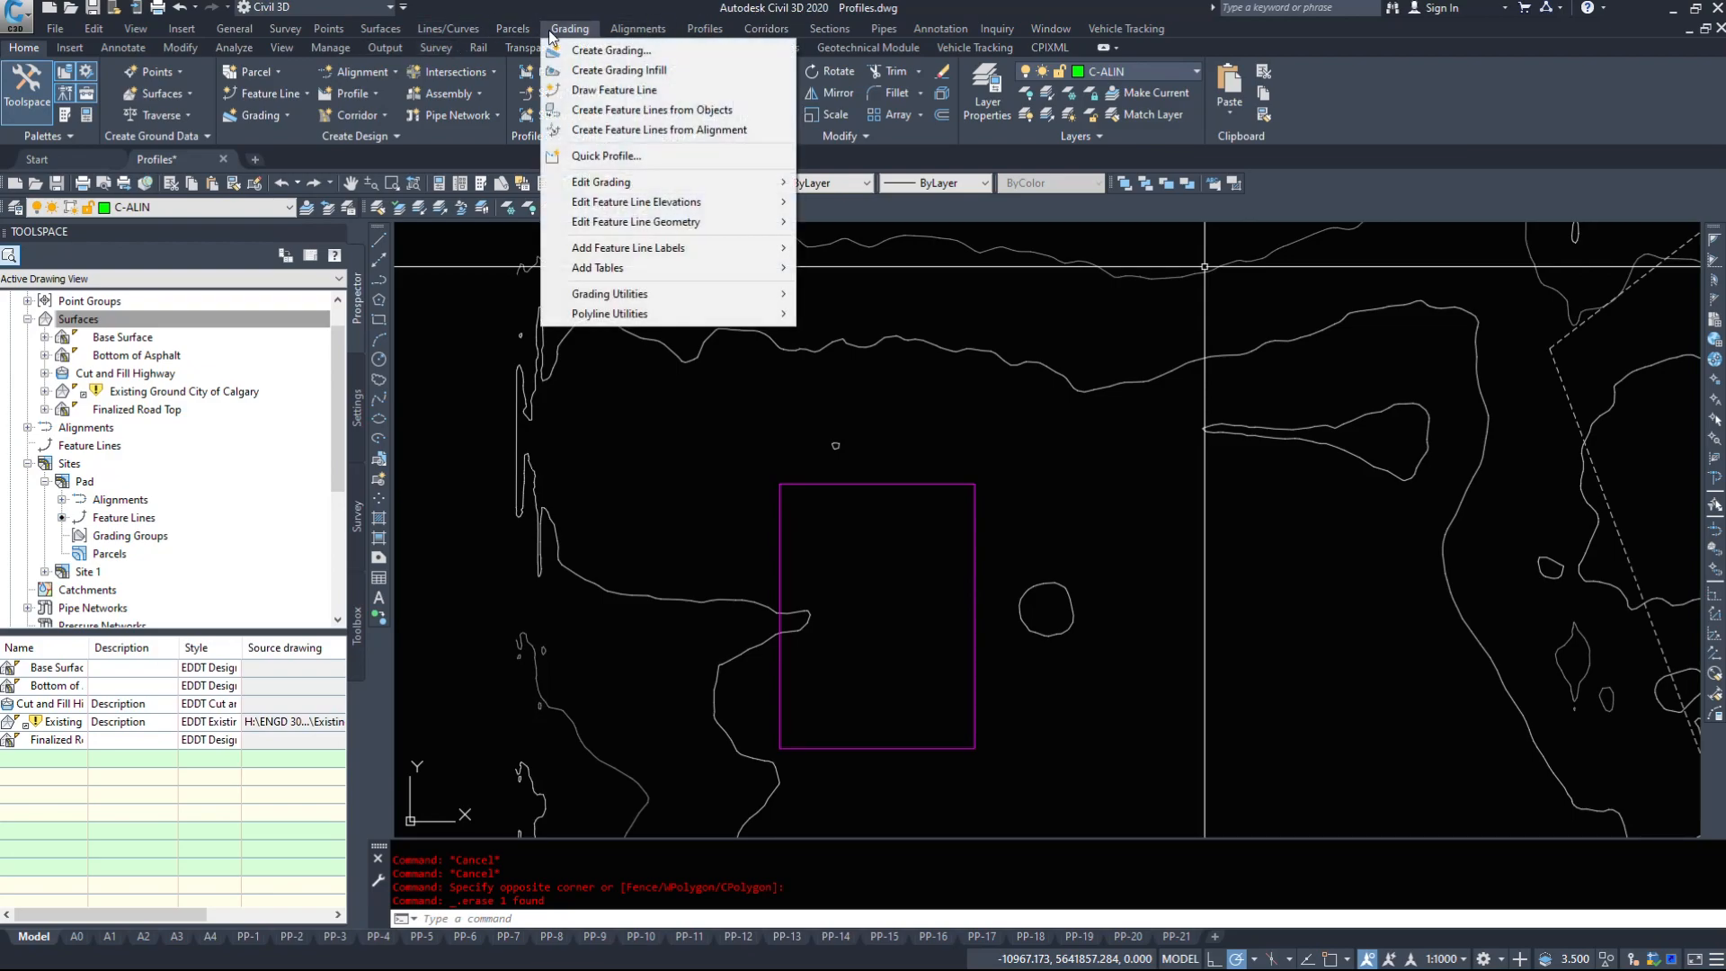
mouse_move(610, 50)
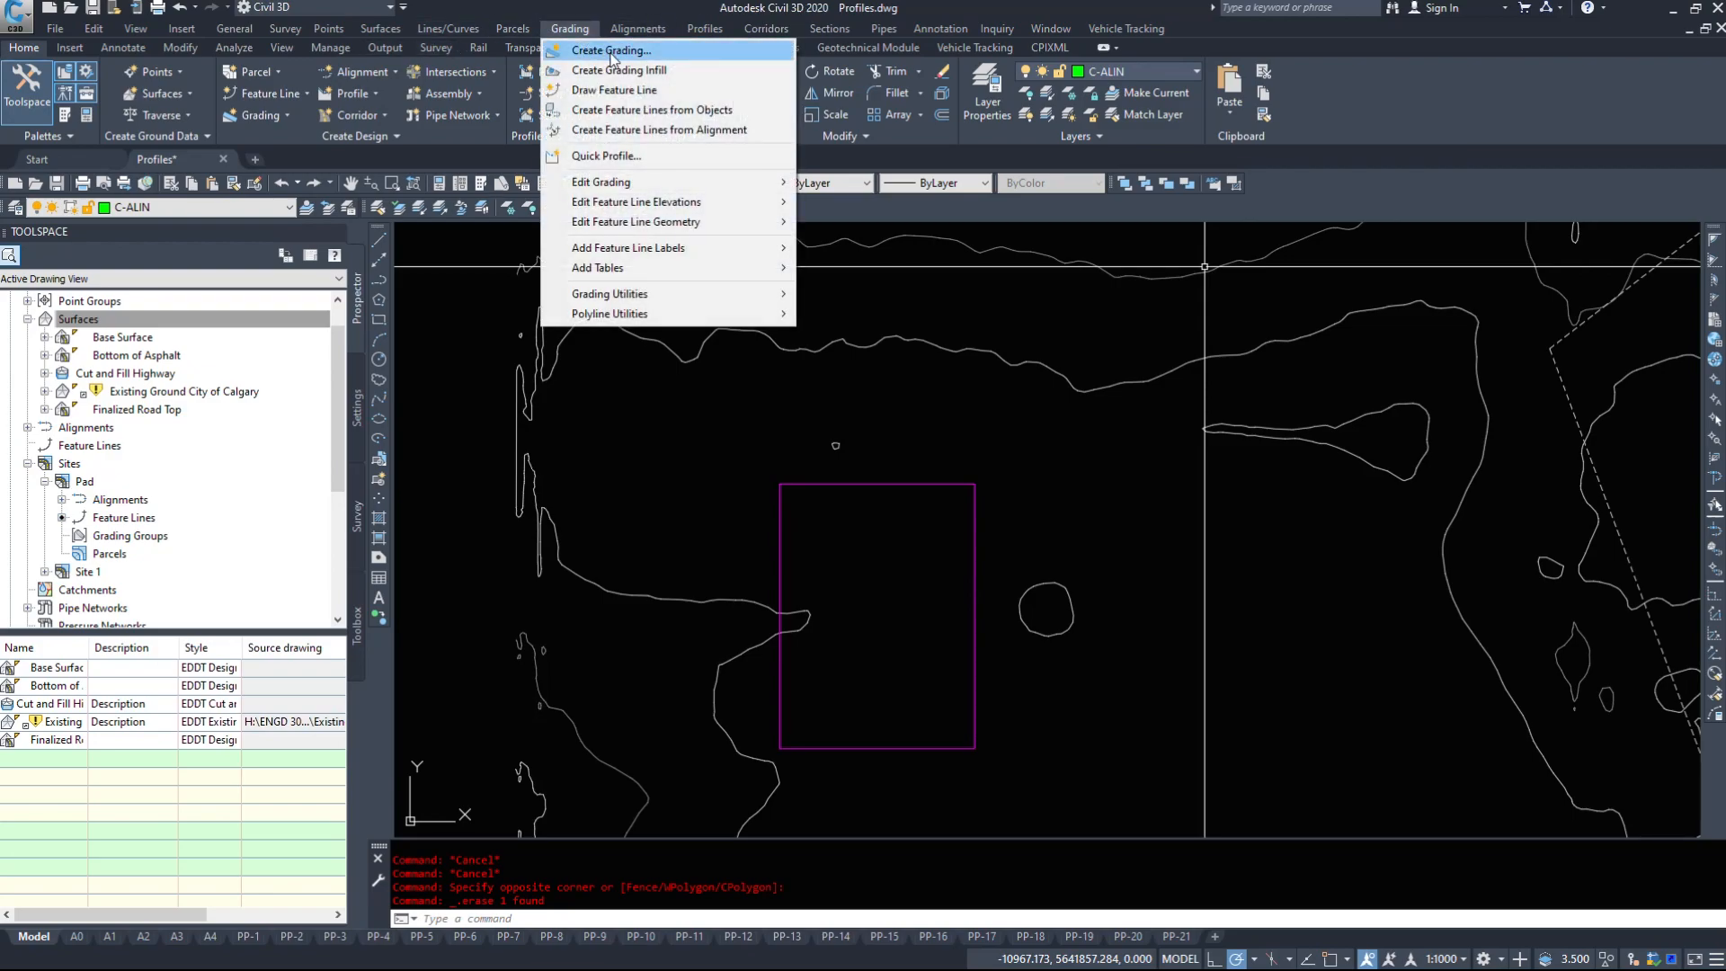
Start a grading group named Pad on the Pad site with automatic surface creation and the EDDT Design surface style.
click(610, 50)
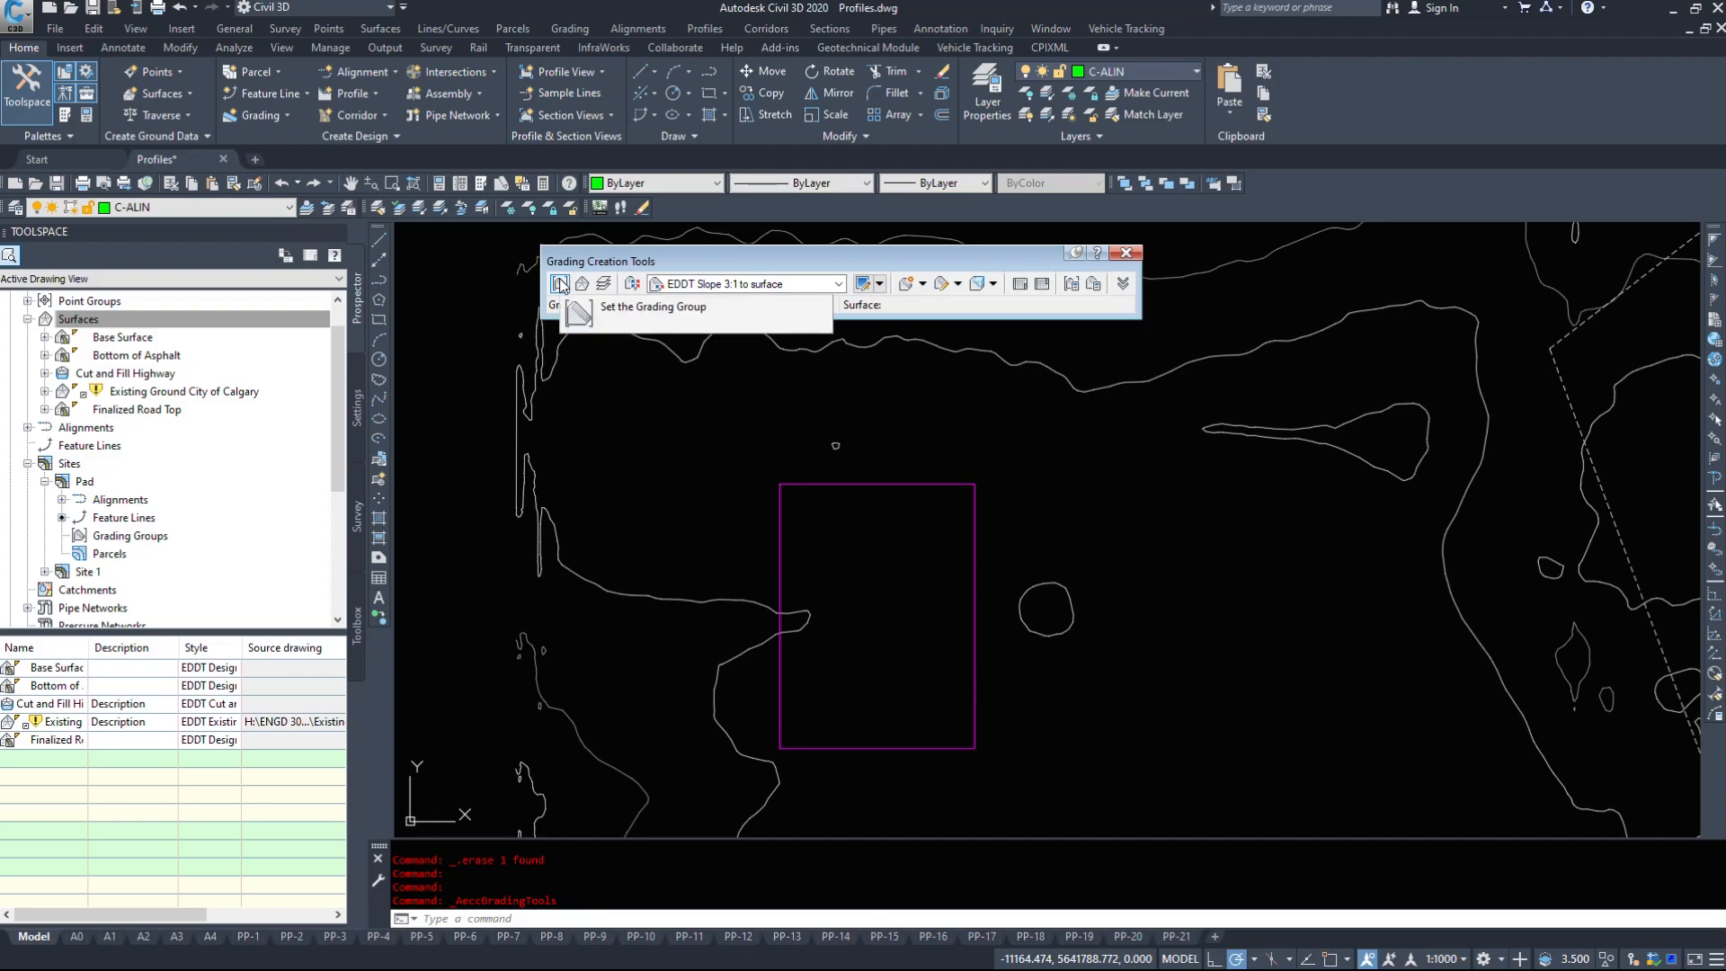
click(559, 282)
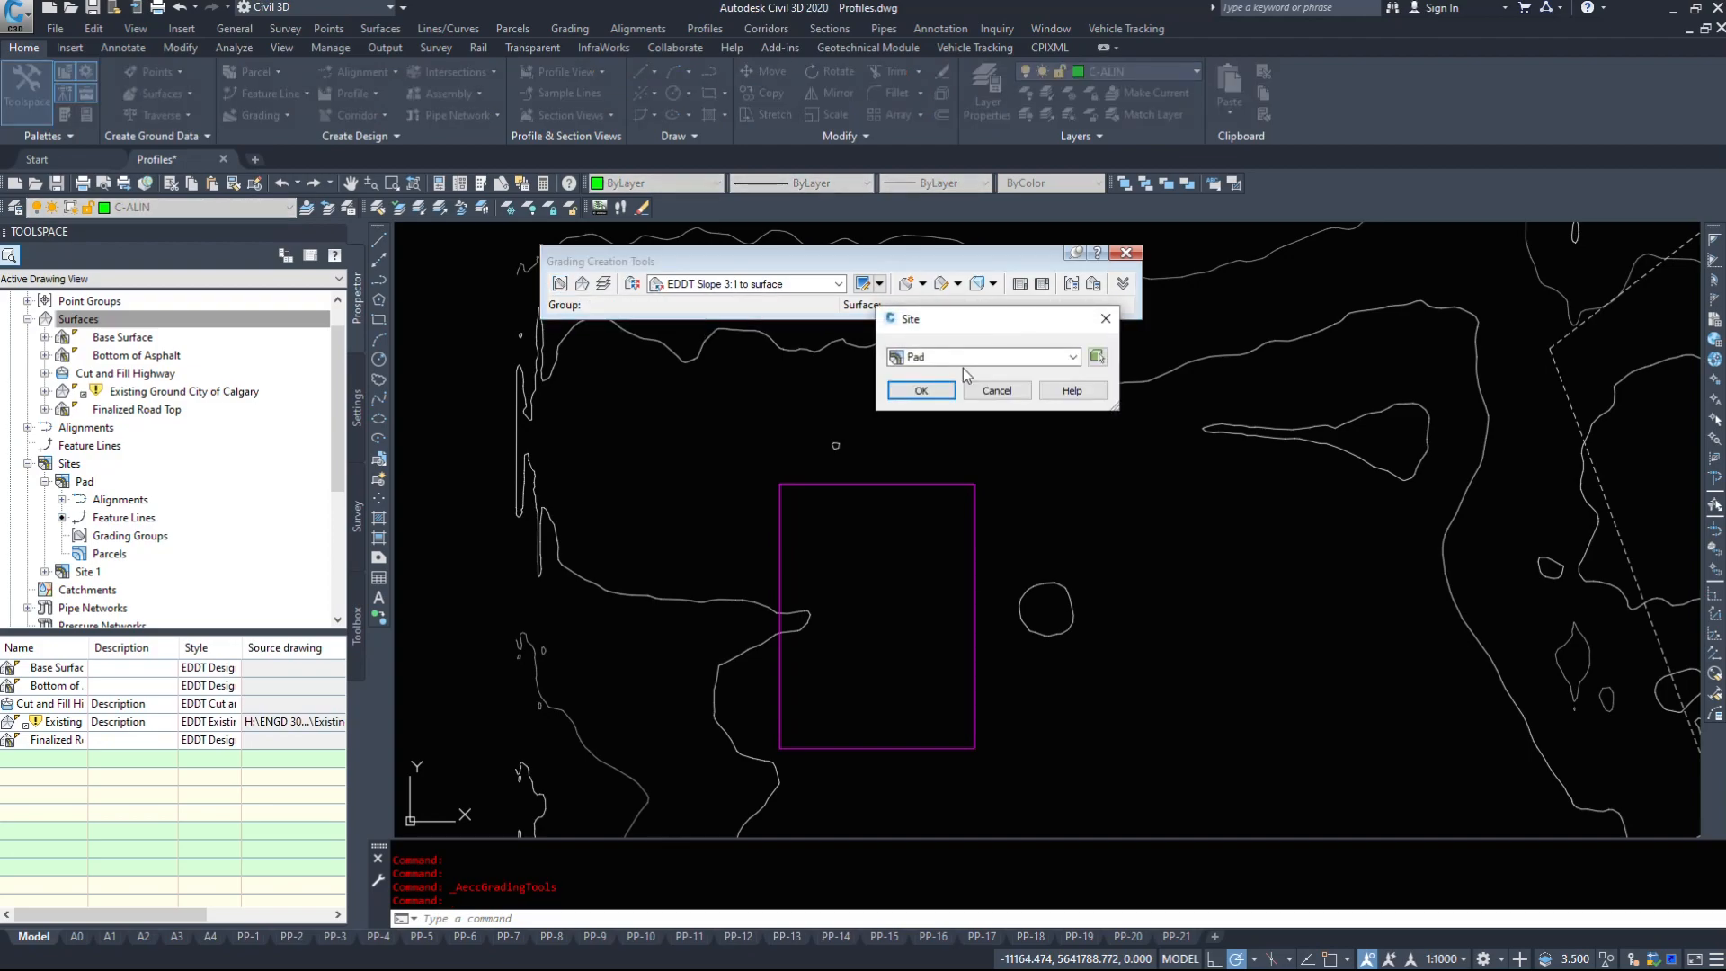
click(921, 391)
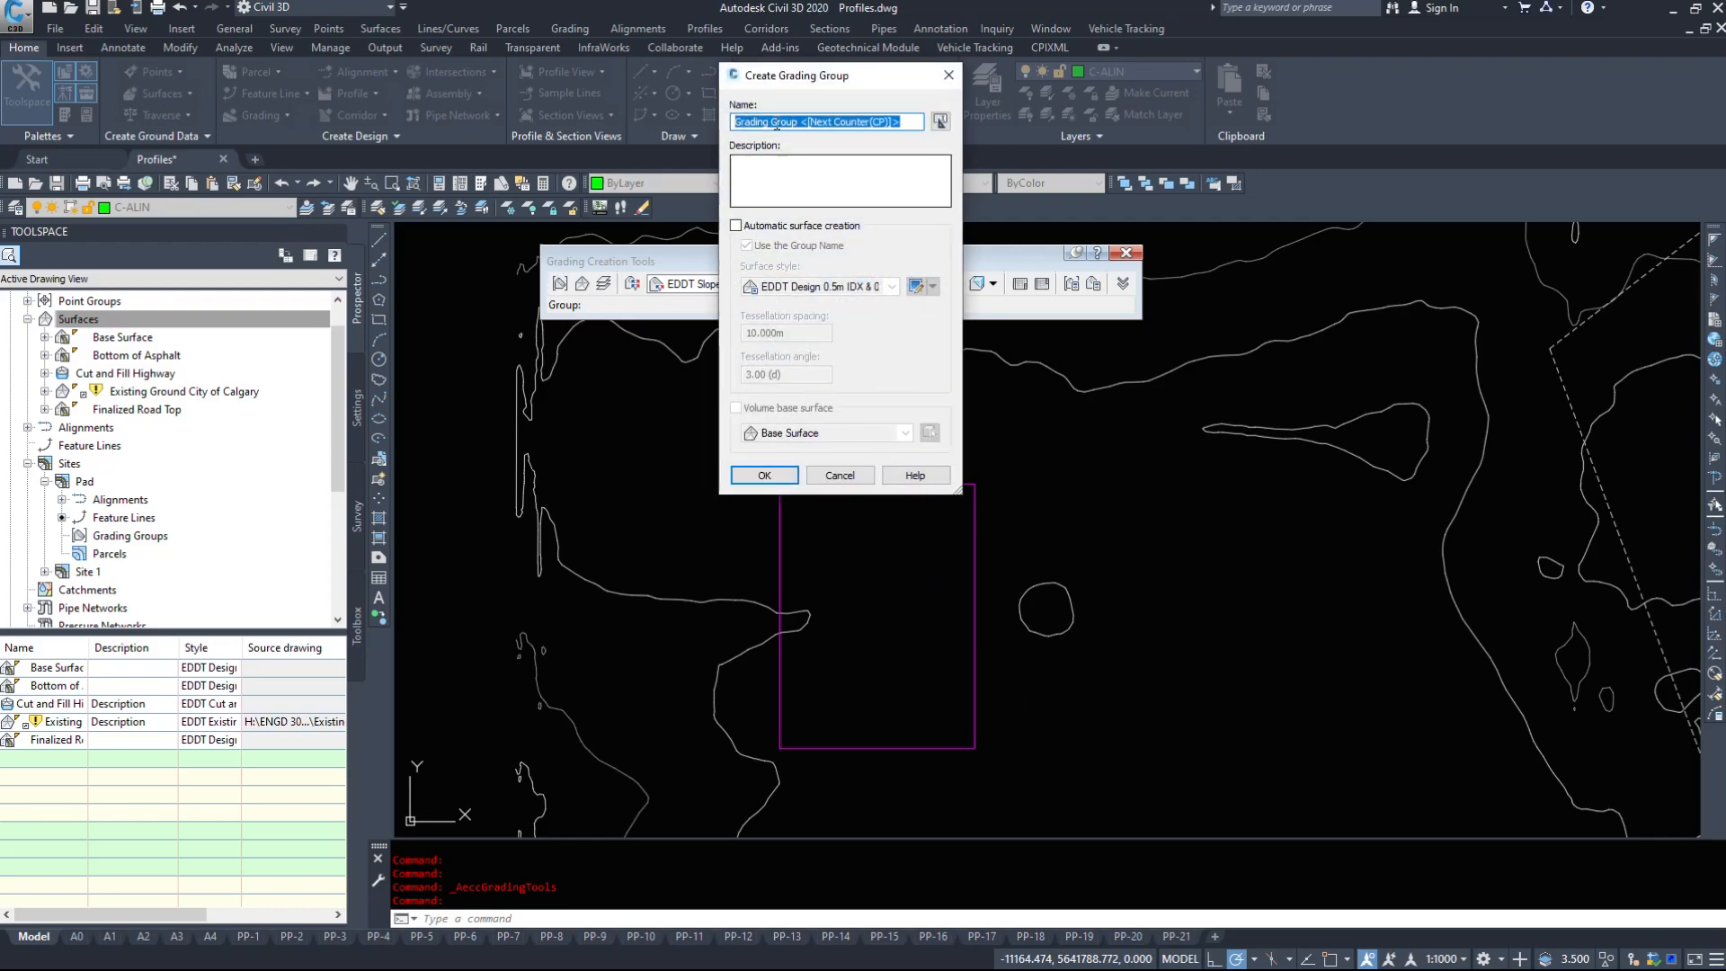
text(Pad)
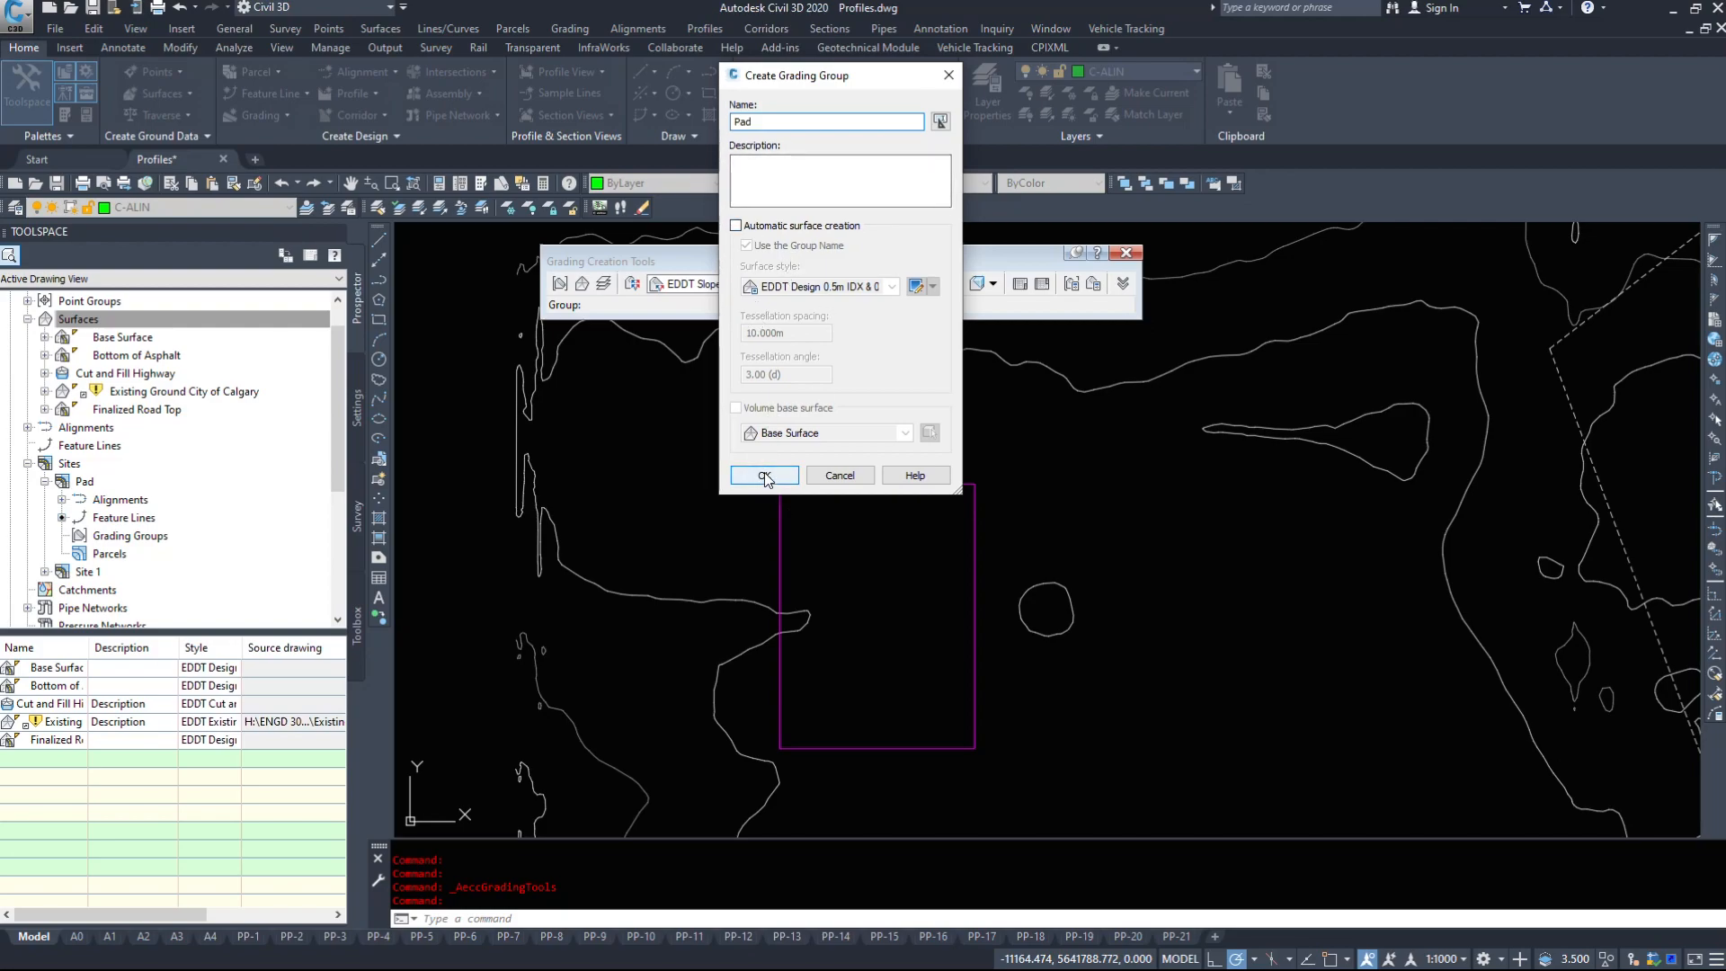
click(735, 226)
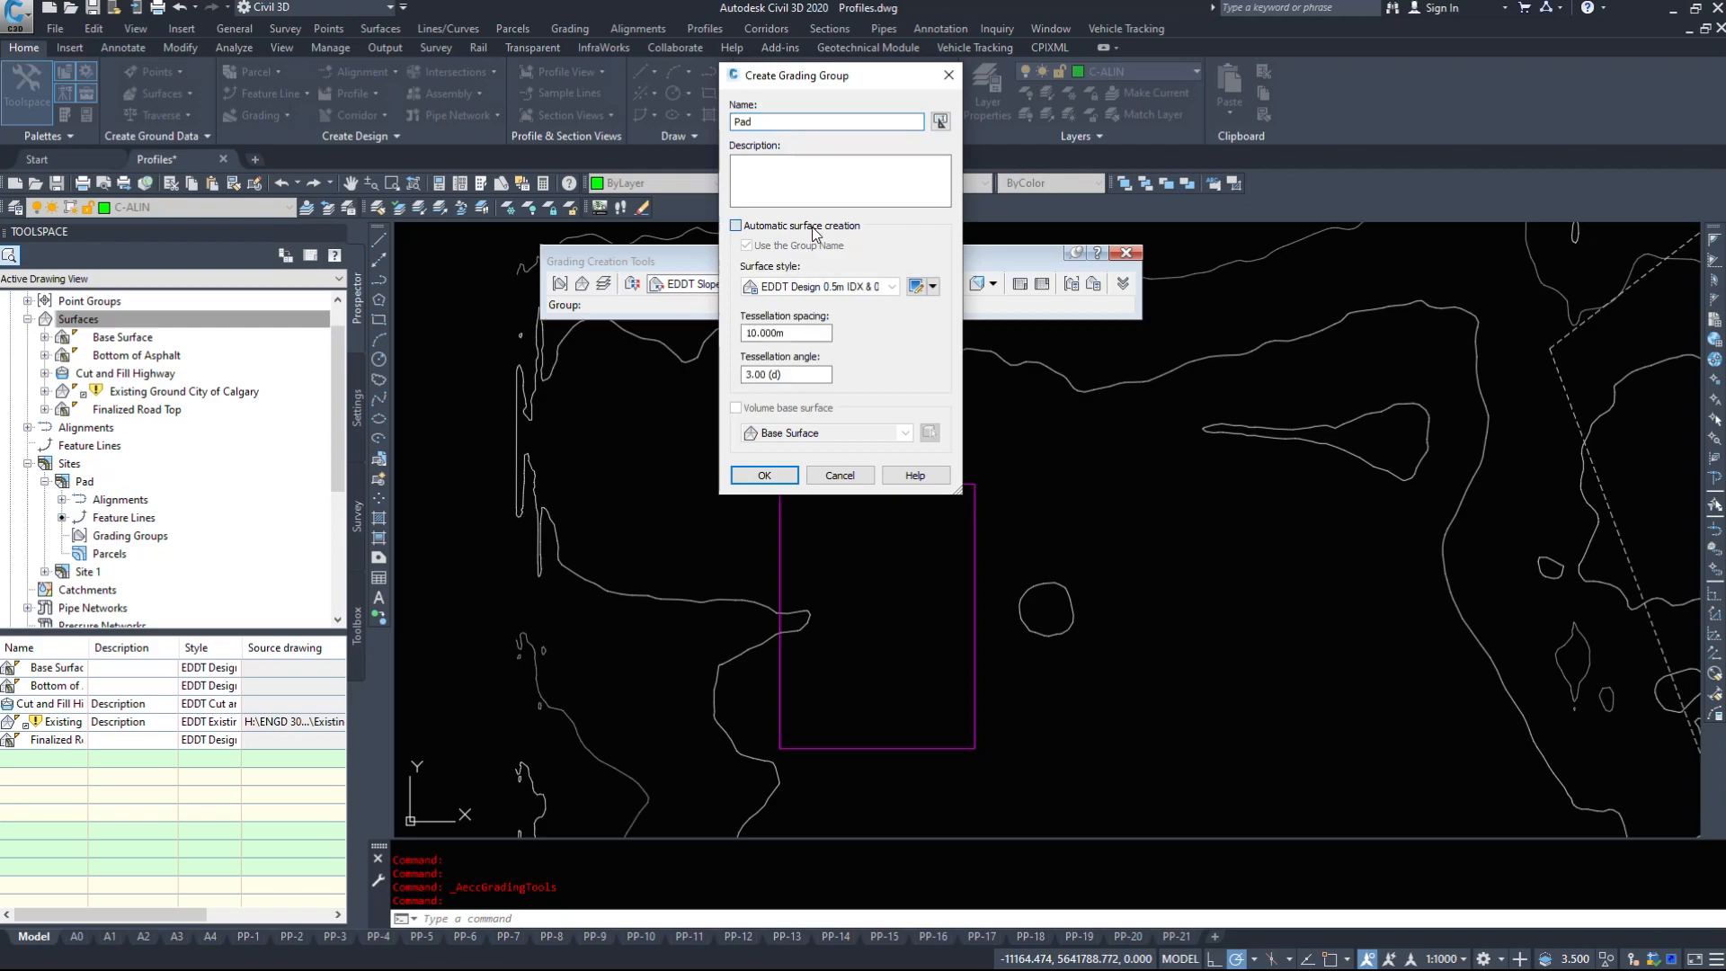
click(892, 286)
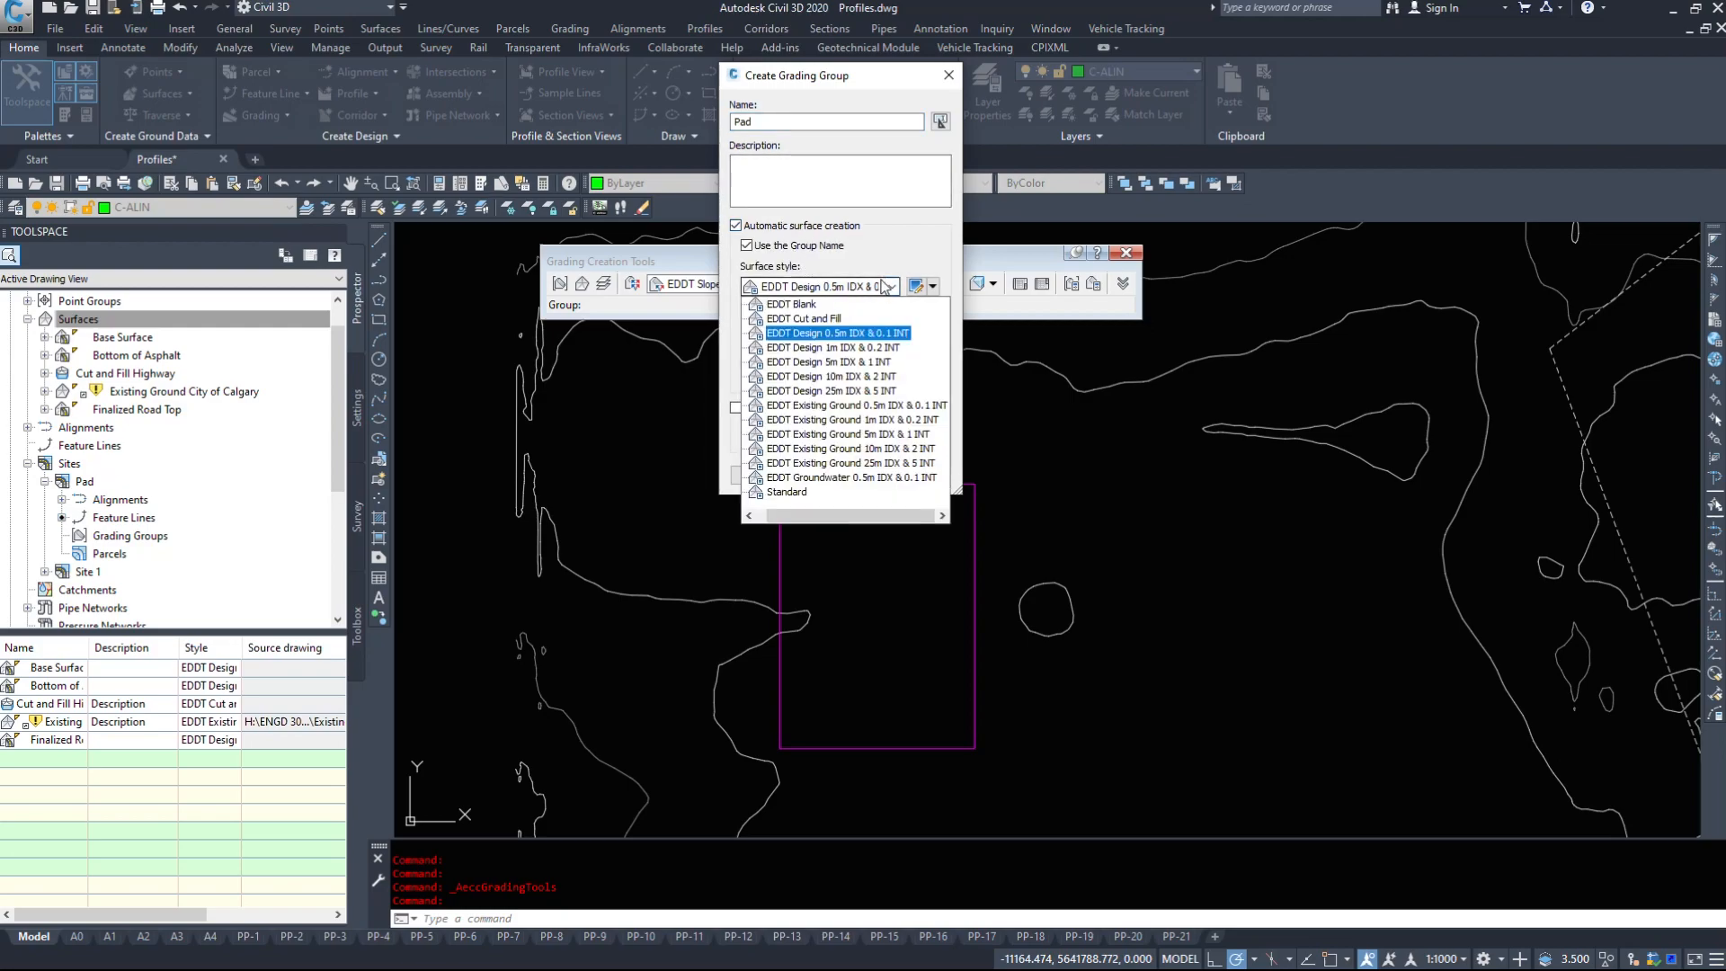
click(836, 332)
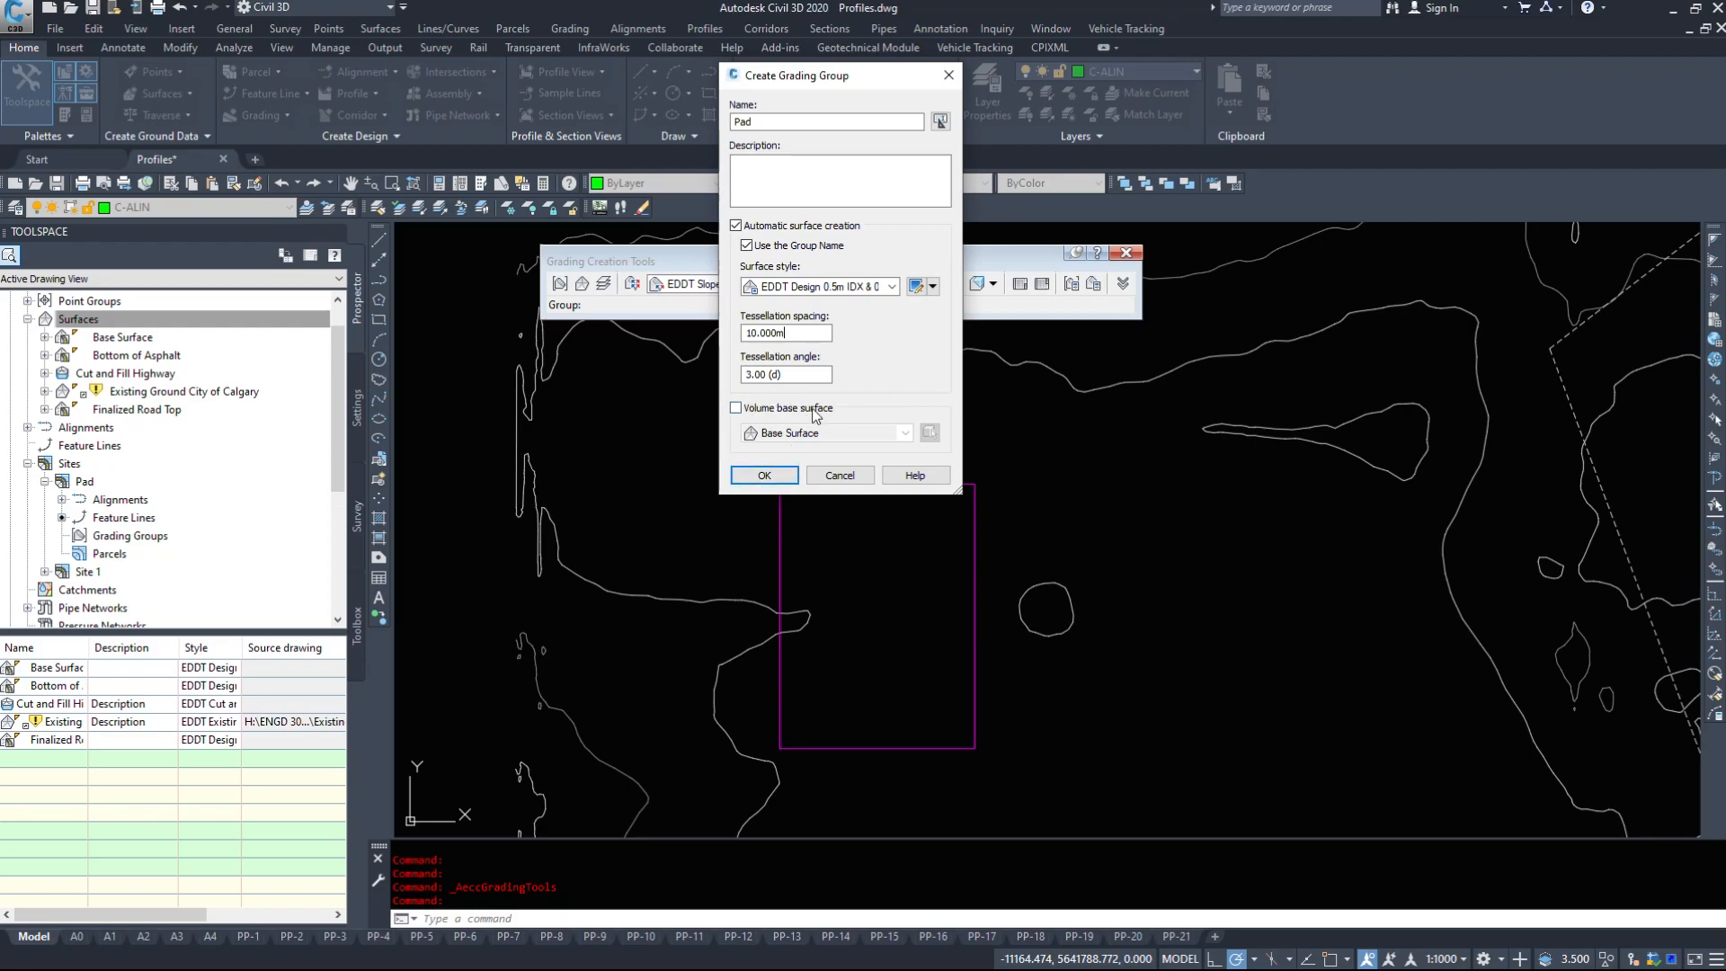
Set Existing Ground City of Calgary as the volume base surface and create the Pad surface.
click(736, 408)
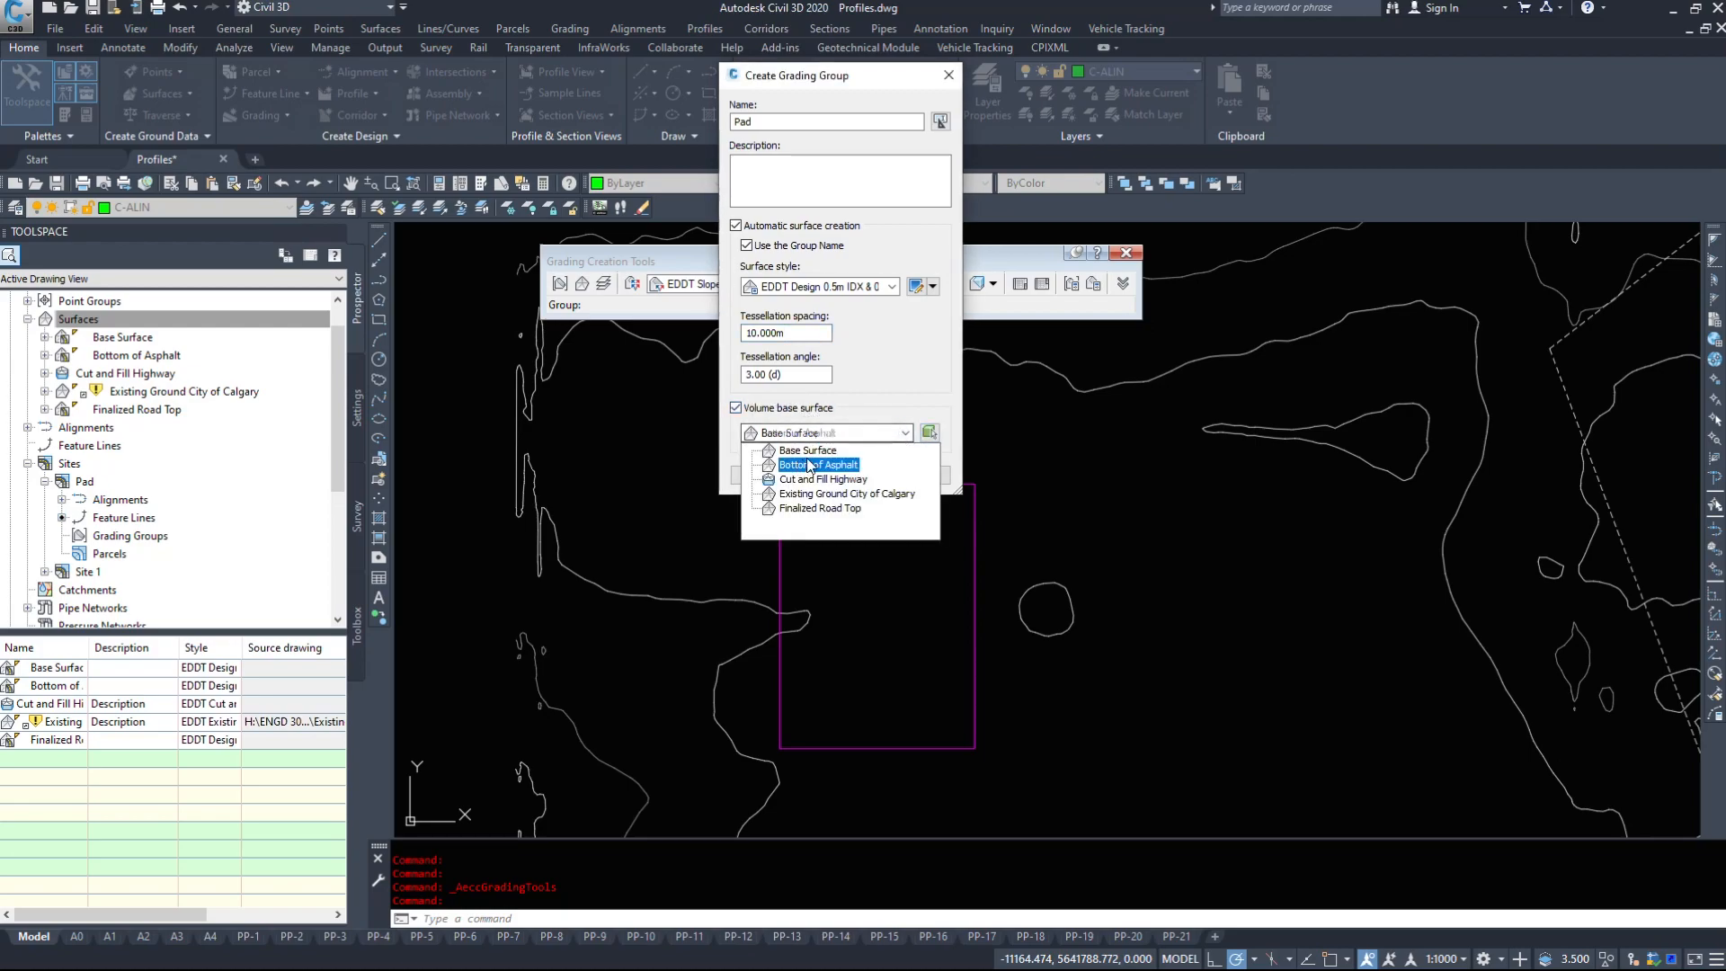
click(845, 493)
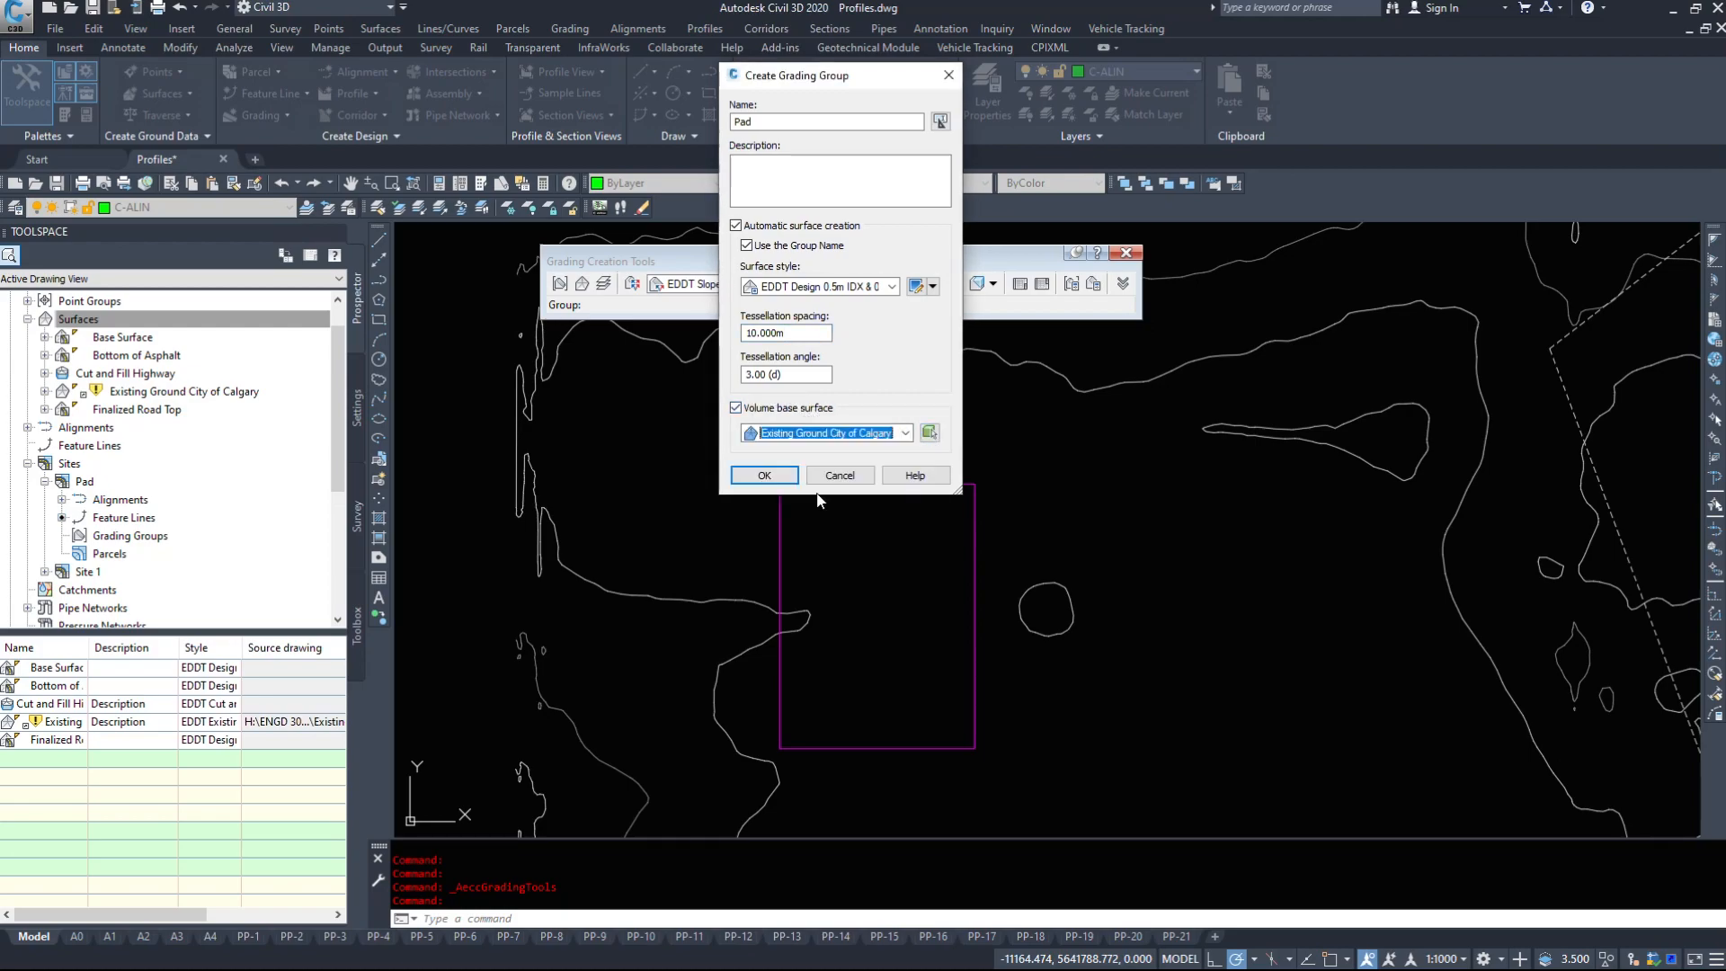
click(764, 475)
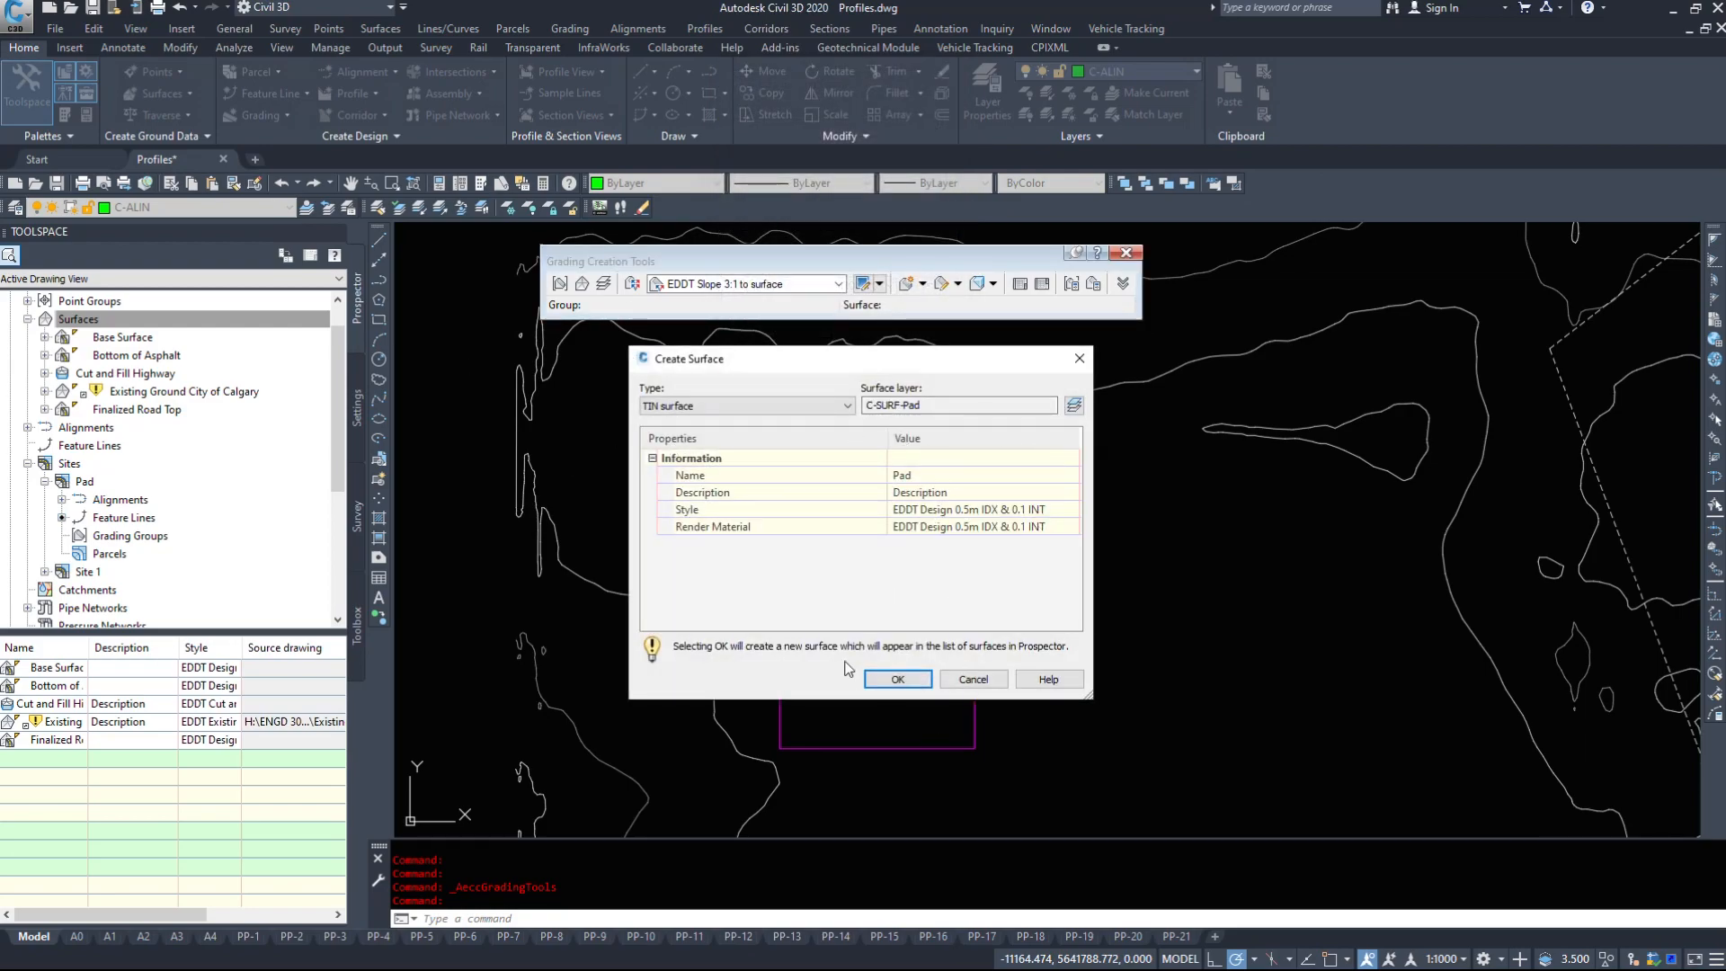
click(895, 678)
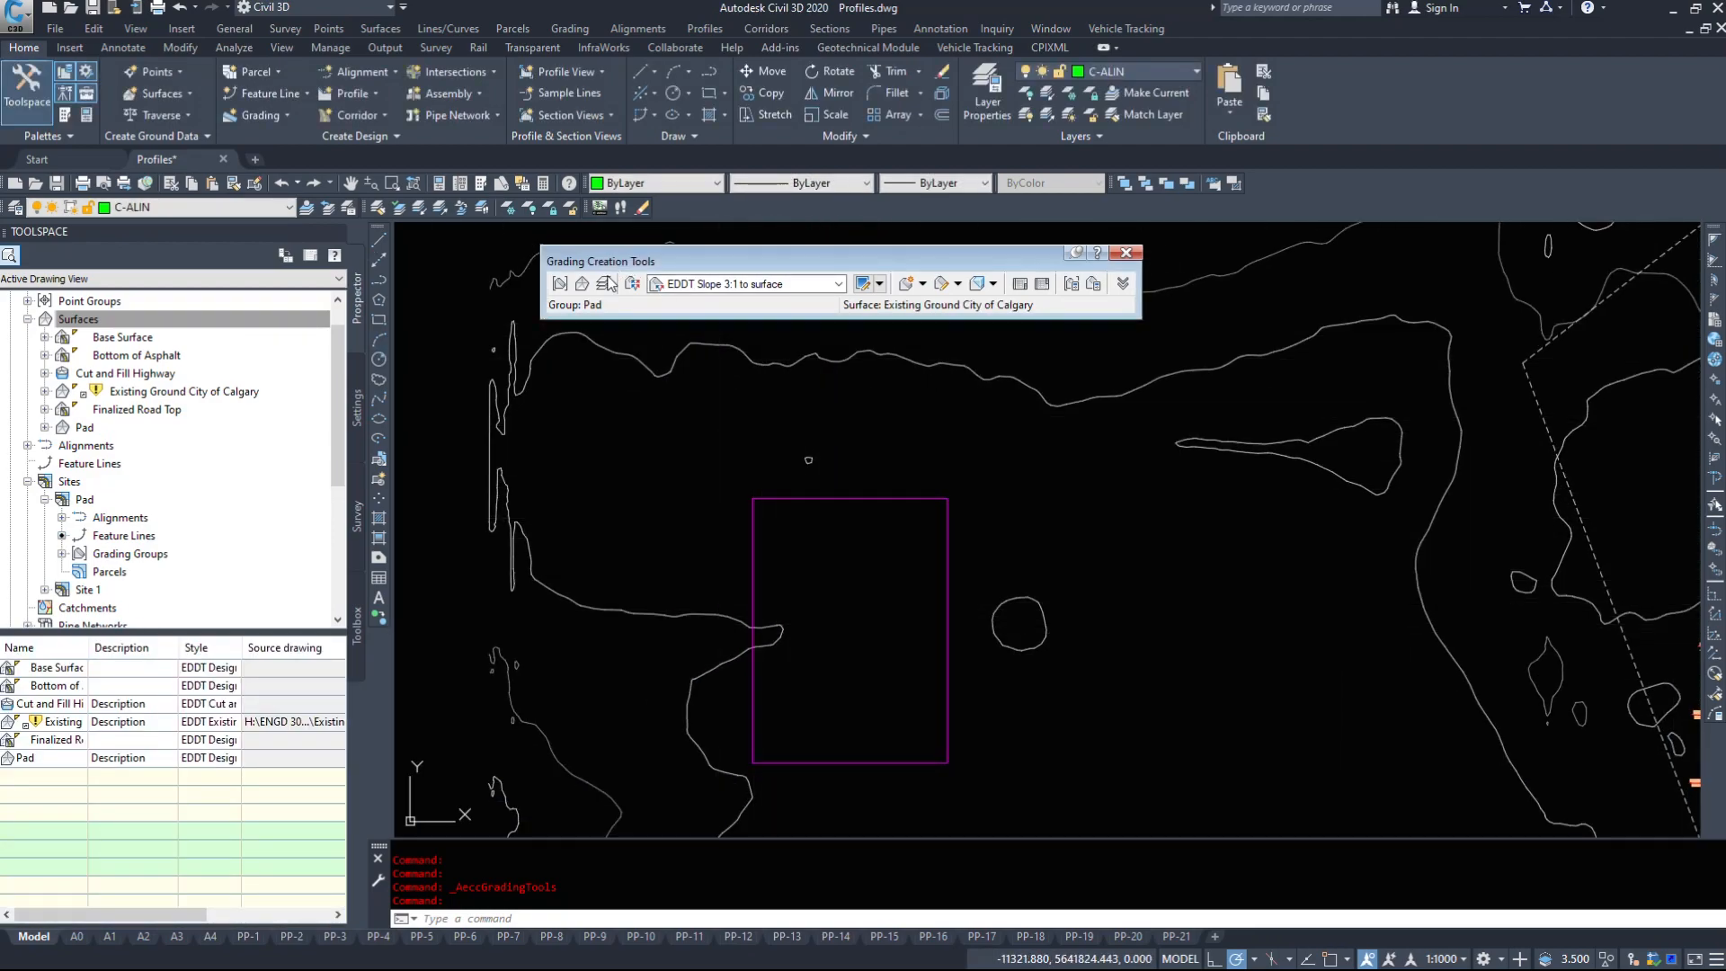
mouse_move(581, 284)
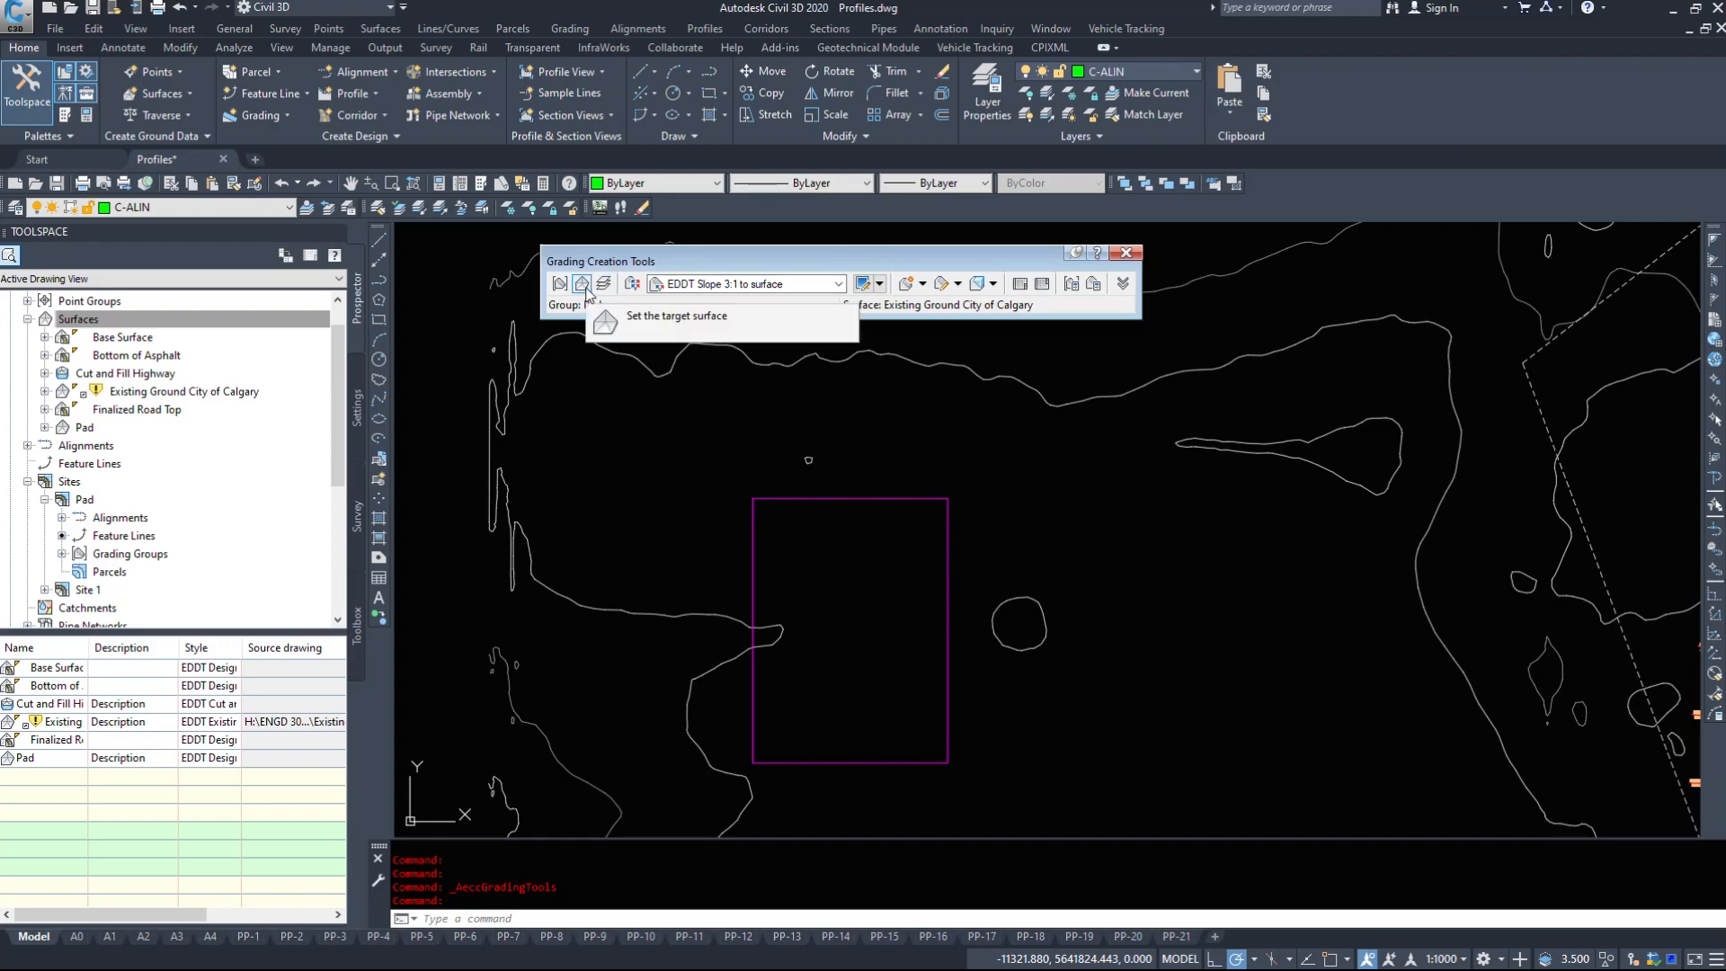
Make Existing Ground City of Calgary the target surface and C-GRAD-Pad the grading layer.
click(580, 284)
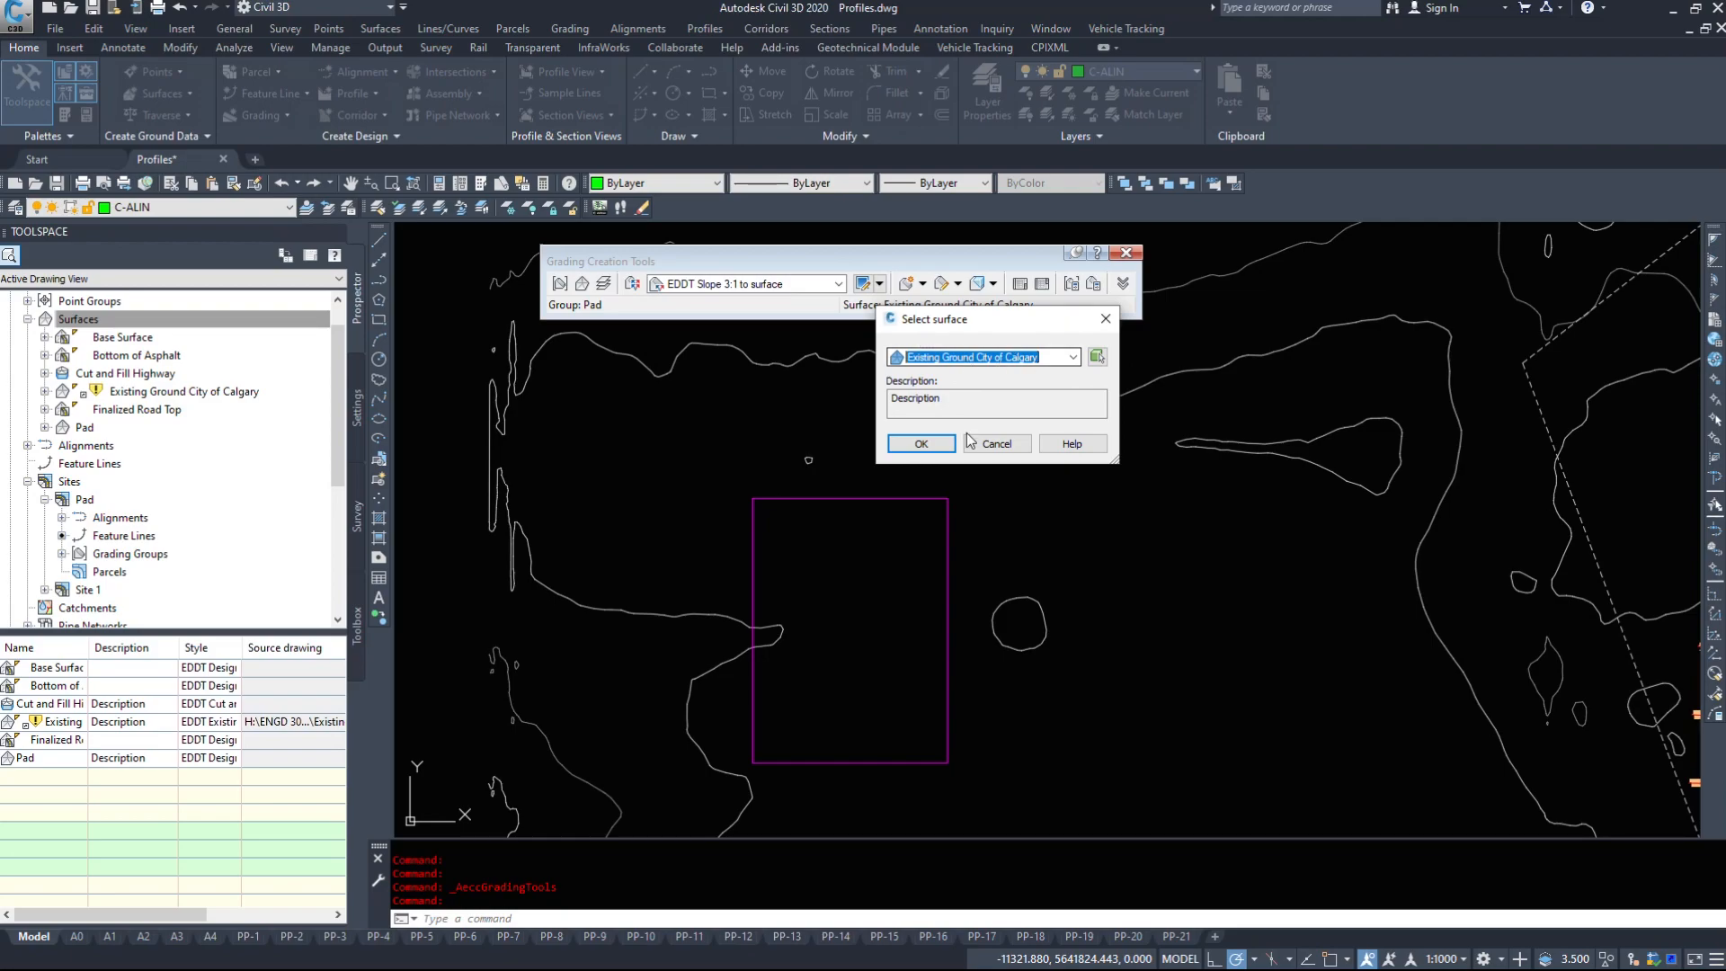
click(921, 444)
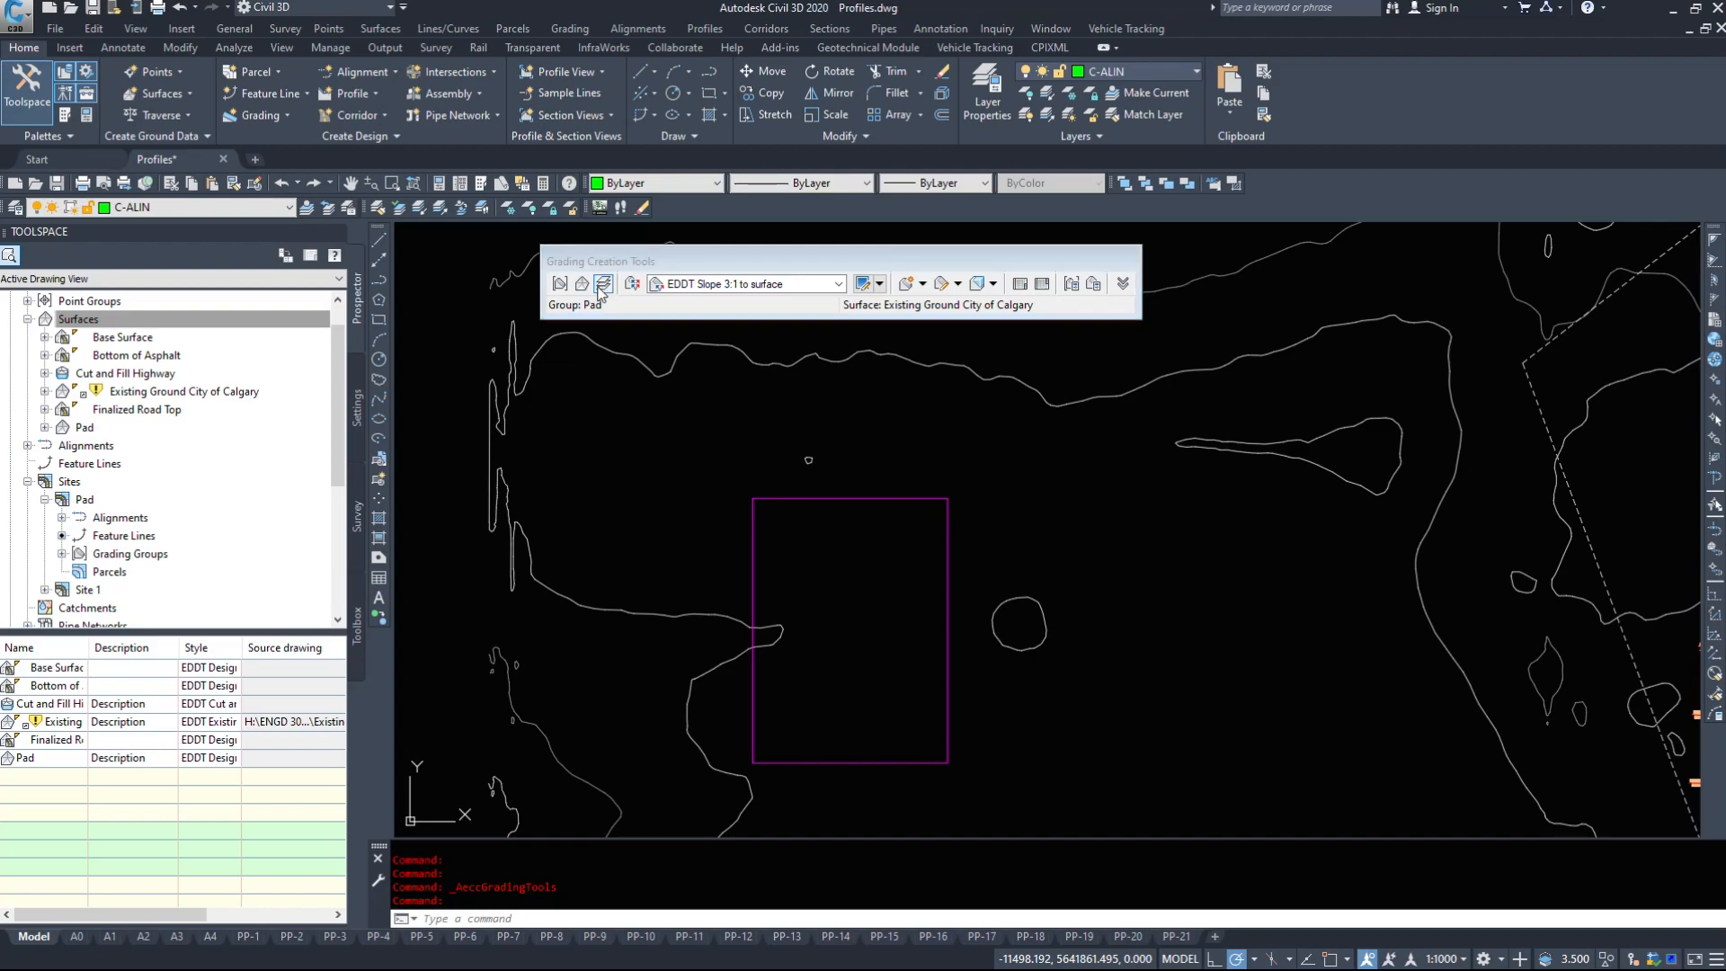
click(604, 284)
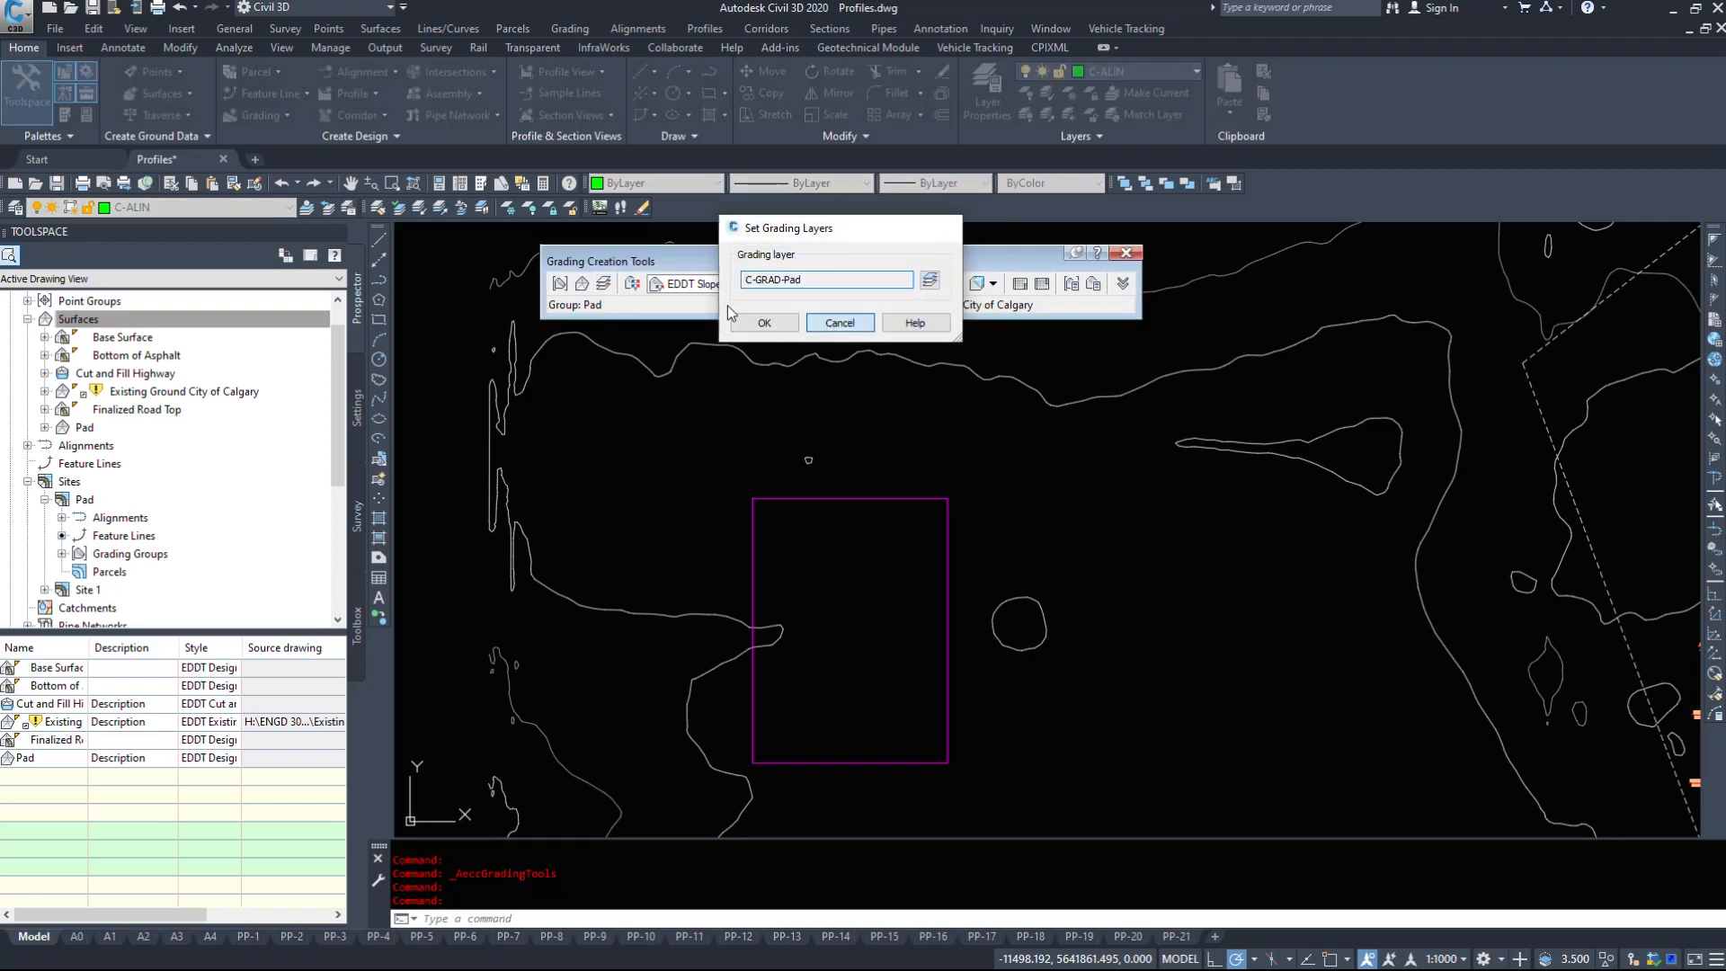
click(762, 322)
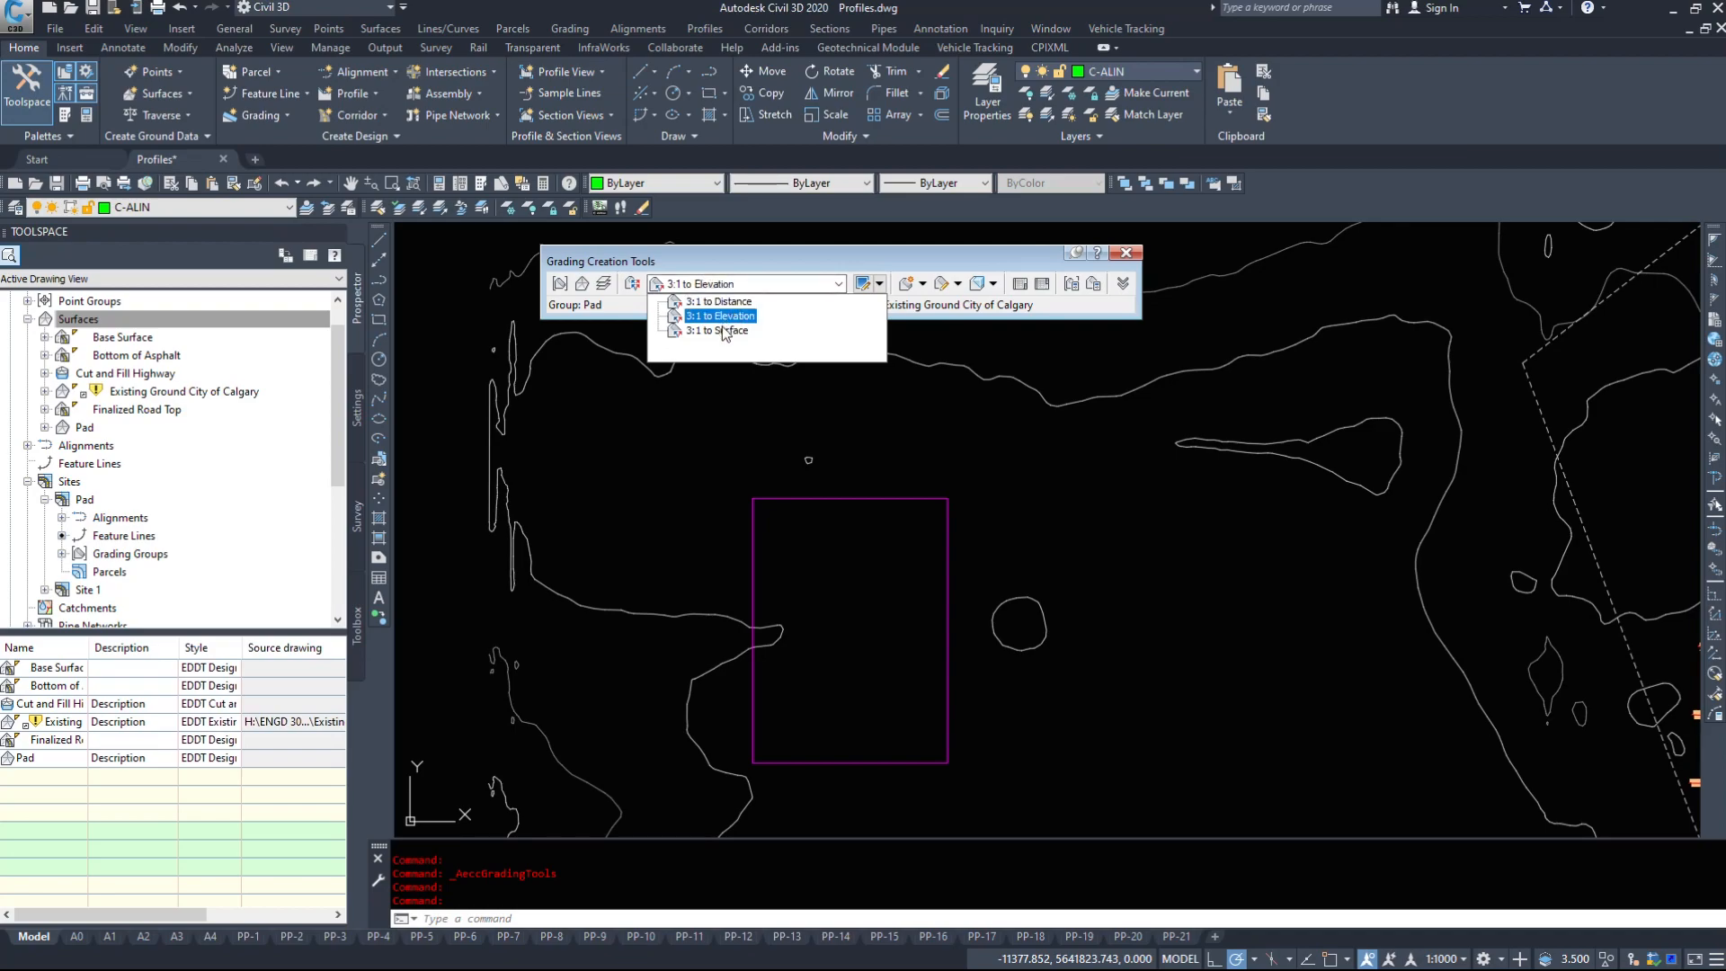
click(718, 302)
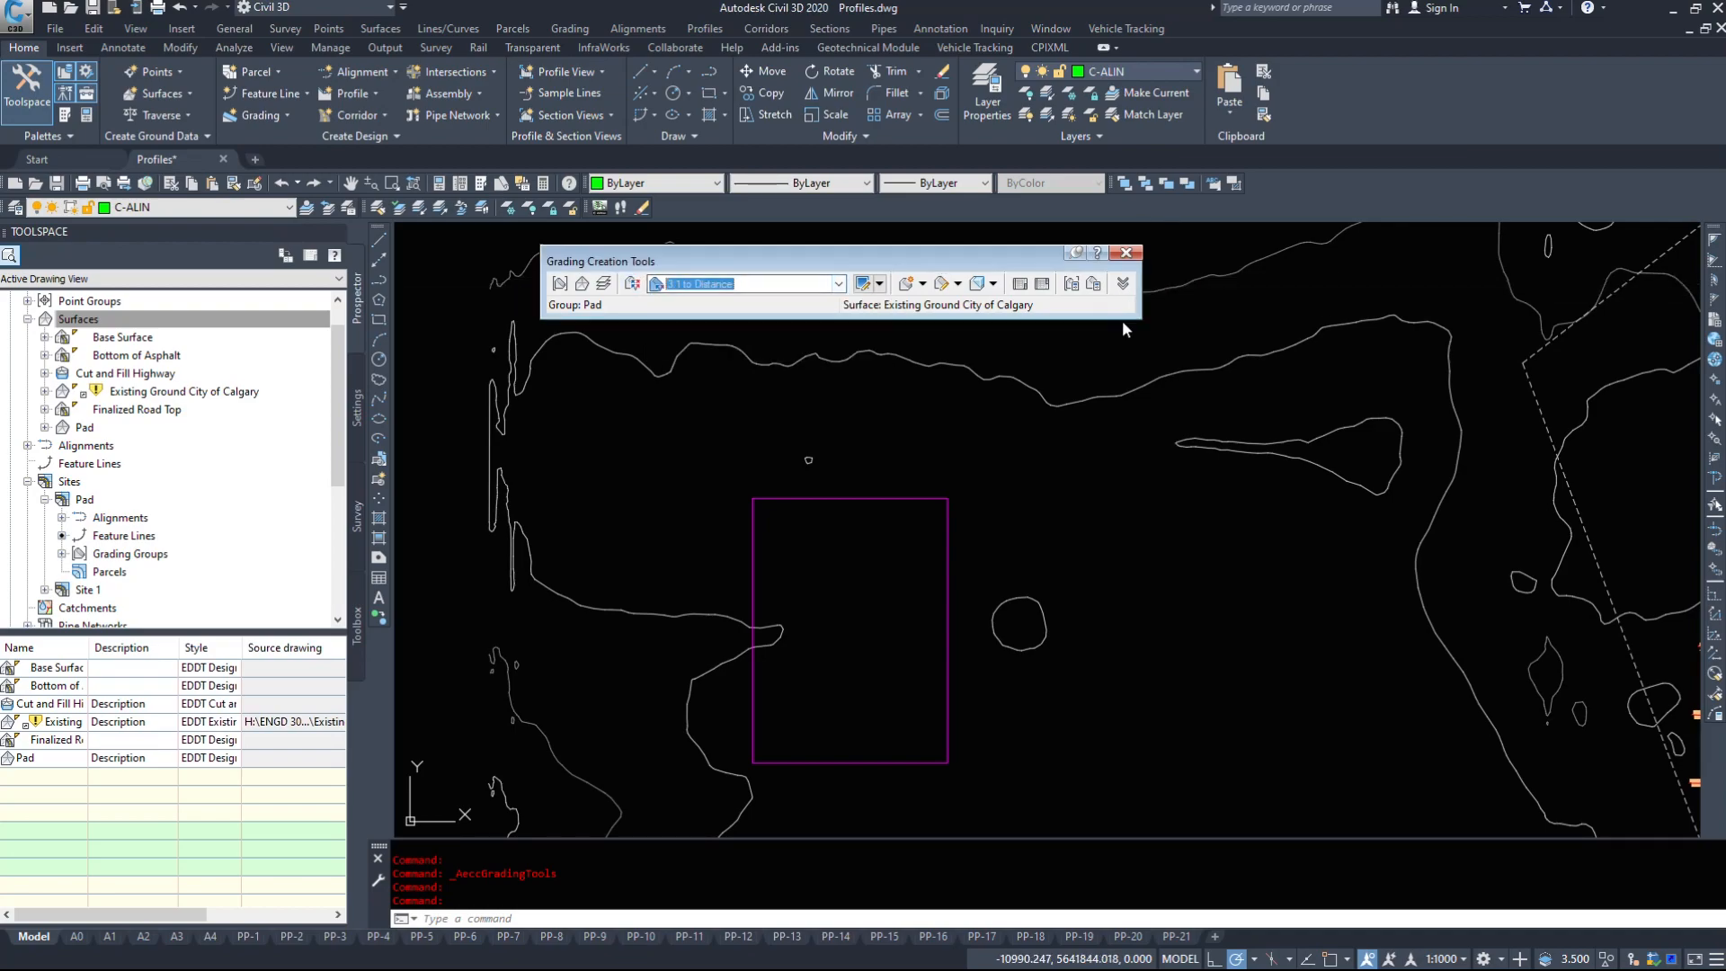
click(892, 284)
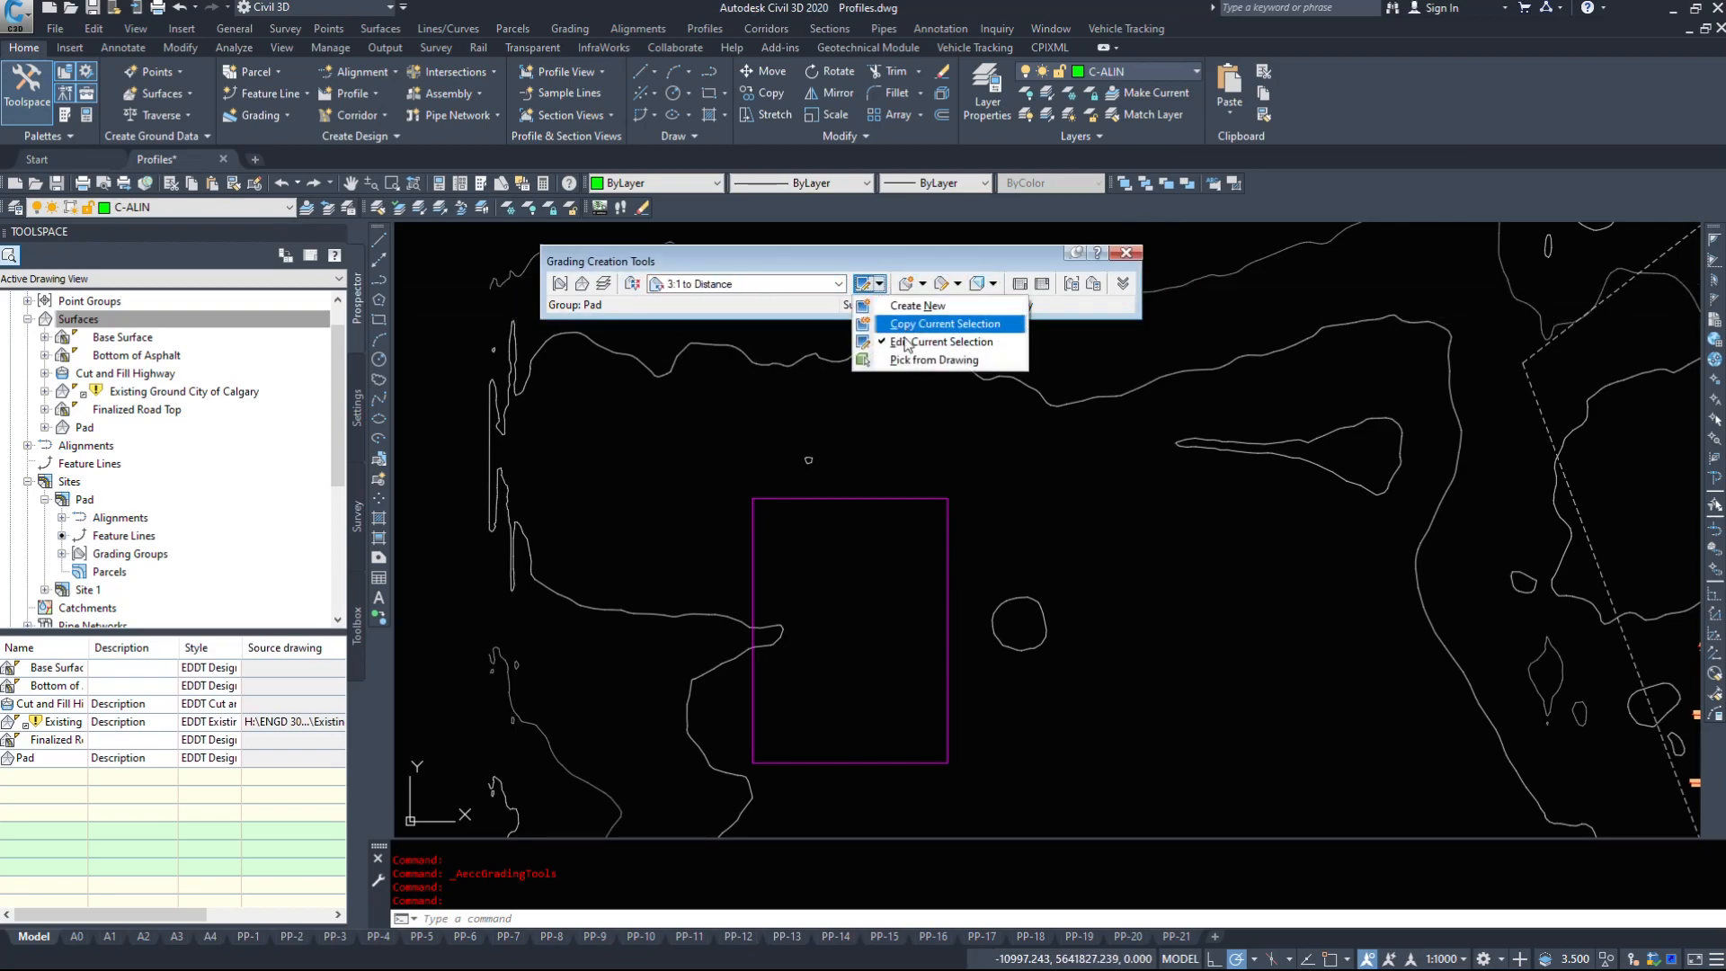
click(941, 342)
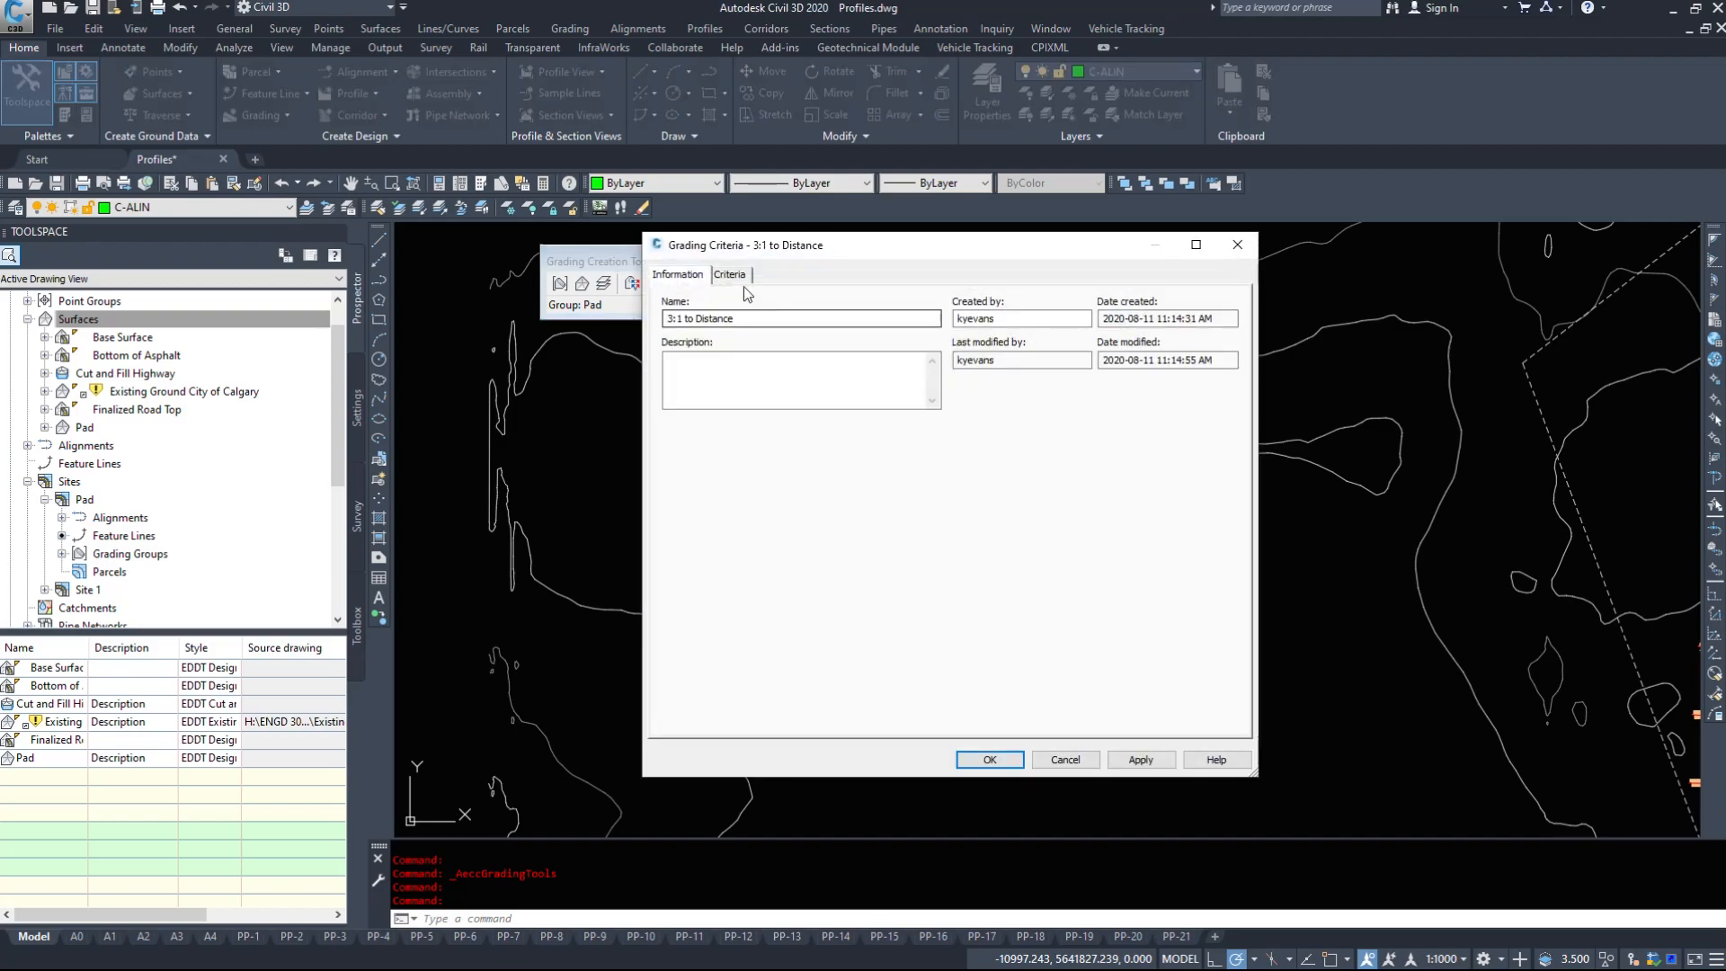
click(728, 274)
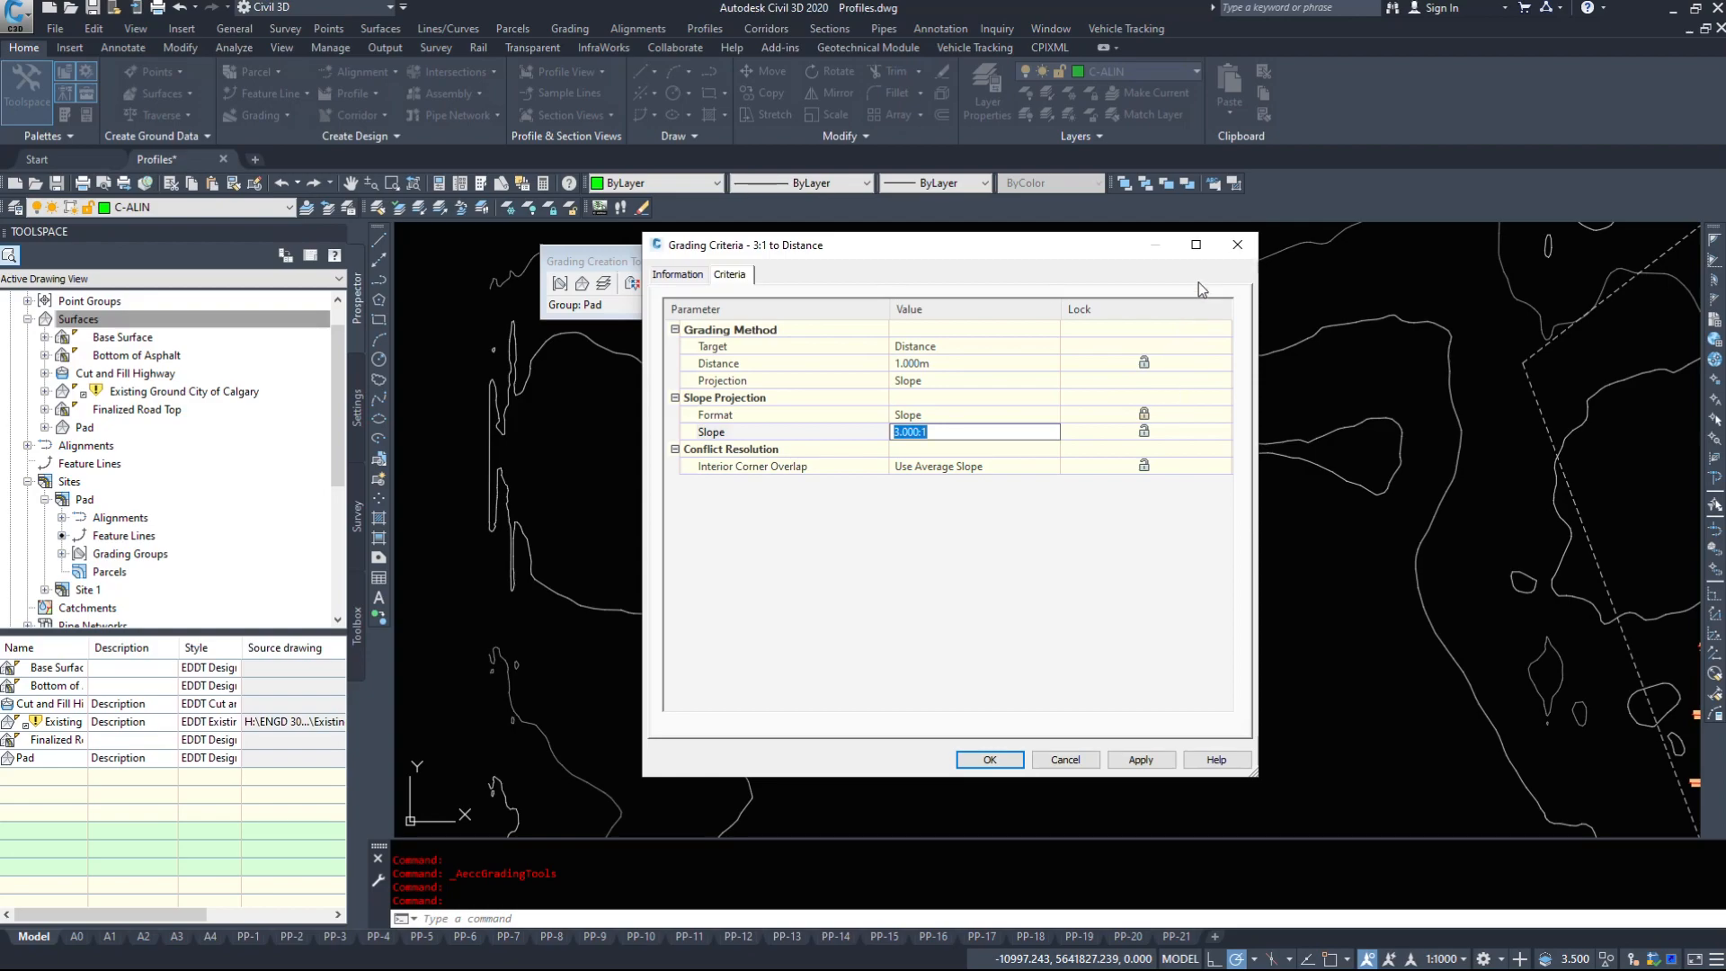
click(987, 758)
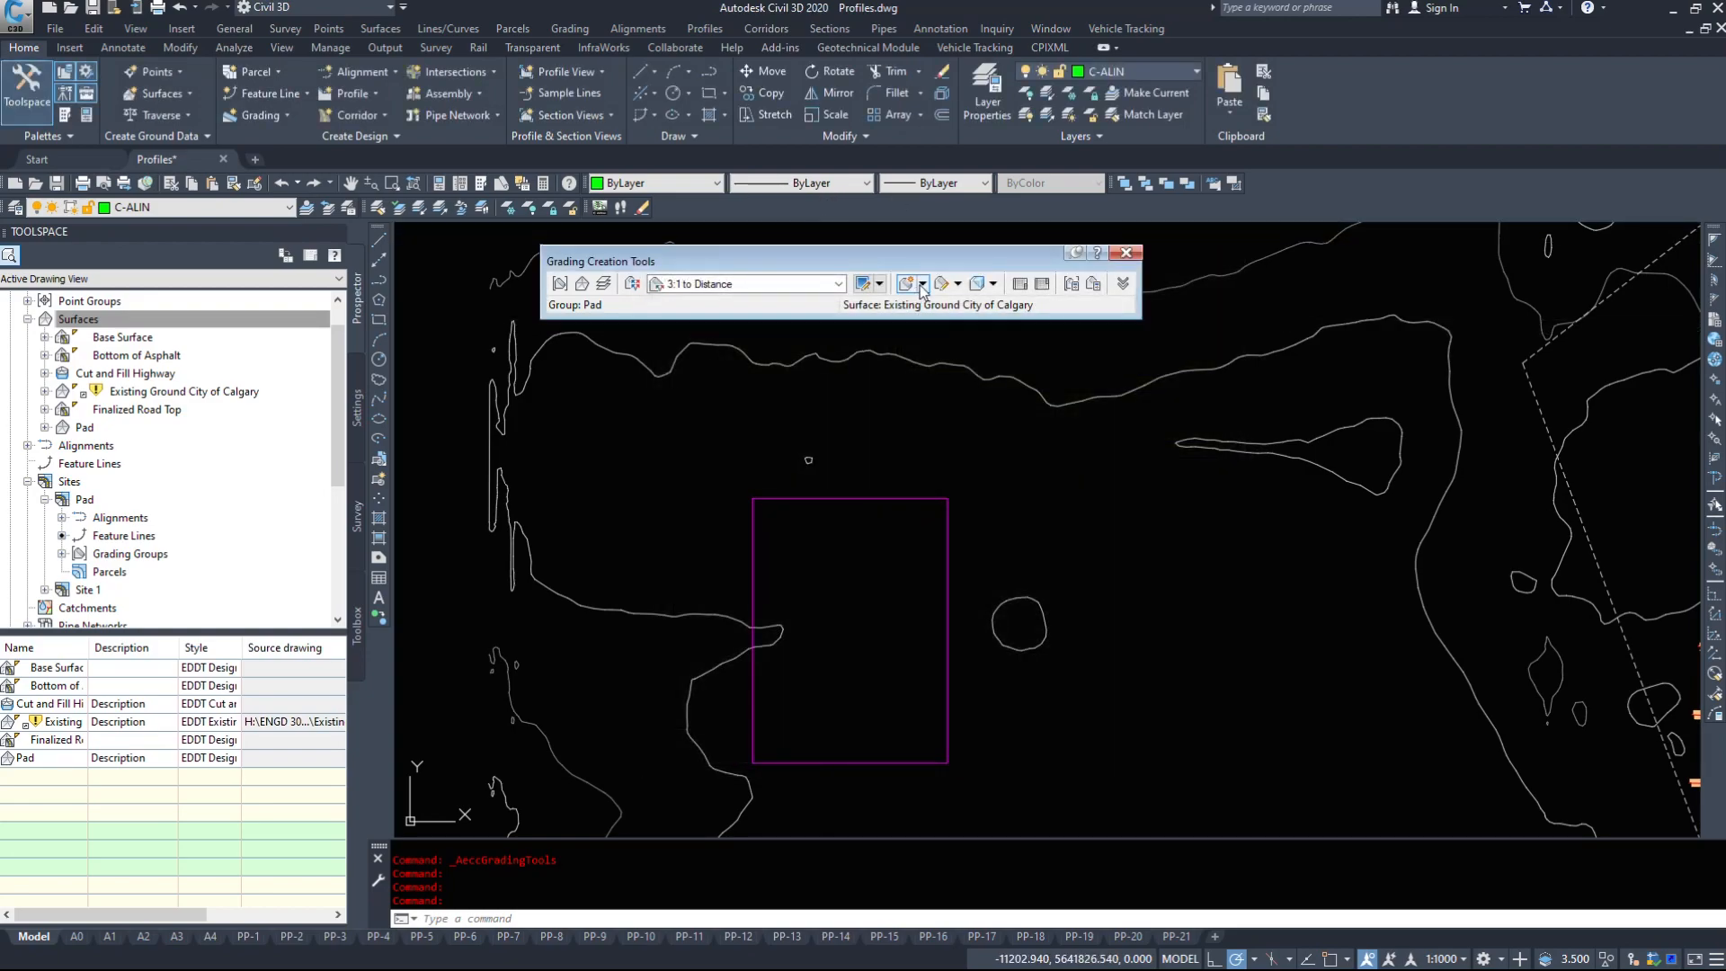
List the grading creation commands under the 3:1 to Distance criteria.
click(921, 284)
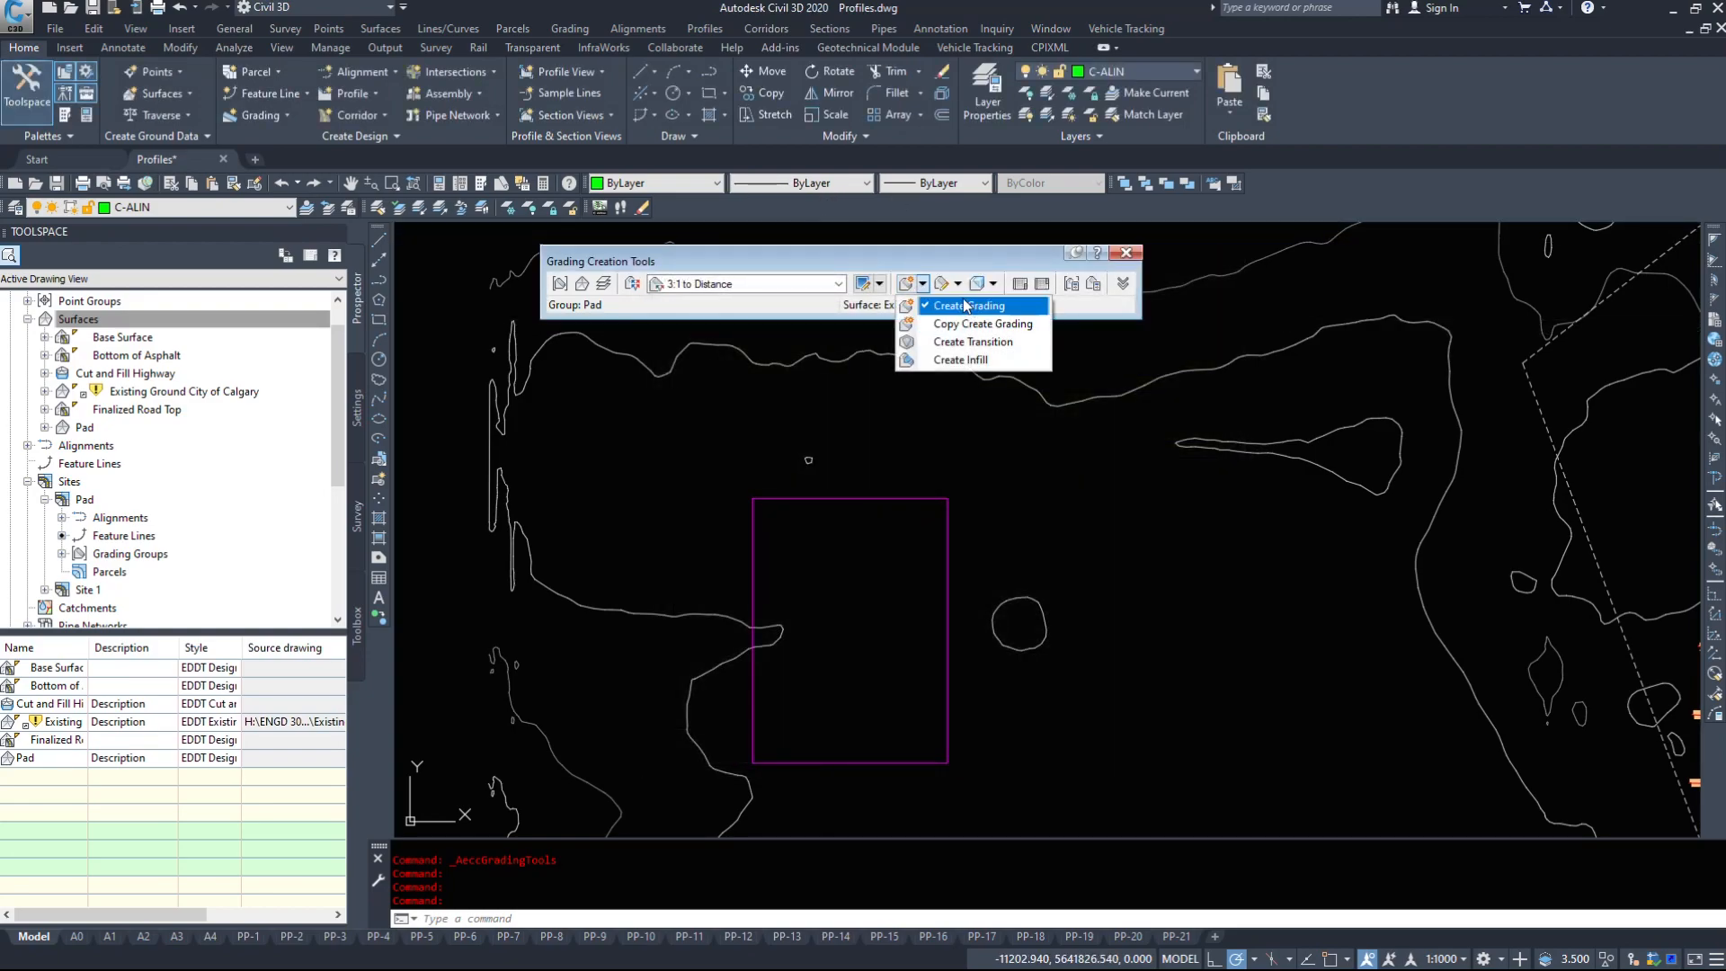
mouse_move(1018, 323)
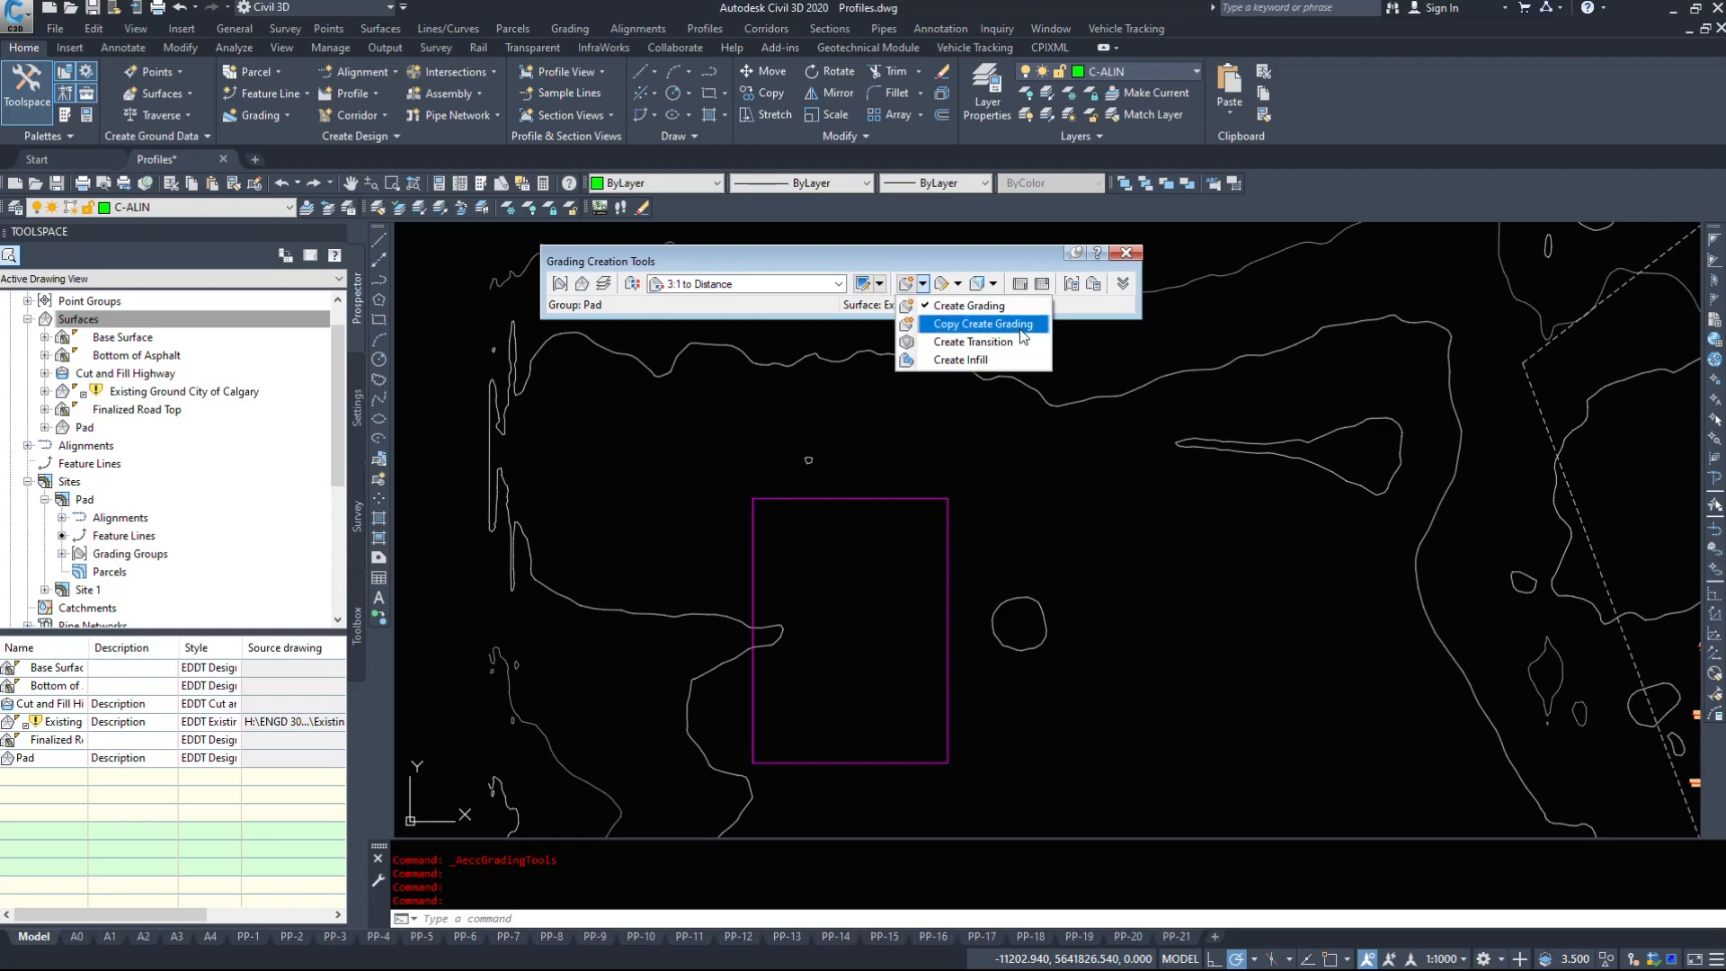
mouse_move(973, 342)
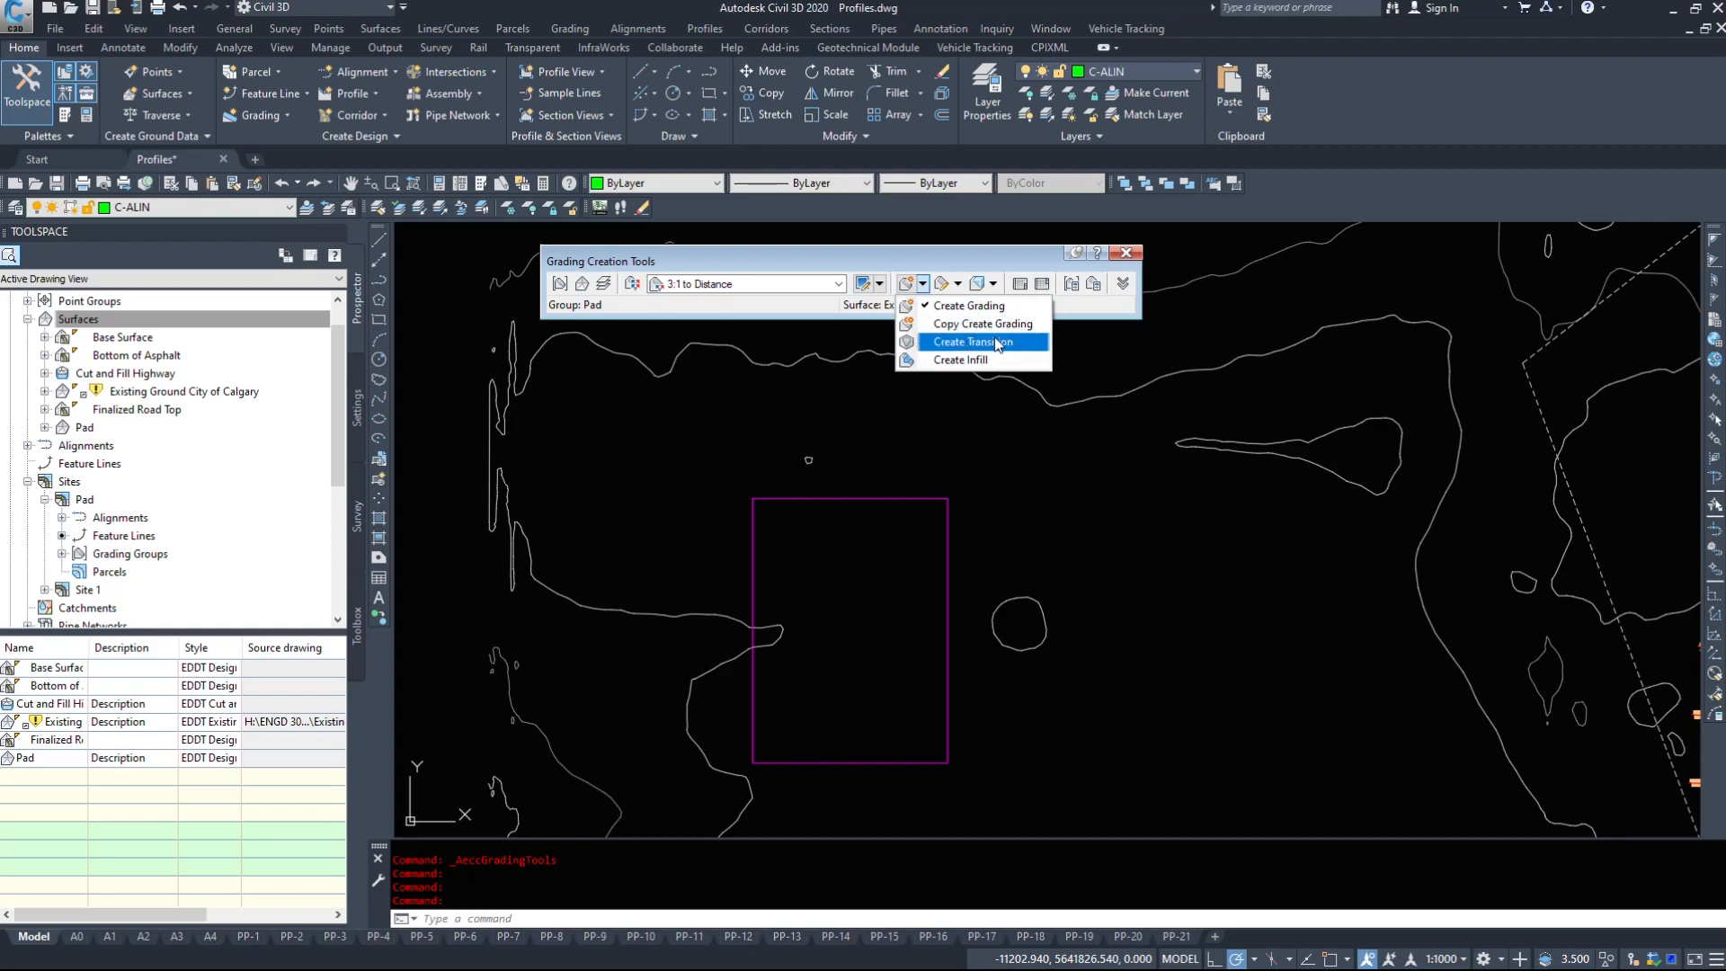
mouse_move(961, 359)
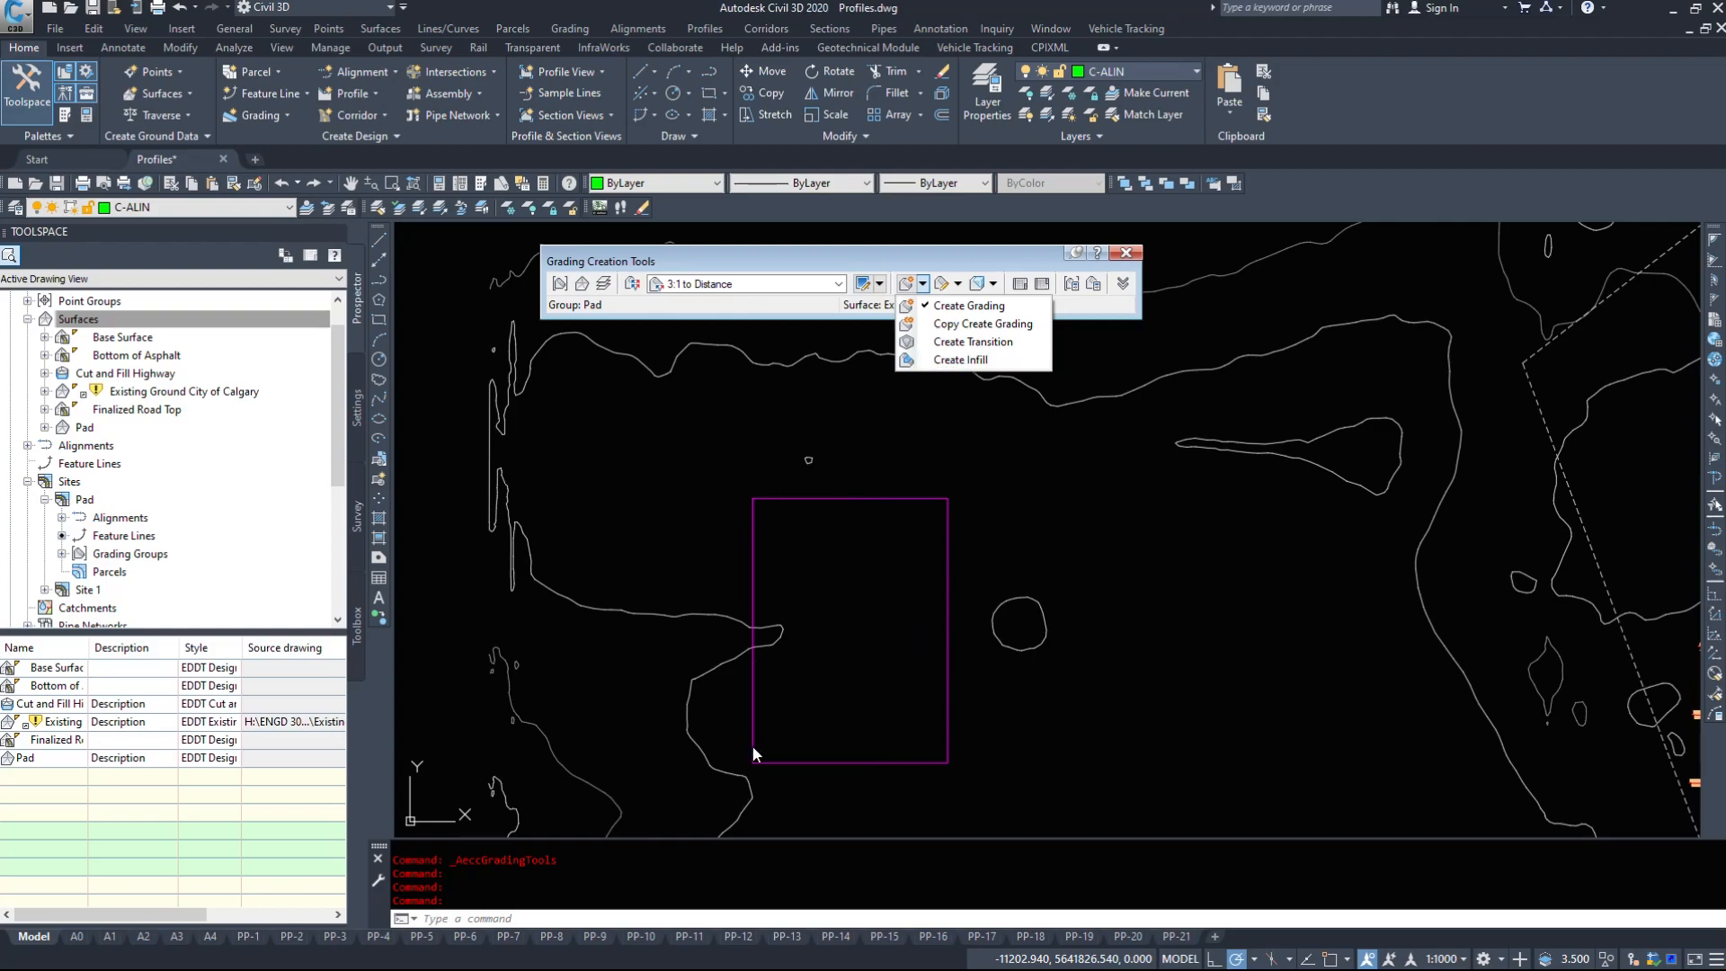
mouse_move(777, 505)
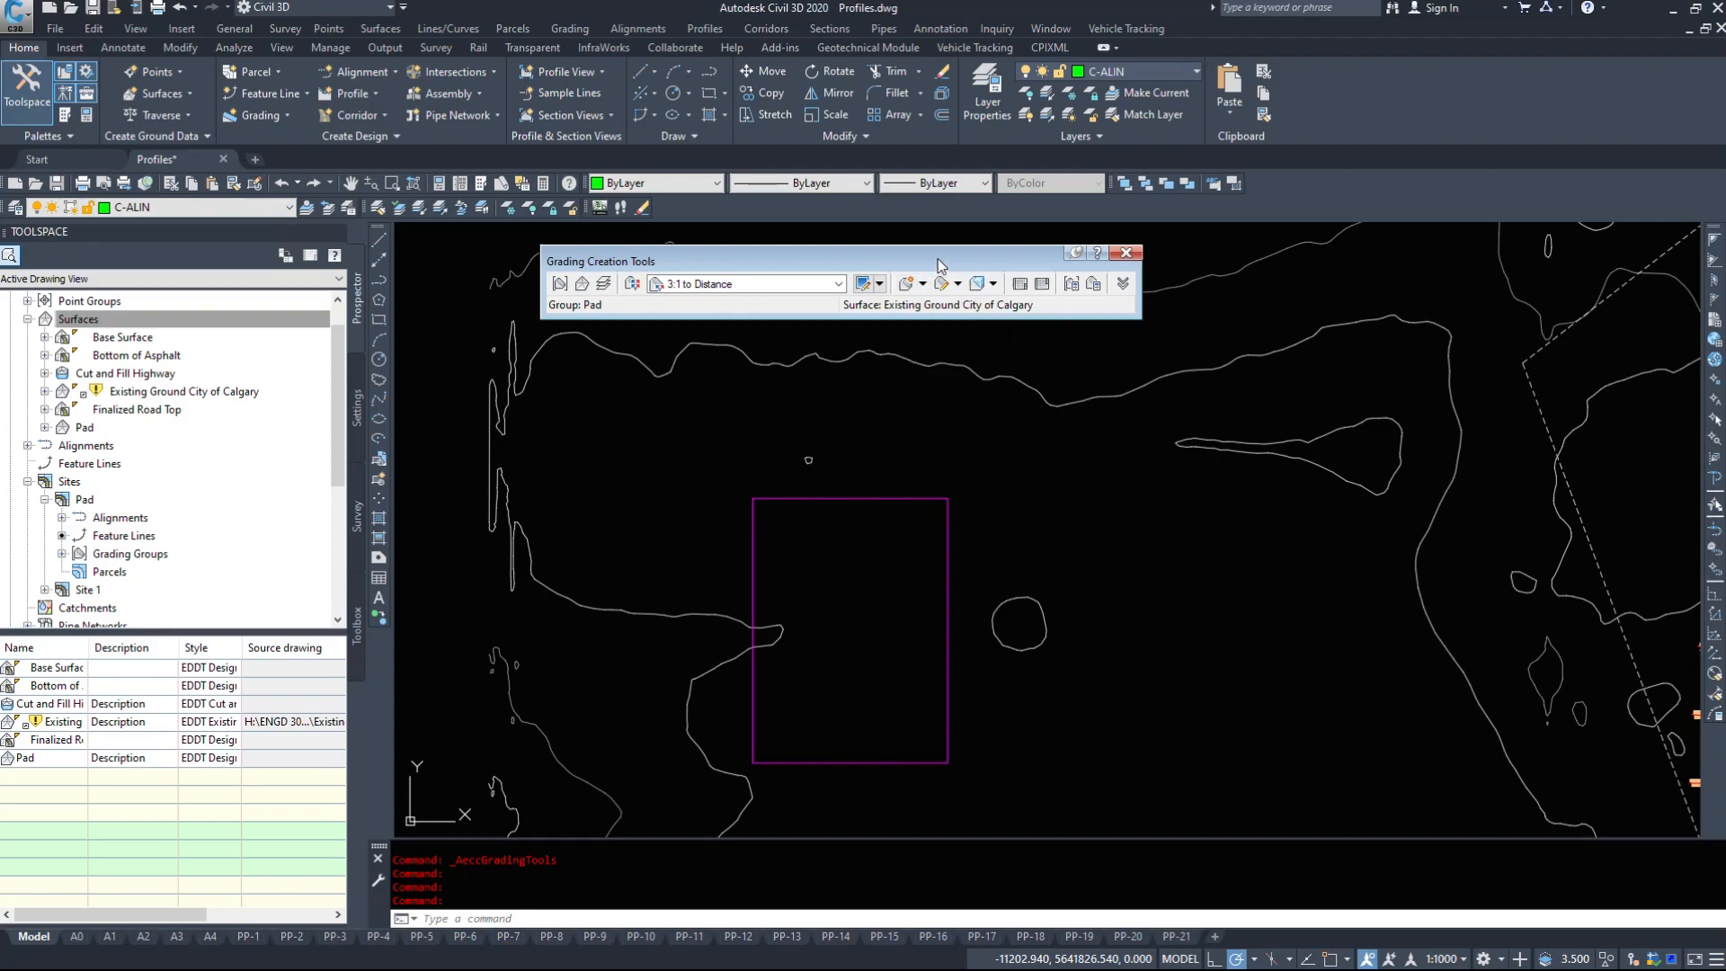
Dismiss the two-groups error and expand the criteria panel showing 1.000m distance and 3.000:1 slope.
click(951, 285)
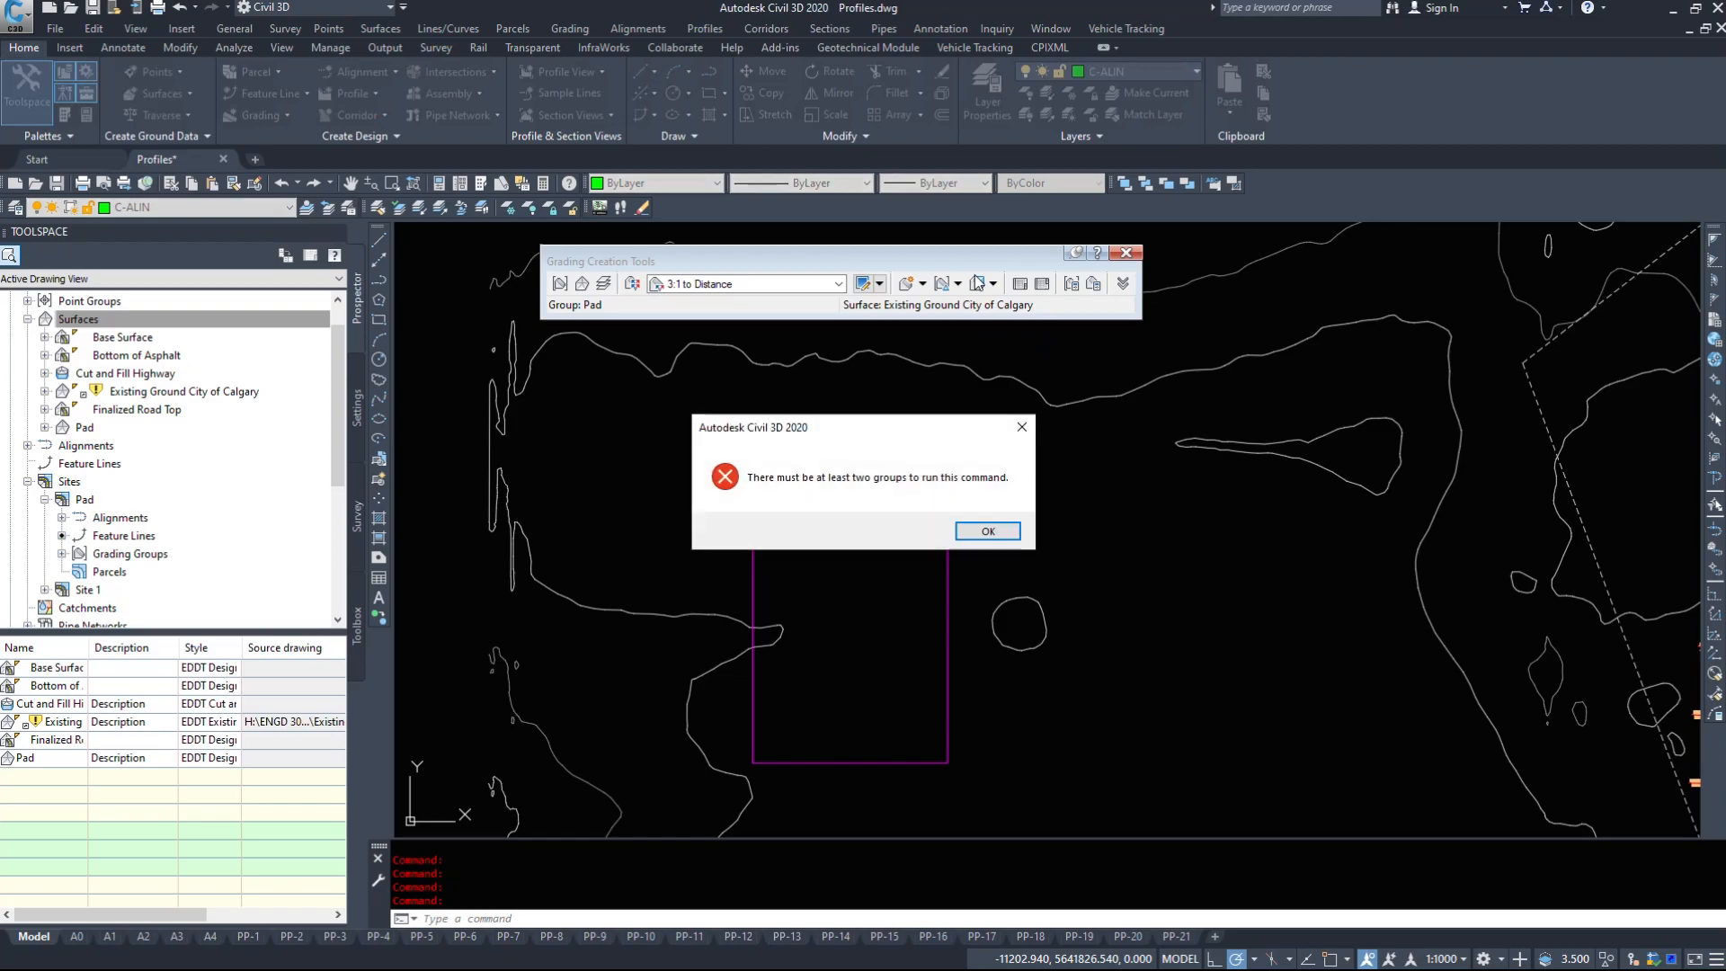
click(986, 531)
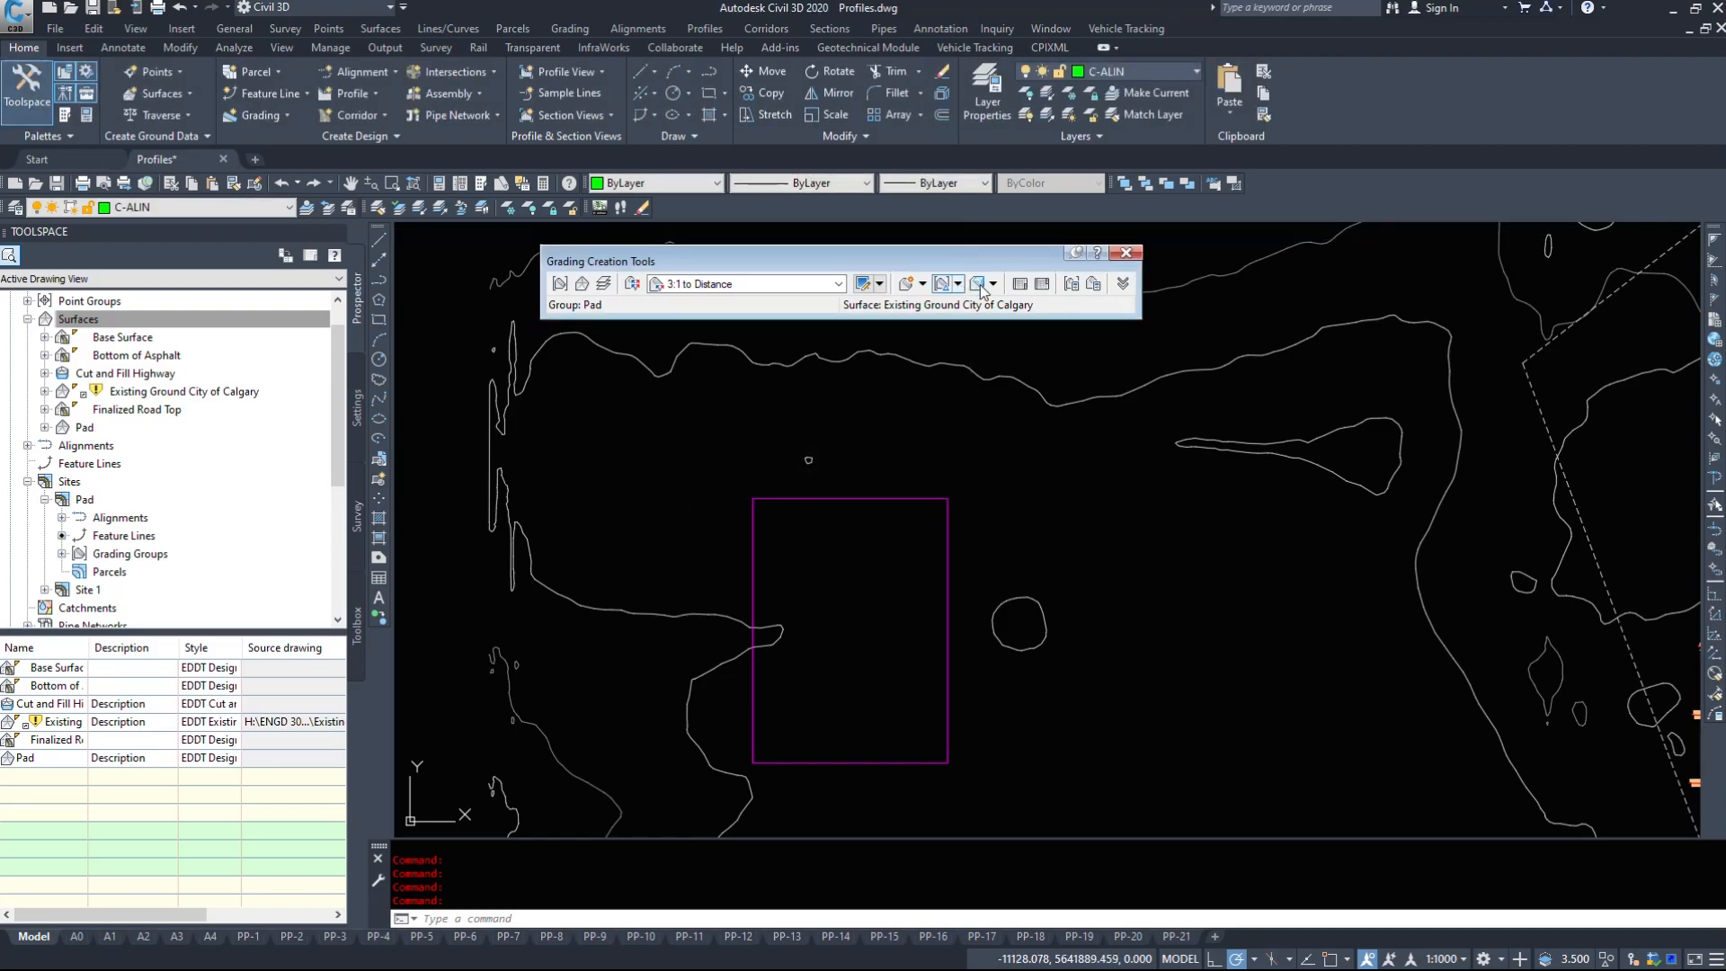
click(986, 283)
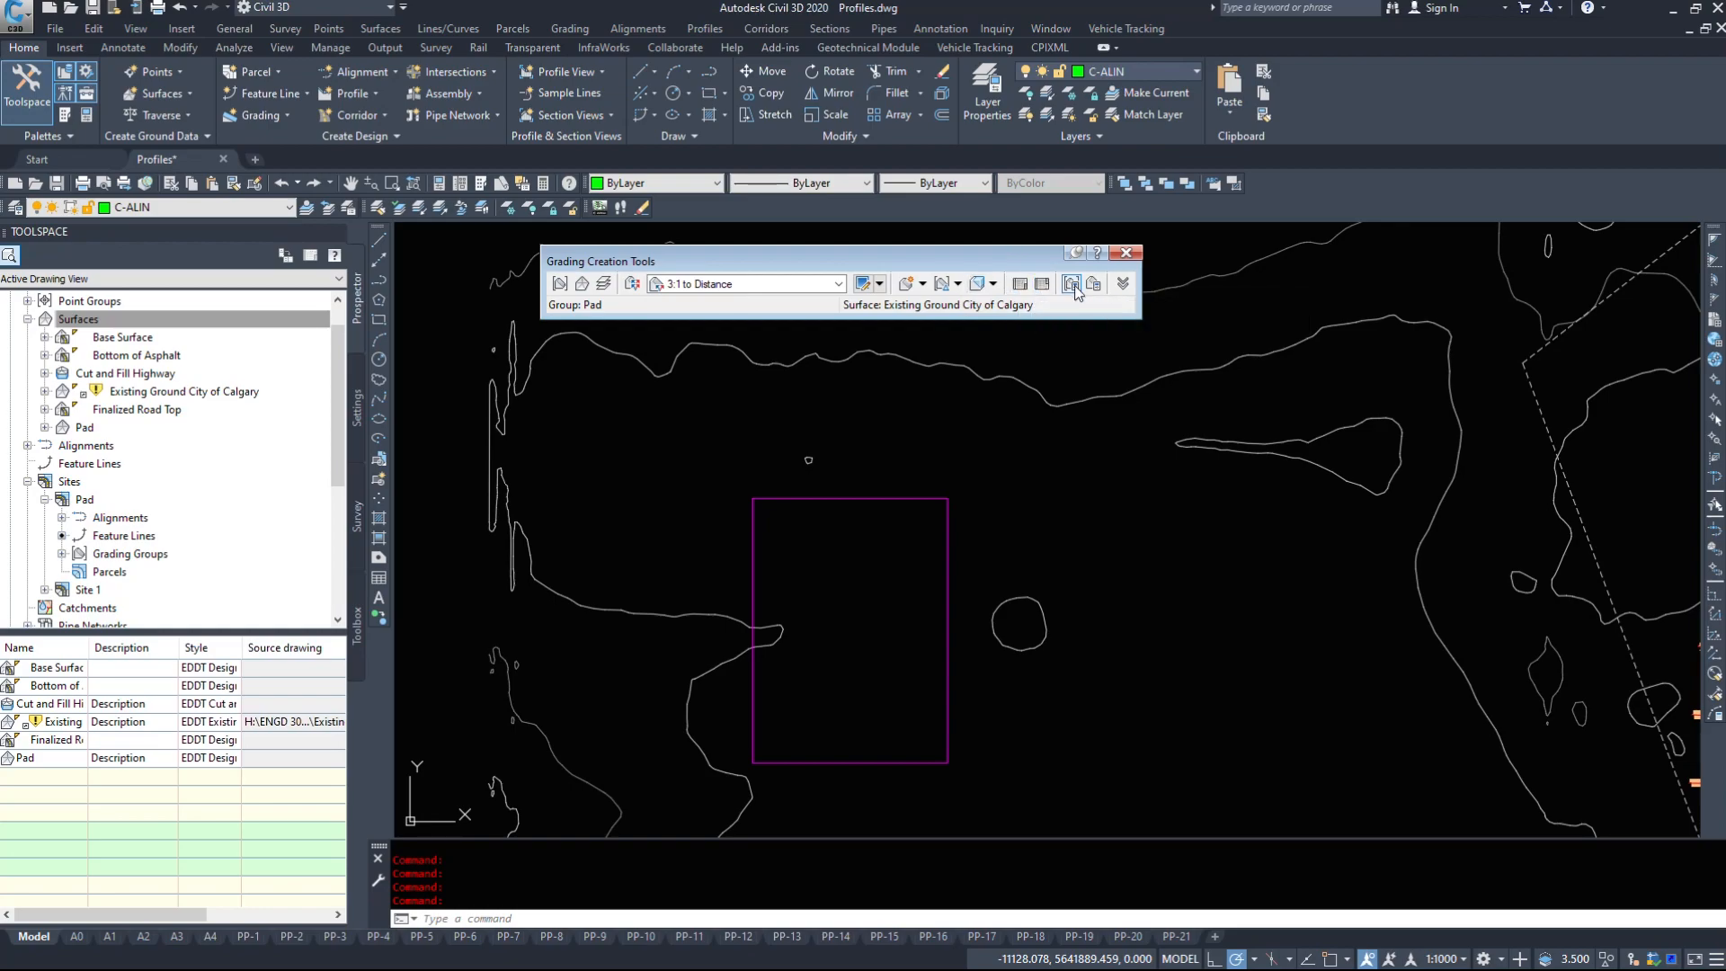
mouse_move(1070, 284)
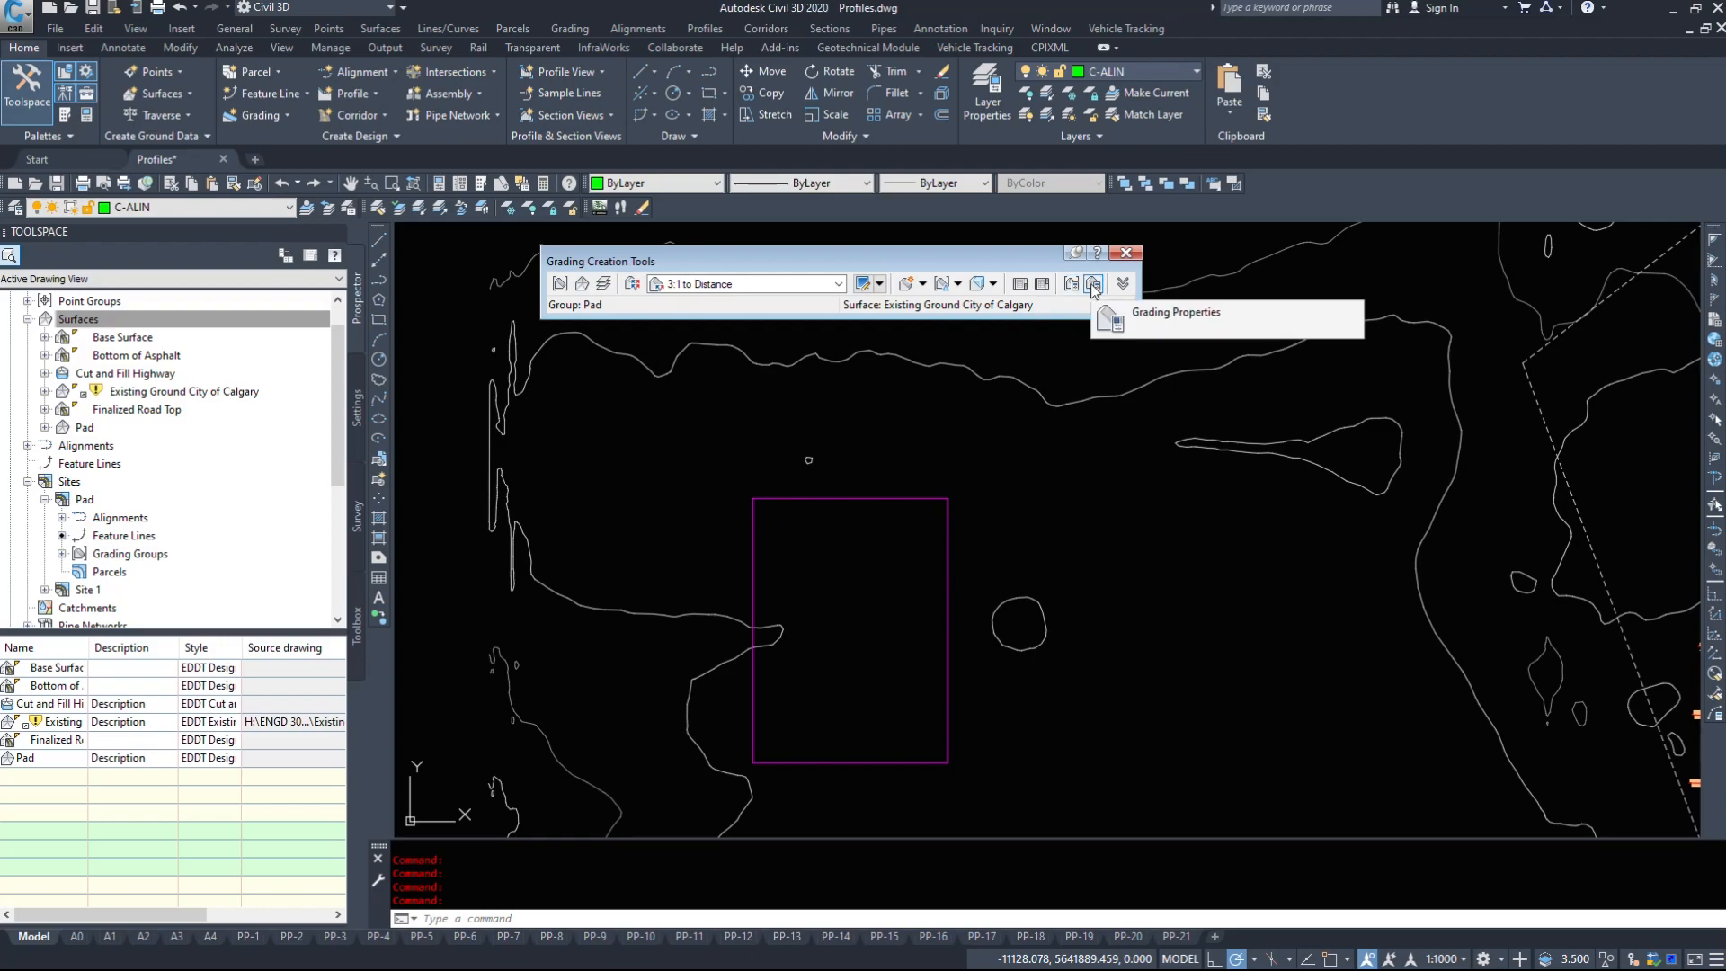
click(1092, 284)
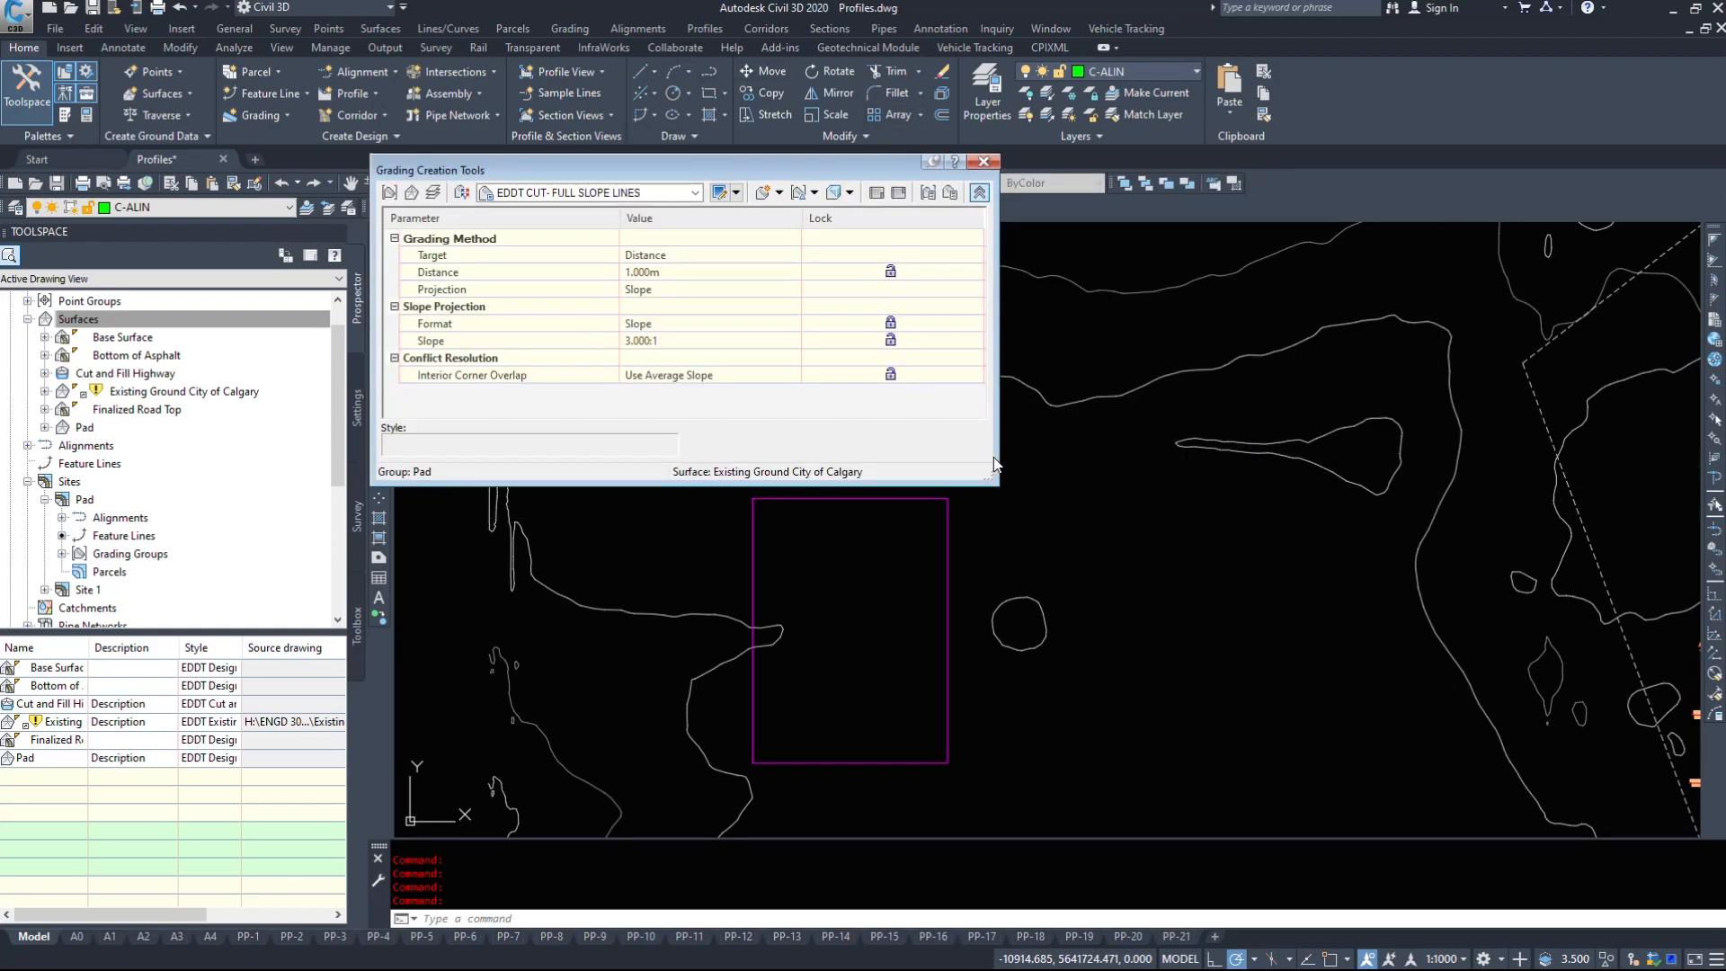
Grade the pad feature line with EDDT Slope 3:1 to surface criteria along its entire length.
click(669, 192)
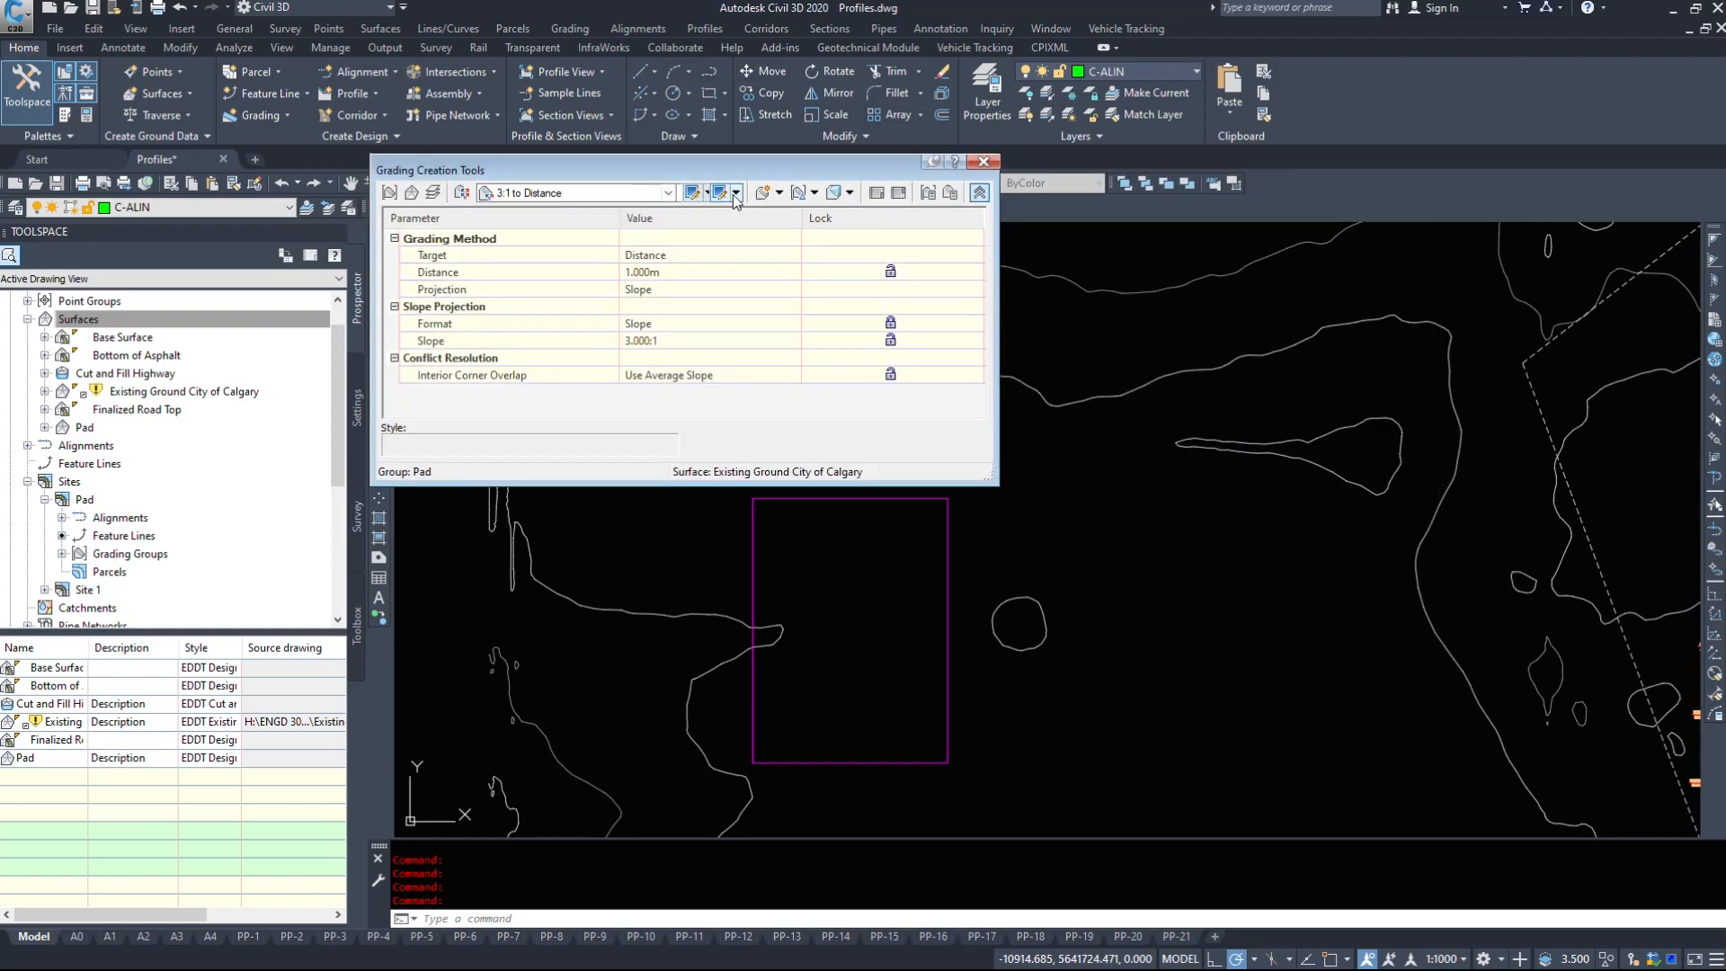
click(570, 27)
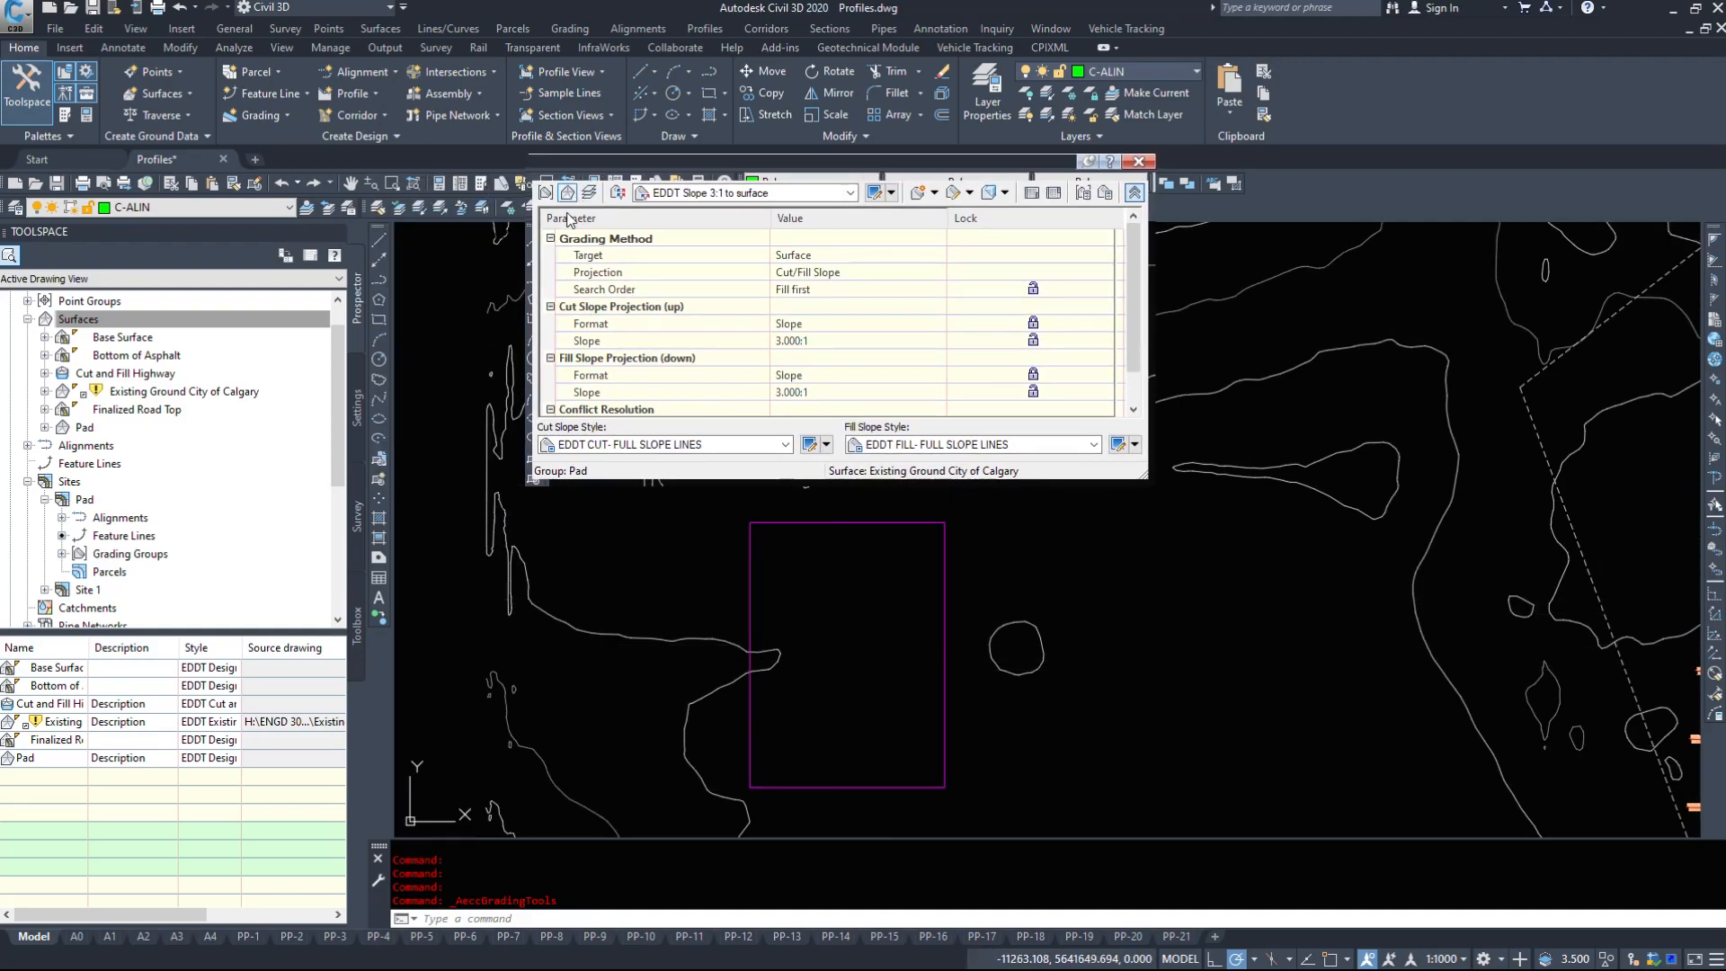
click(935, 193)
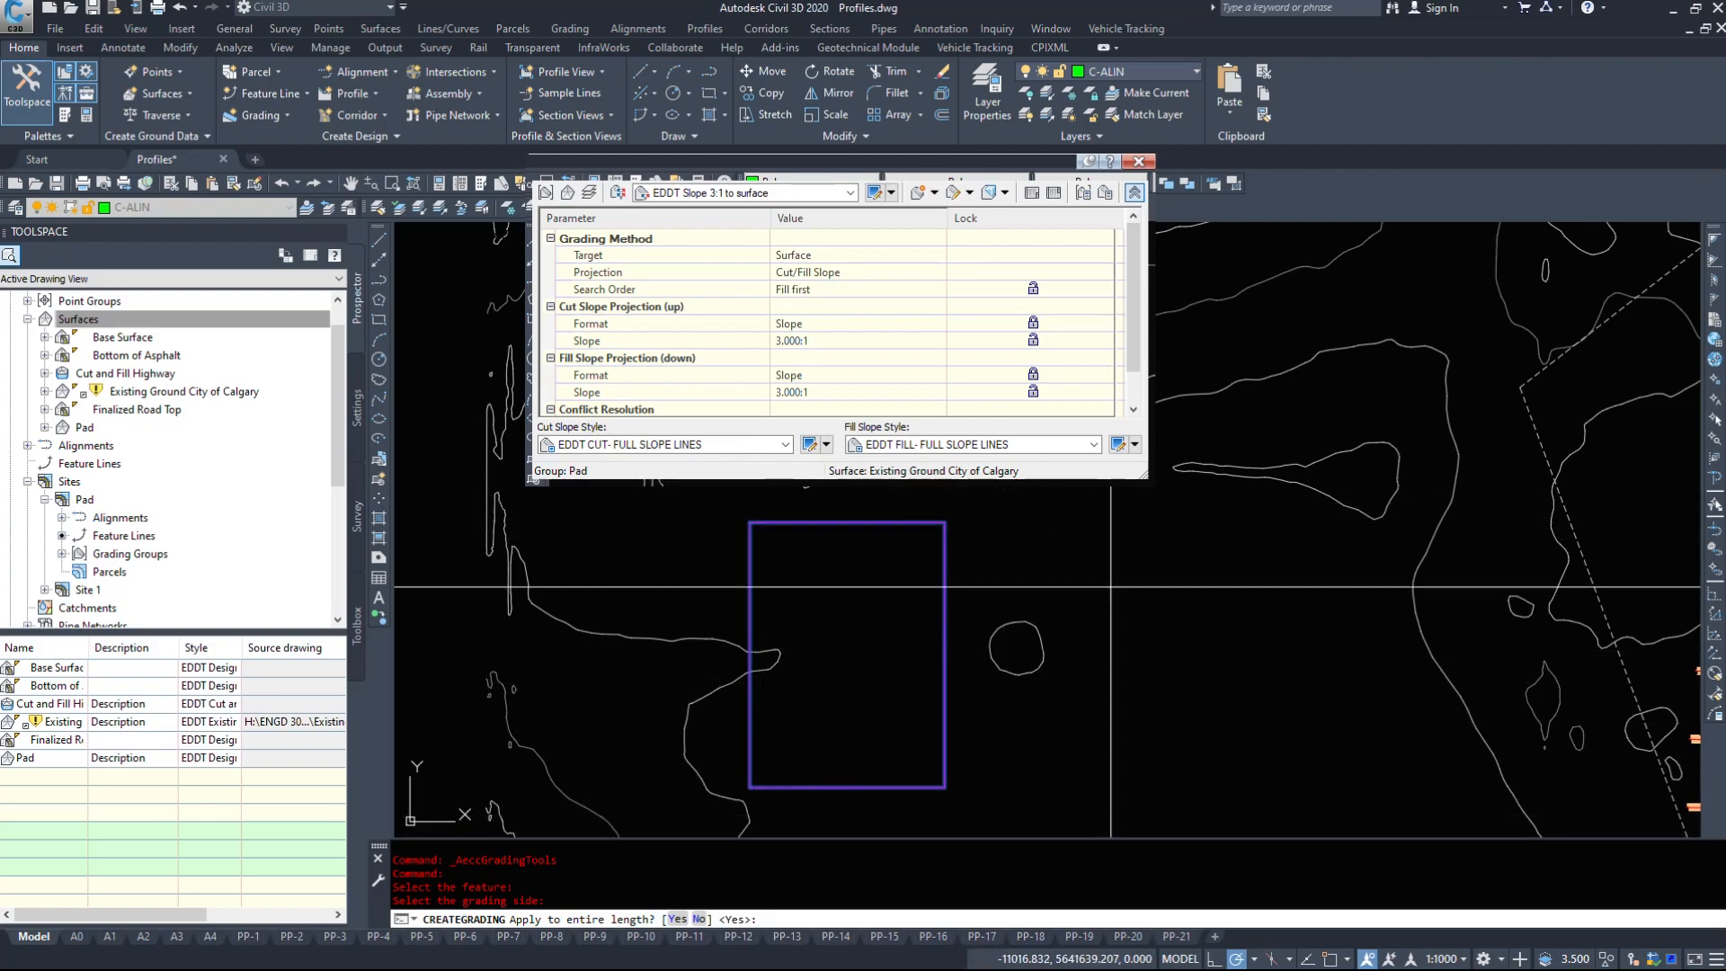
text(y)
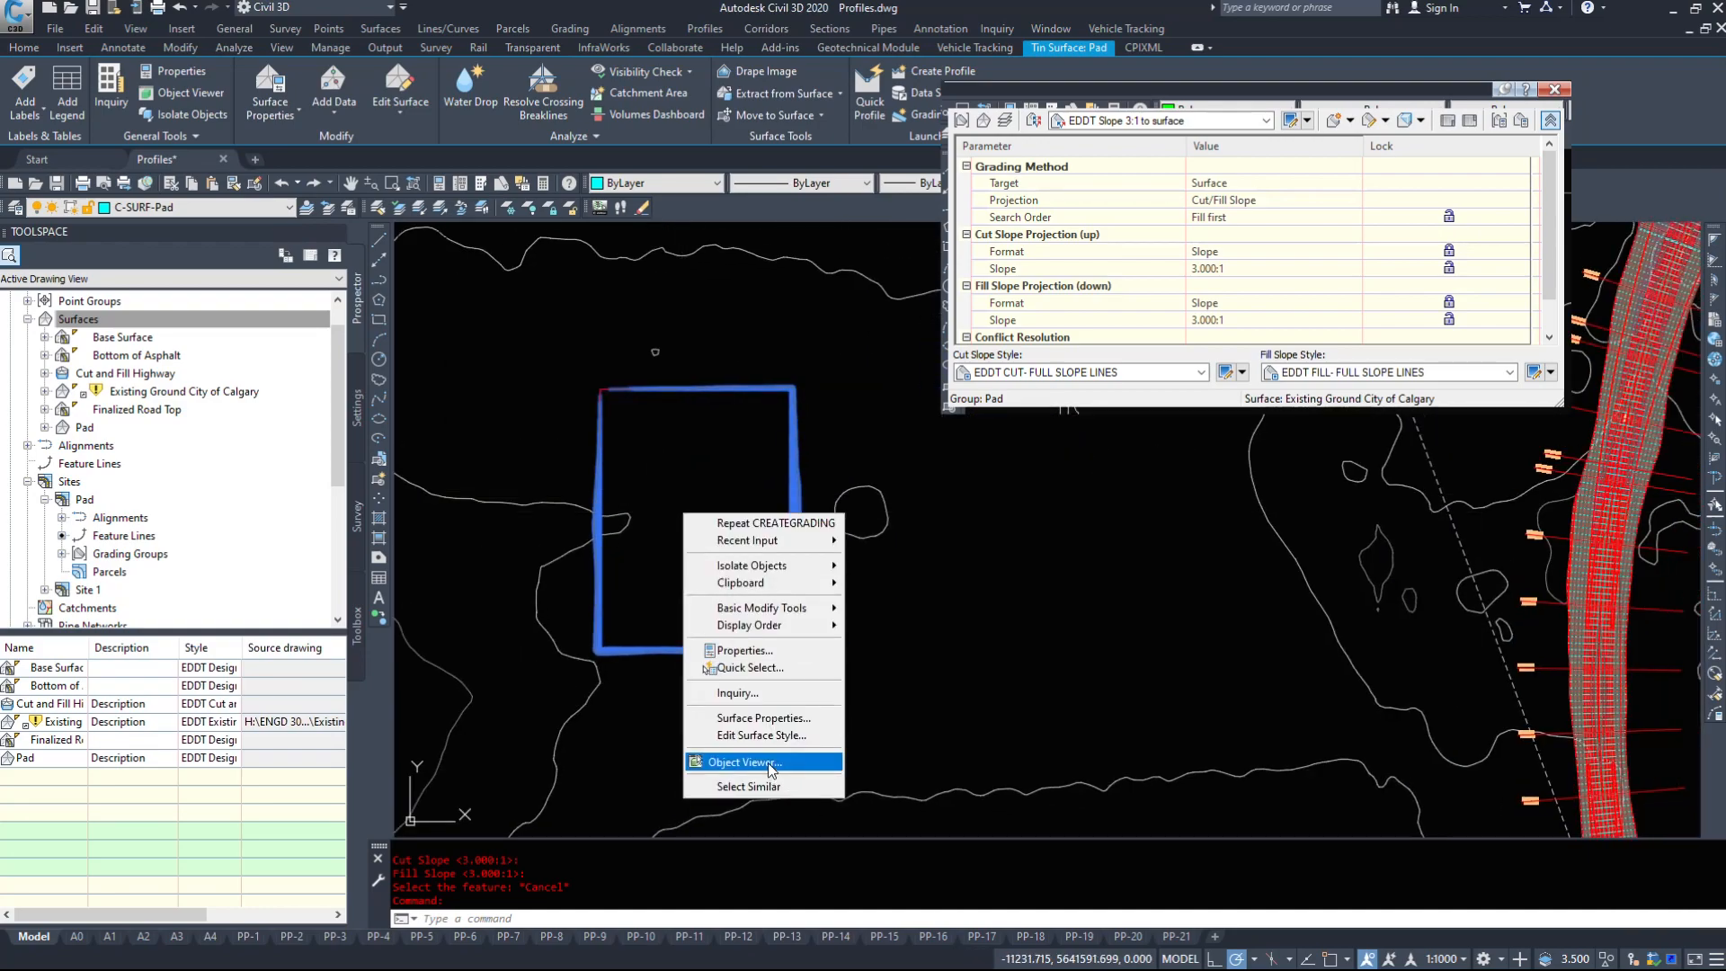
click(742, 762)
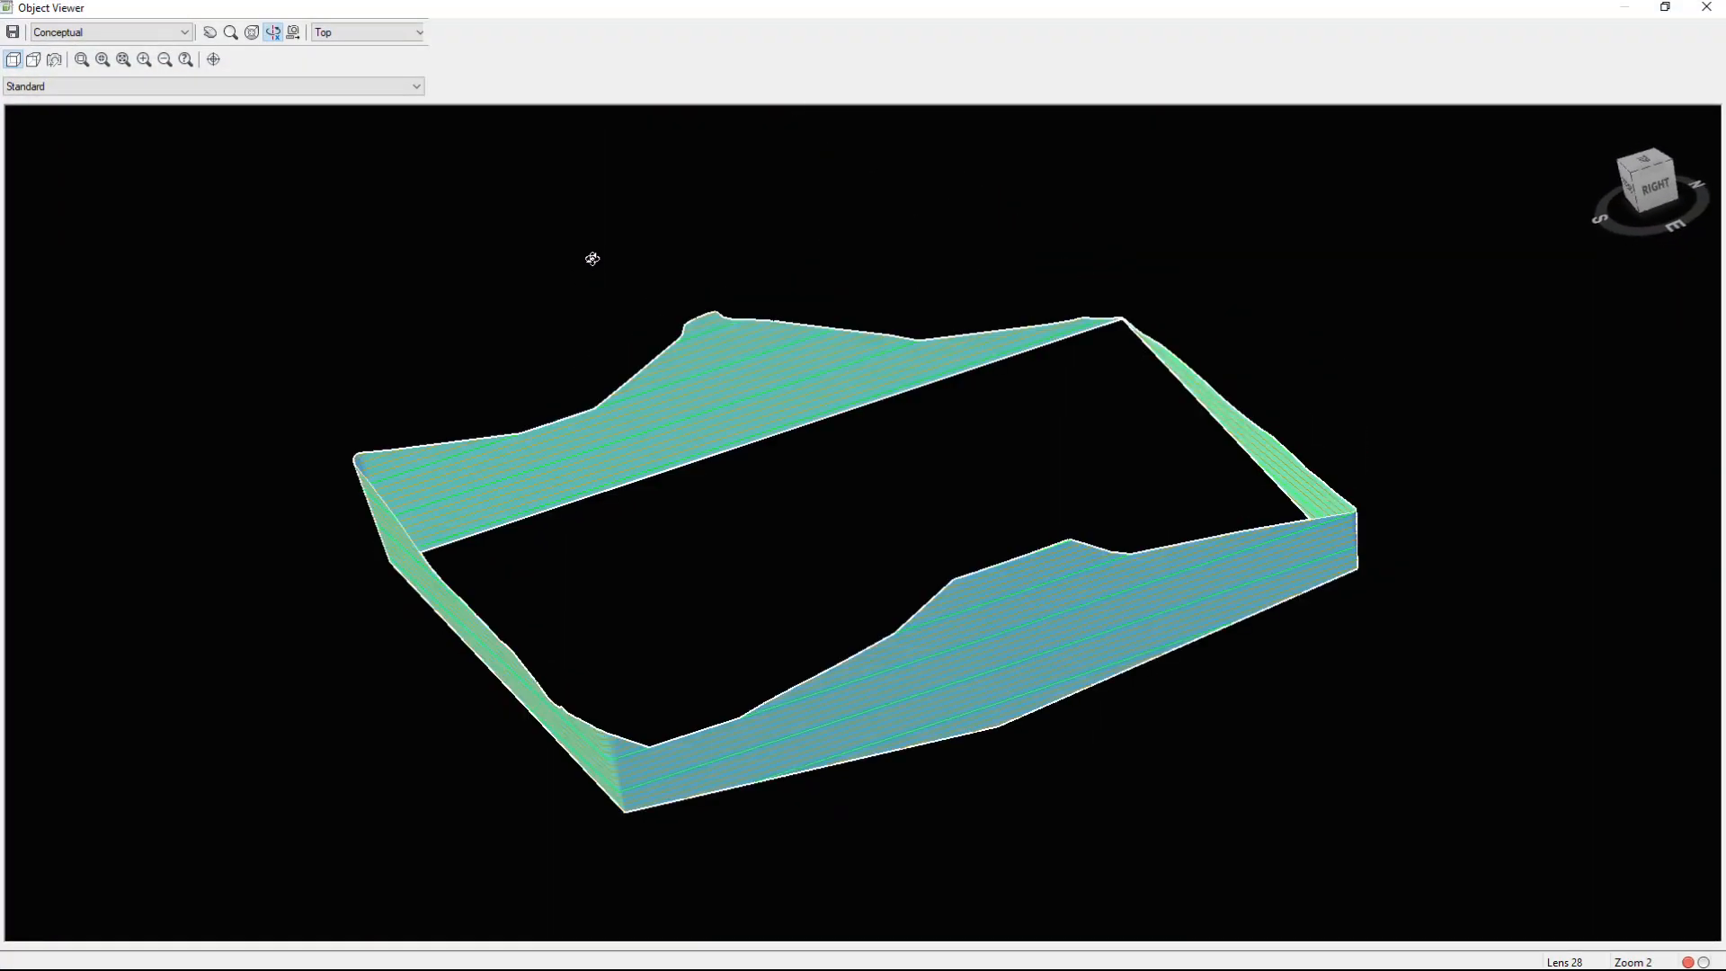
drag(592, 259, 703, 567)
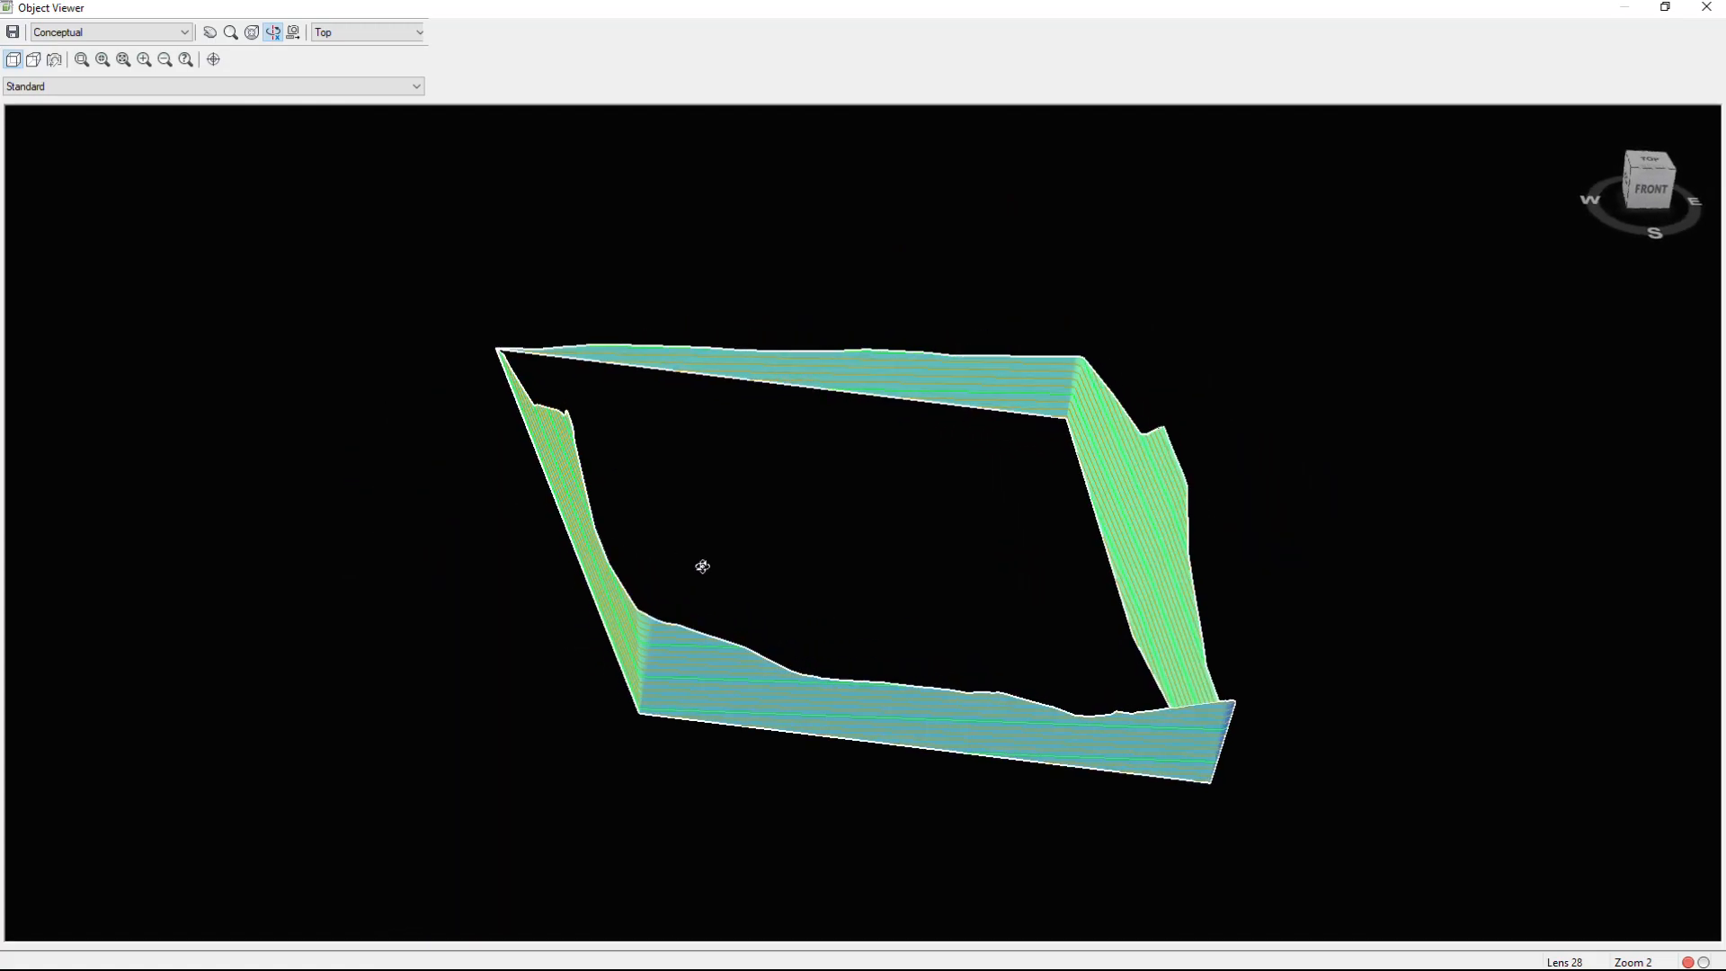
drag(703, 566, 941, 624)
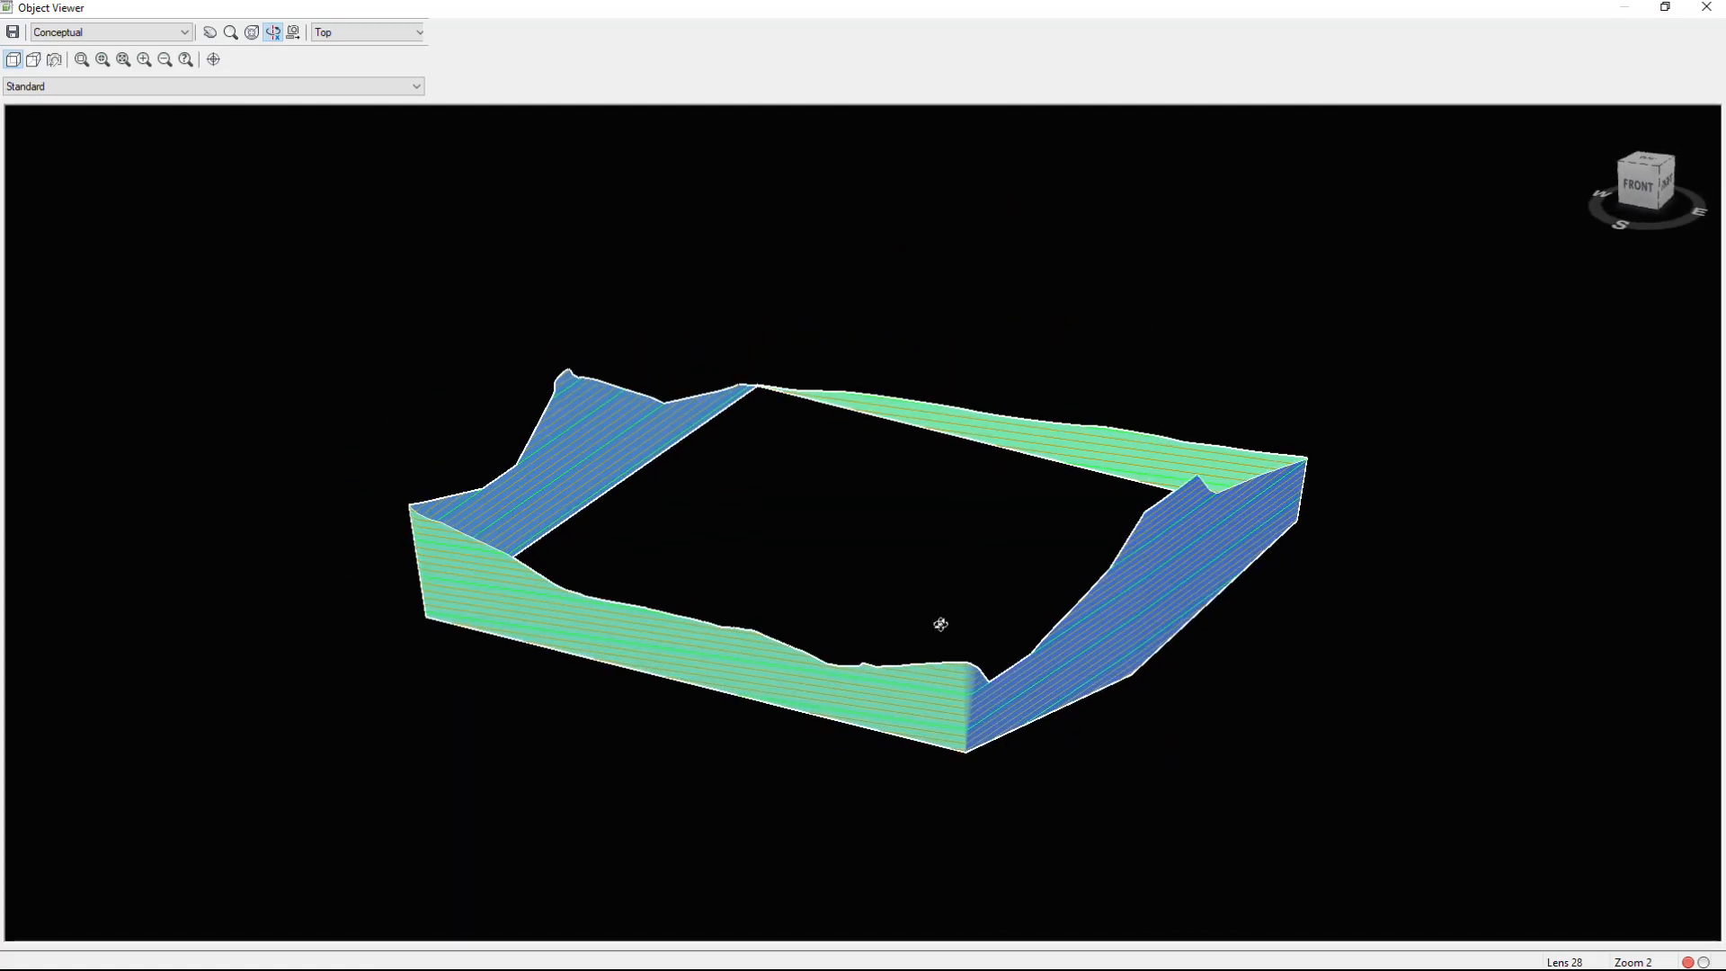
drag(940, 624, 830, 401)
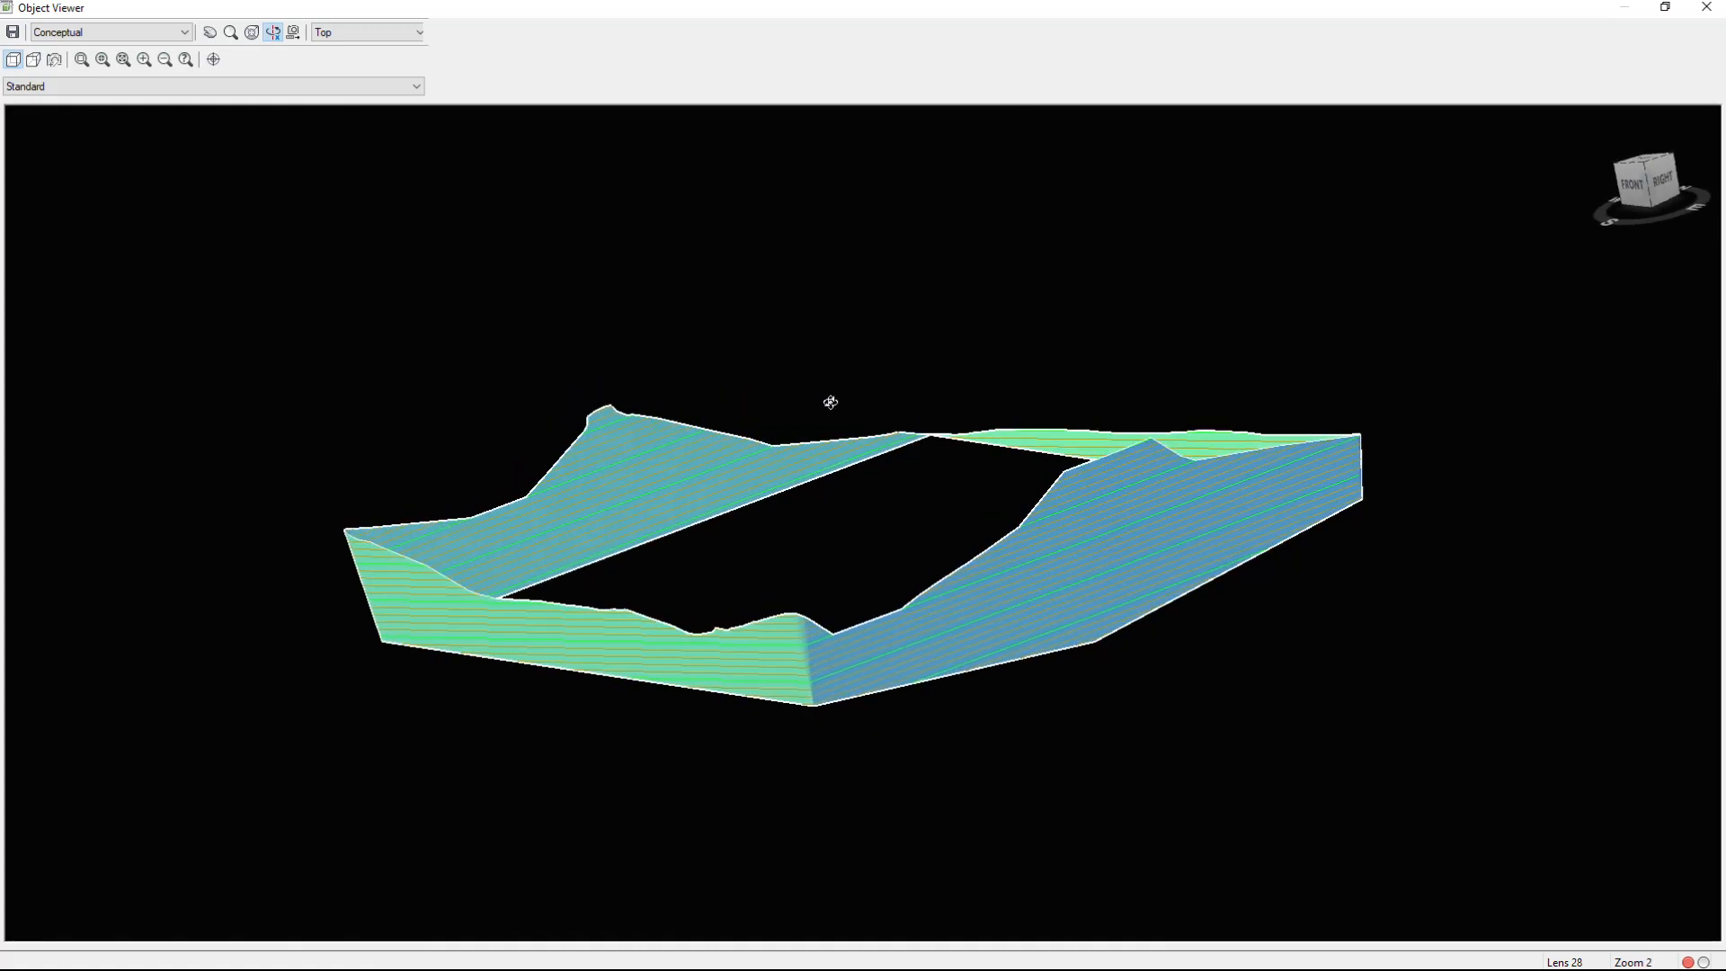
drag(830, 401, 698, 541)
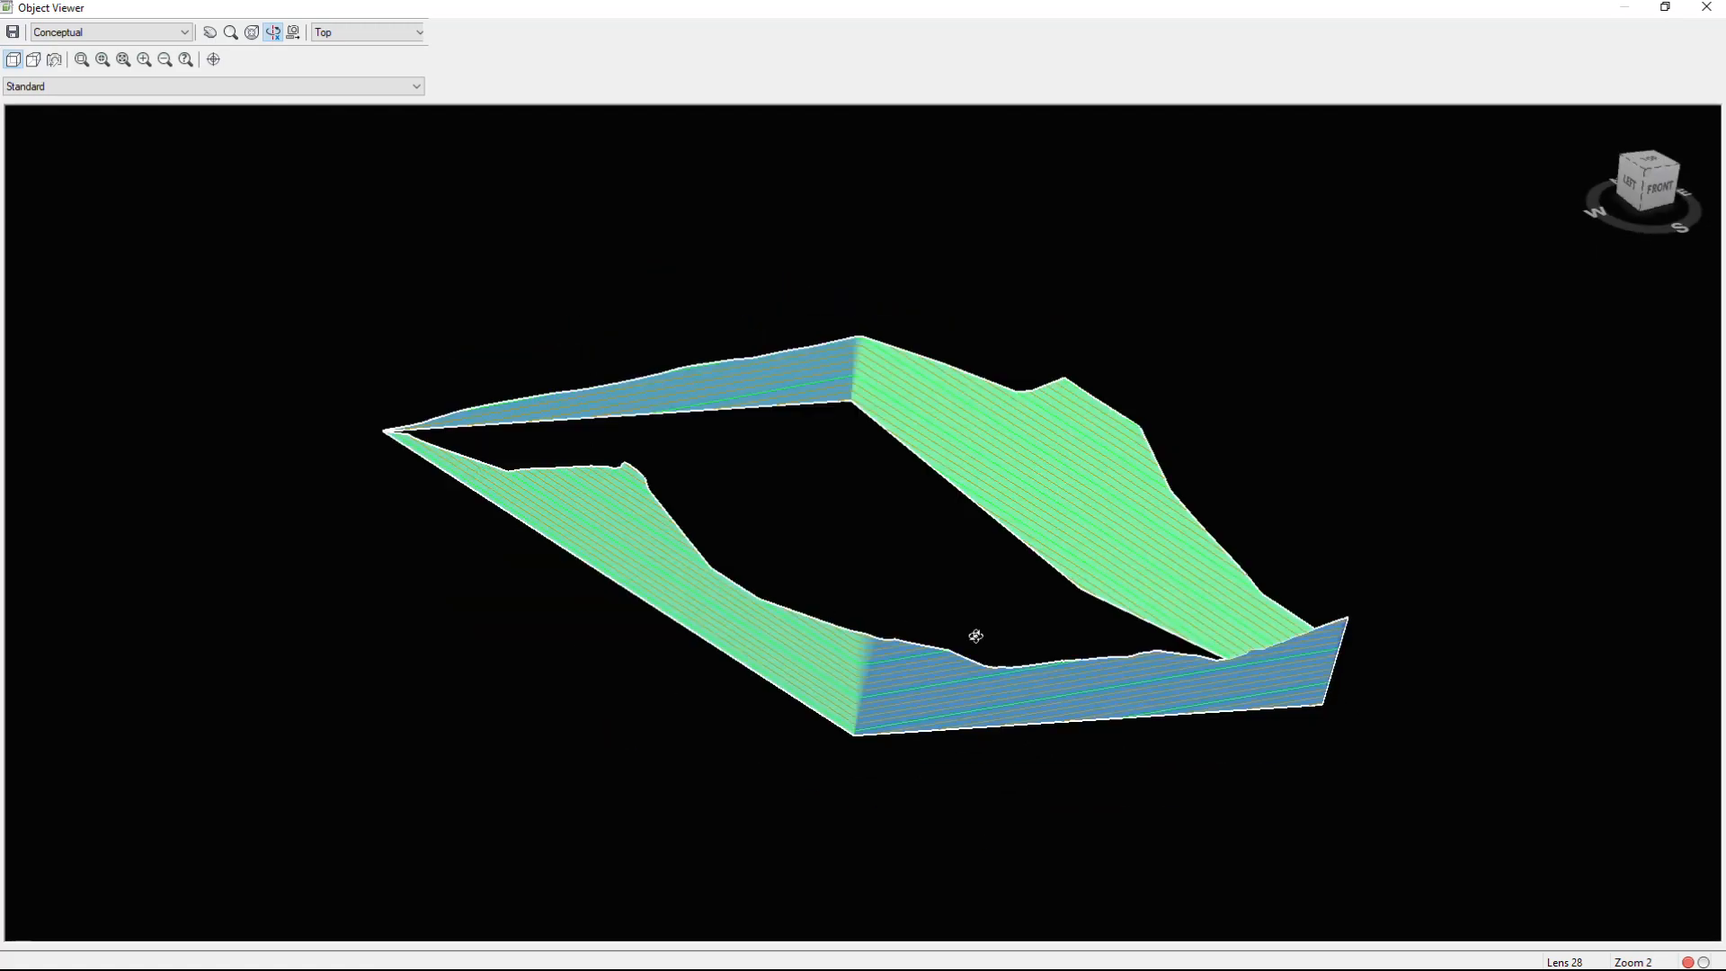
drag(975, 635, 766, 187)
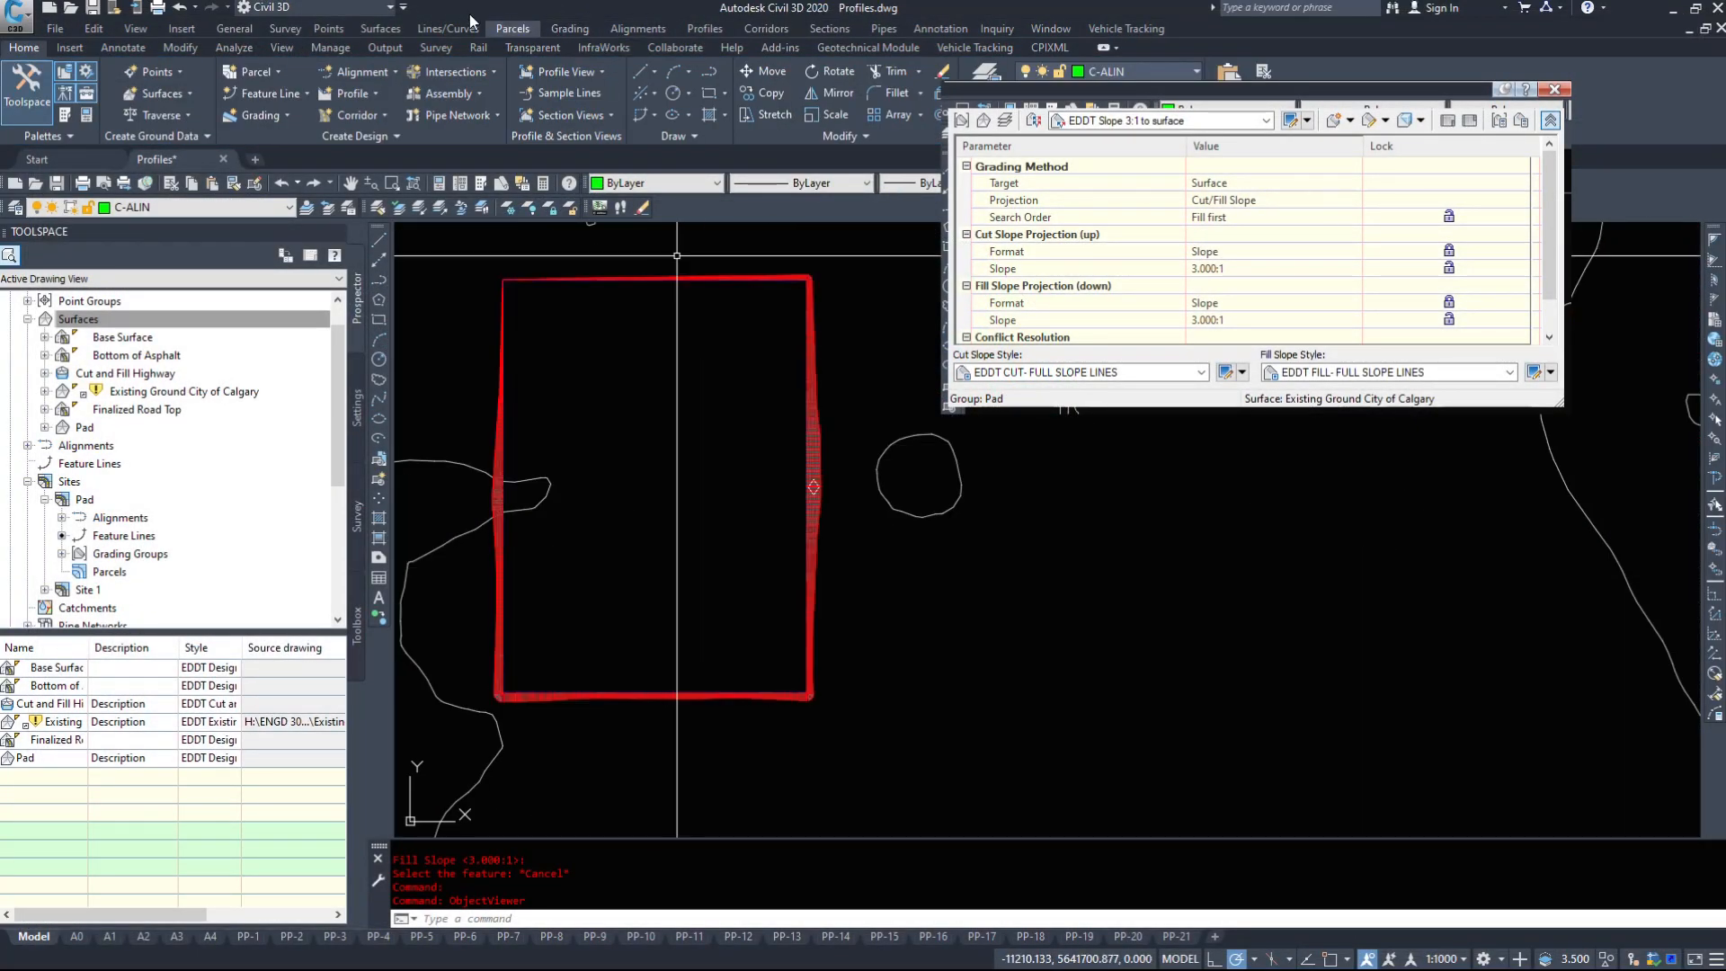
Grade the pad outline with the 3:1 to Distance criteria at distance 1 and slope 10000.
click(570, 27)
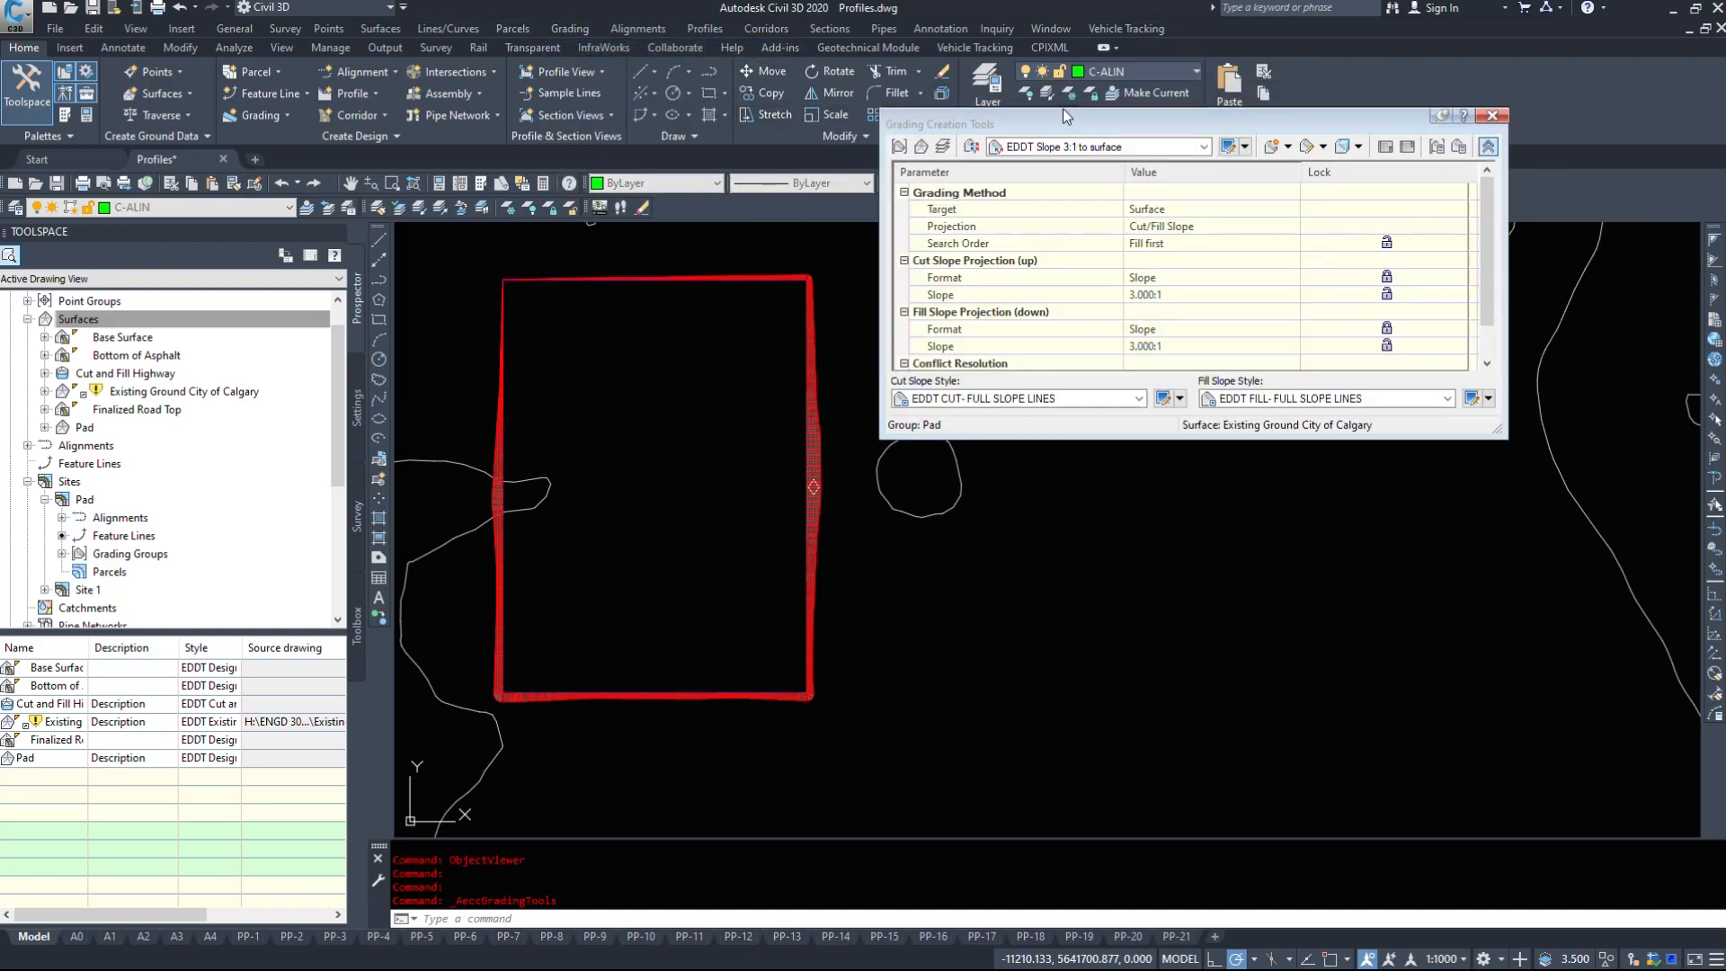
click(1196, 183)
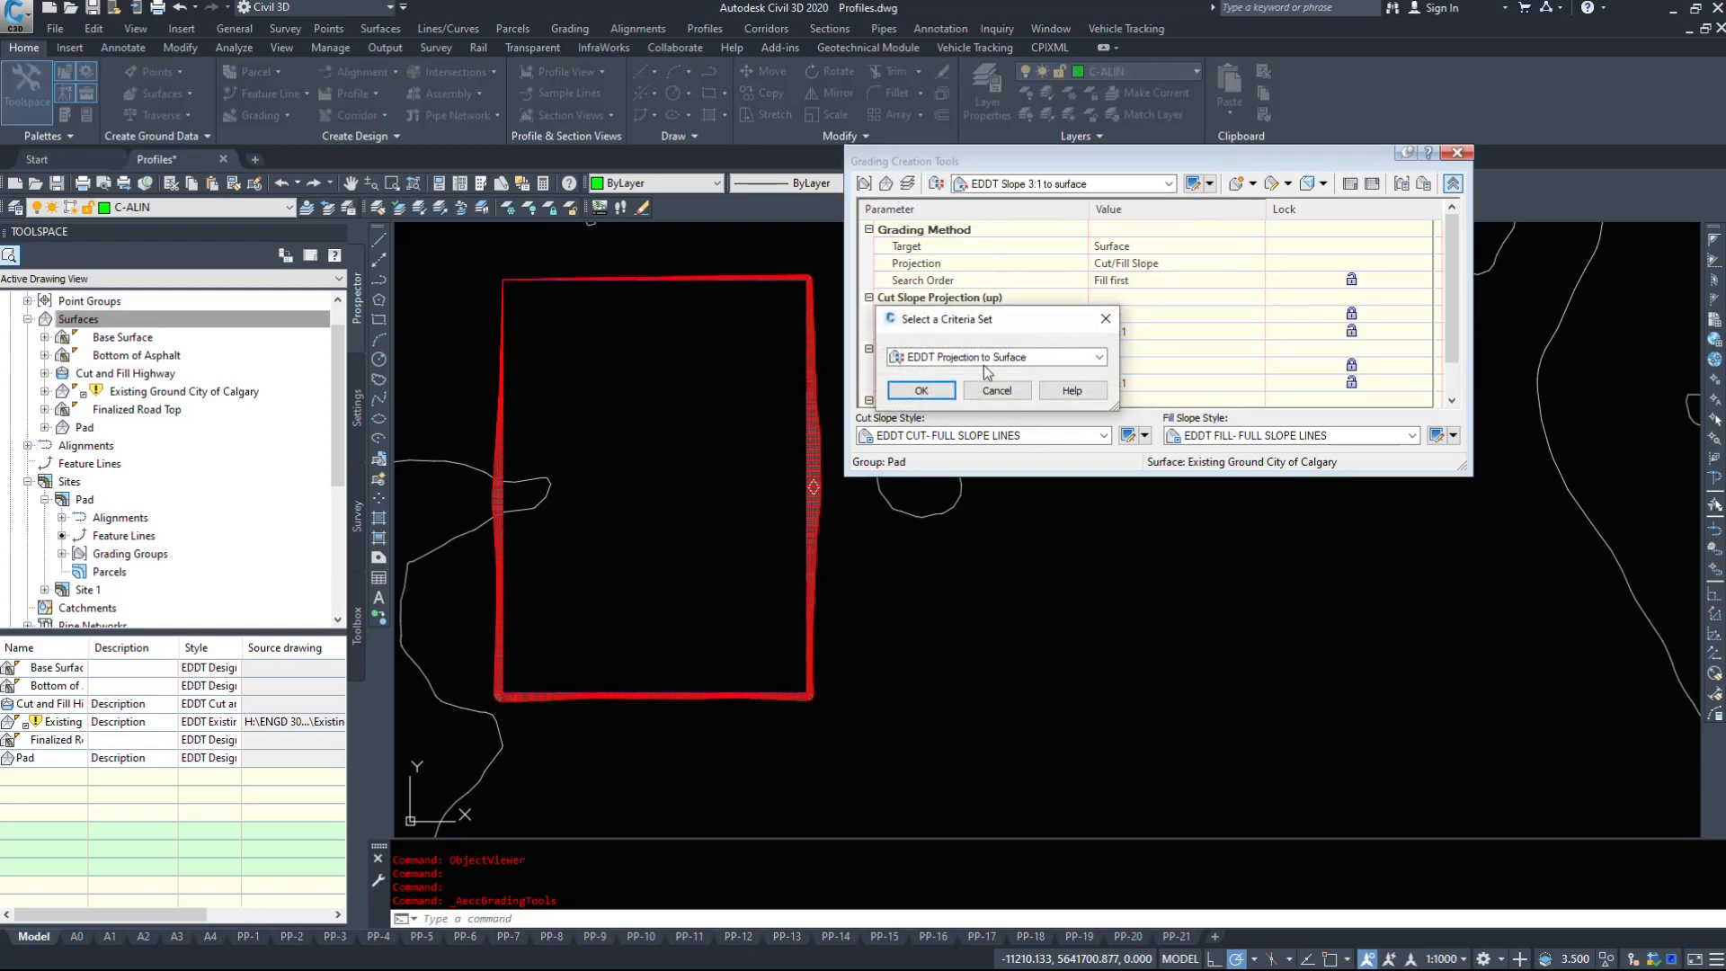
click(921, 390)
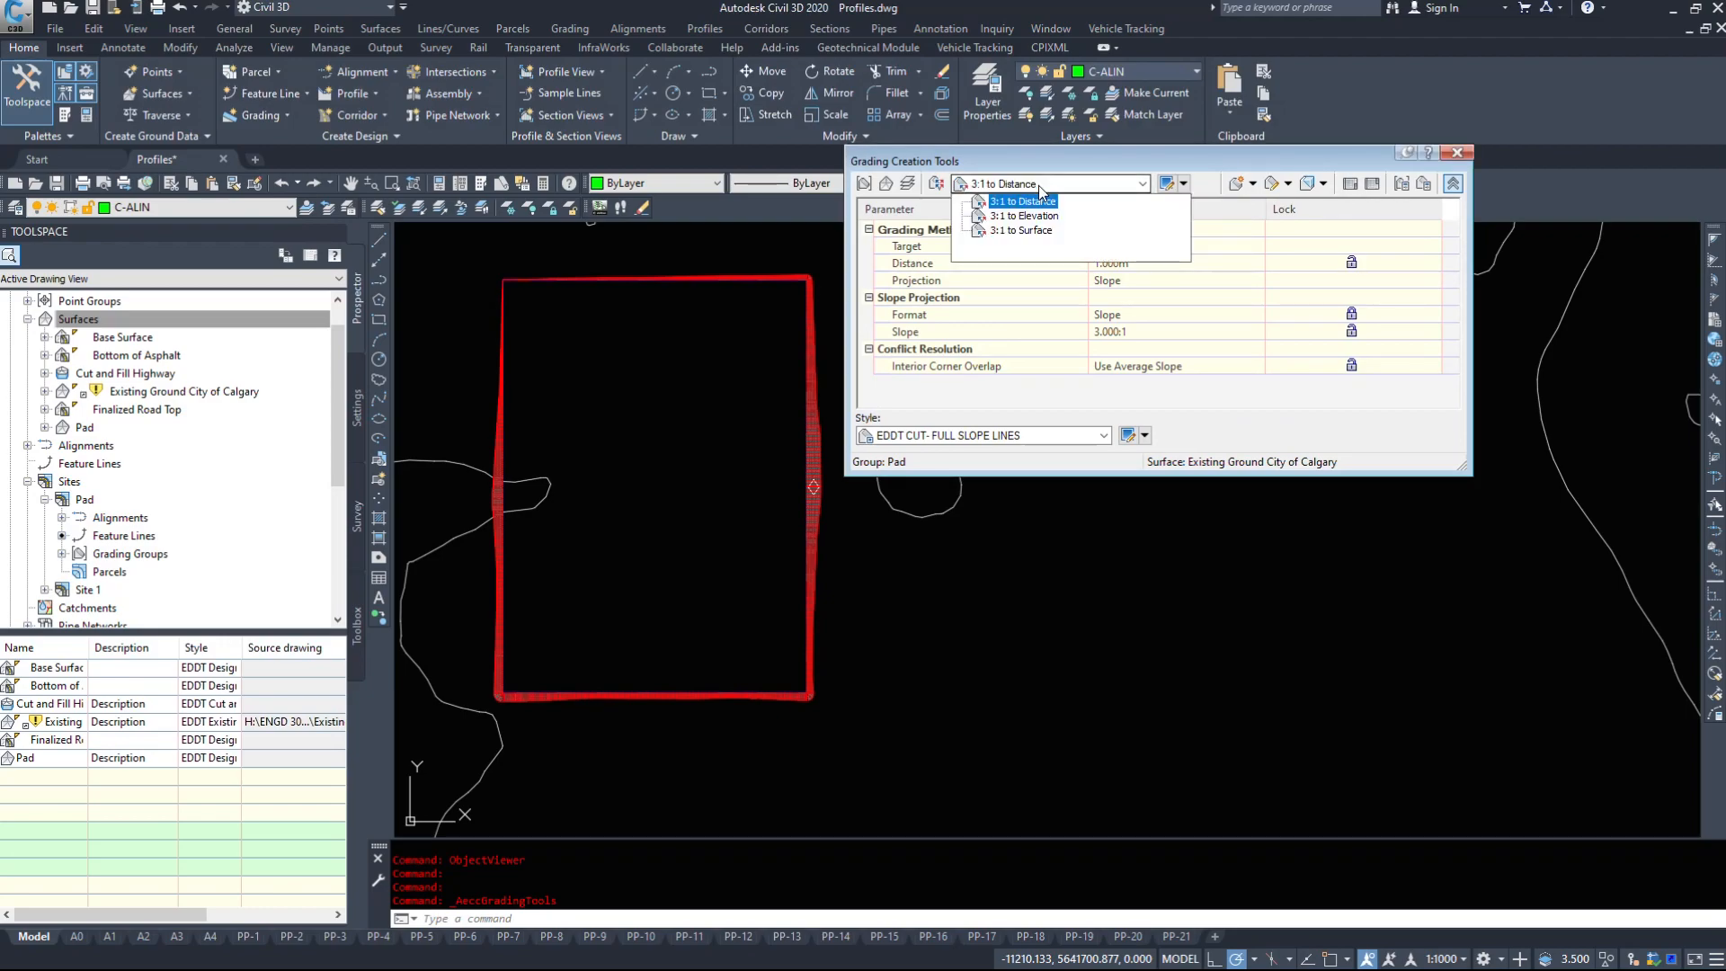
click(1017, 200)
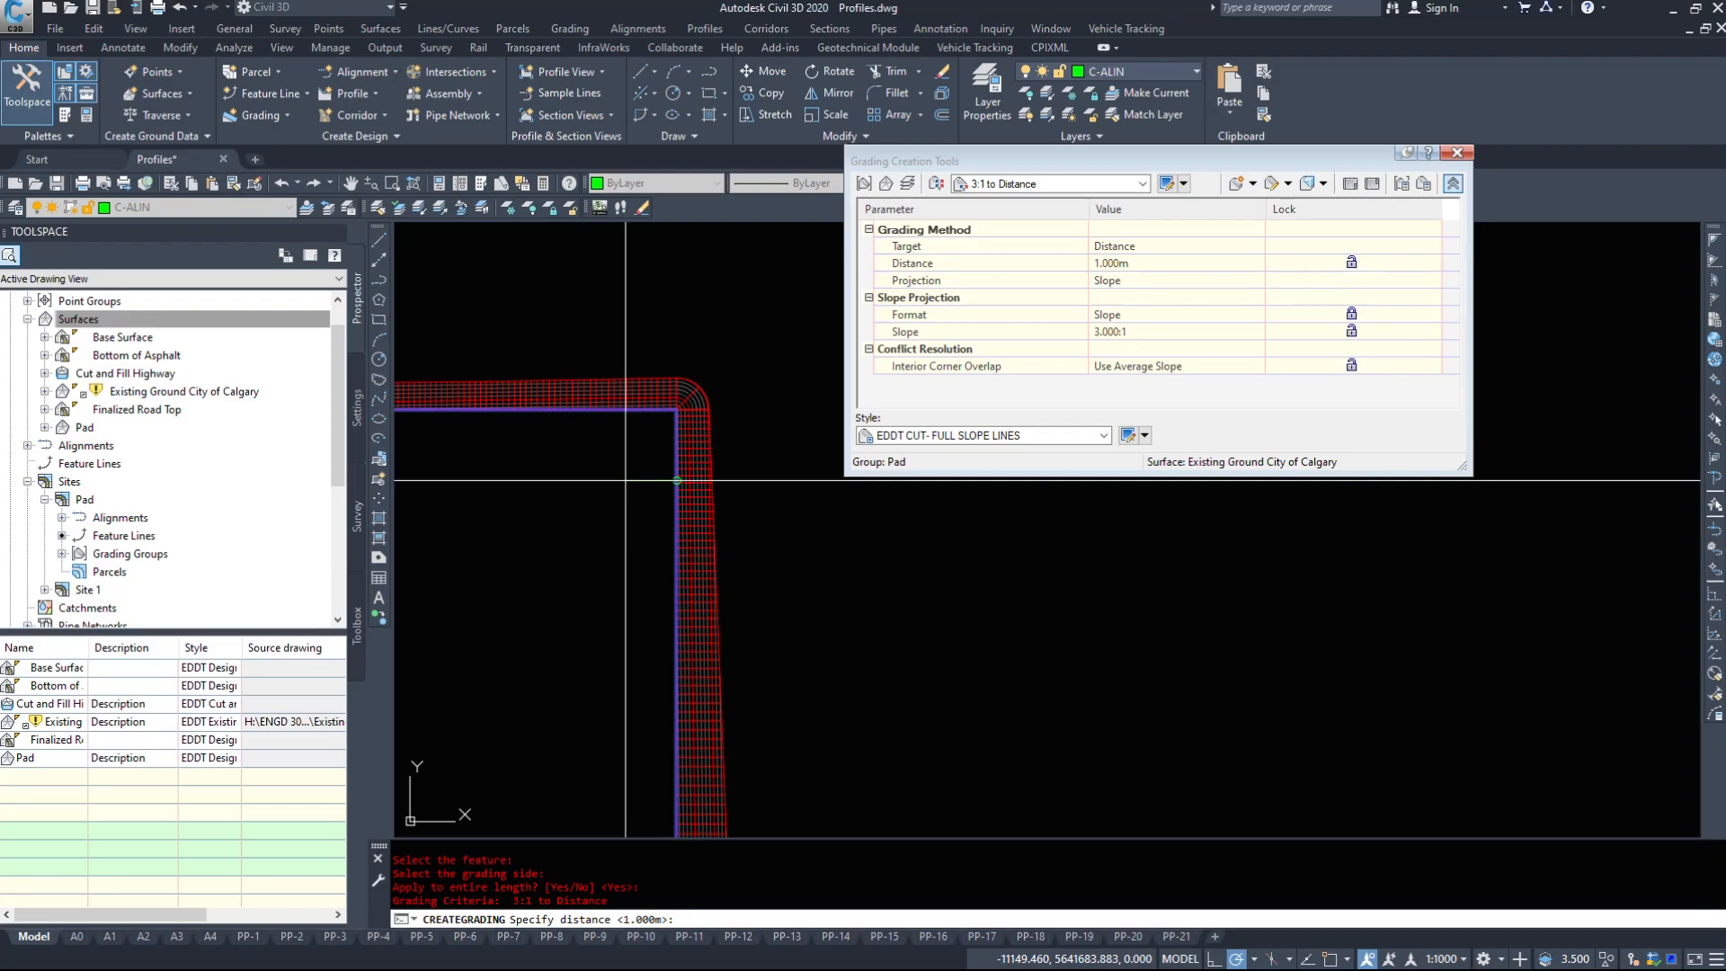
text(1)
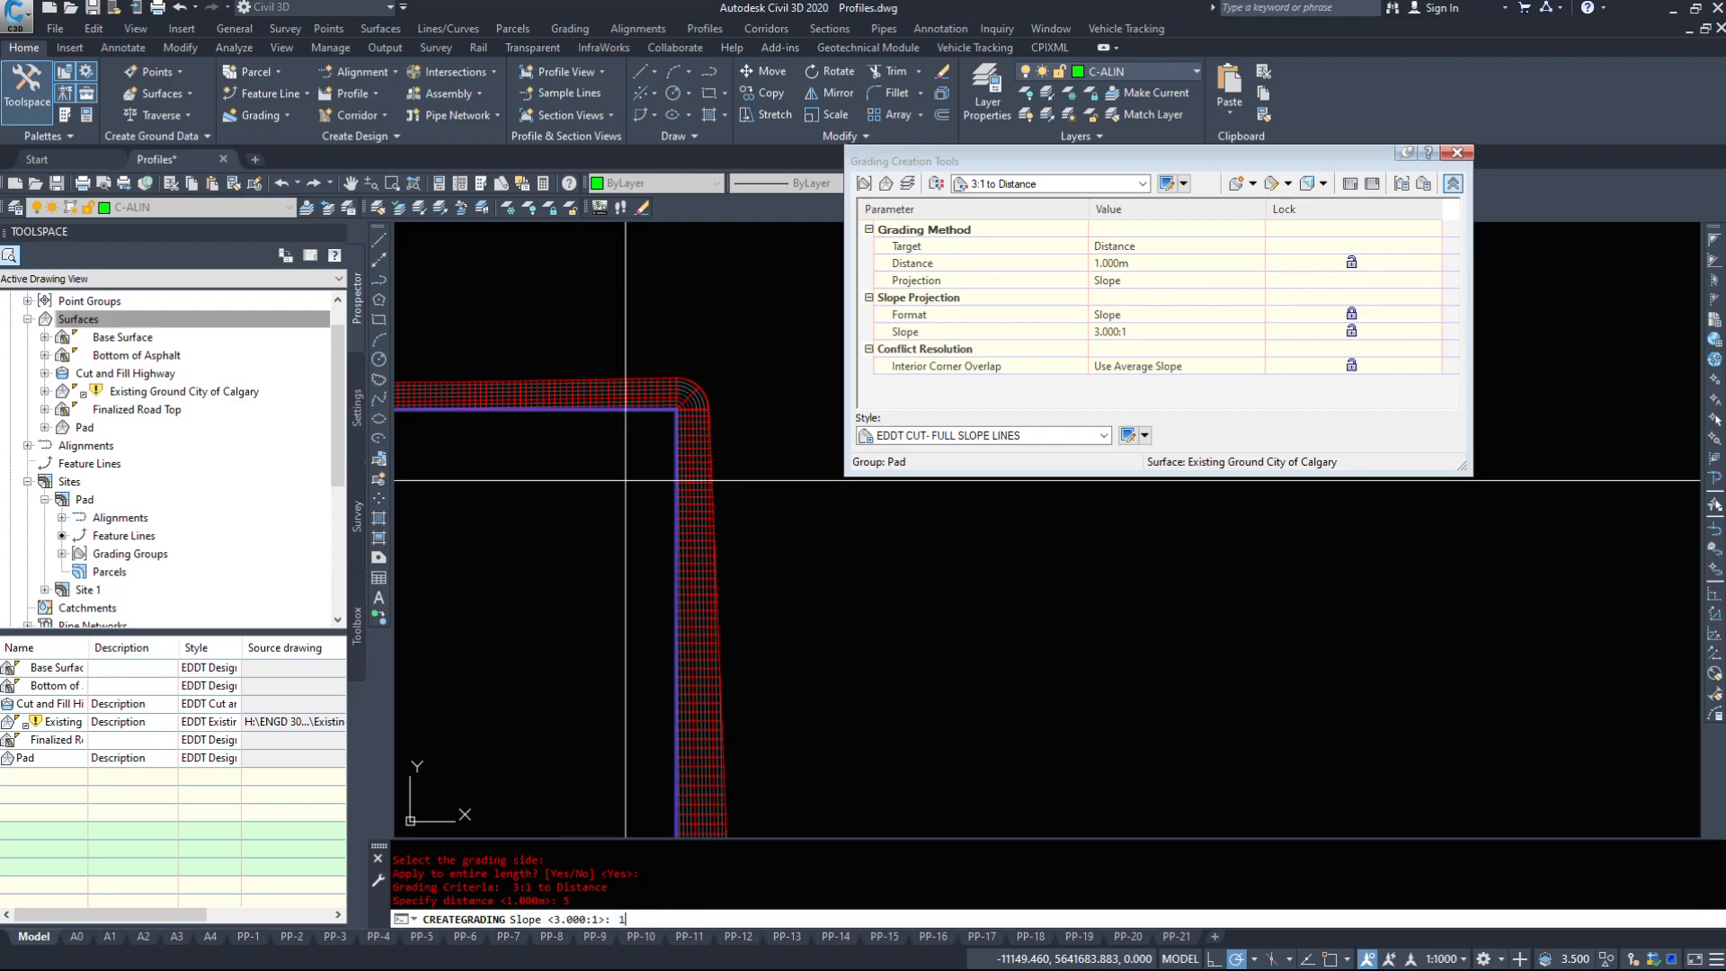
text(10000)
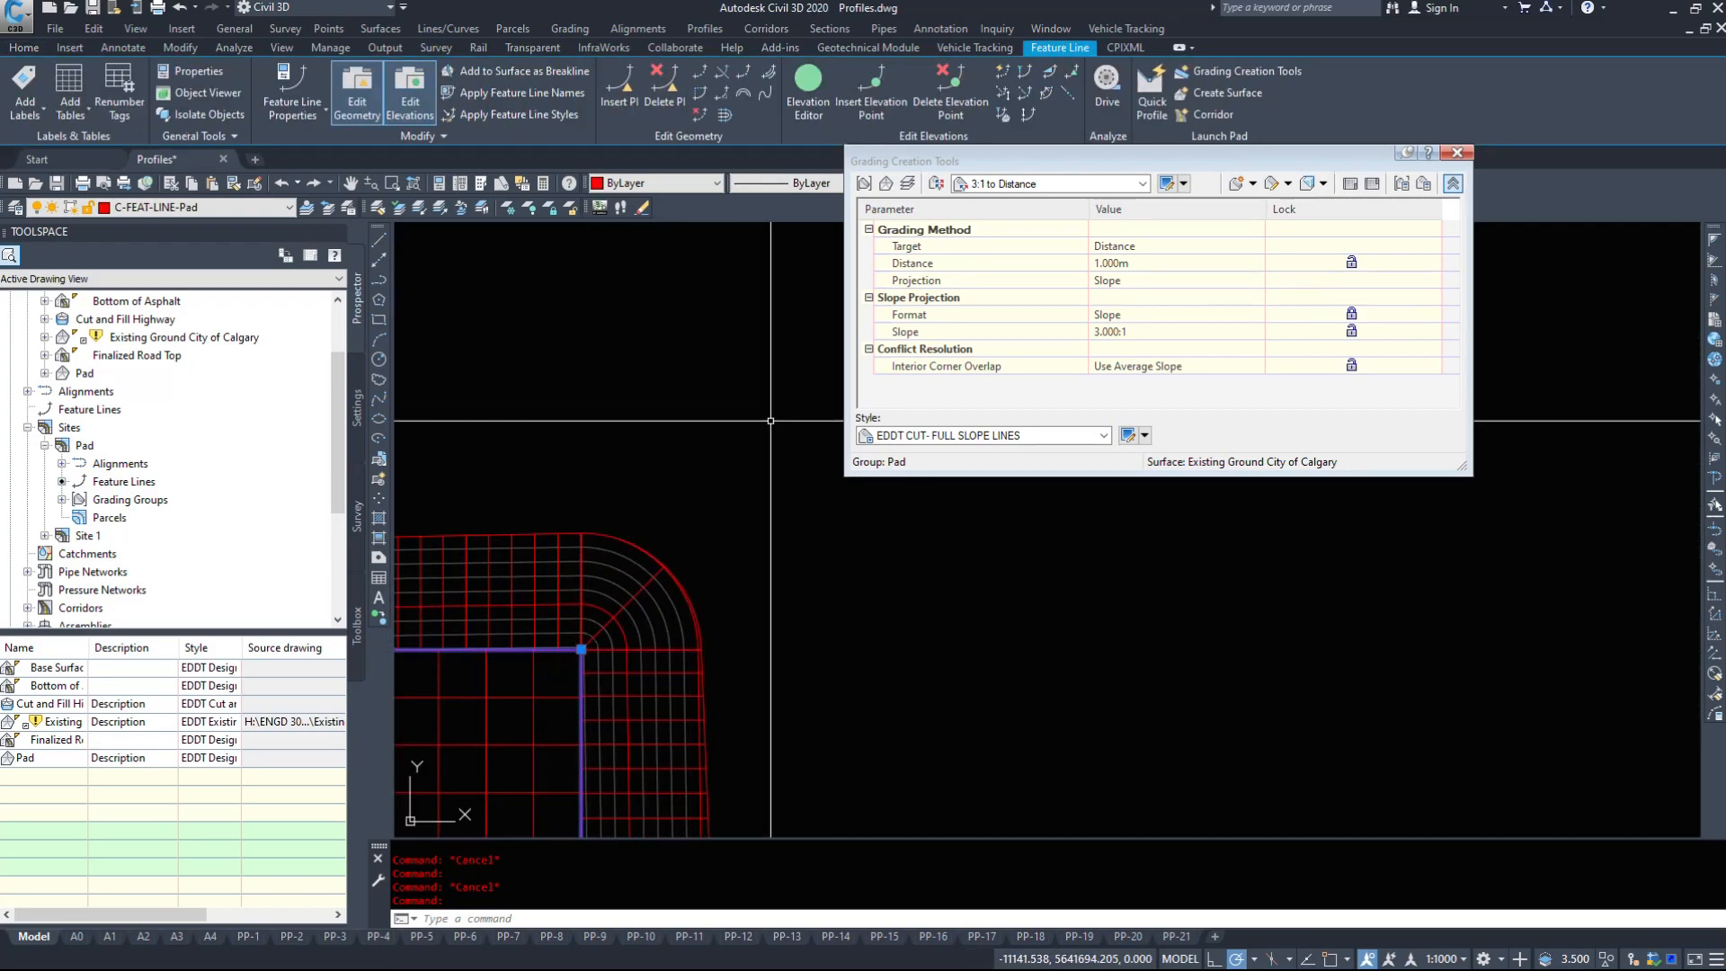
mouse_move(578, 356)
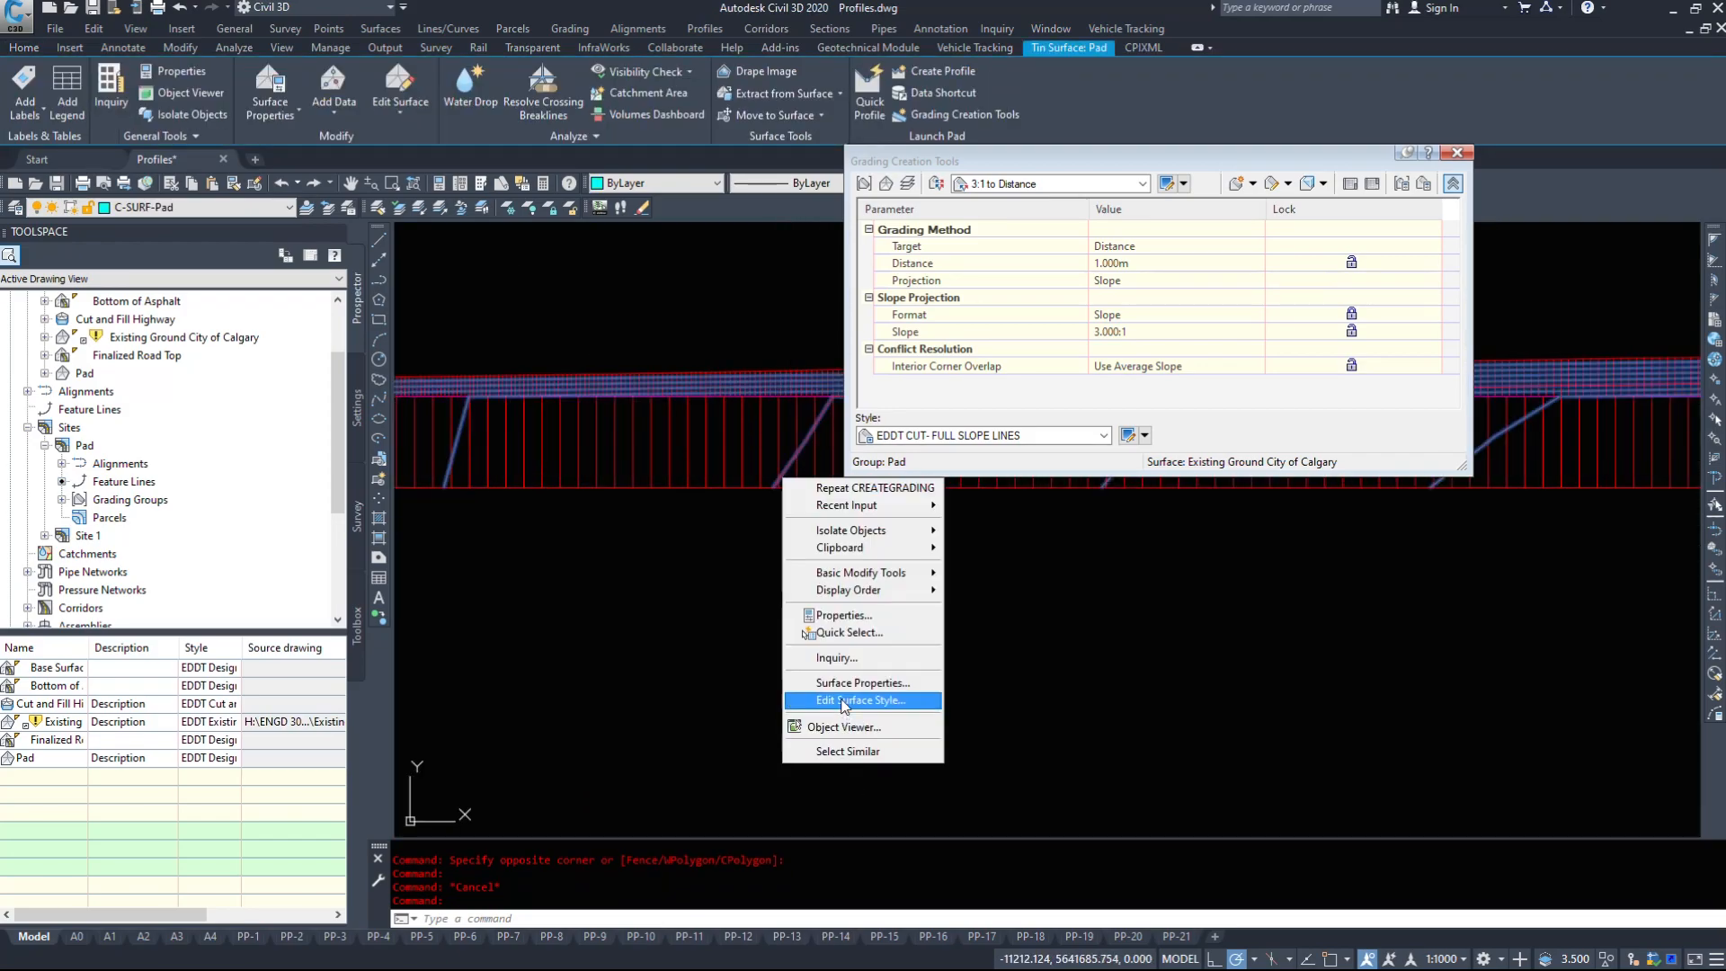
Preview the Pad surface in Object Viewer, then create an infill grading inside the pad outline.
click(844, 726)
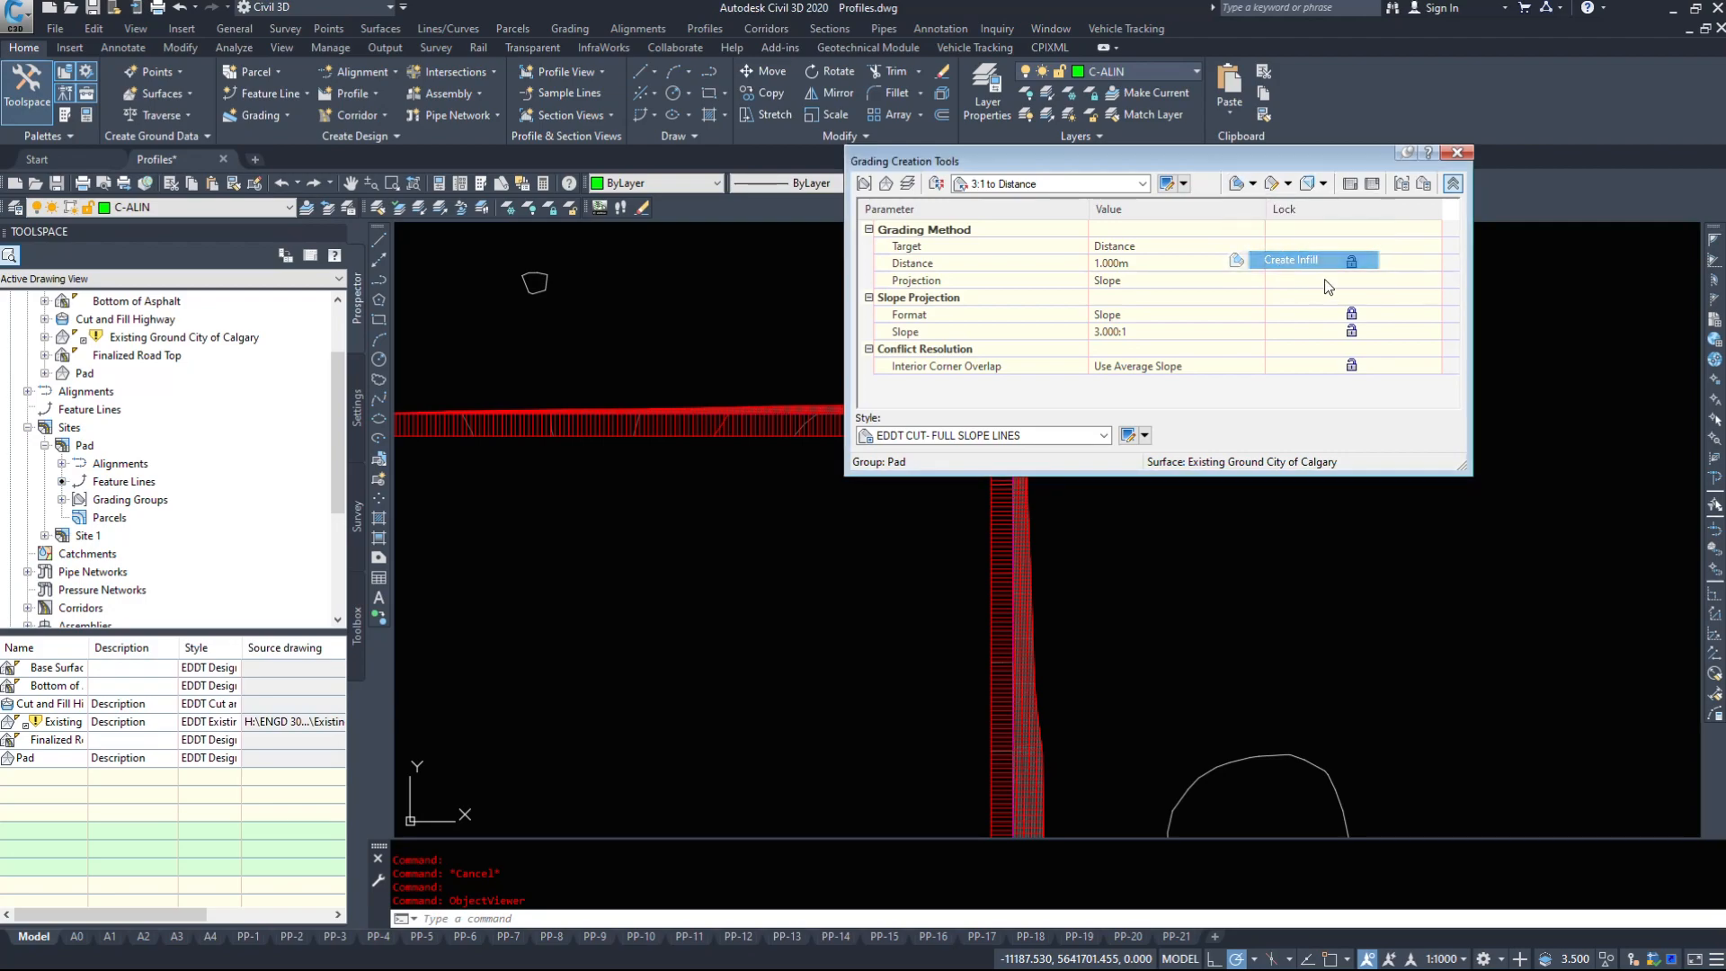
click(1297, 259)
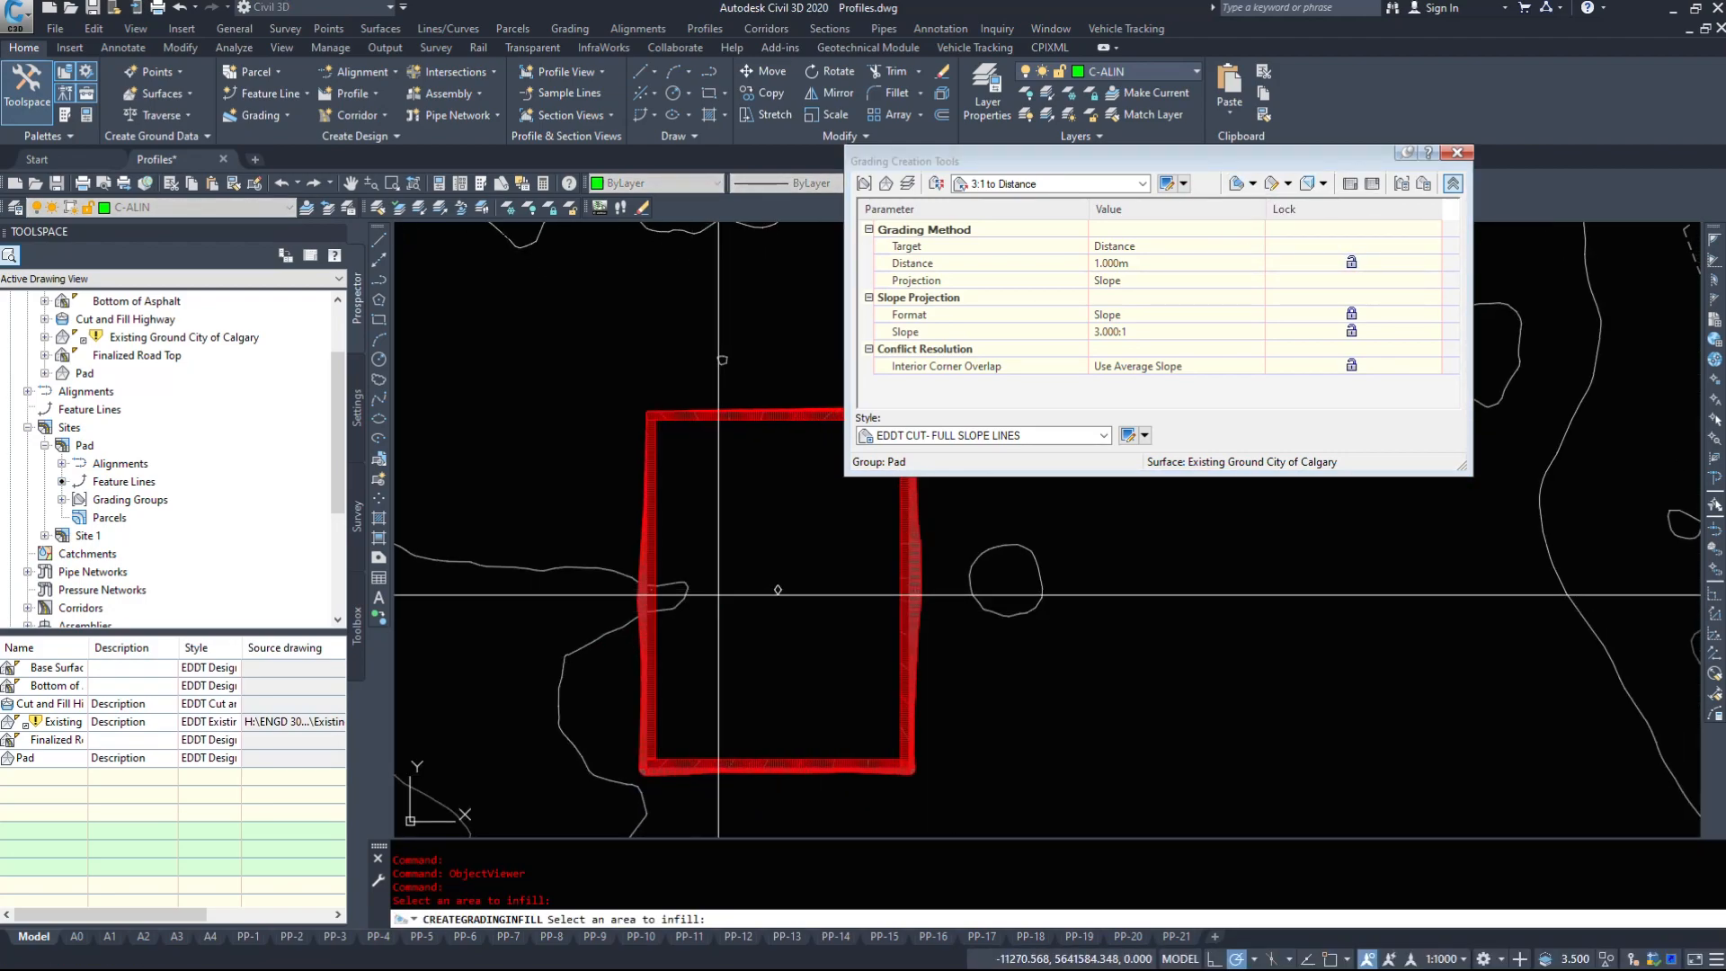
click(772, 595)
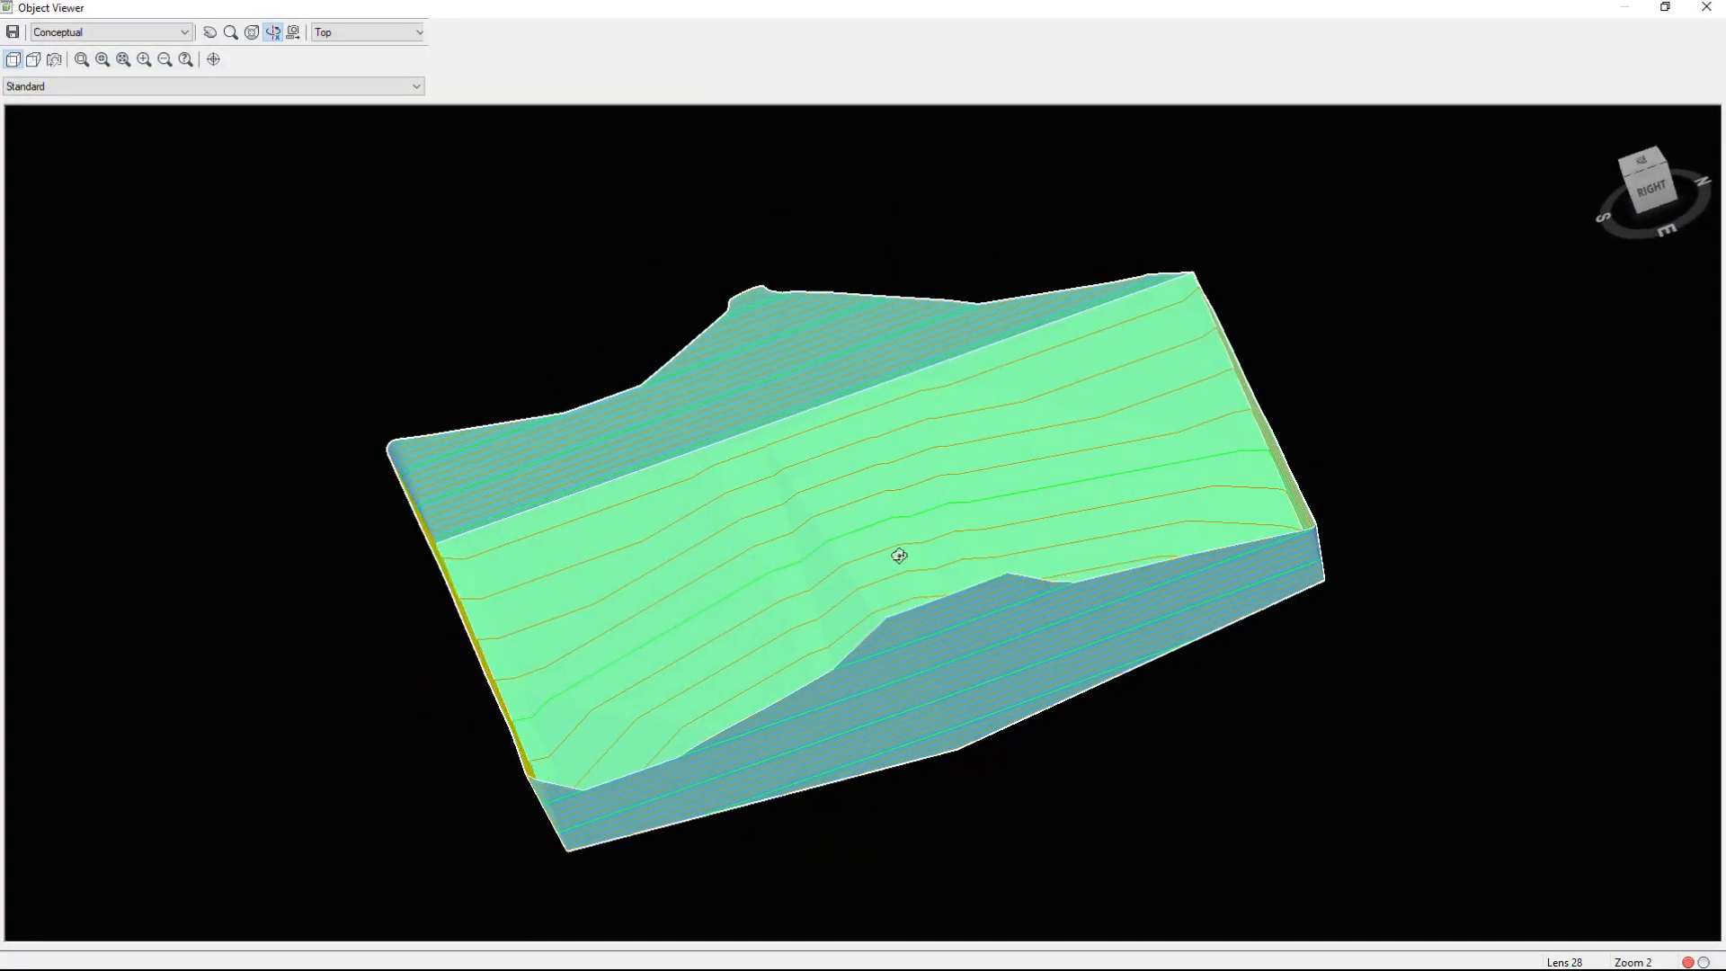
drag(899, 556, 893, 680)
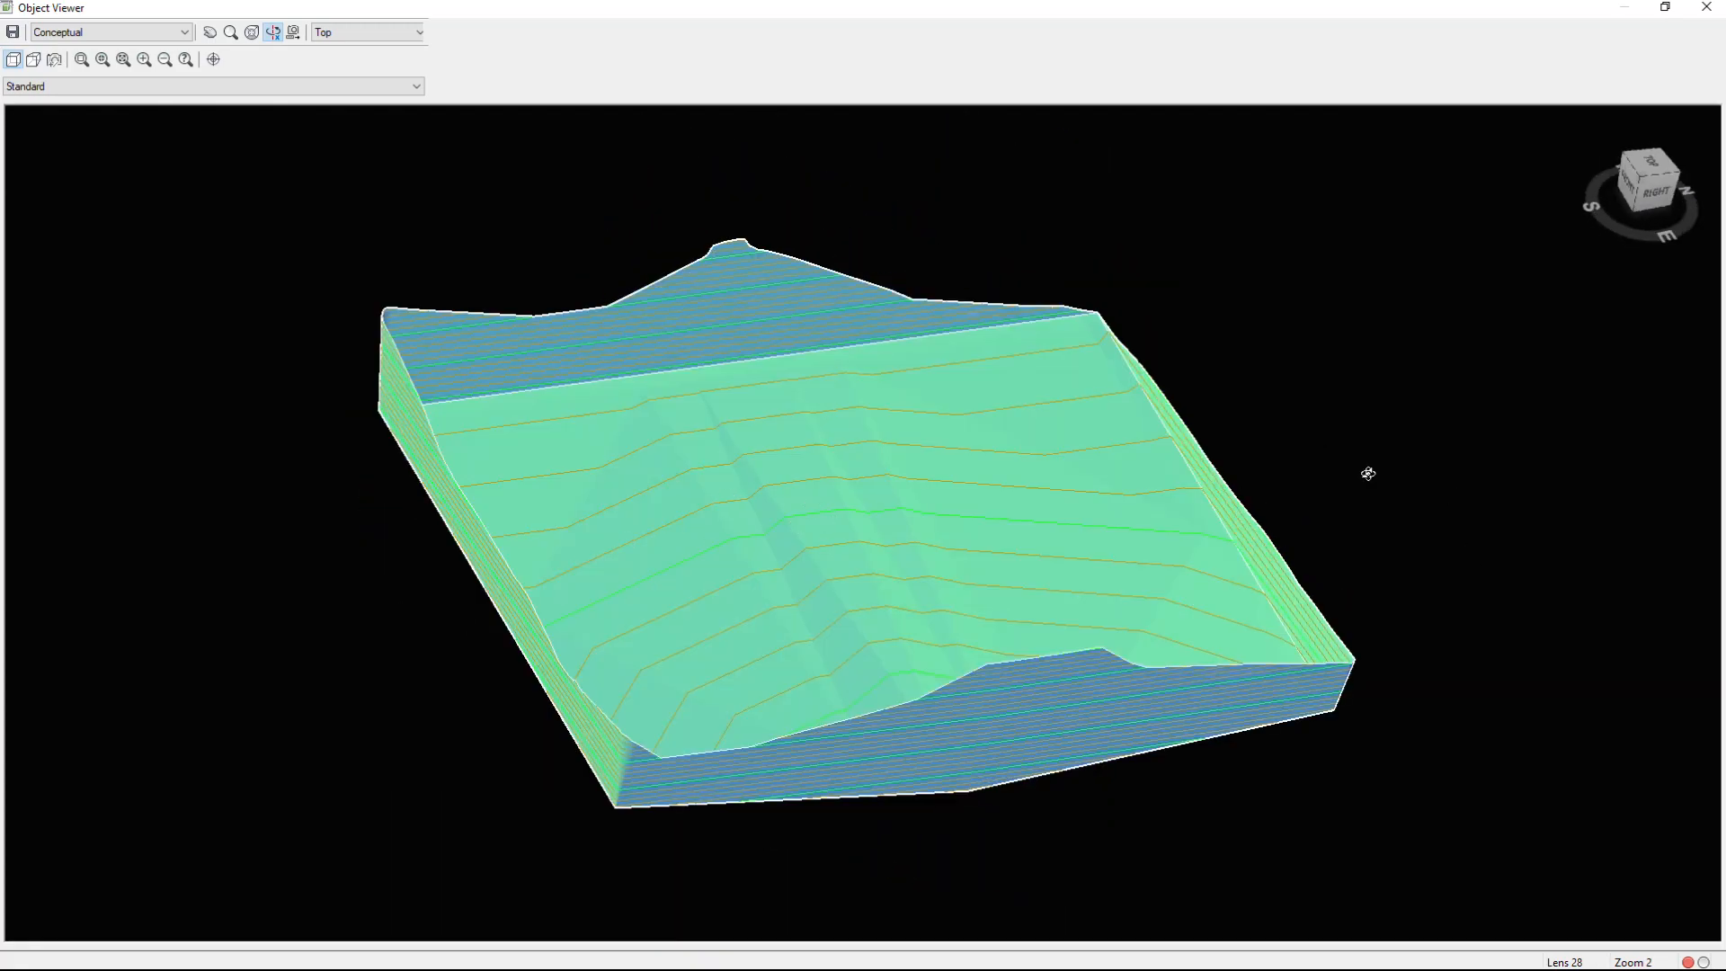
drag(1369, 473, 811, 759)
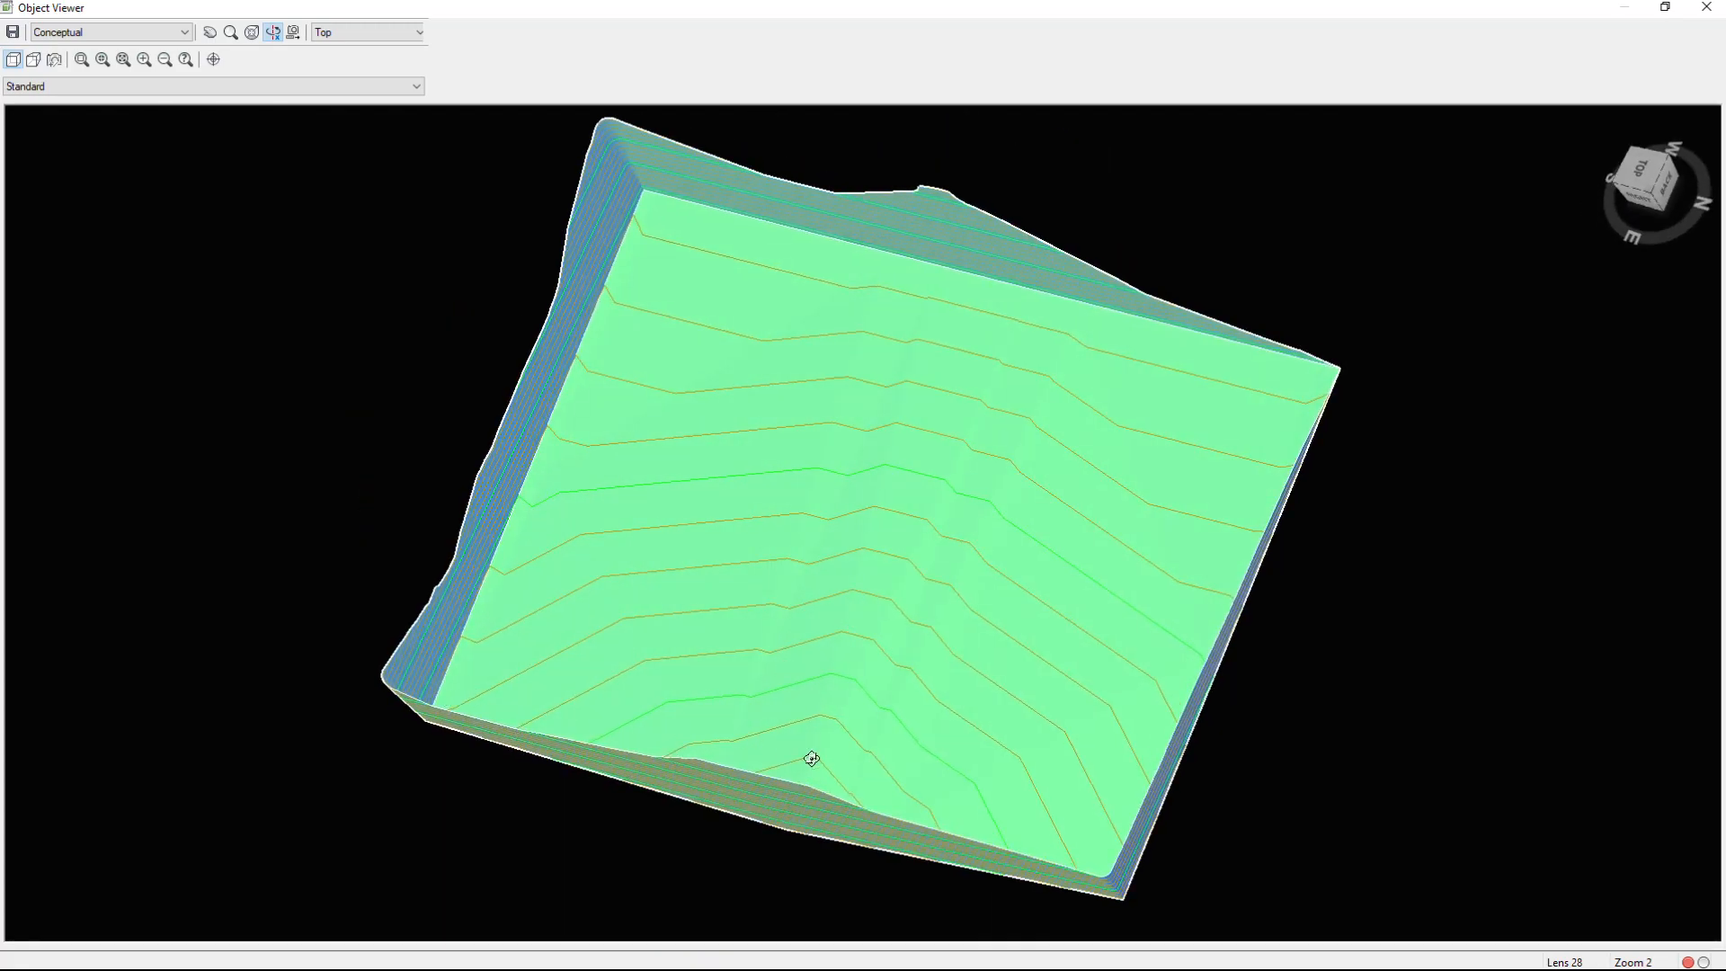
drag(811, 758, 879, 644)
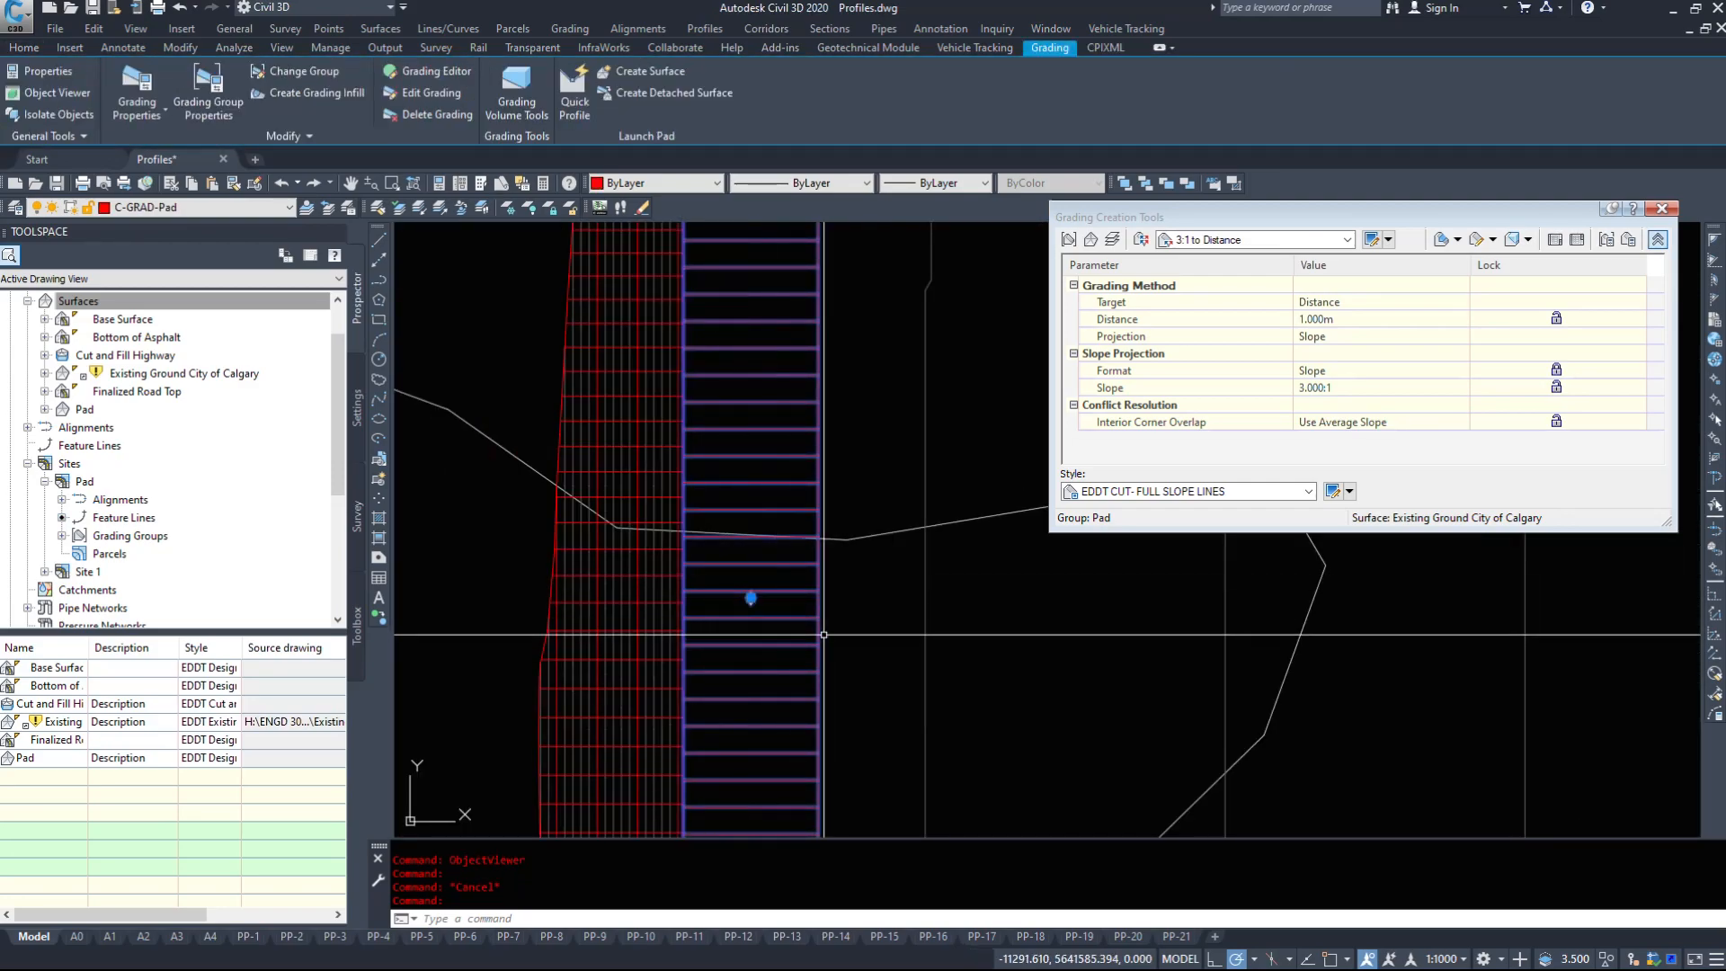
Edit the pad grading's distance to 10.000m and then 20.000m in the Grading Editor.
click(24, 46)
text(REA)
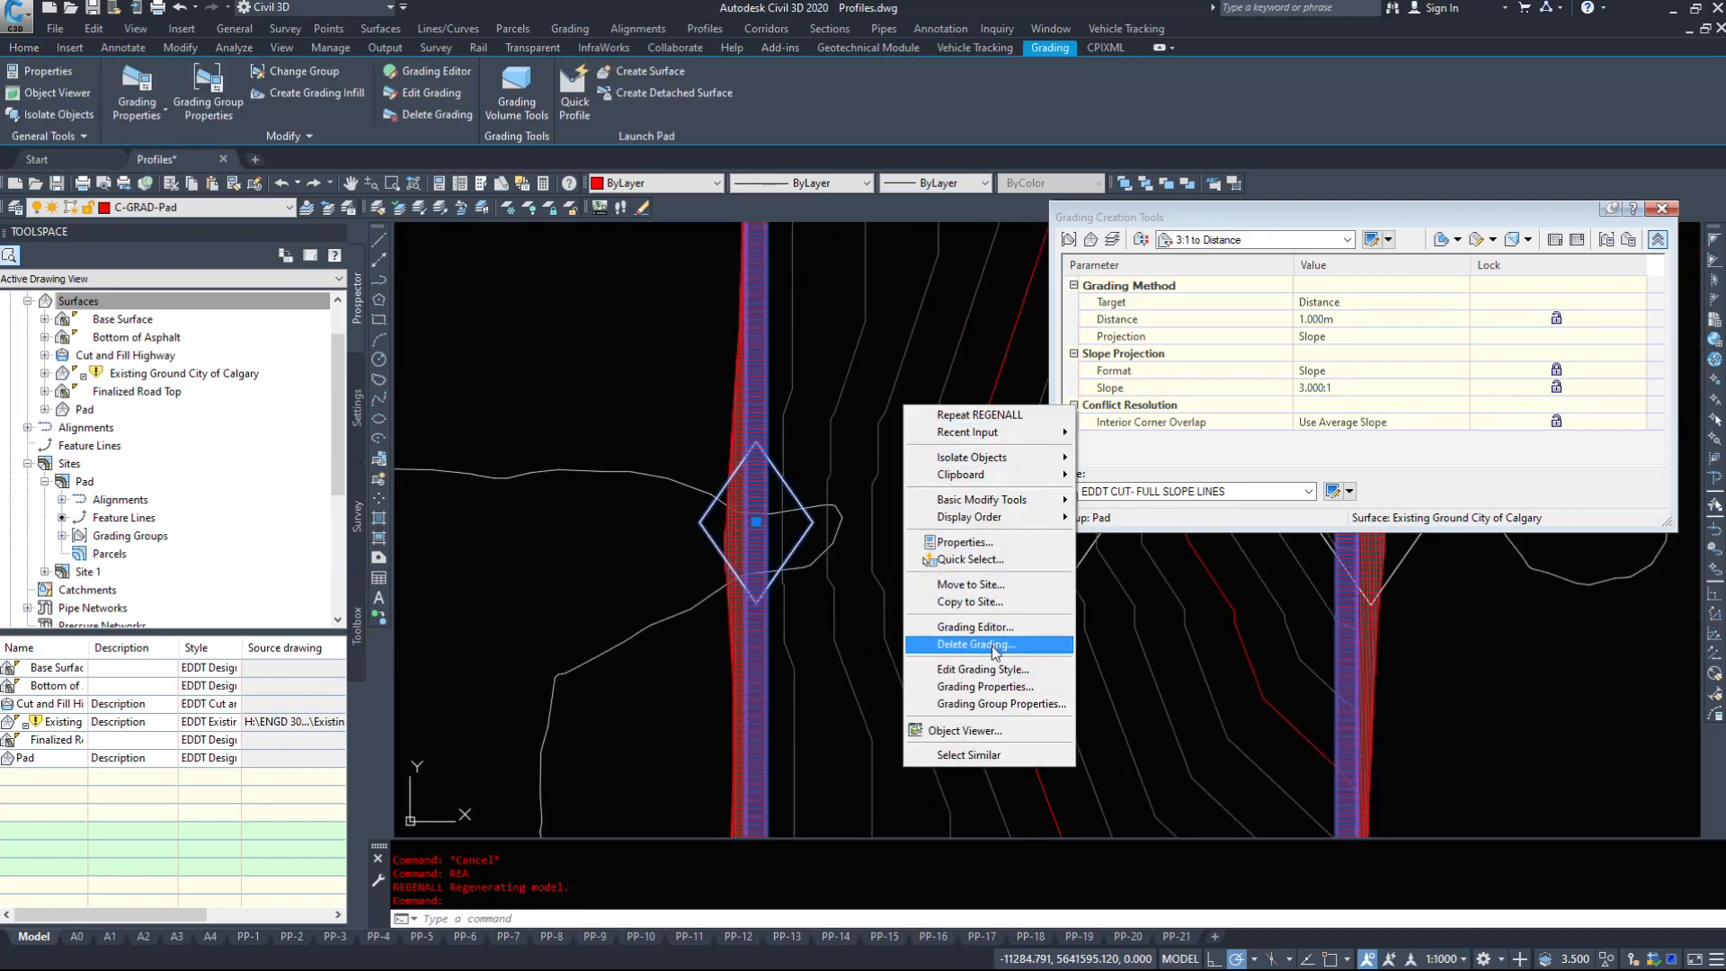
mouse_move(1002, 687)
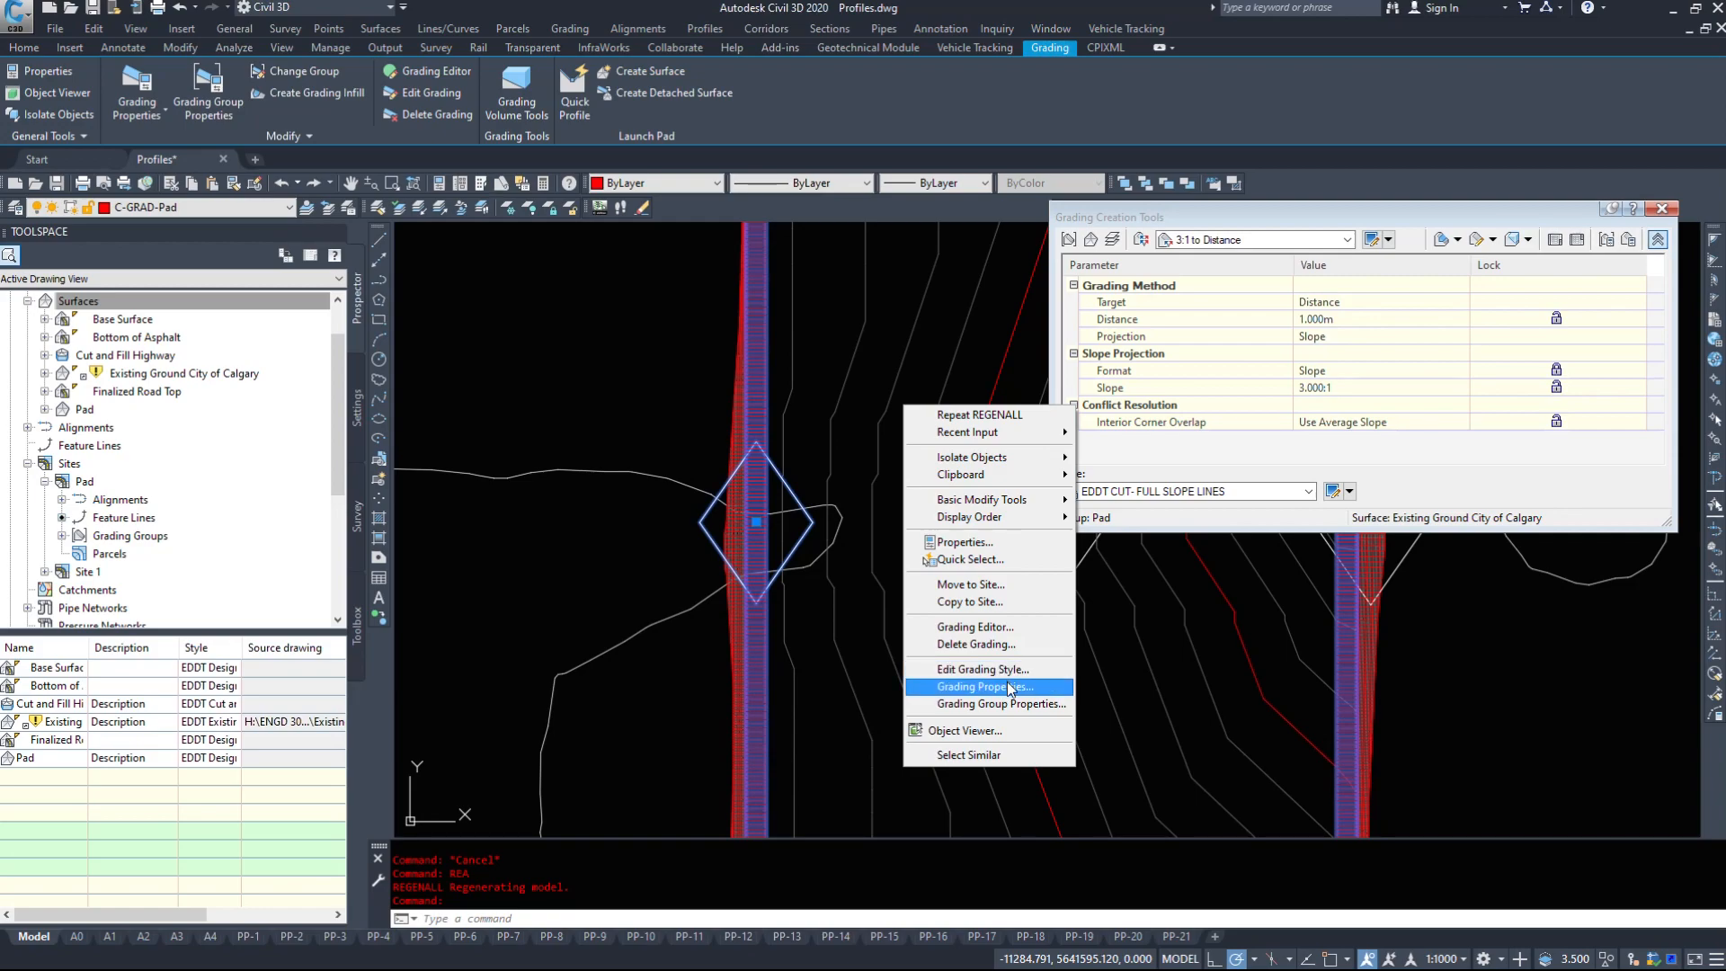
mouse_move(1001, 703)
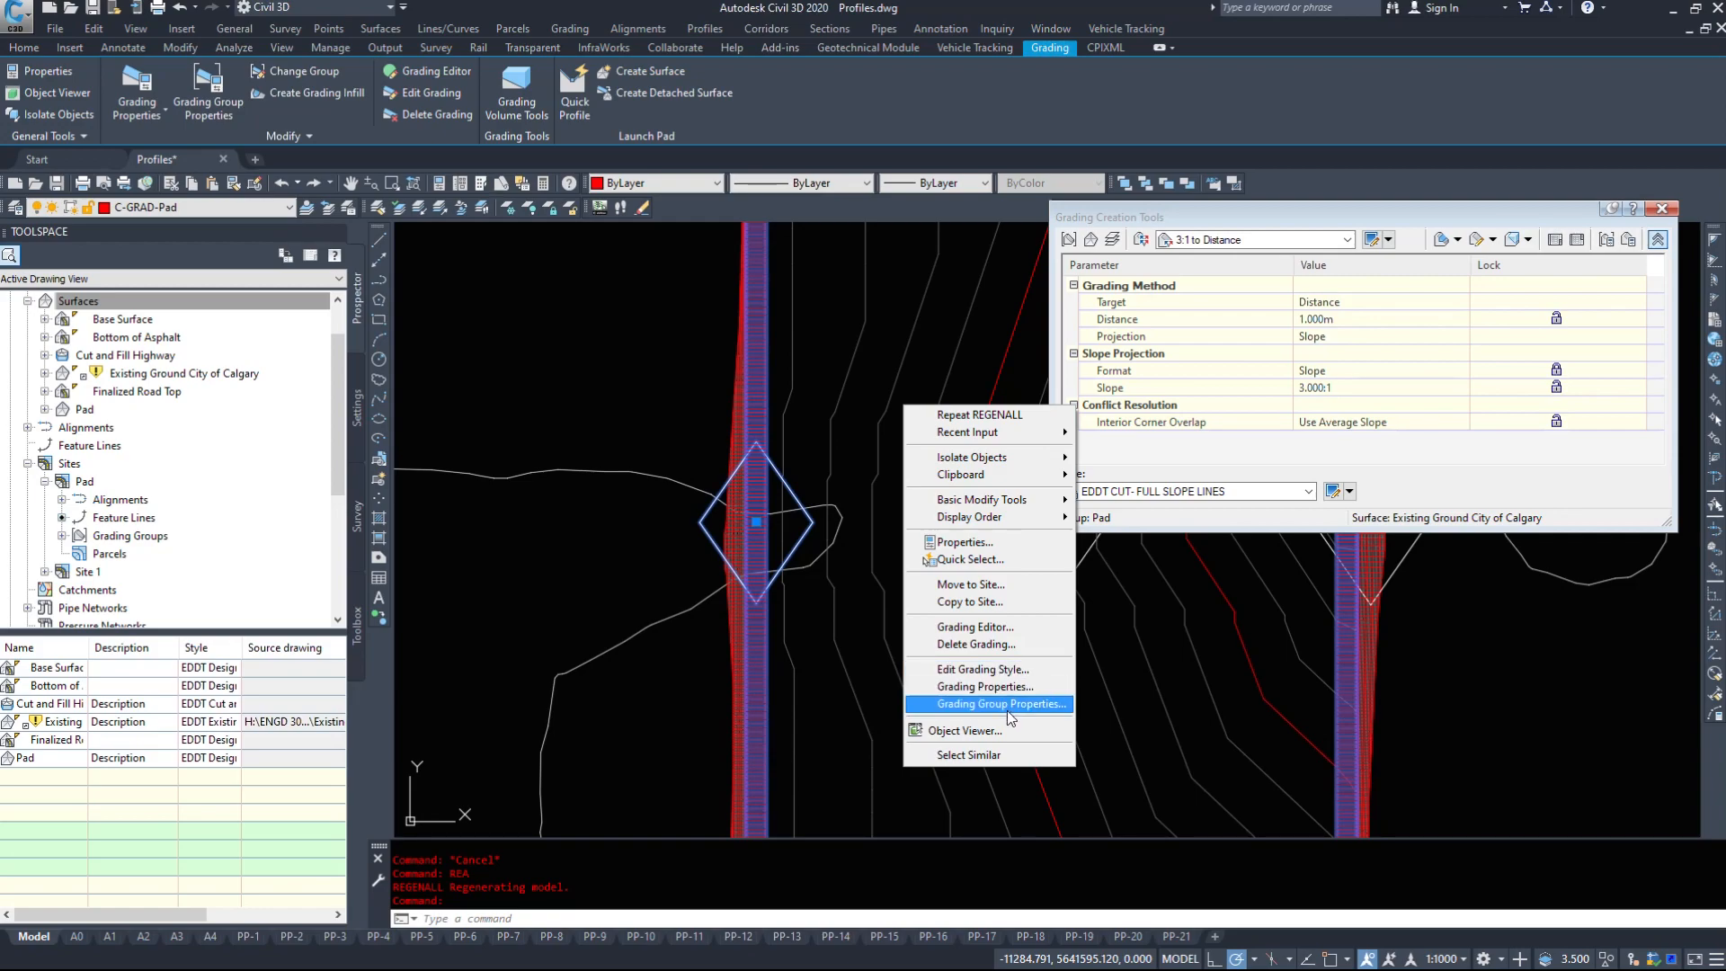
click(974, 626)
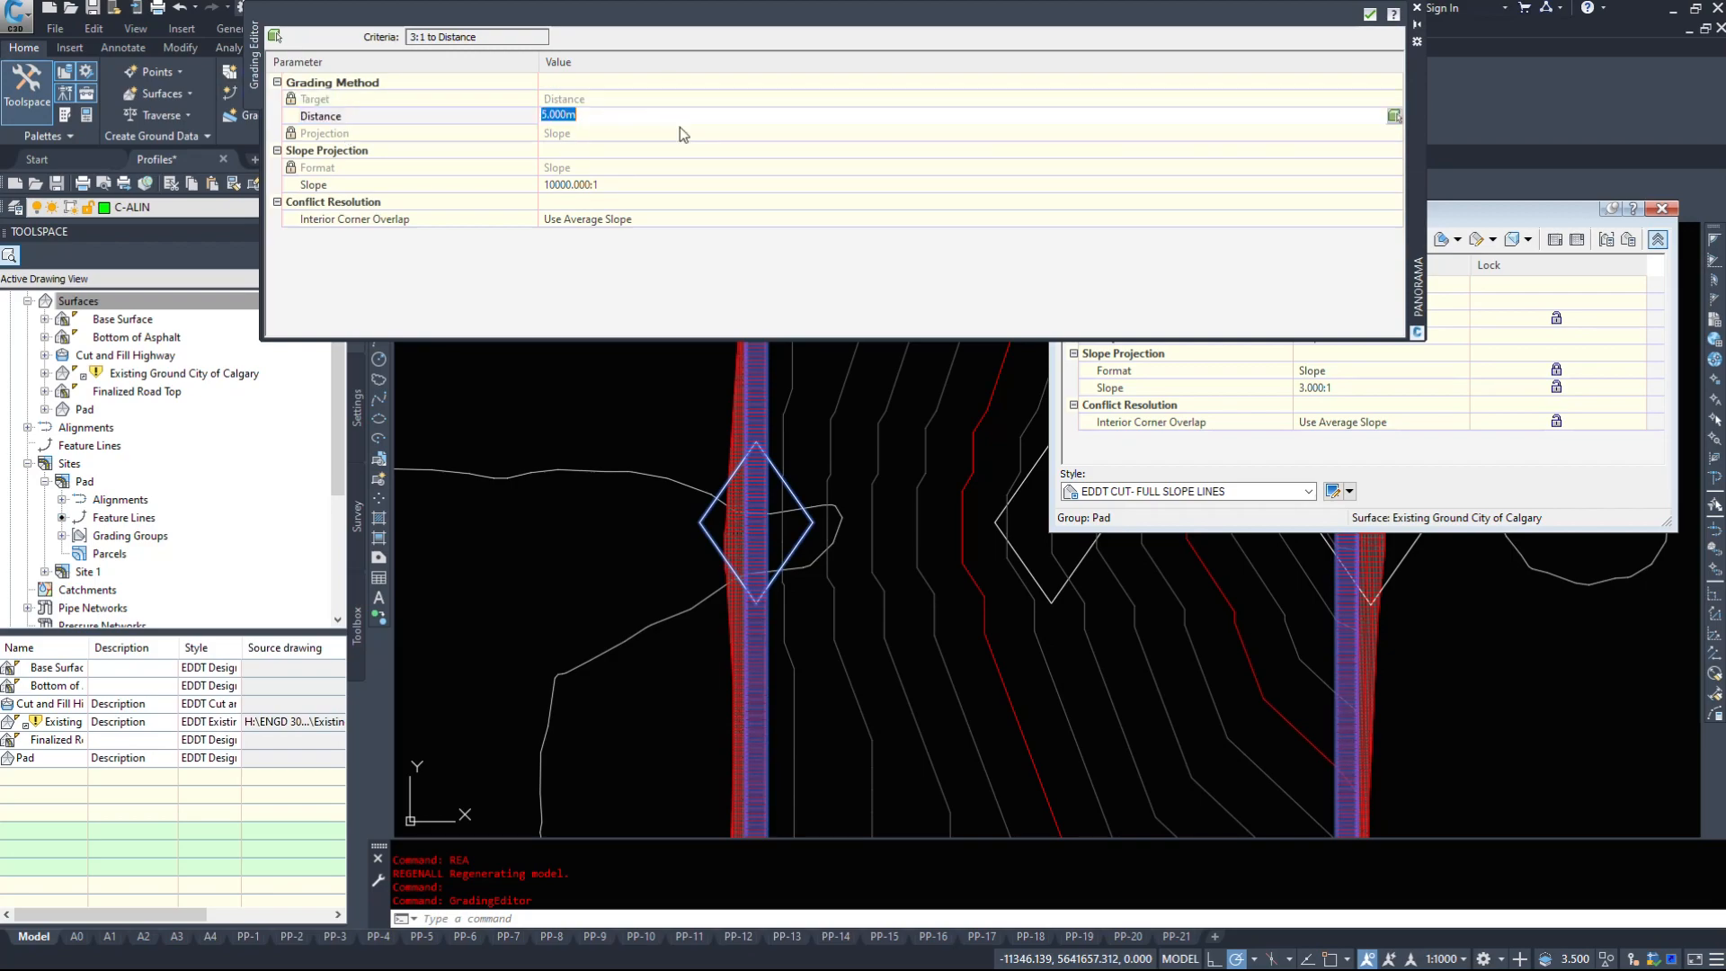
text(10.000)
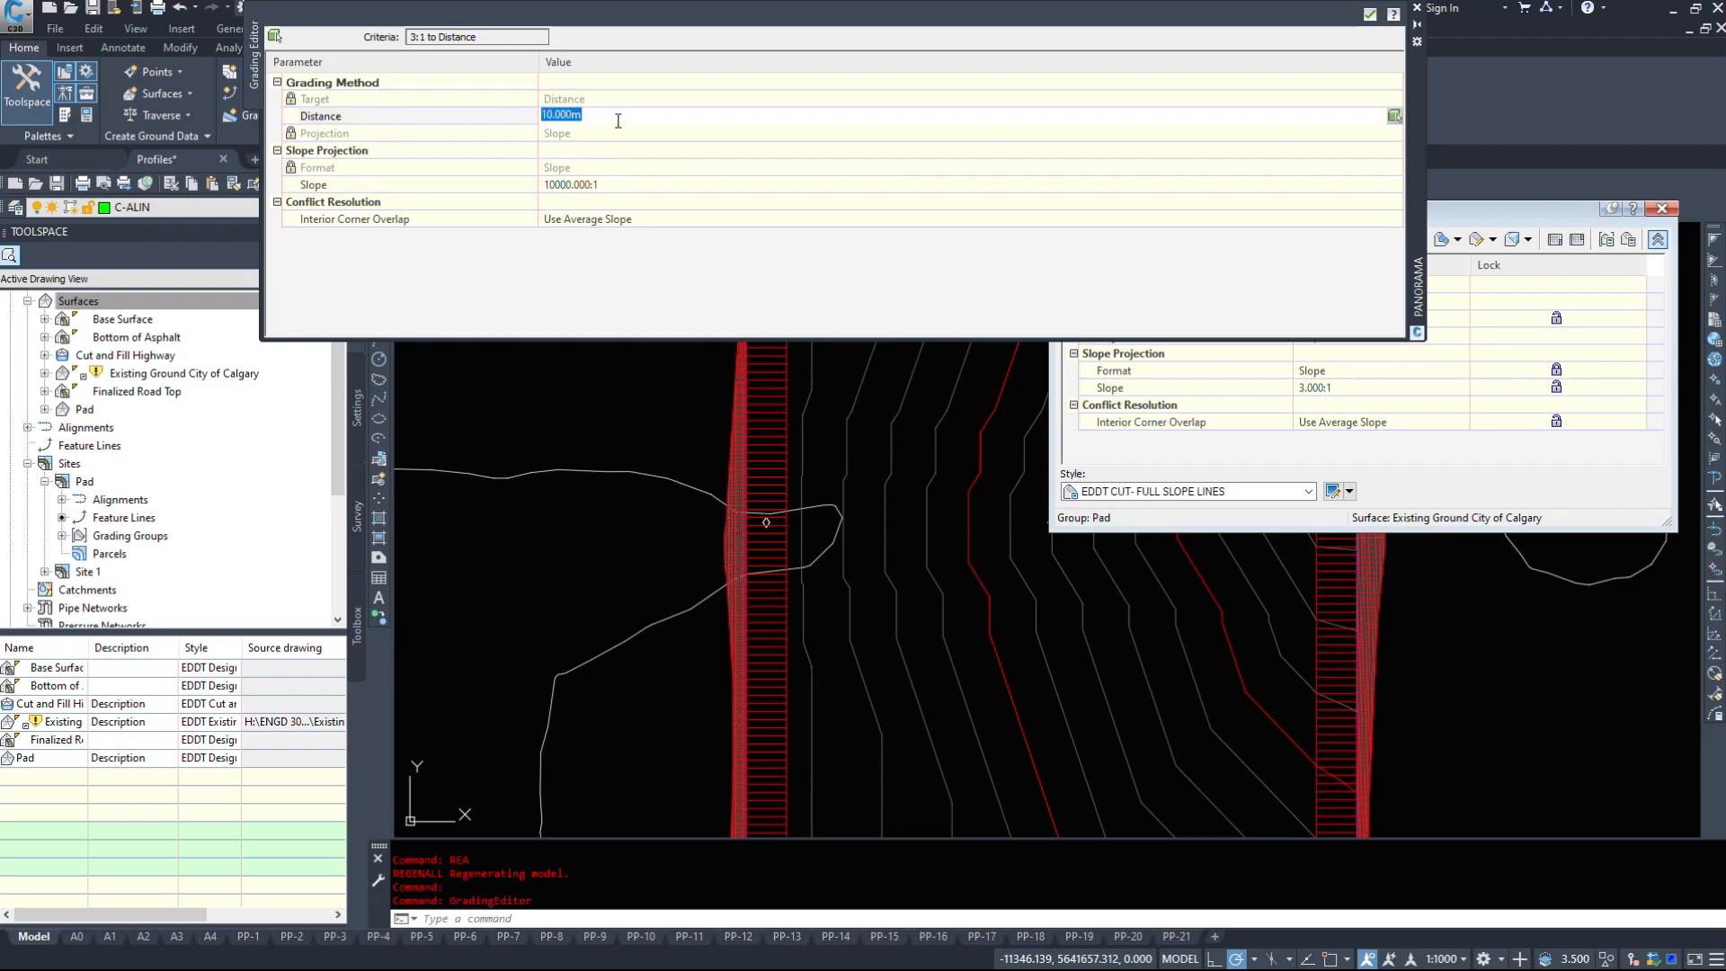
text(20.000m)
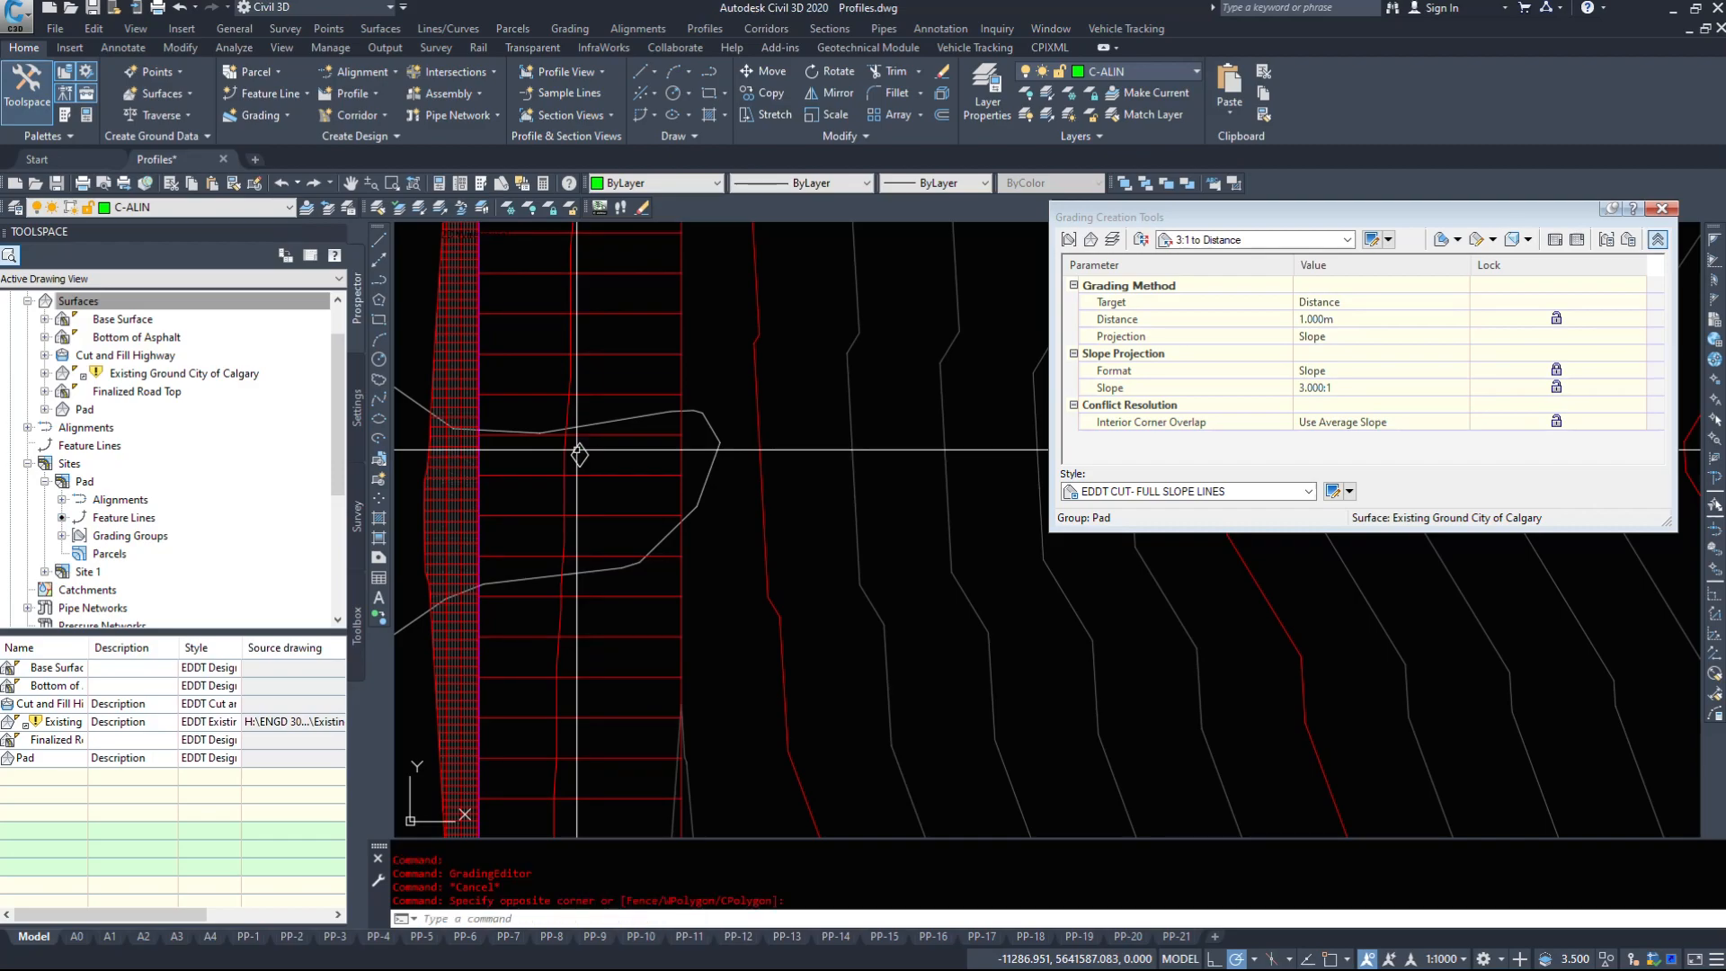
Reach the Pad grading group's Properties tab from the selected grading's context menu.
right_click(581, 455)
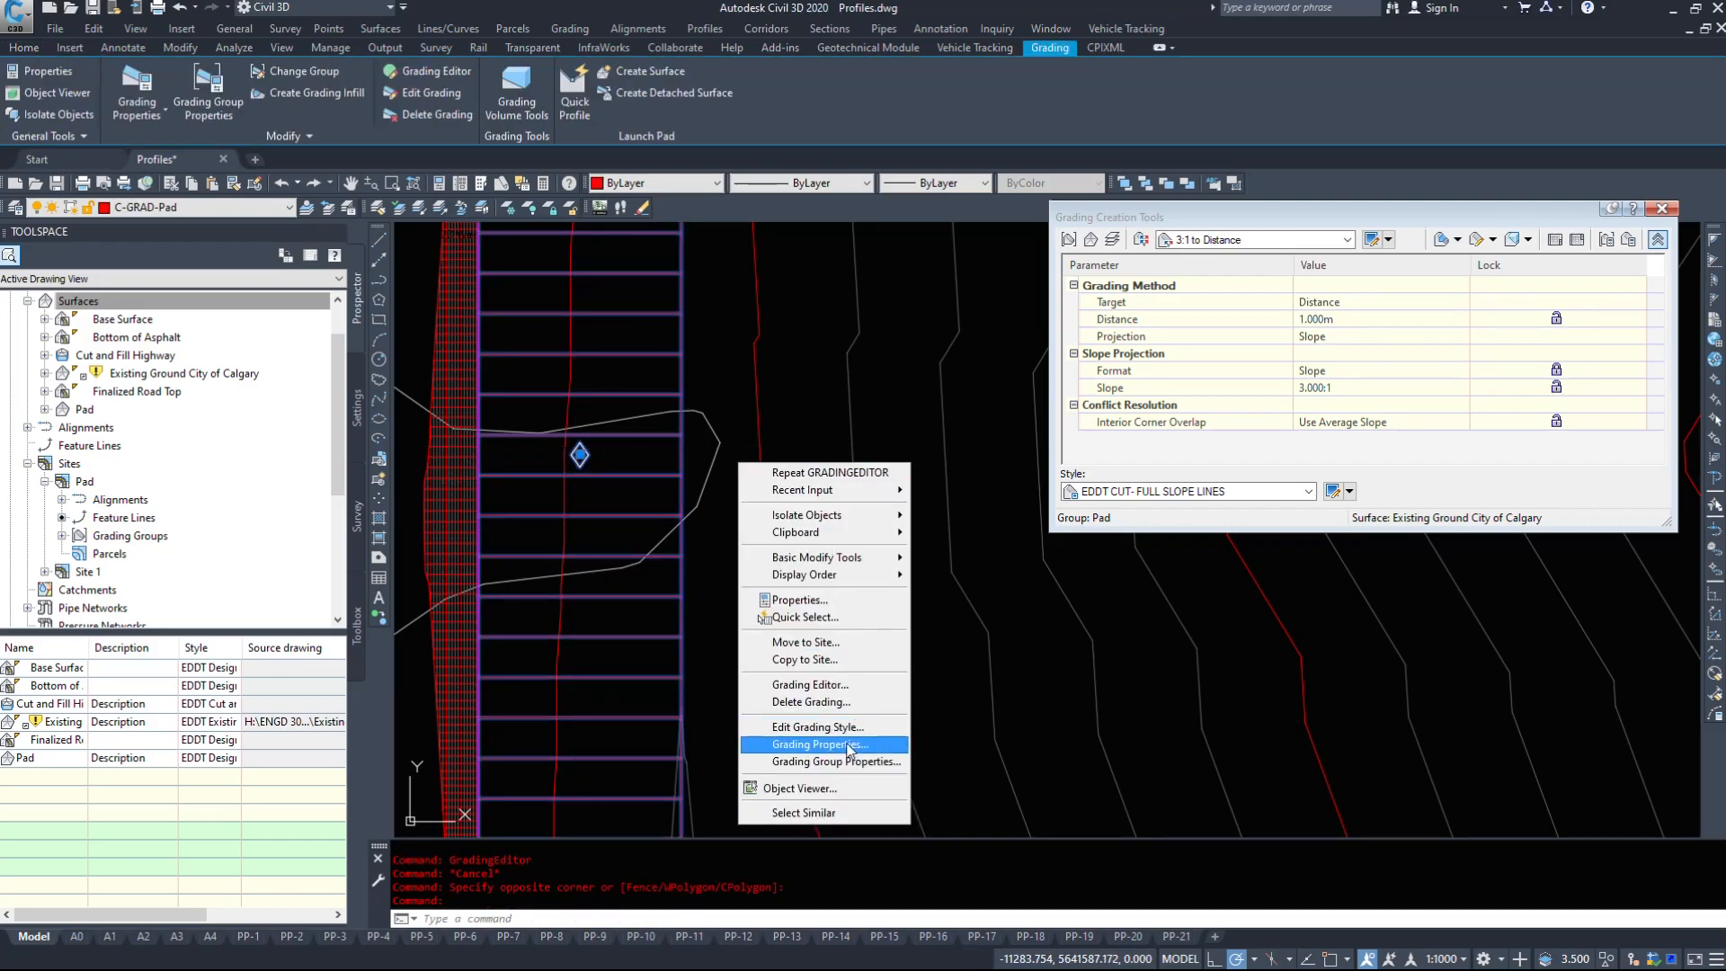
click(820, 745)
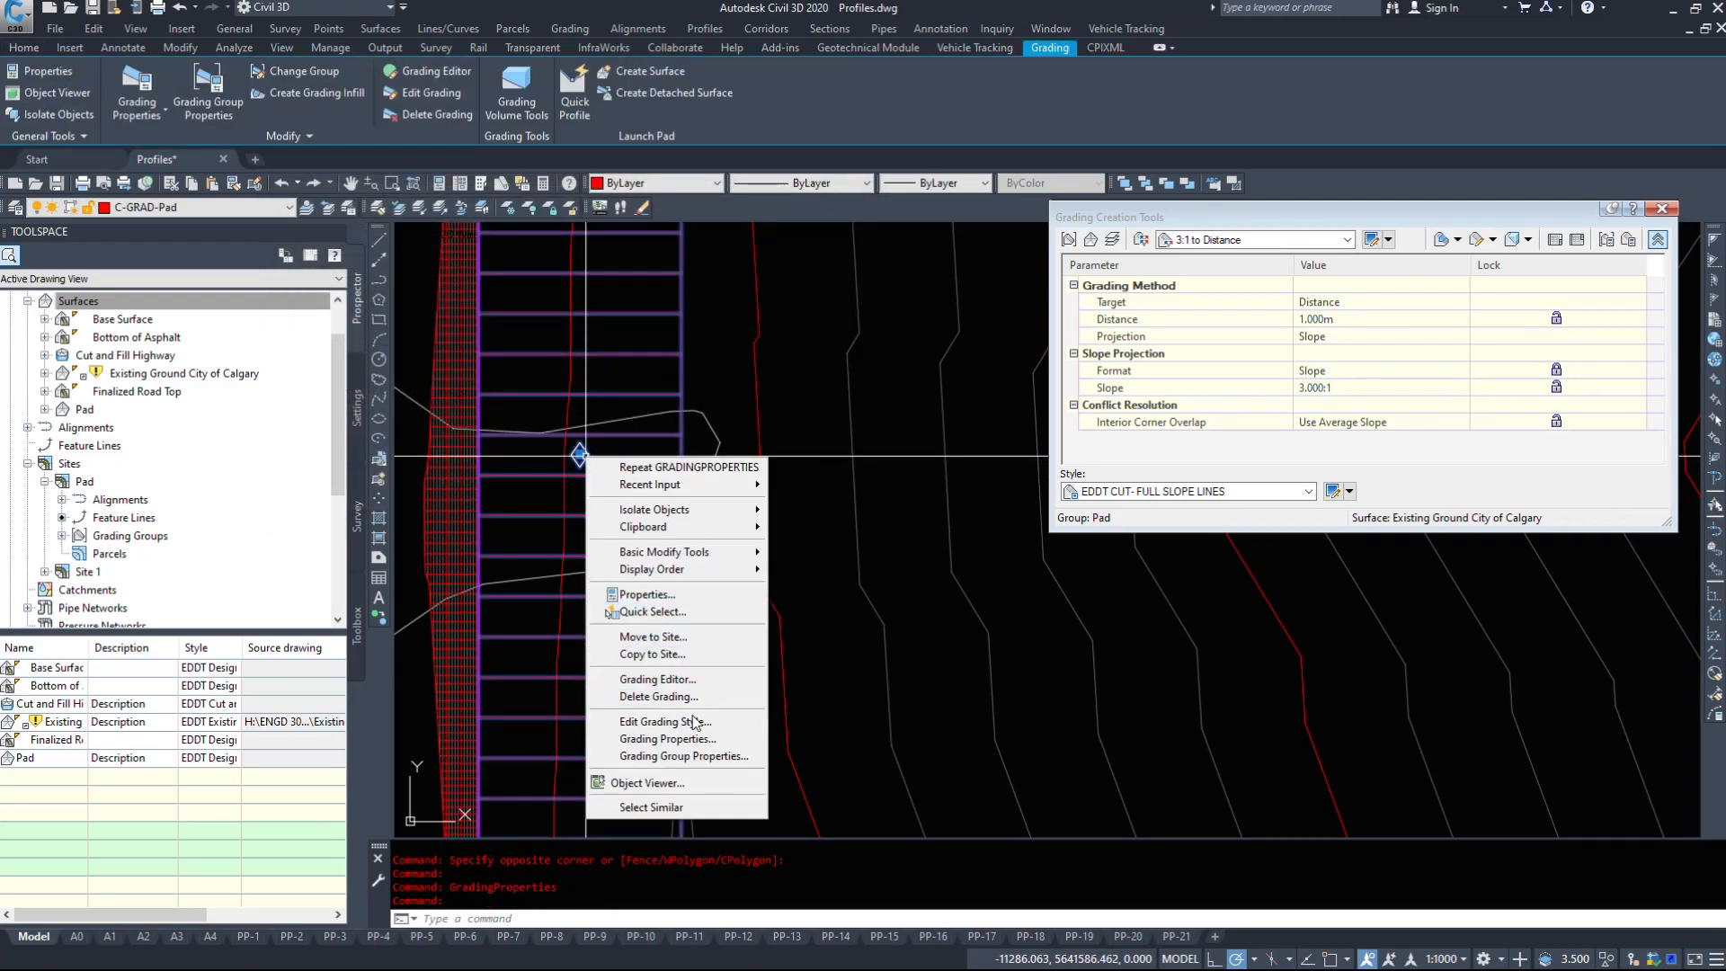
click(683, 756)
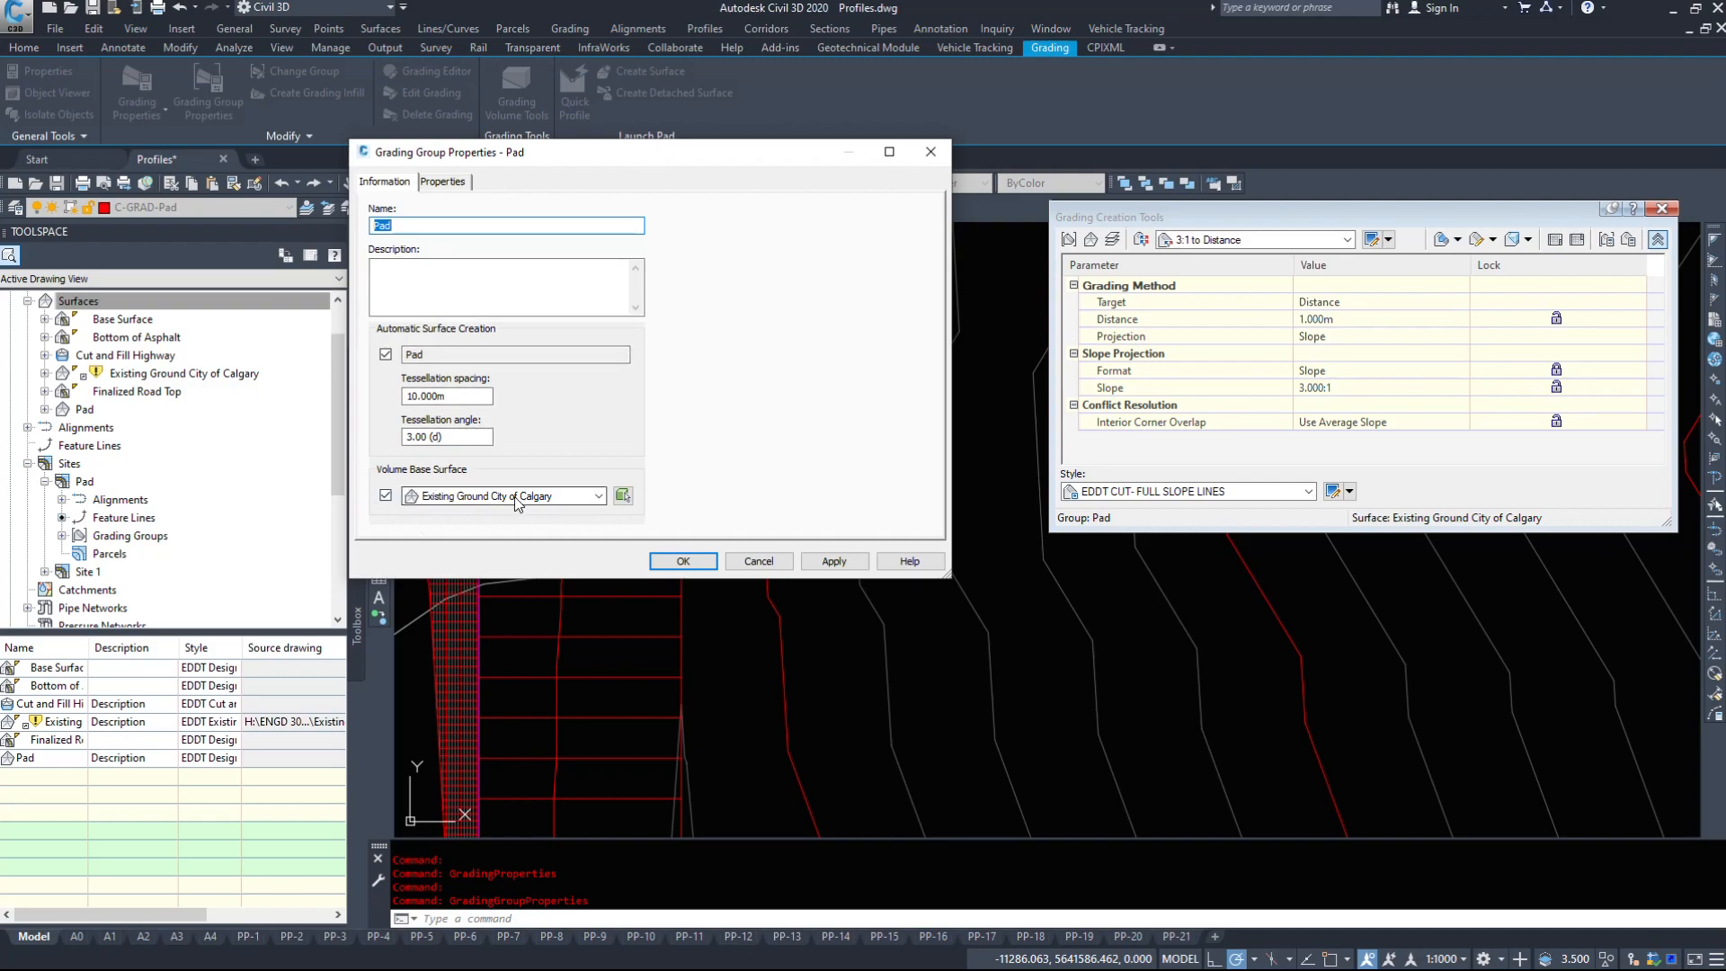
click(442, 180)
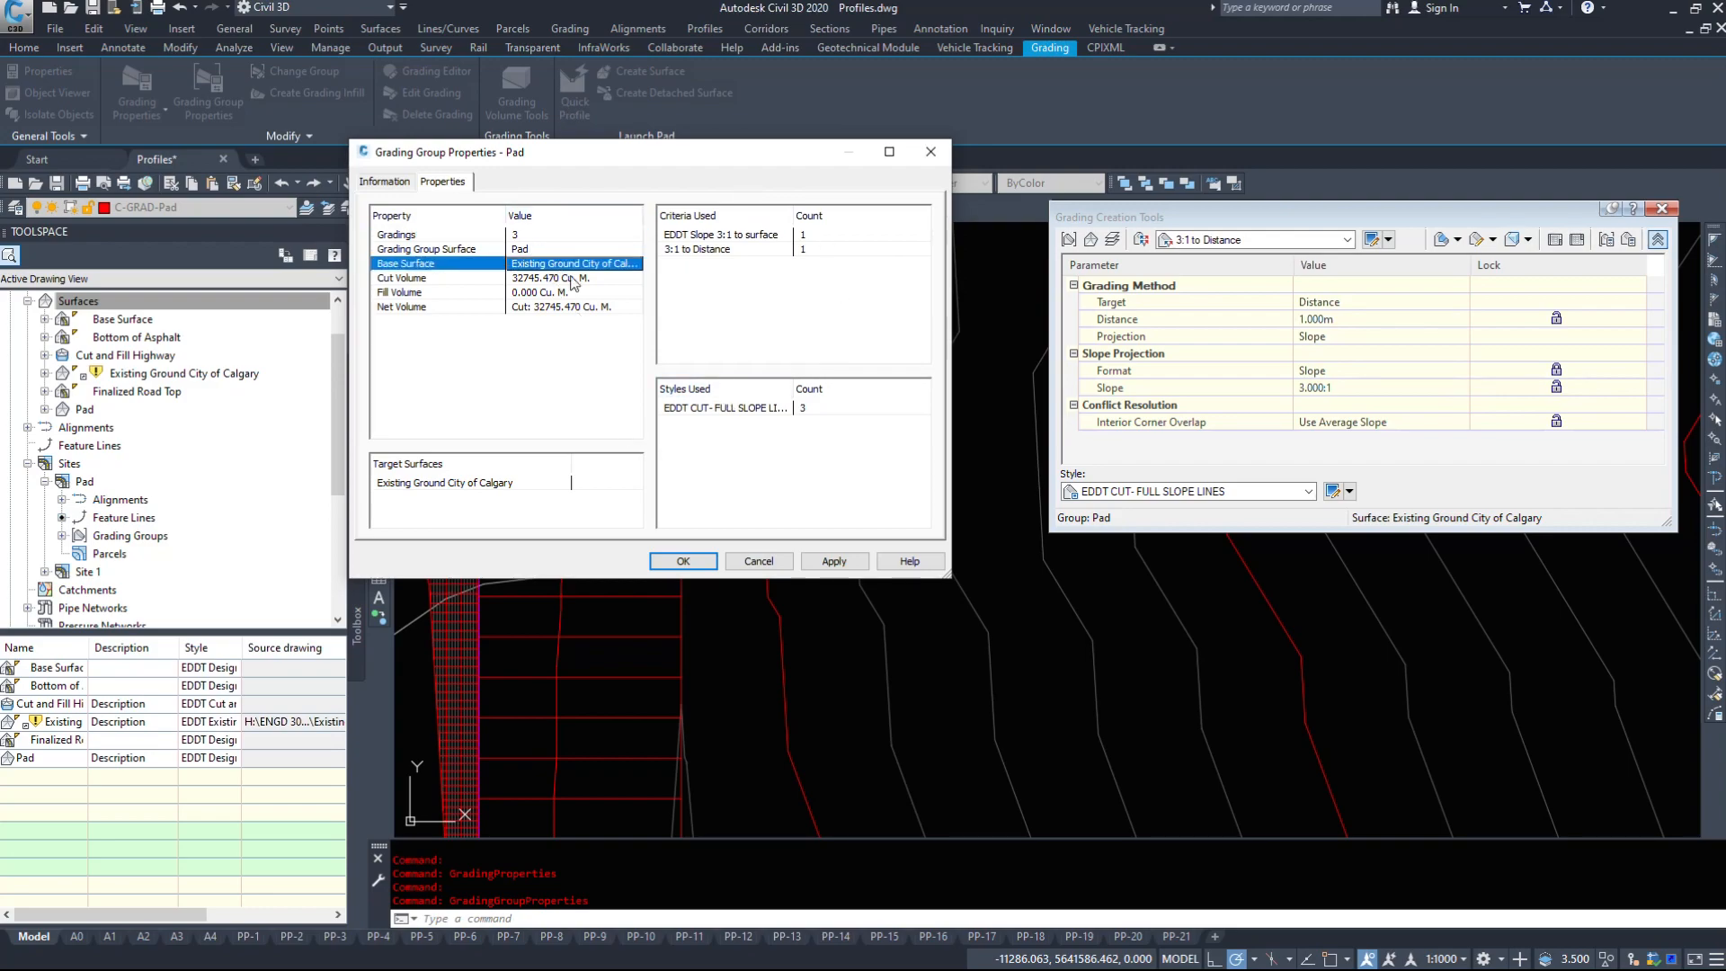
drag(649, 151, 797, 151)
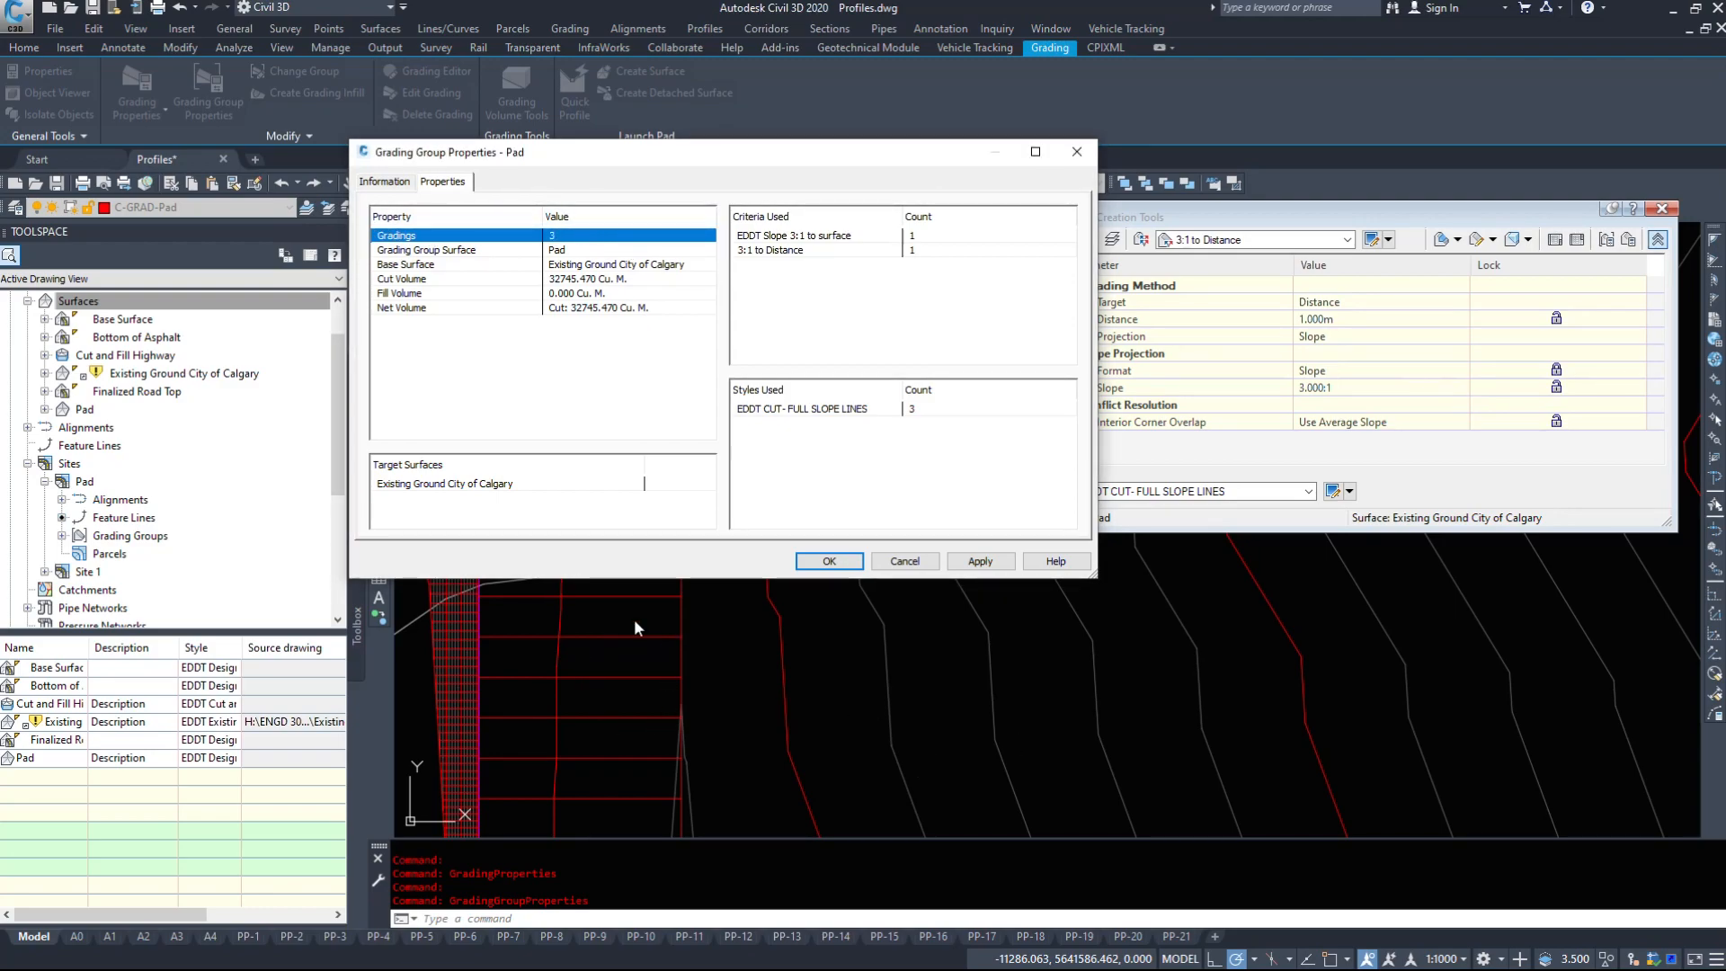
Read the group's 3 gradings, surface entry and volumes: 32745.470 Cu. M. cut, no fill.
click(462, 250)
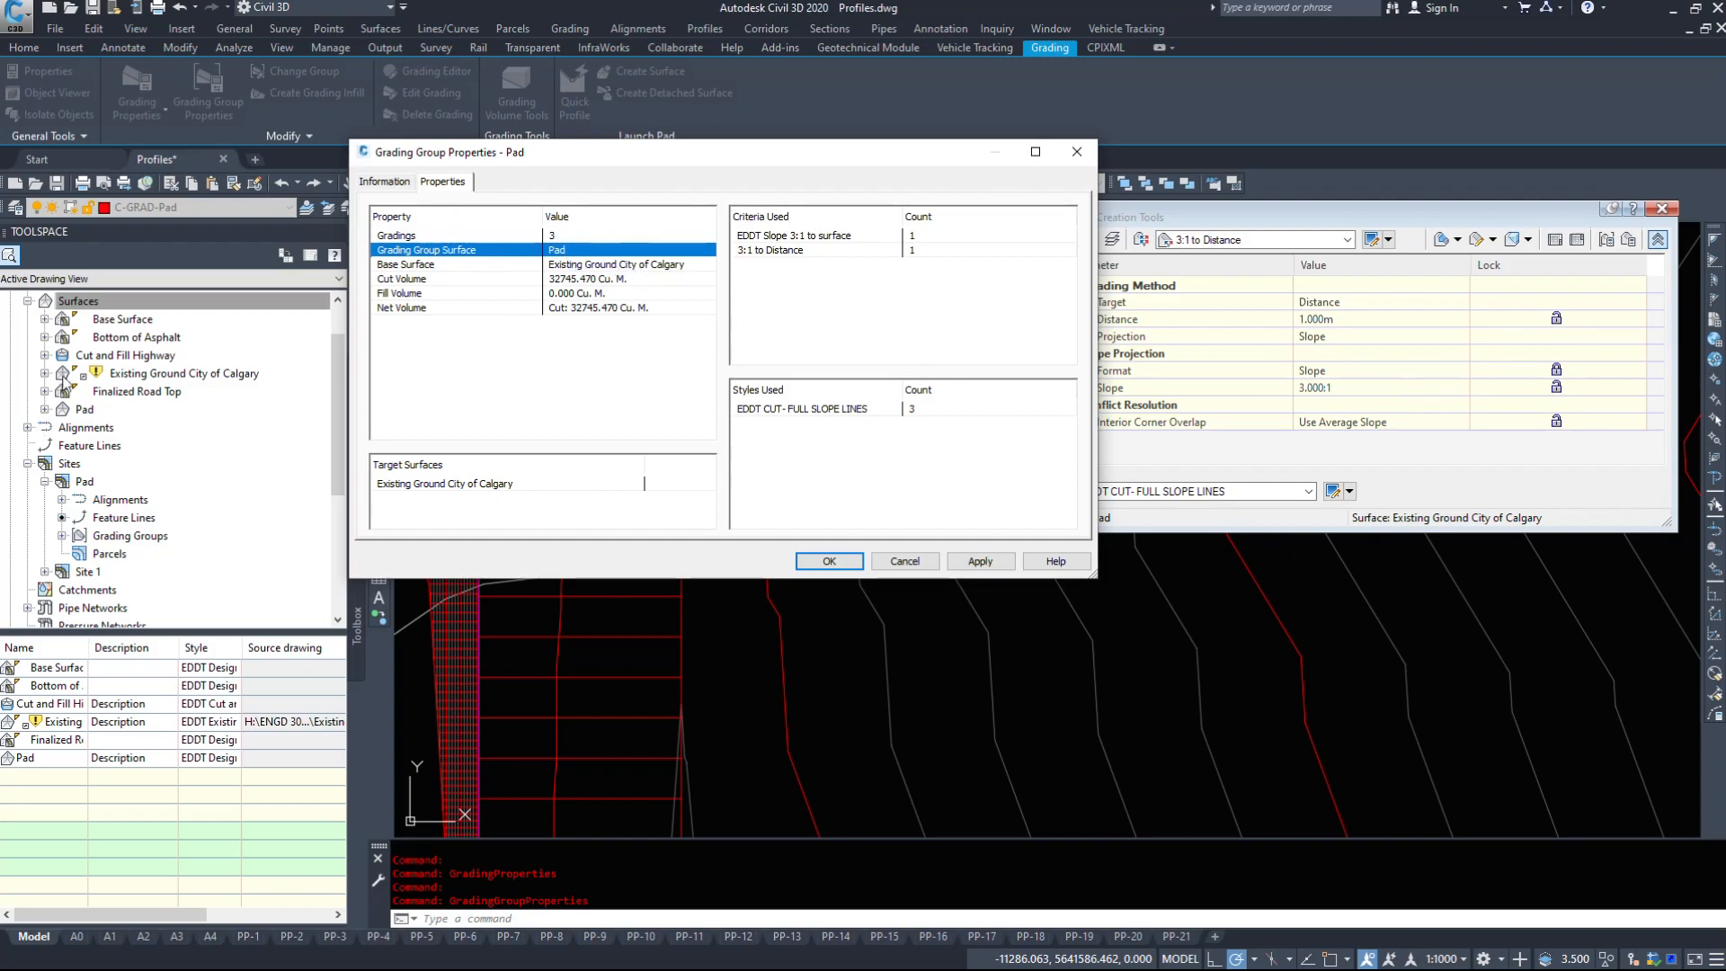
click(462, 265)
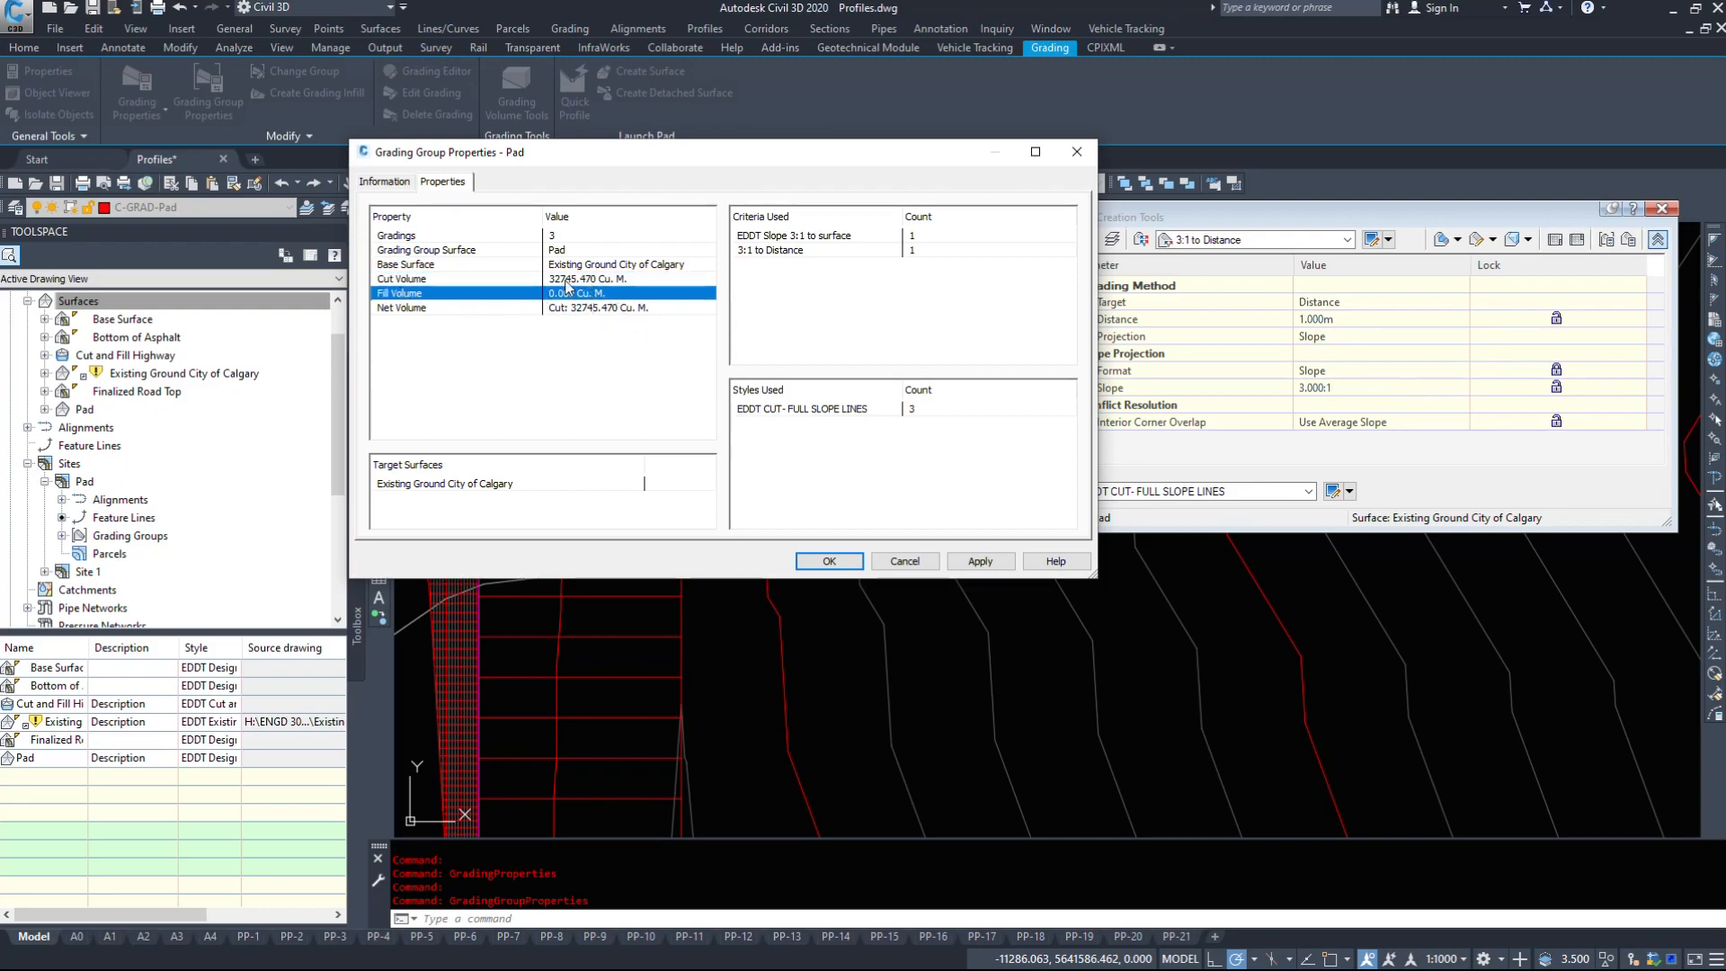
mouse_move(590, 316)
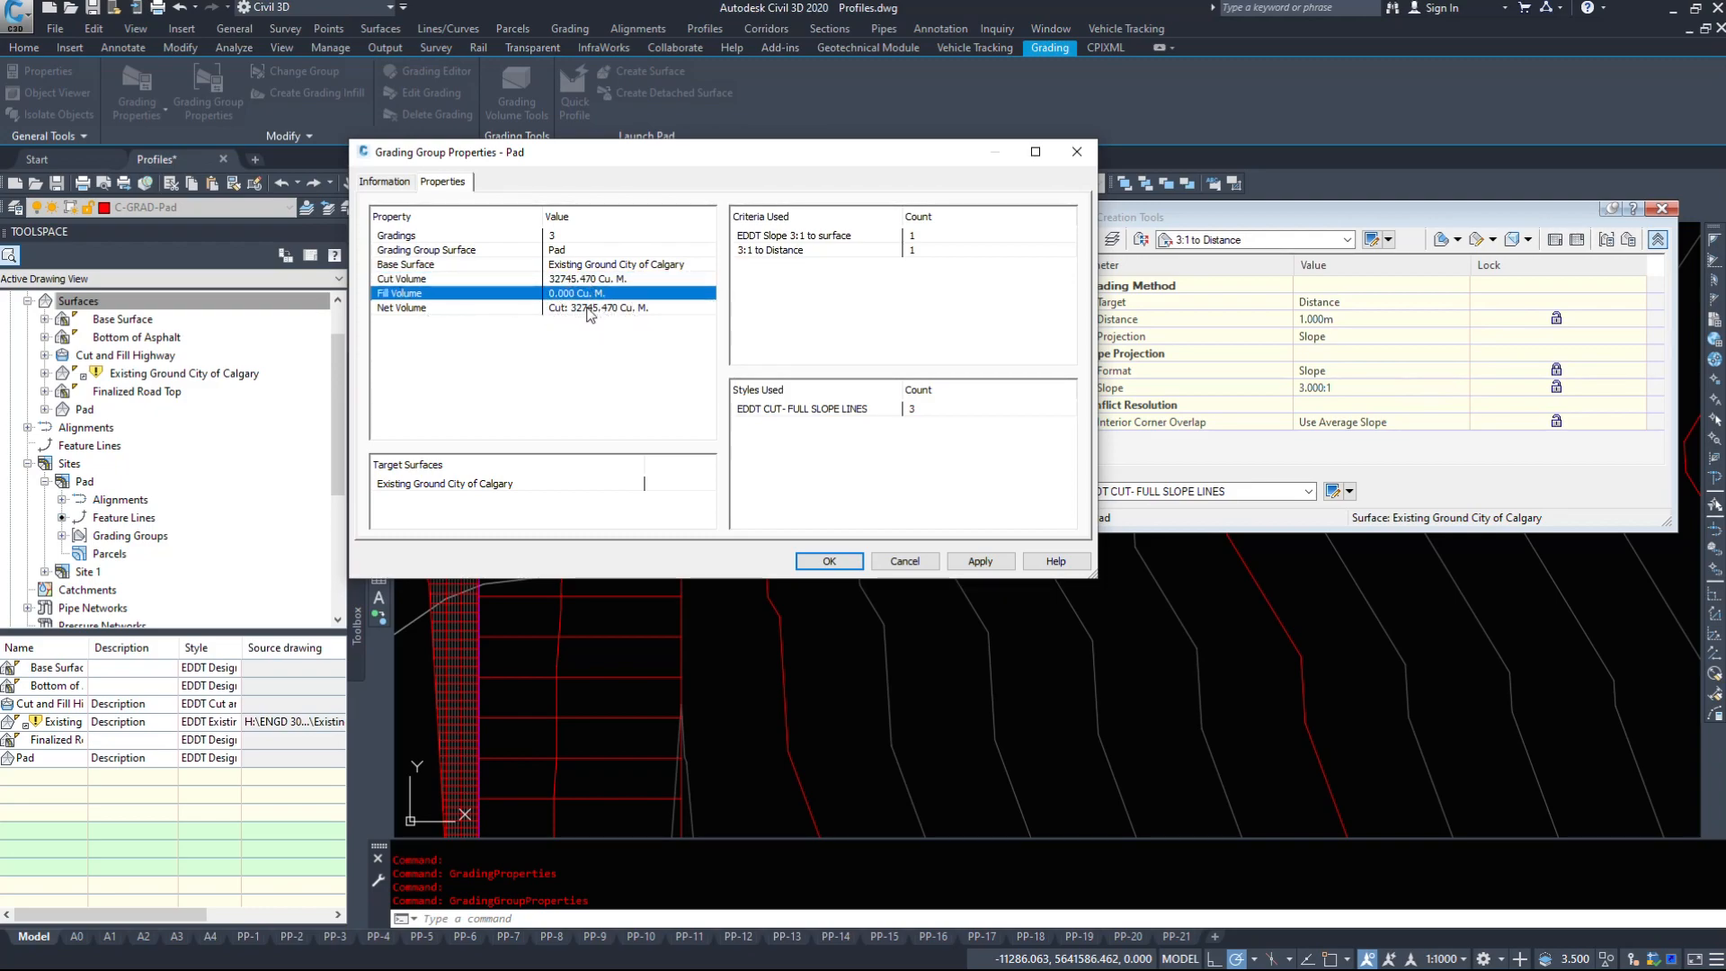
click(496, 308)
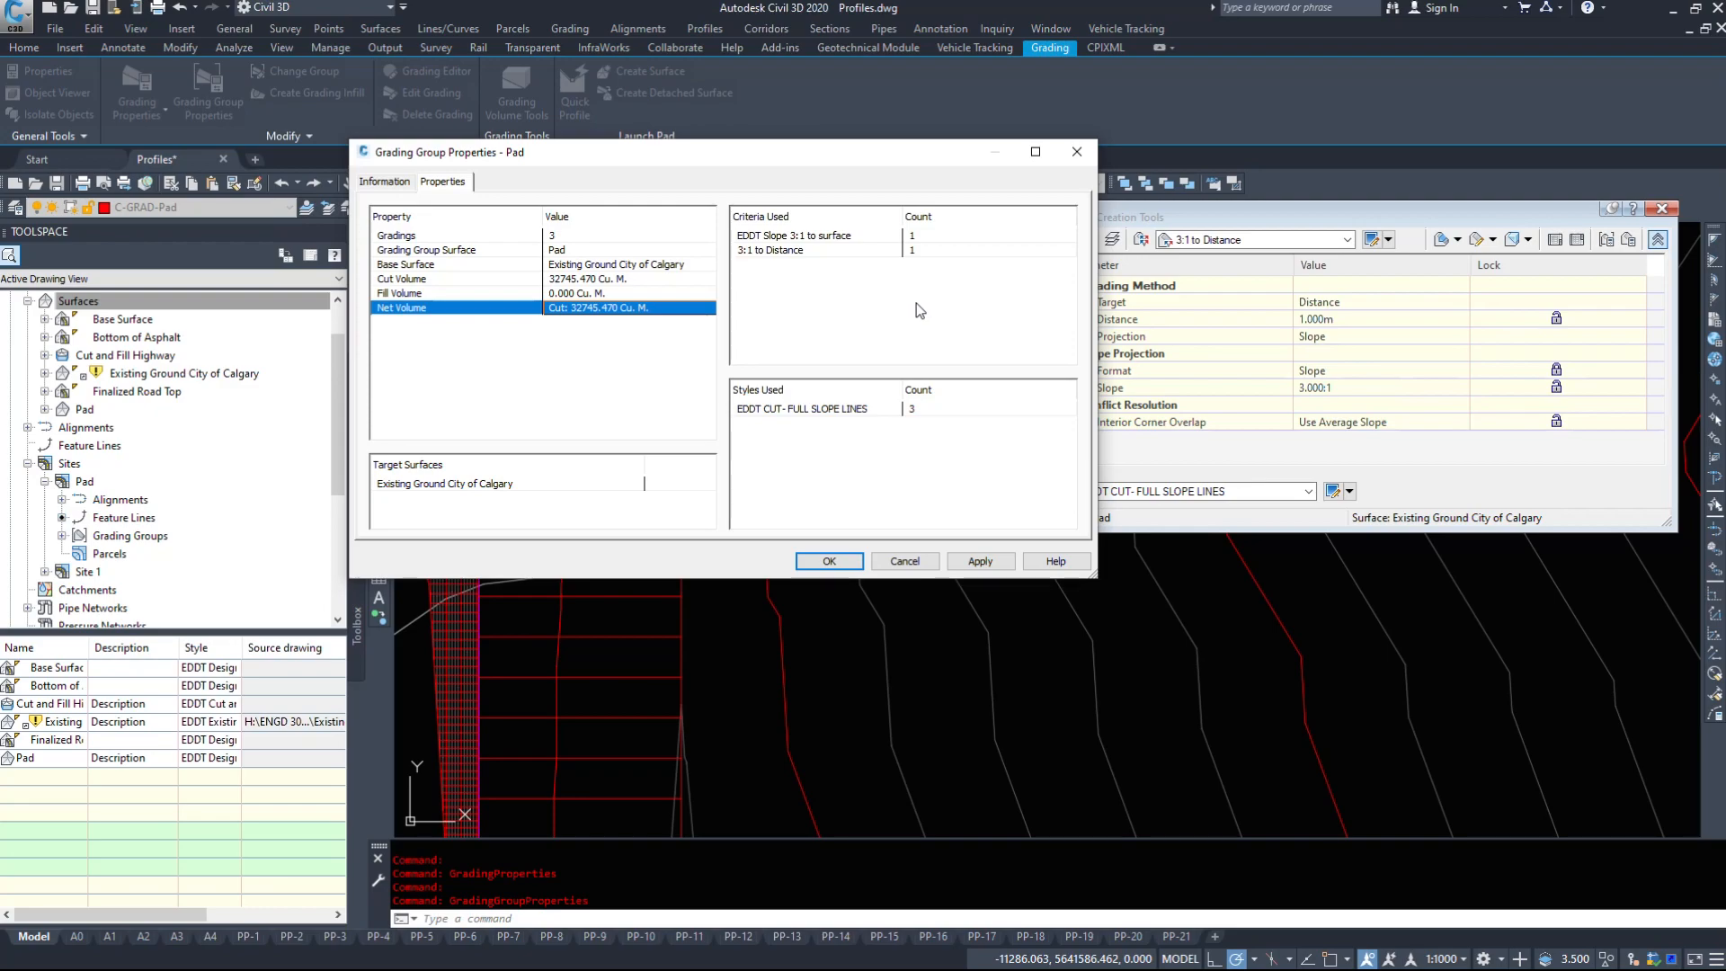
mouse_move(923, 403)
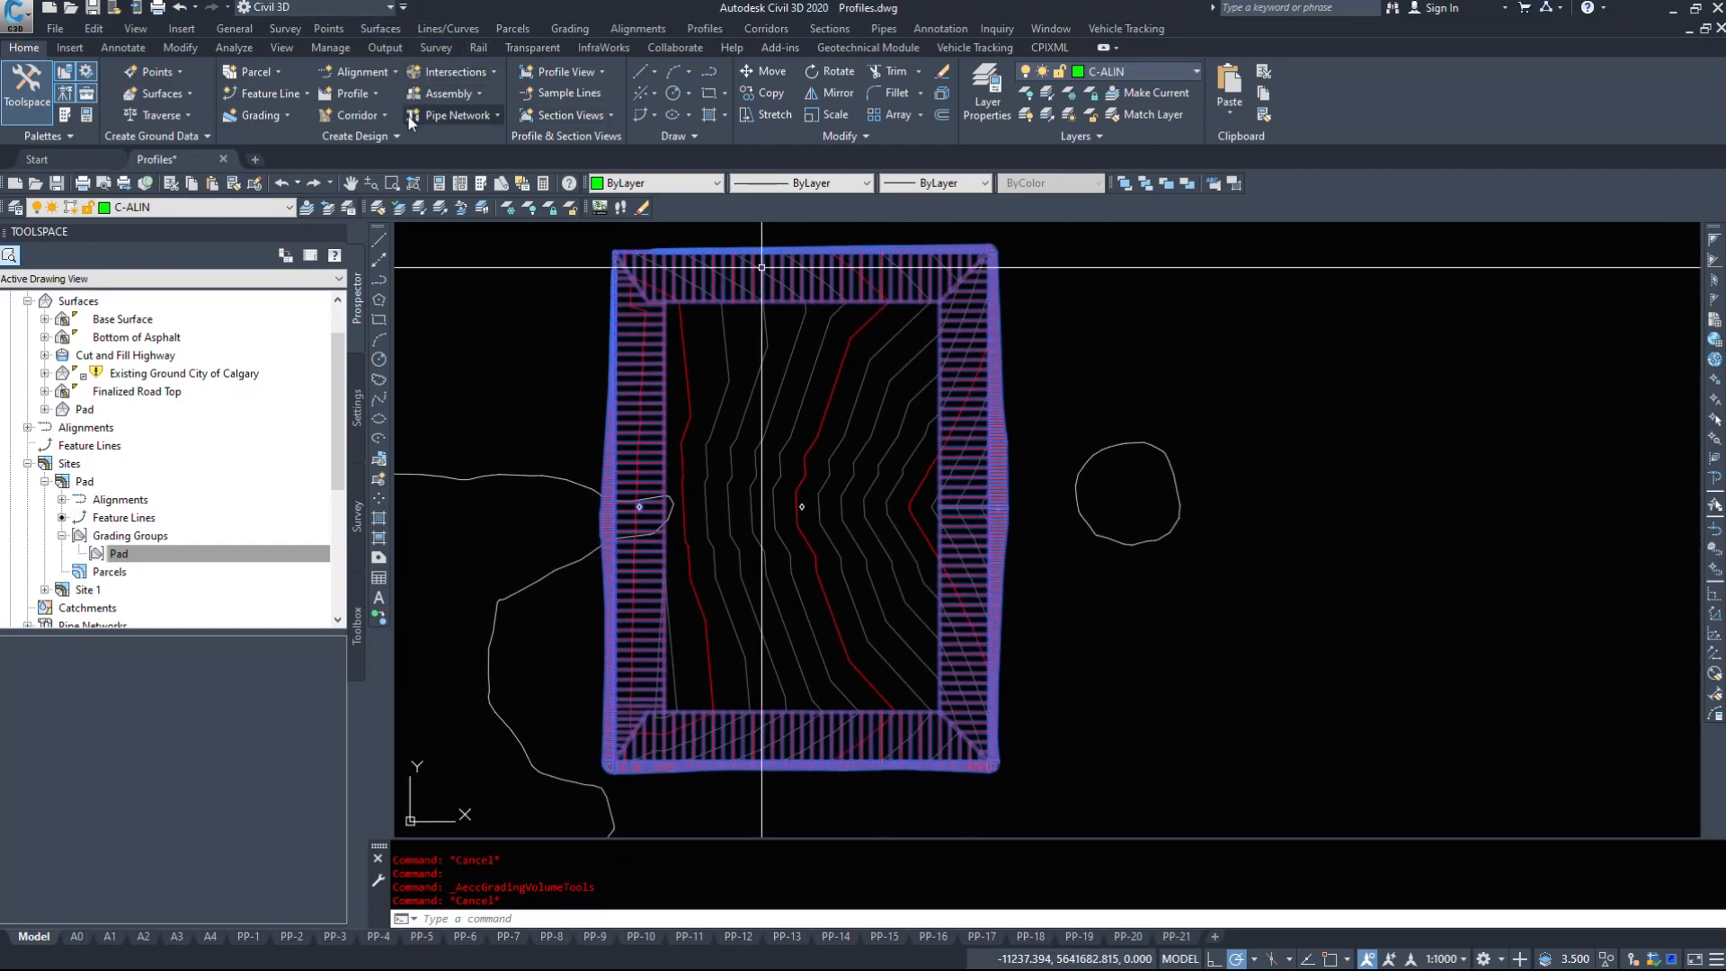
Launch Grading Volume Tools via Grading Utilities, showing 32745.470 Cu. M. net cut for Pad.
click(261, 115)
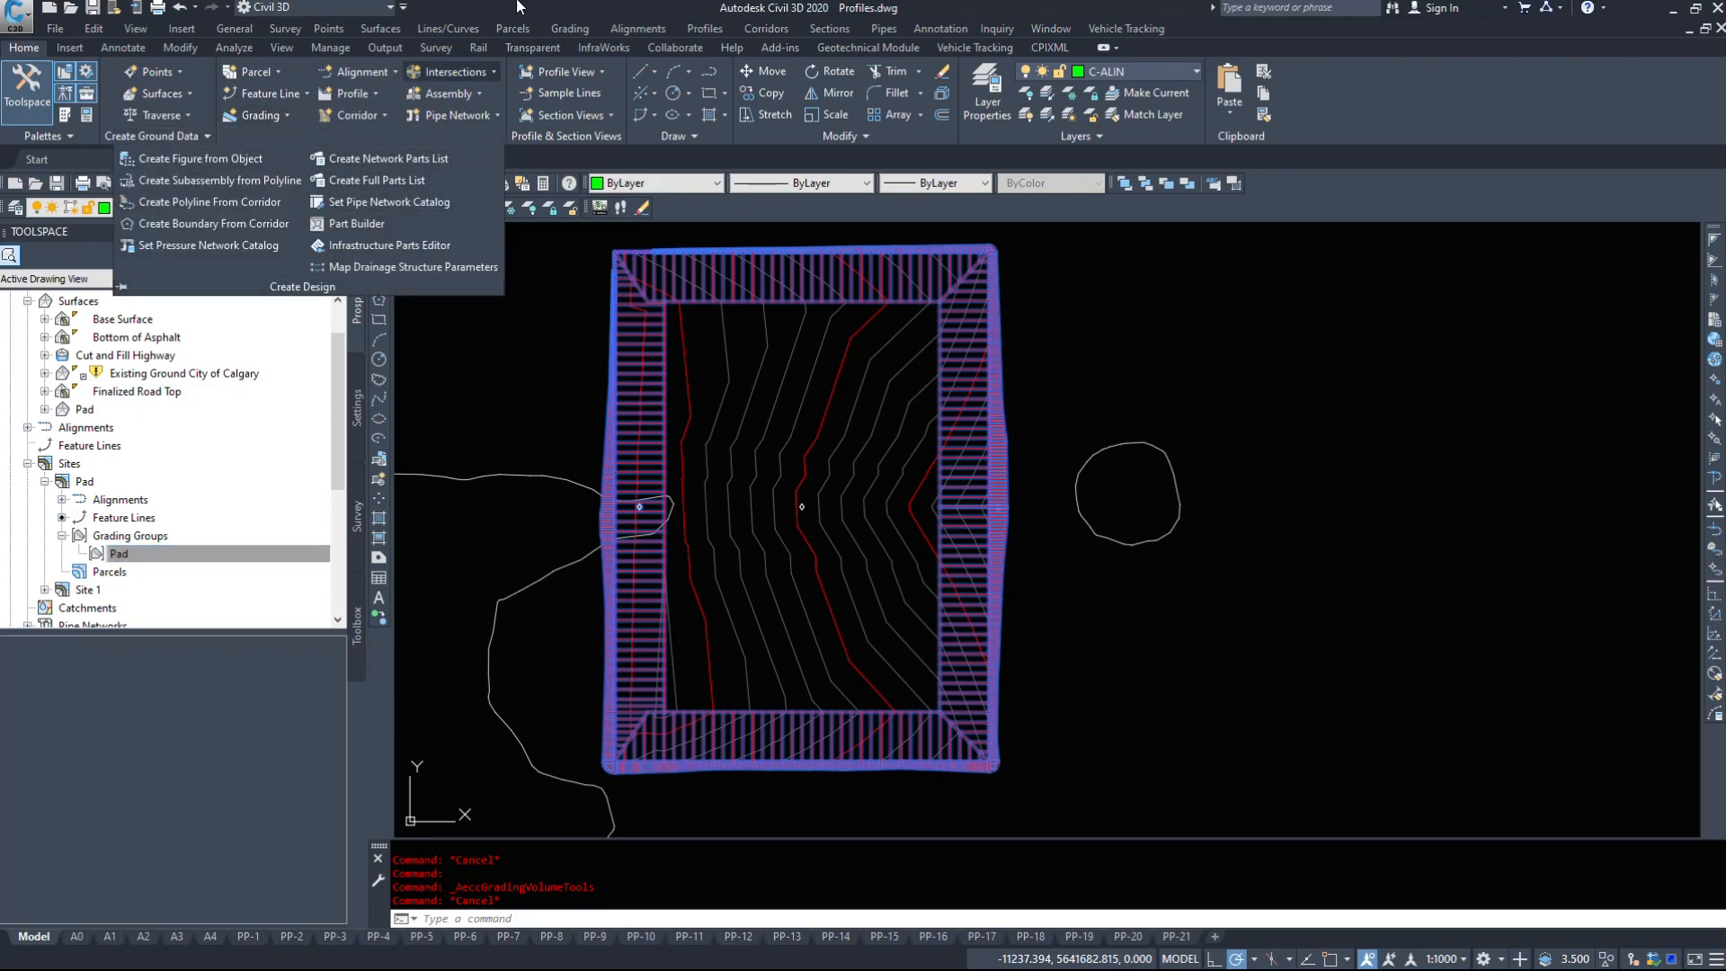
click(637, 27)
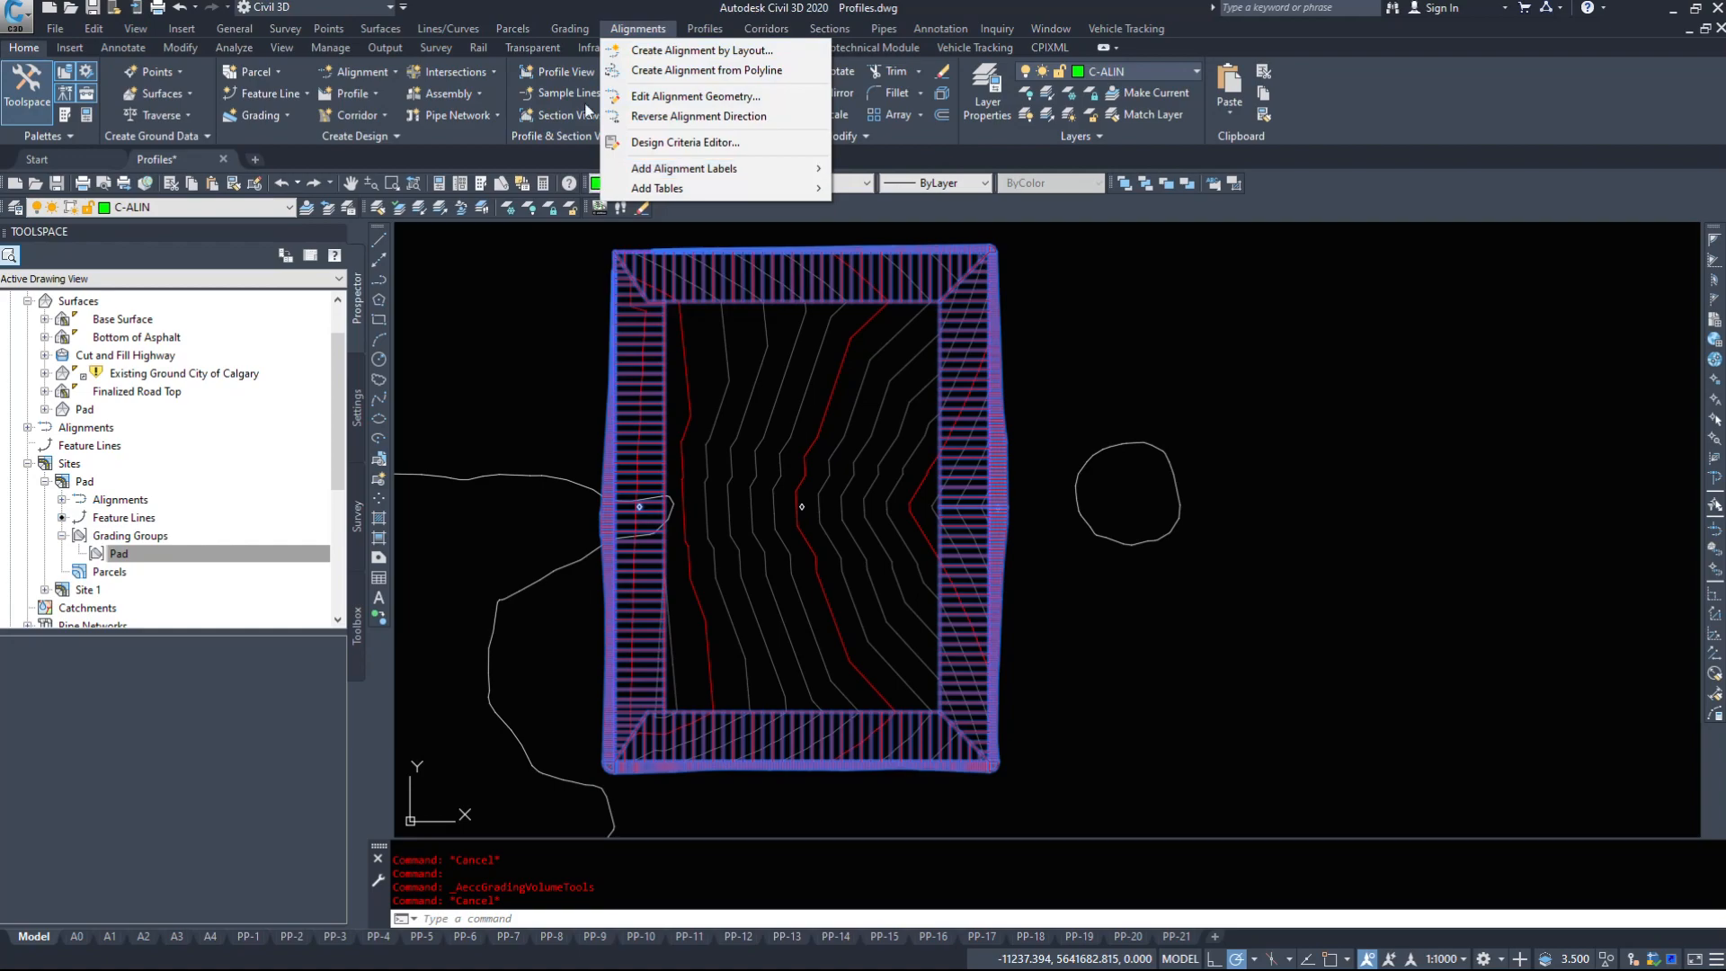
click(570, 27)
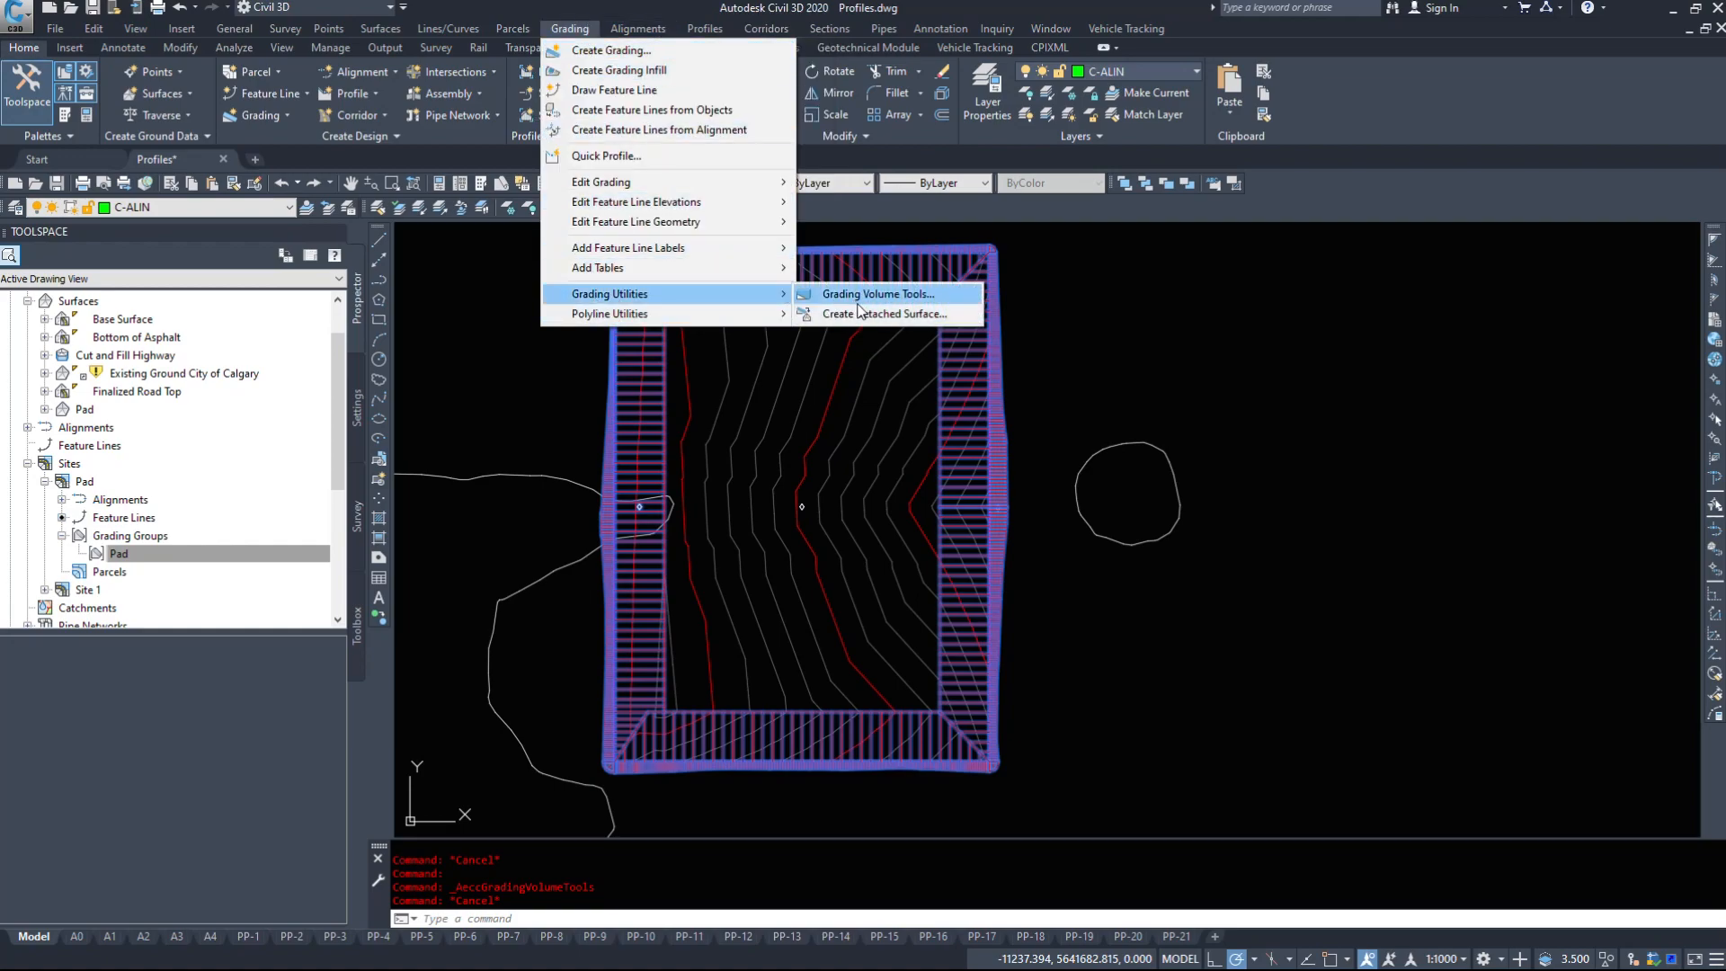
click(879, 293)
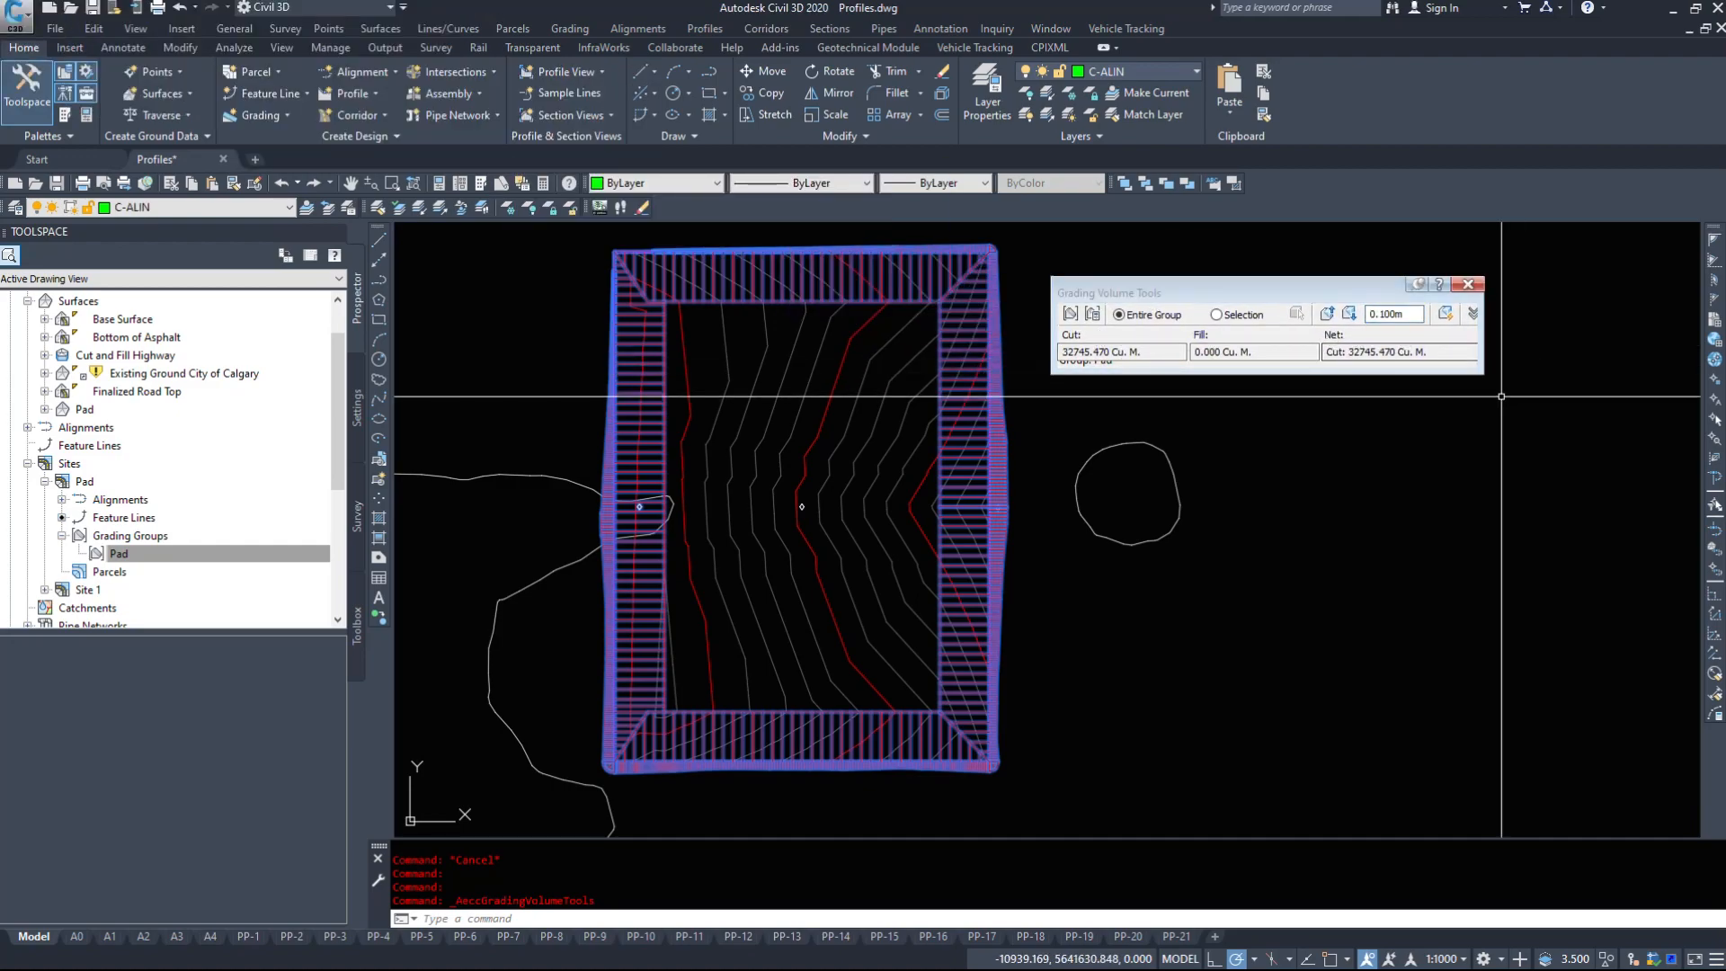
Expand the volume history and raise the Pad group in 0.100m steps toward 22717.587 Cu. M. net cut.
click(1475, 315)
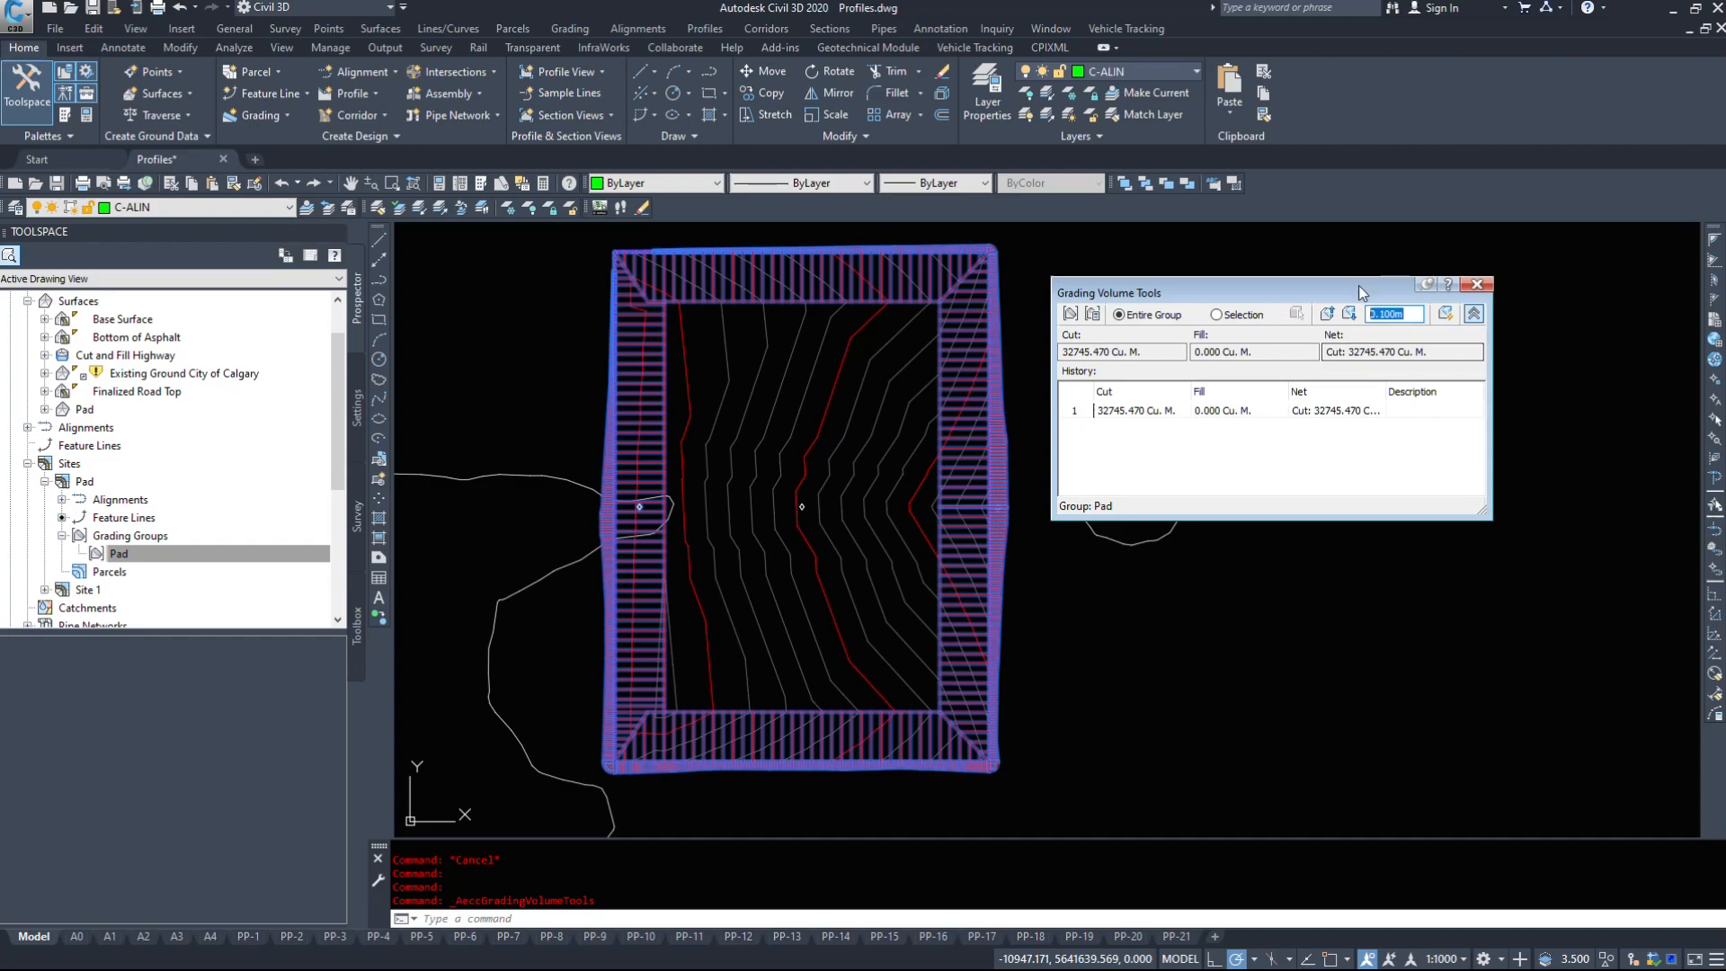
mouse_move(1330, 313)
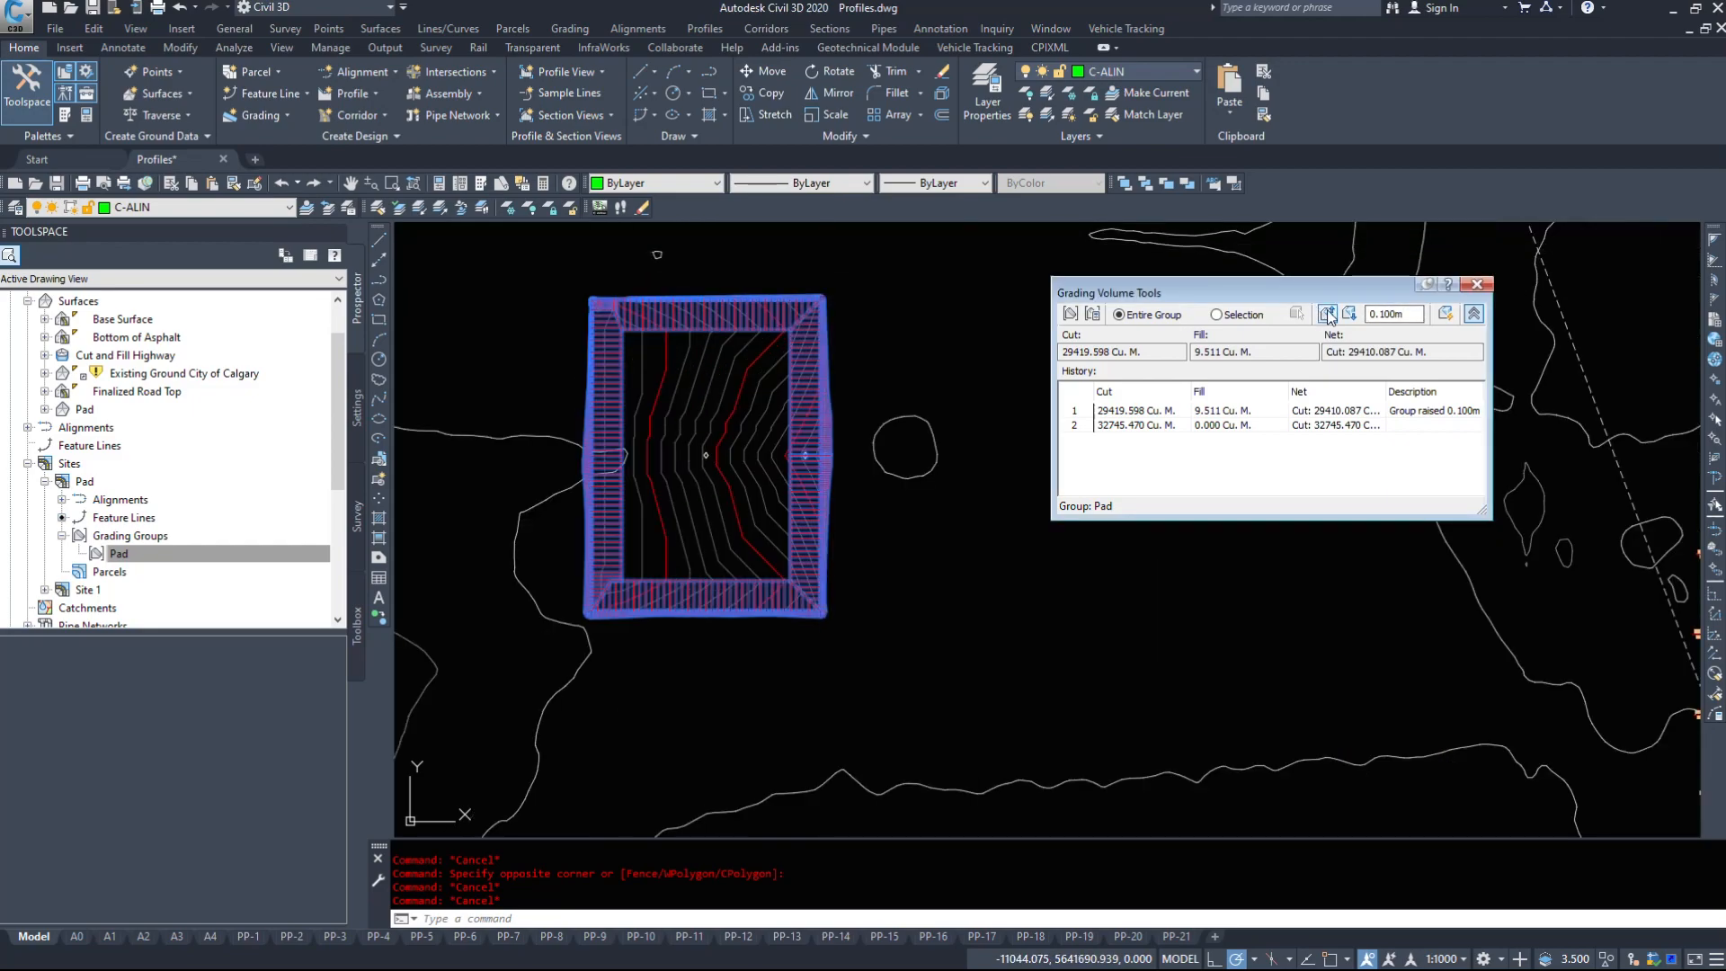
click(1329, 313)
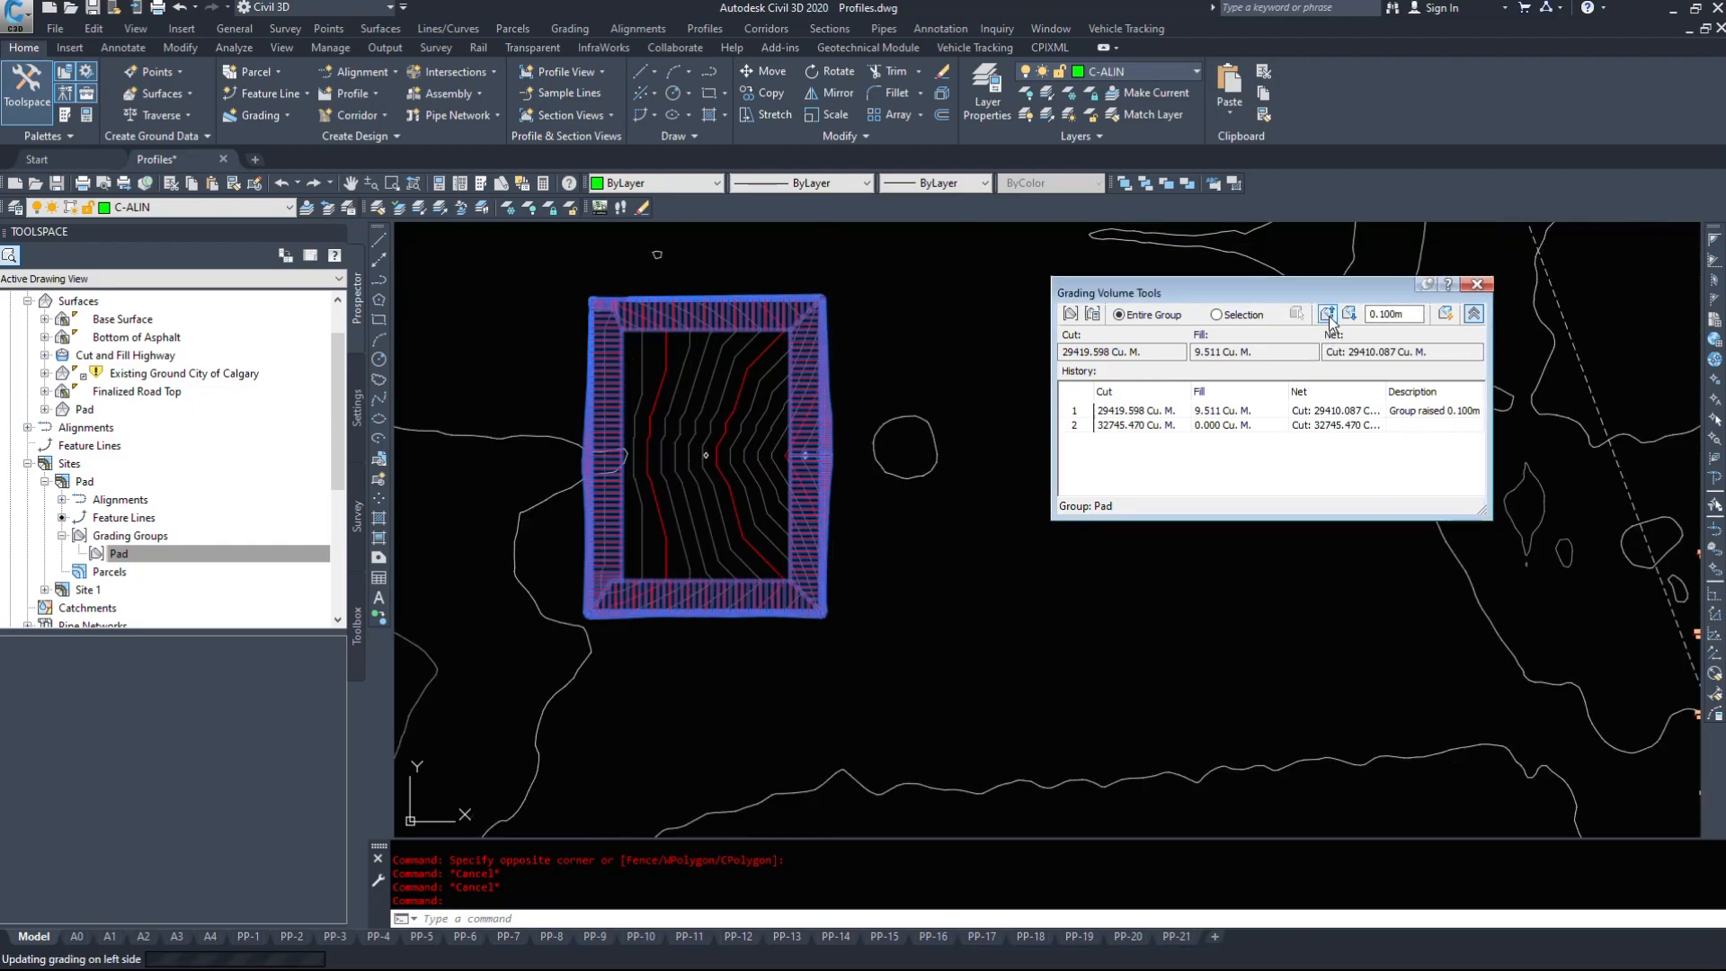
click(1327, 313)
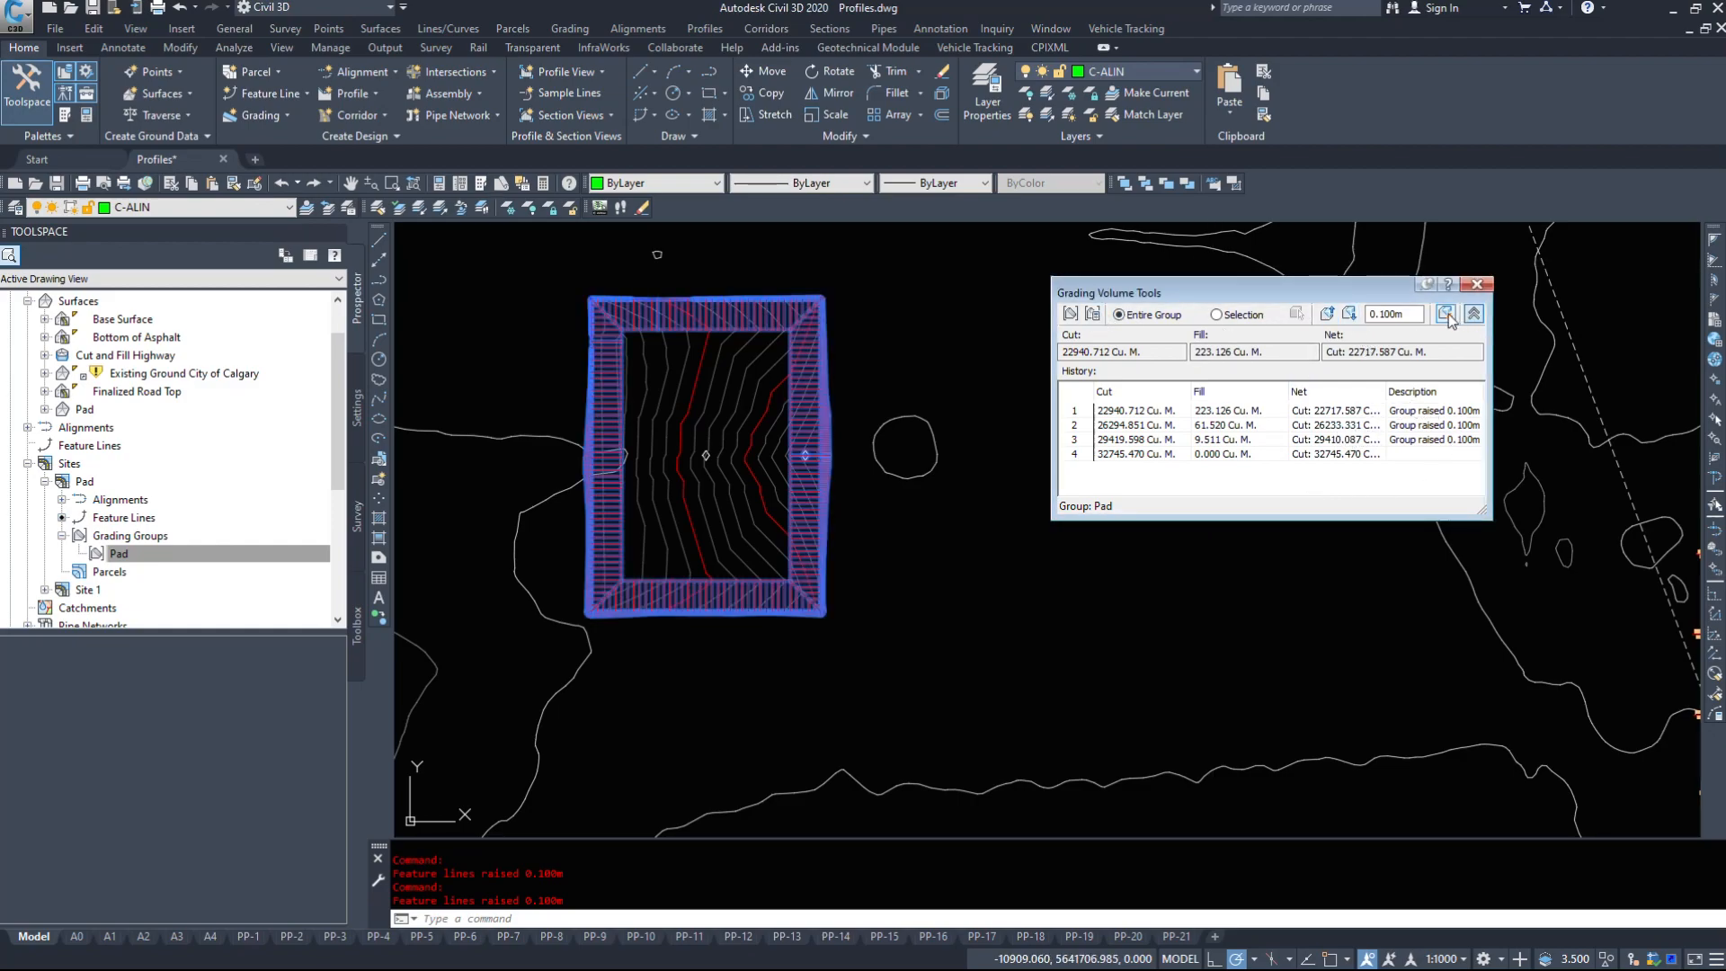
mouse_move(1449, 314)
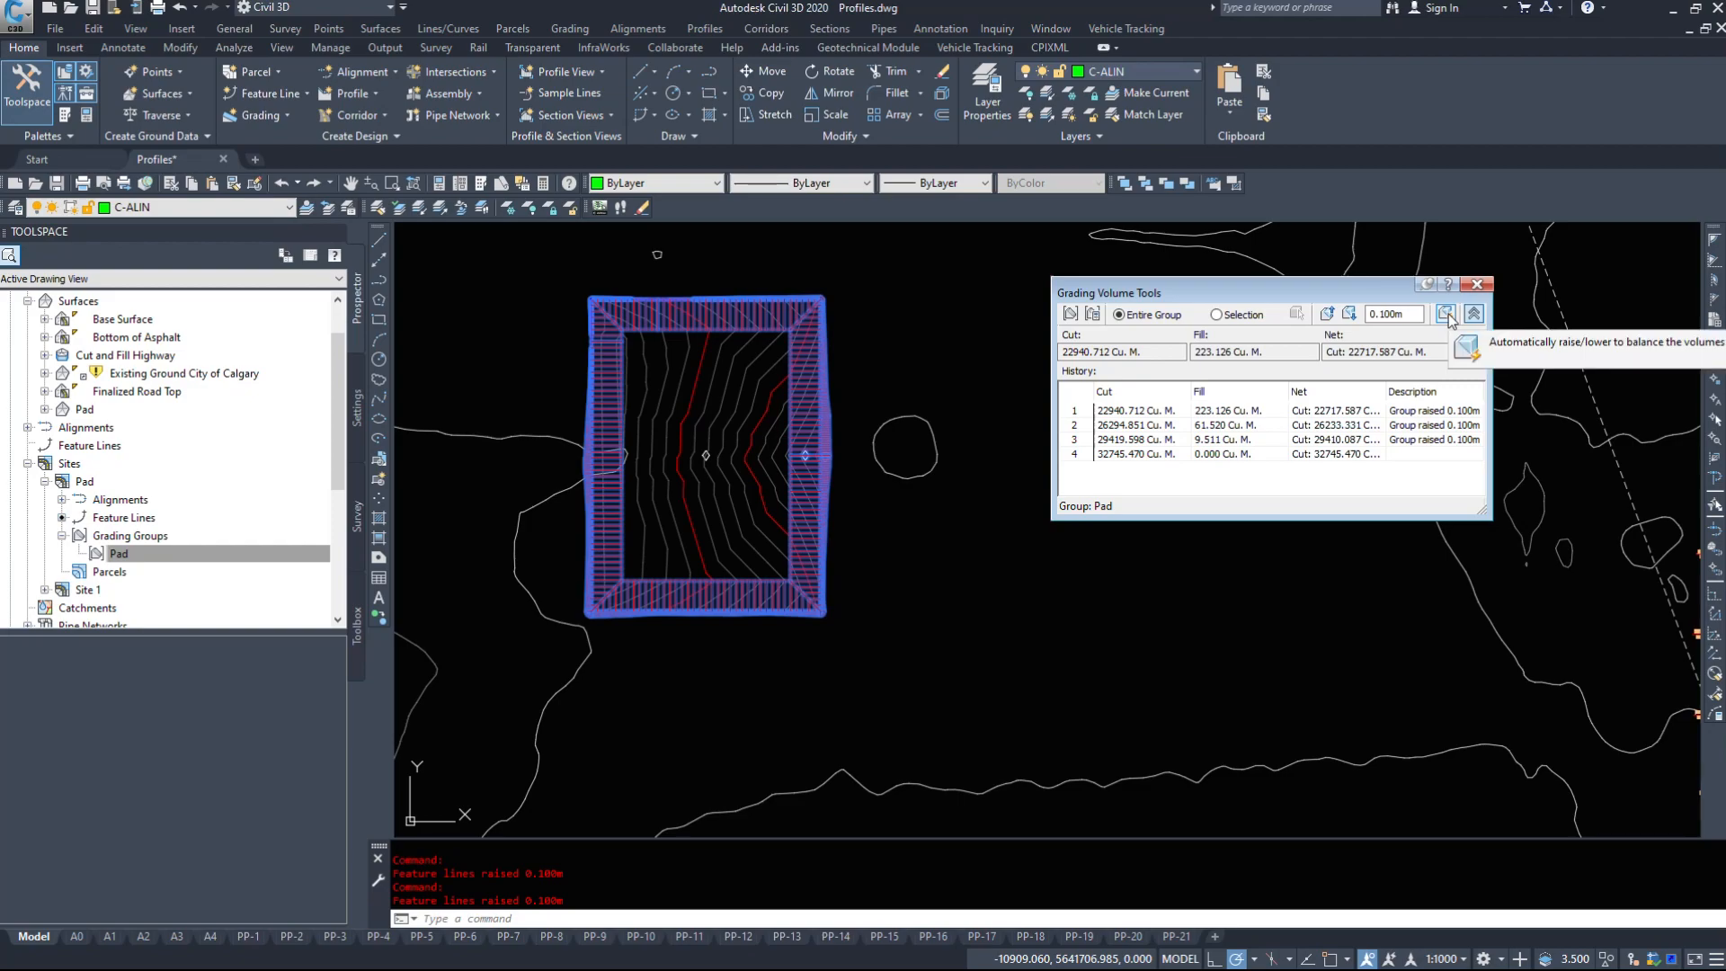
mouse_move(1448, 322)
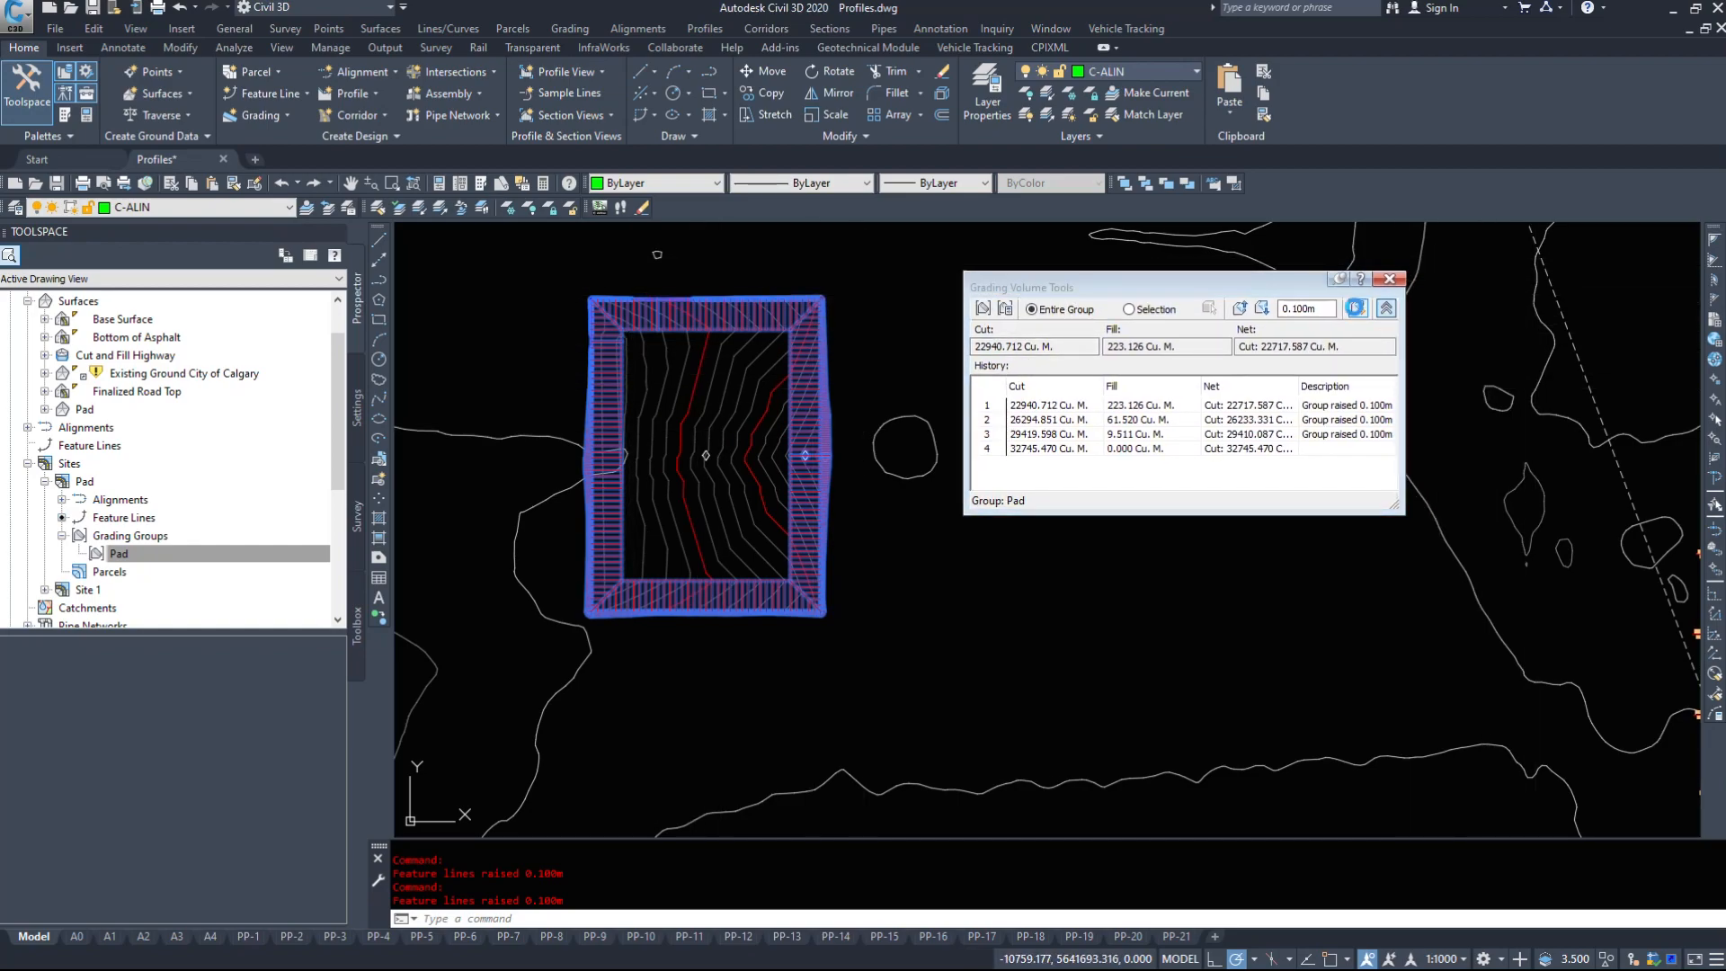
Run Auto-Balance Volumes with required volume 150, giving net fill 150.550 Cu. M.
click(1356, 308)
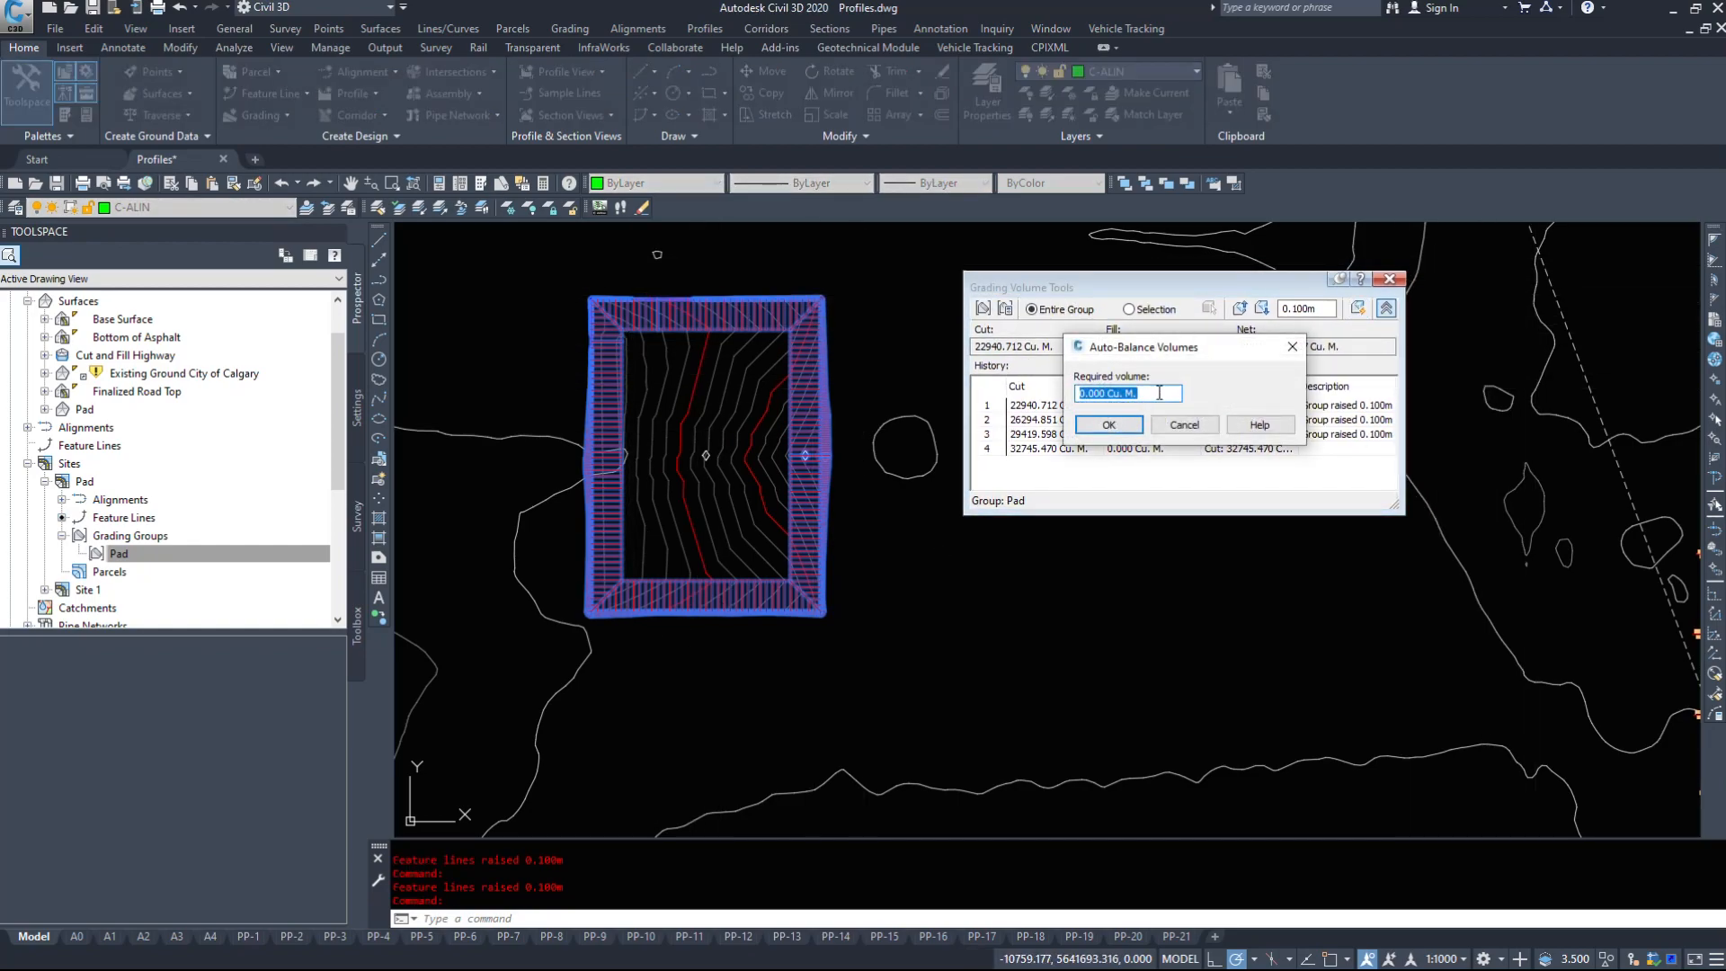
mouse_move(880, 367)
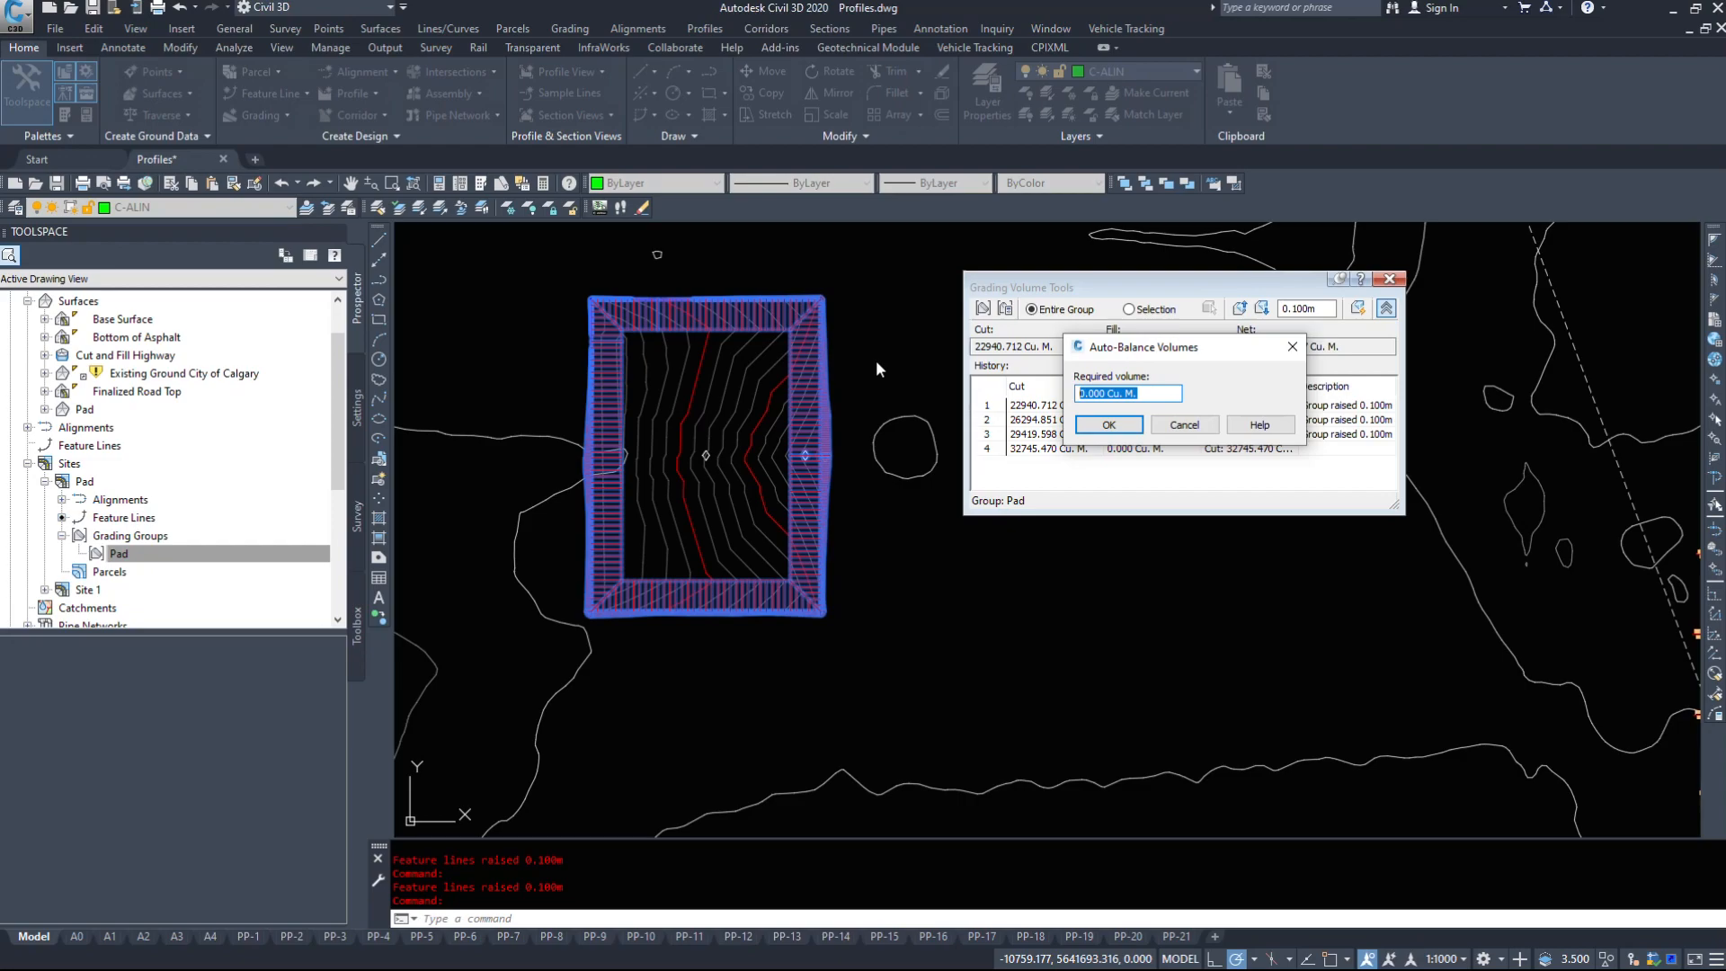
text(150)
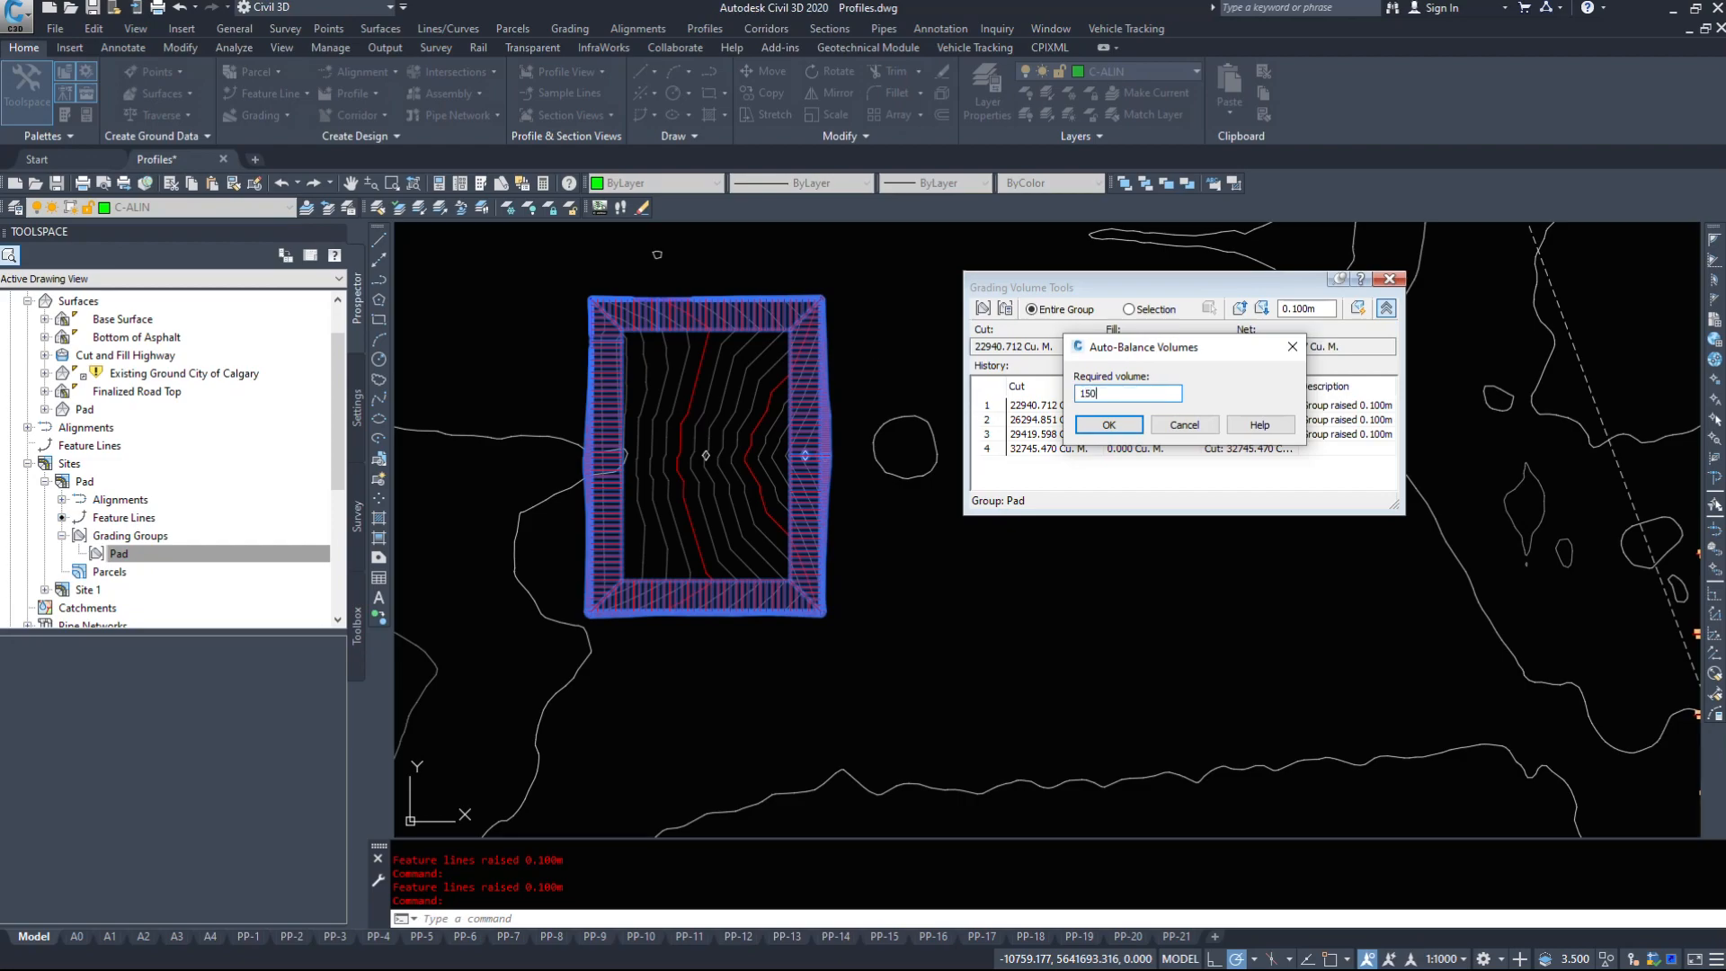
click(1108, 424)
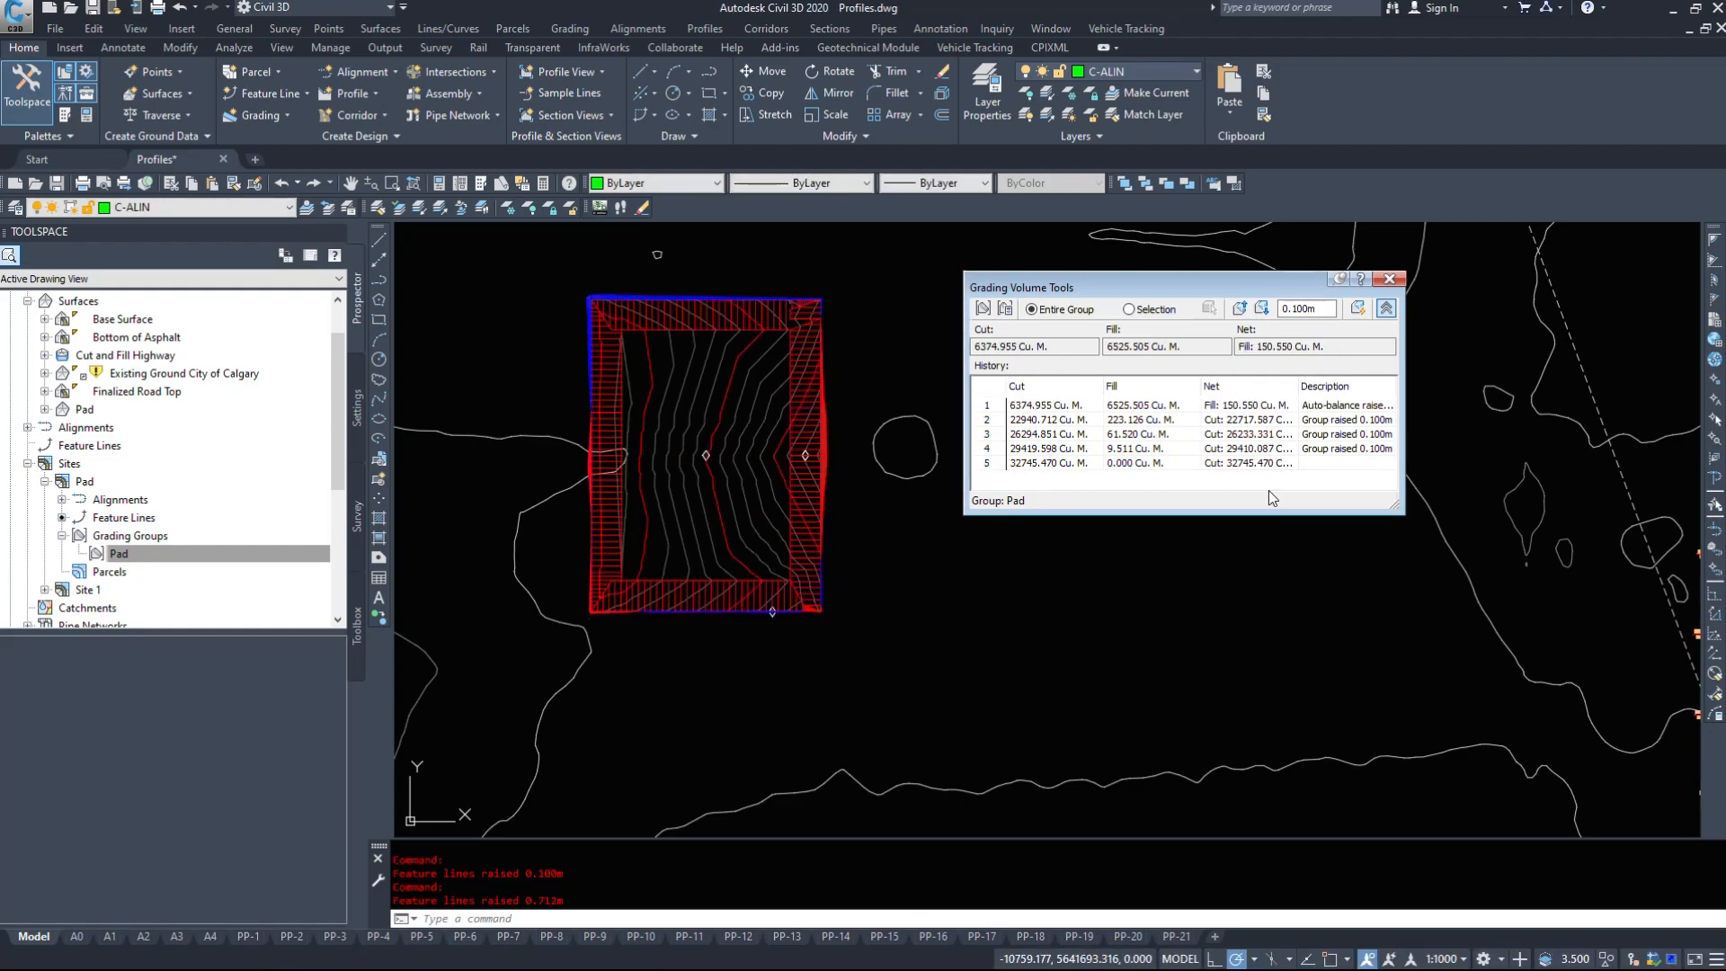
mouse_move(1062, 413)
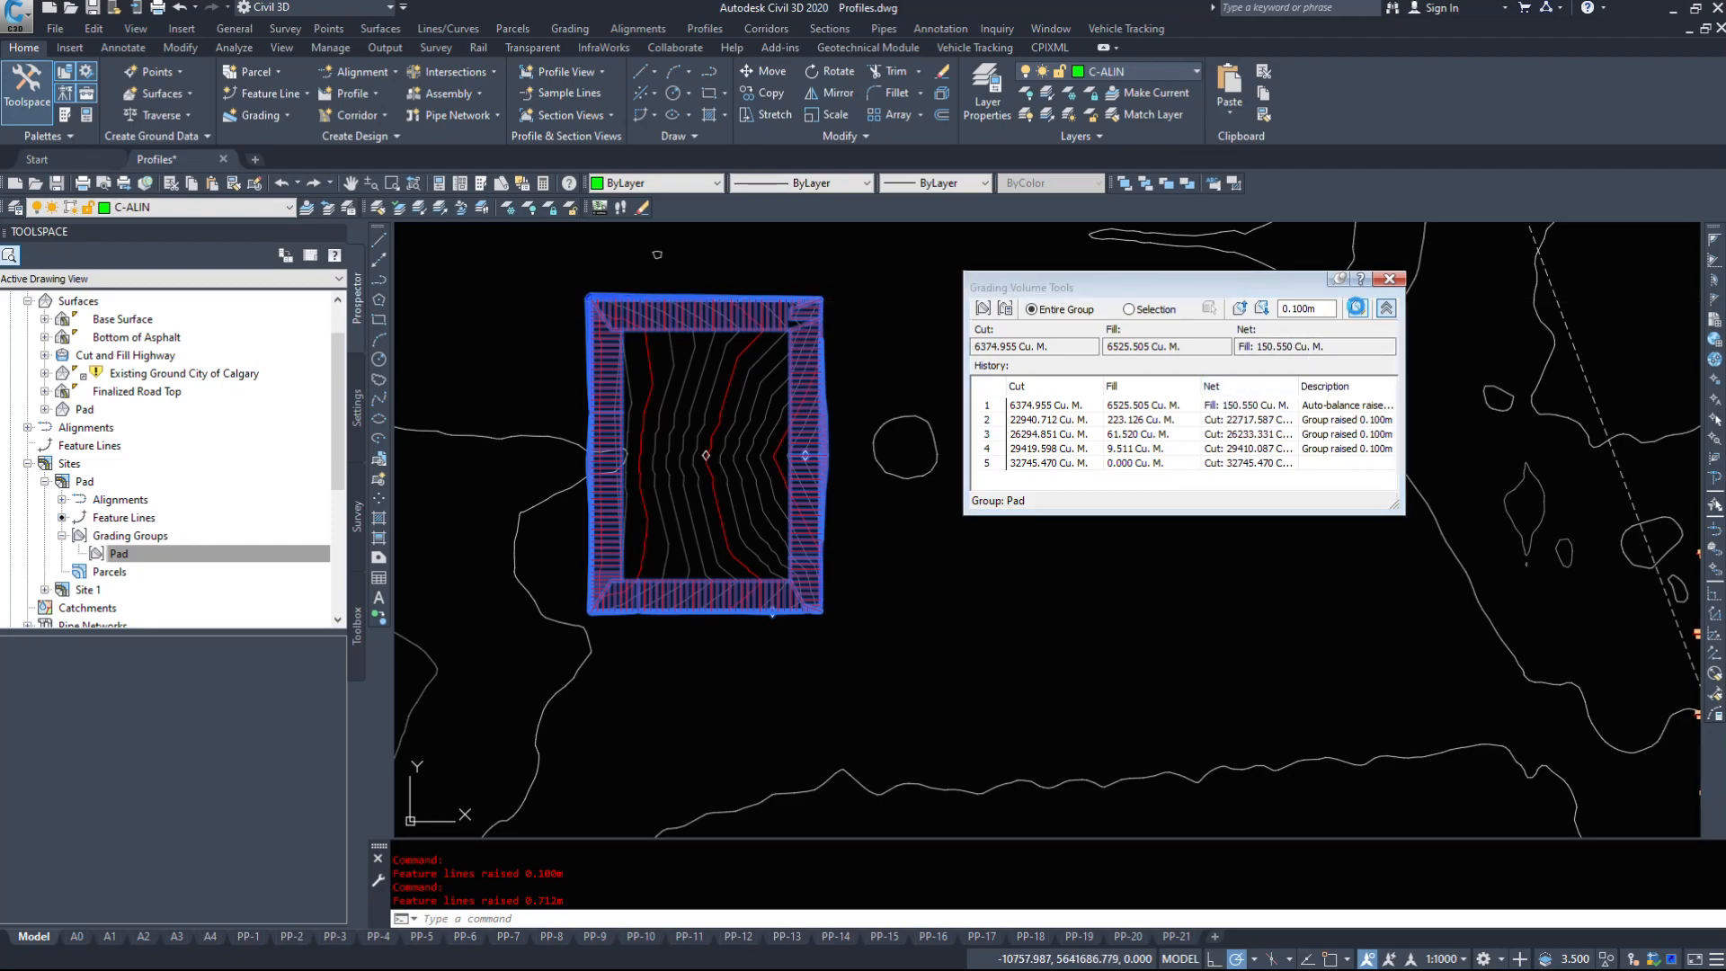
Run Auto-Balance Volumes again at -150, ending at net cut 154.116 Cu. M.
click(1356, 308)
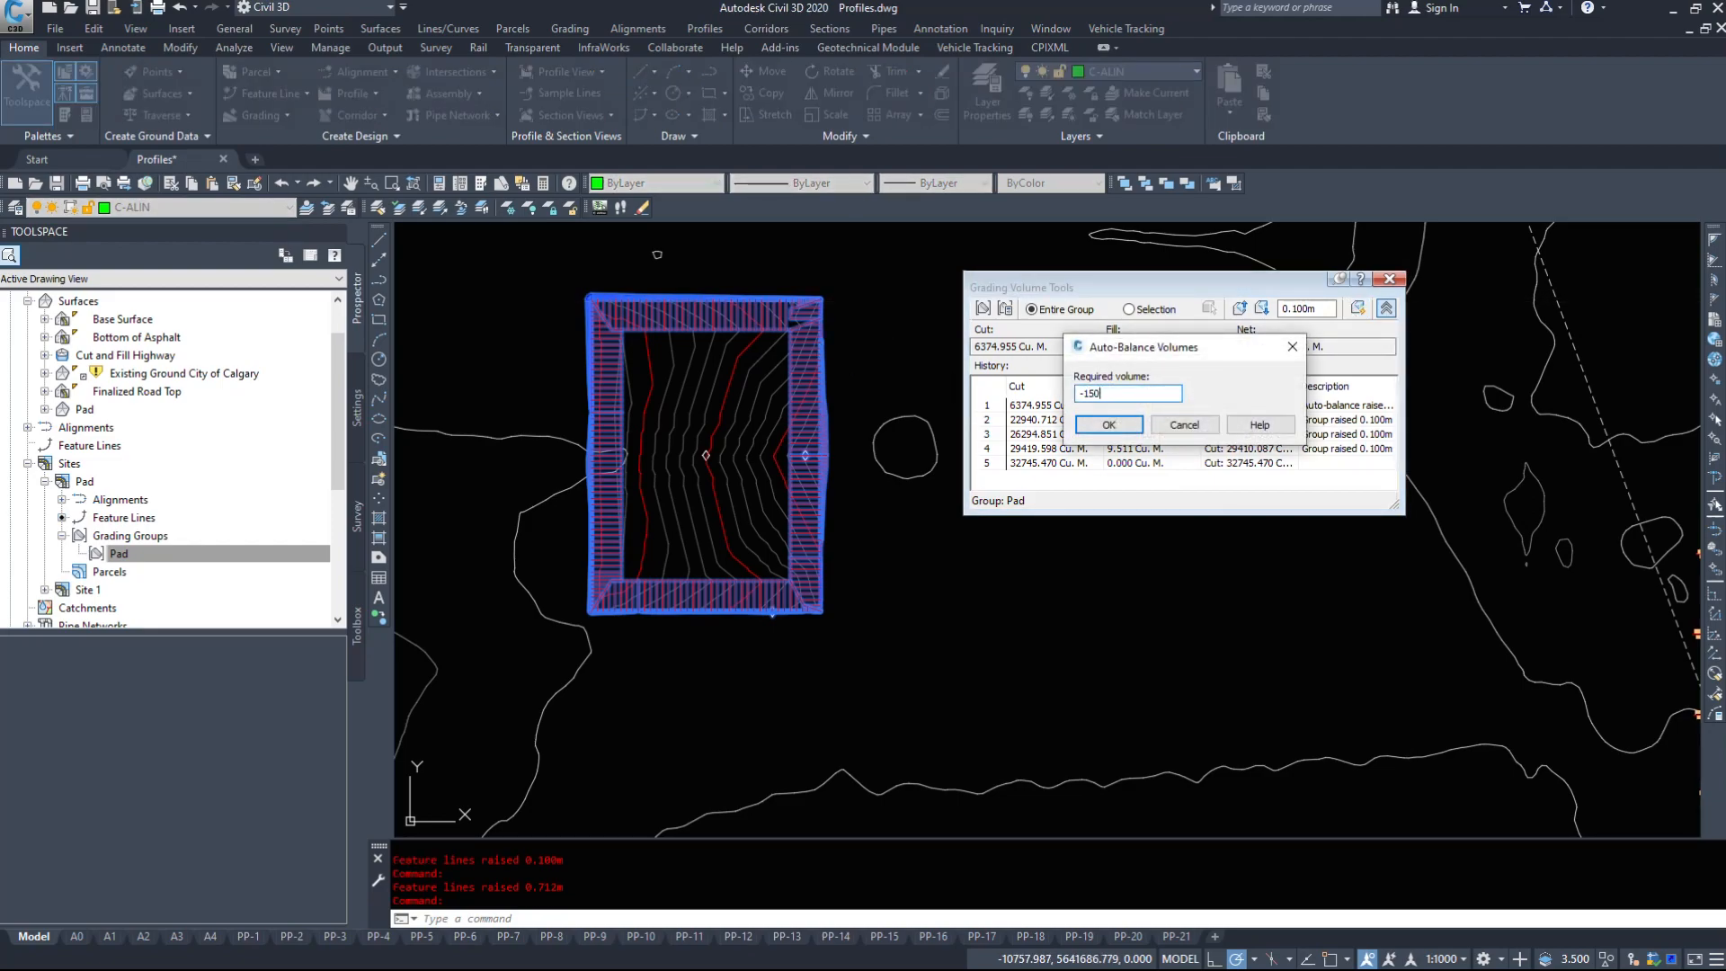
click(1108, 424)
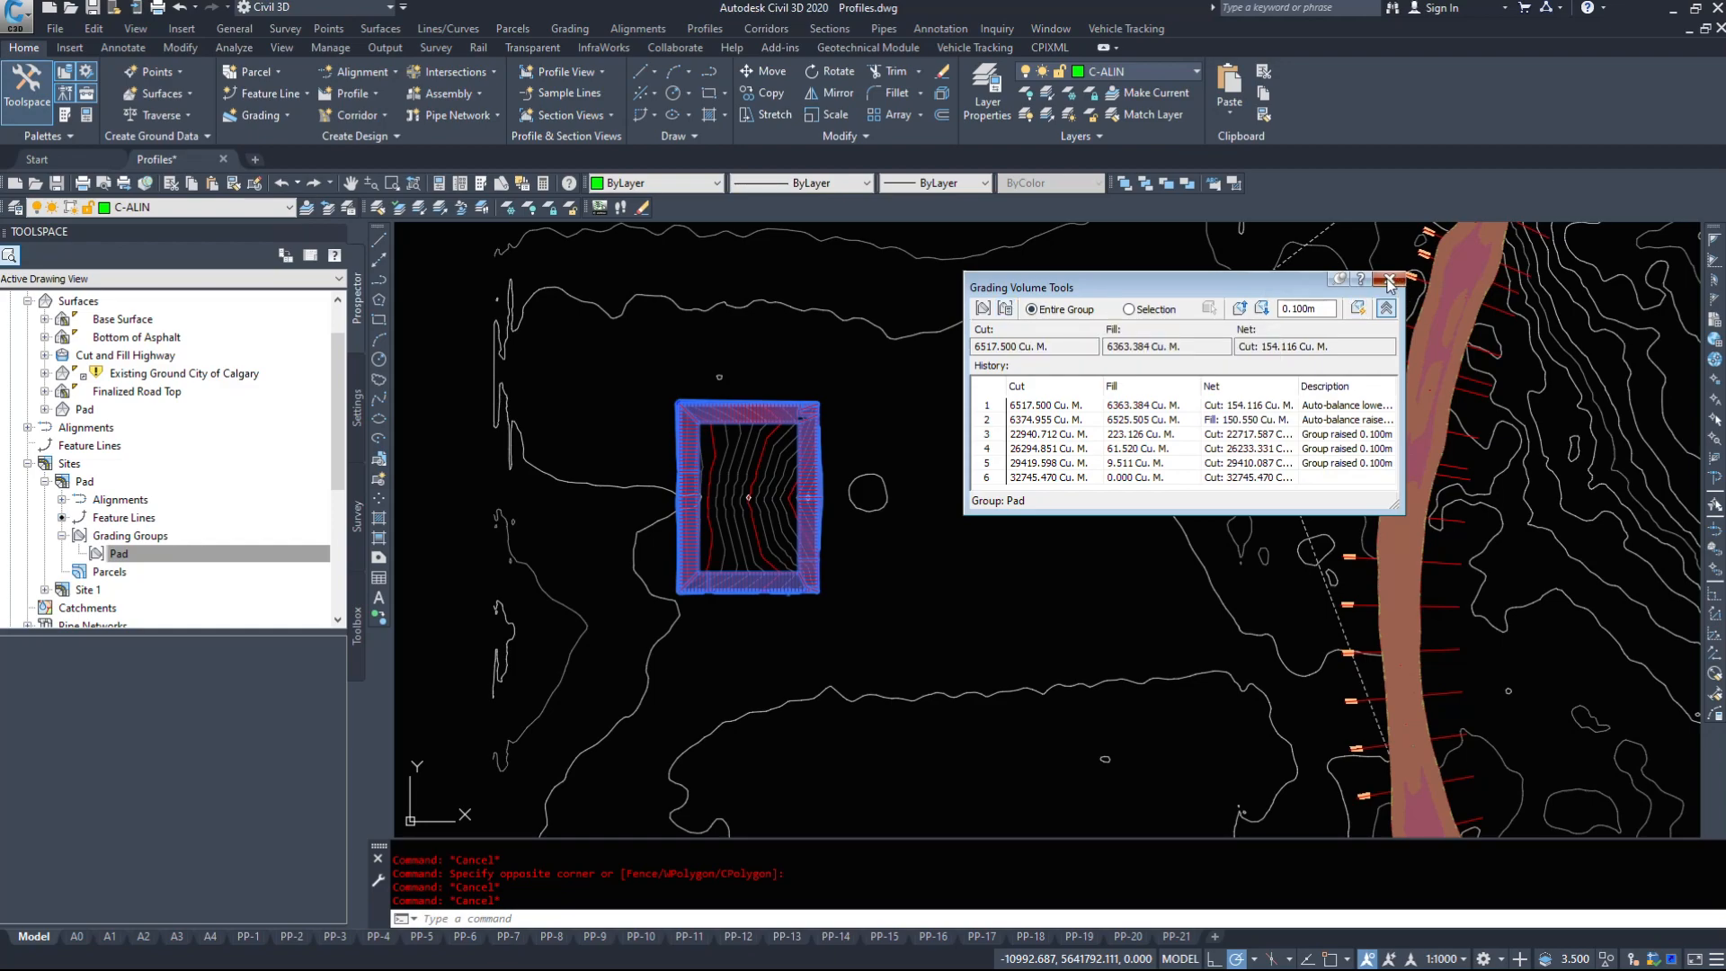
Close the Grading Volume Tools palette, leaving the balanced Pad grading in the drawing.
click(1390, 283)
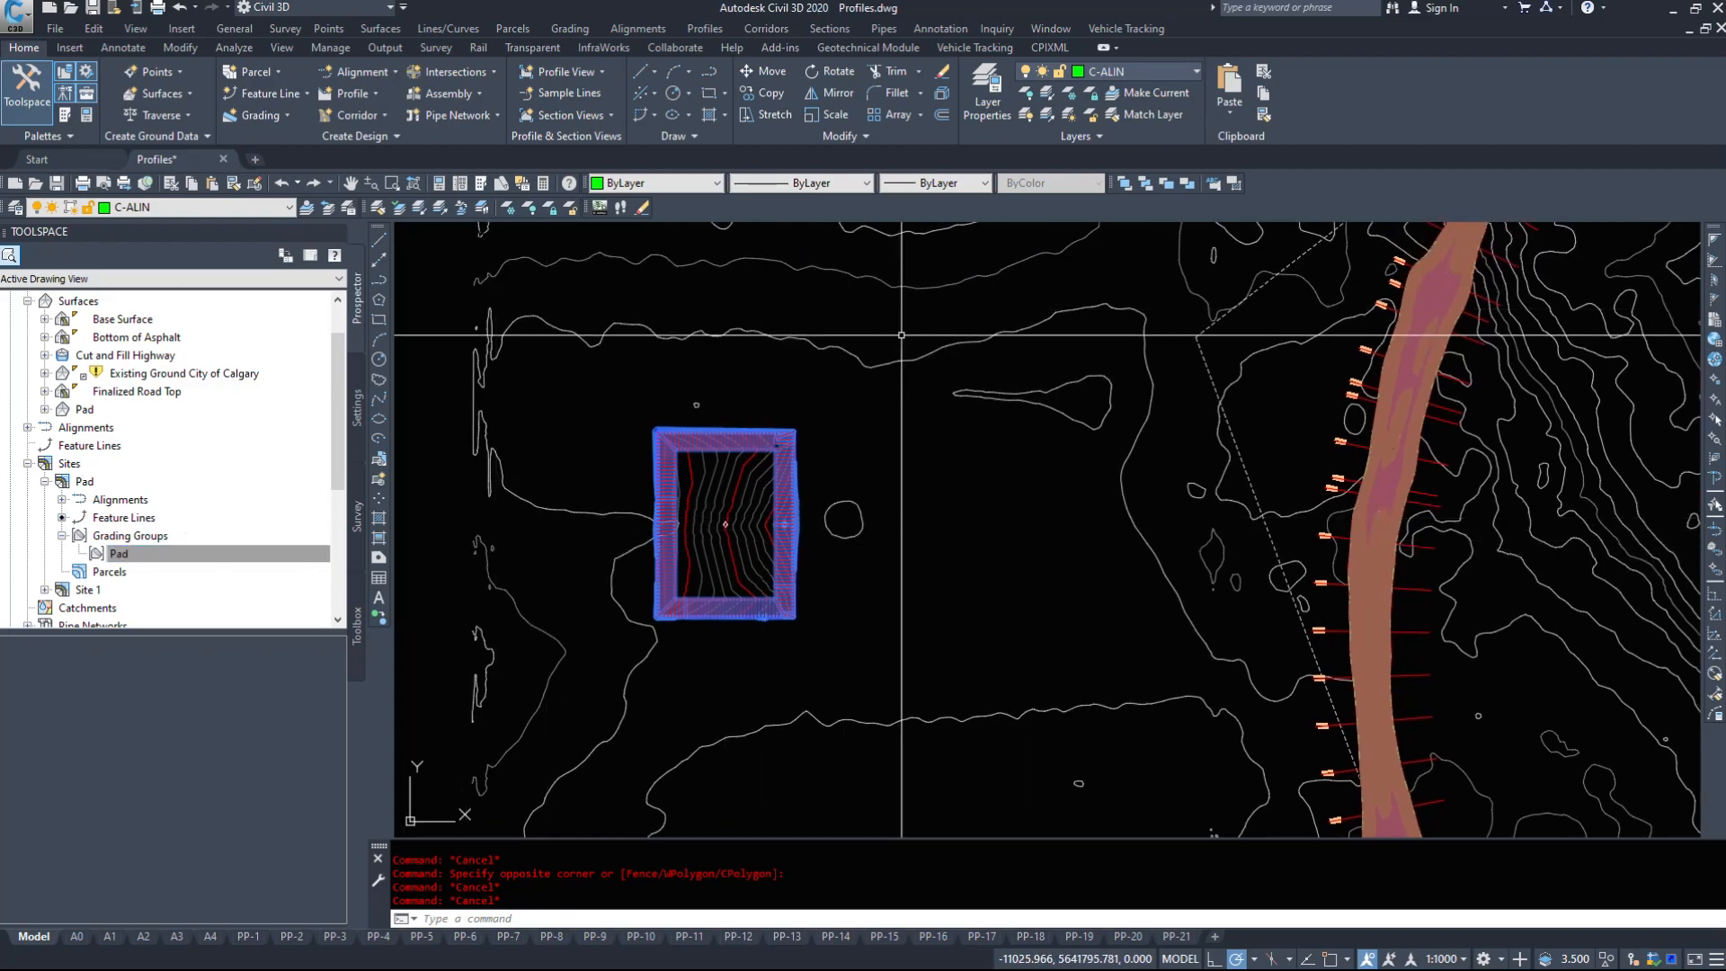
mouse_move(901, 337)
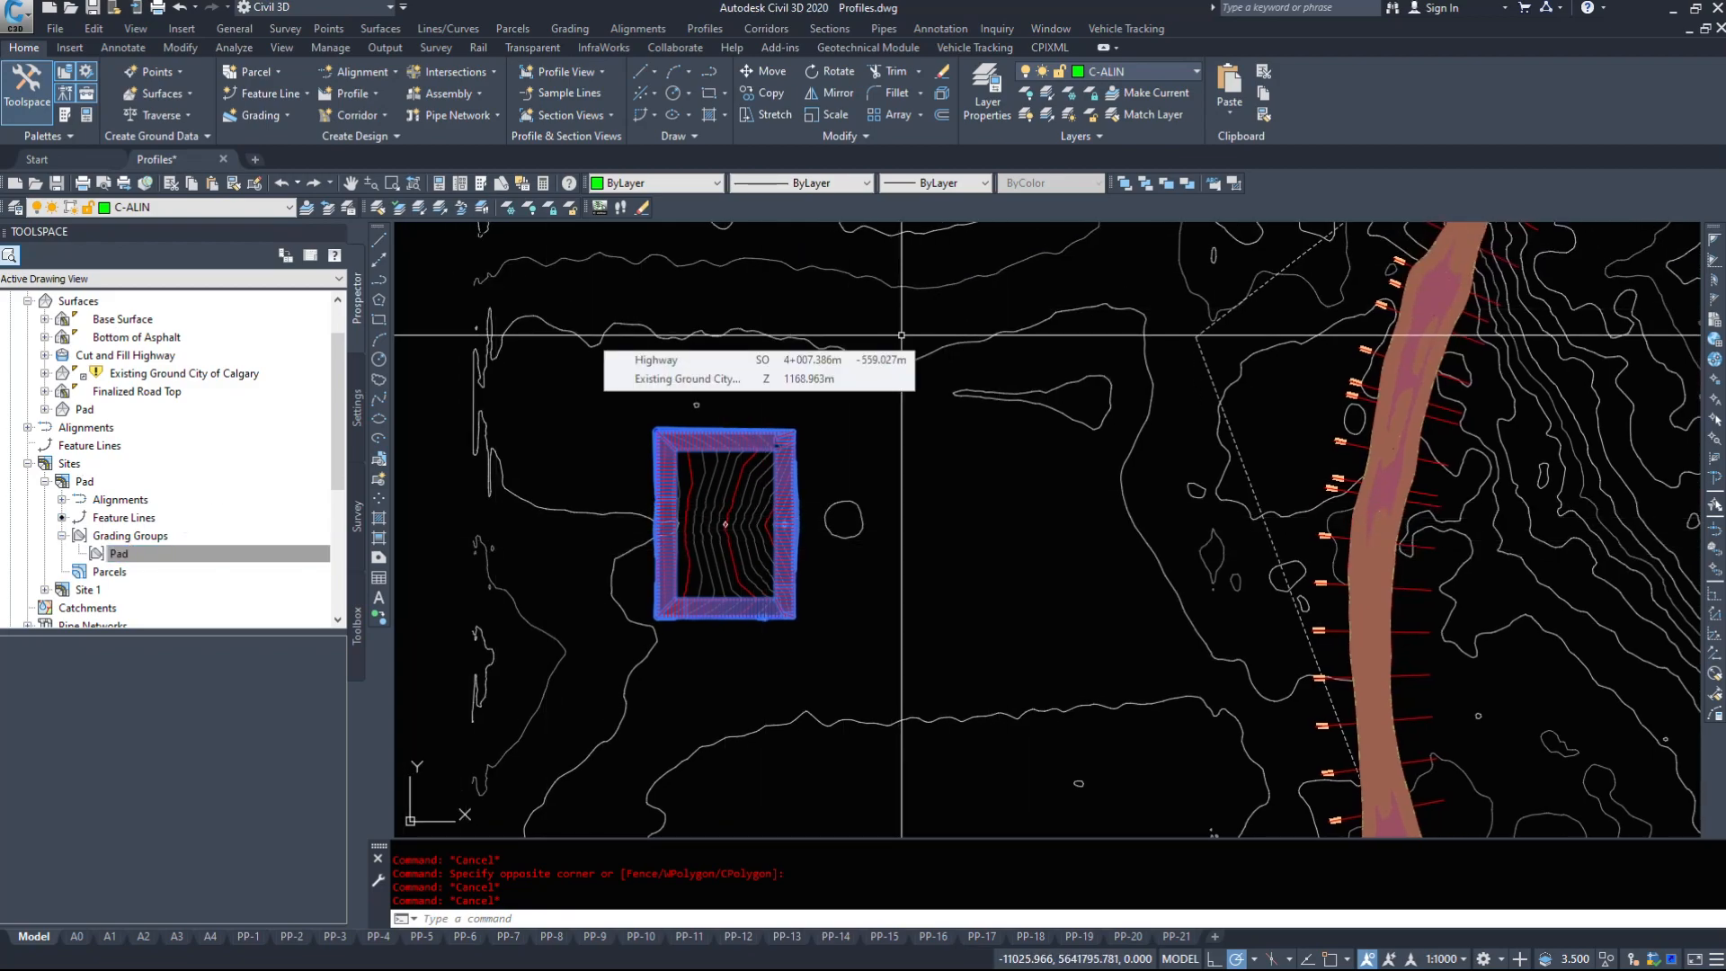
mouse_move(766, 496)
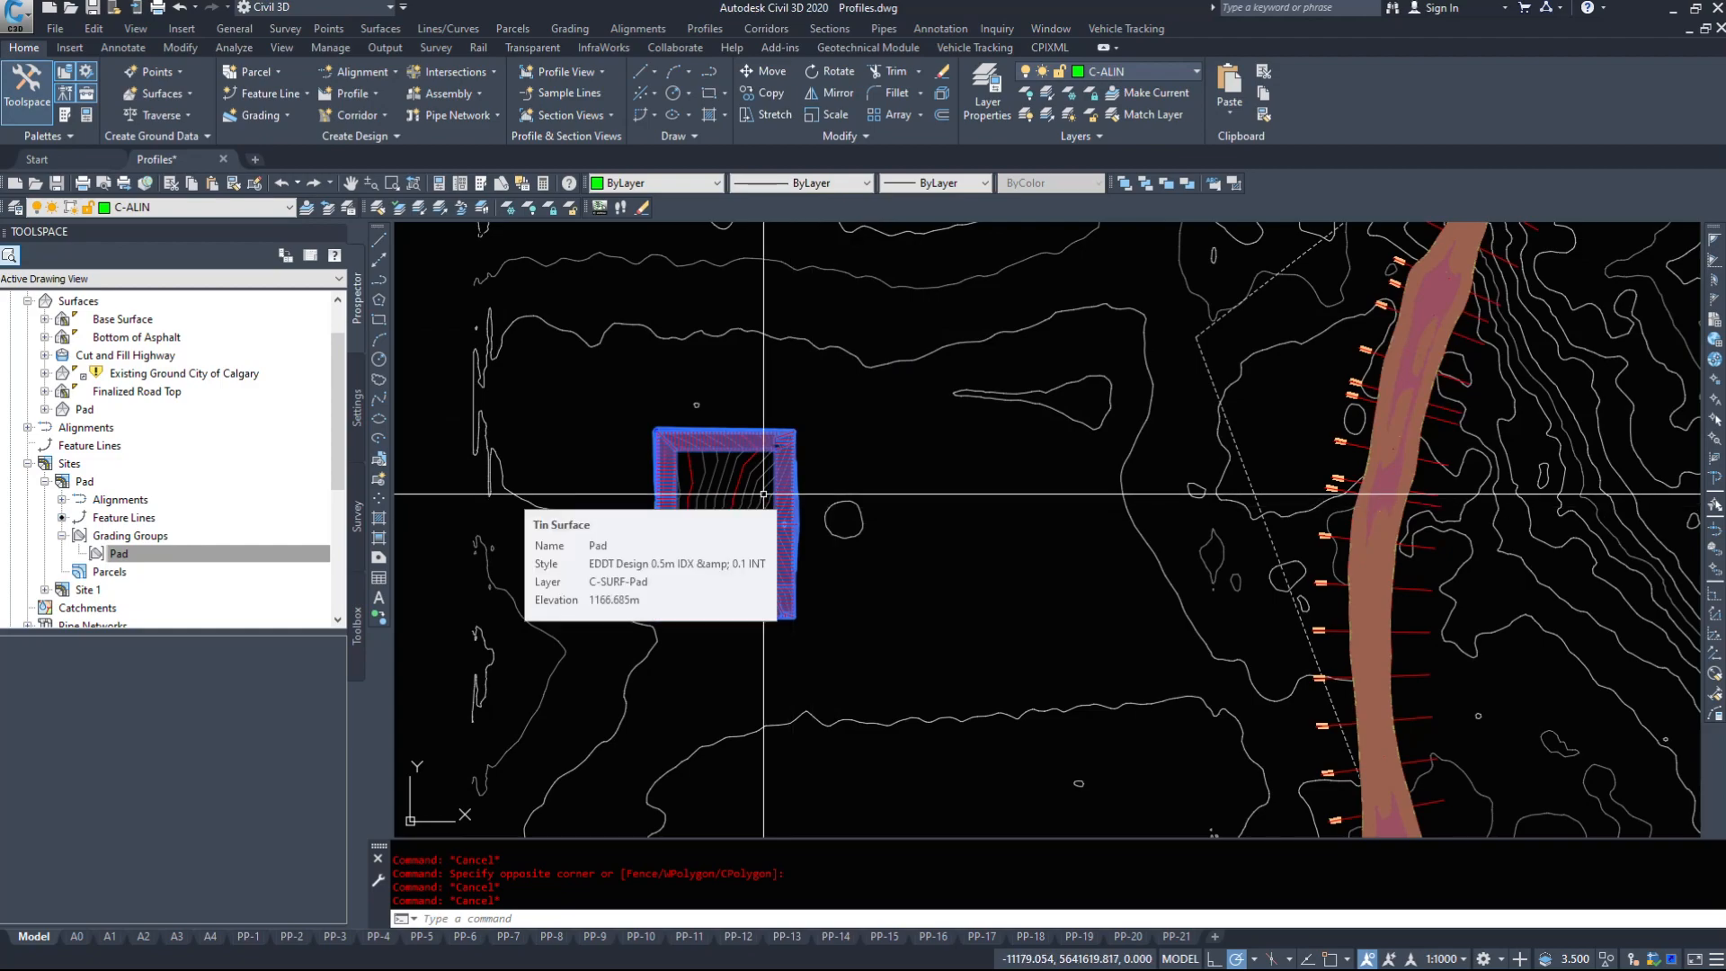